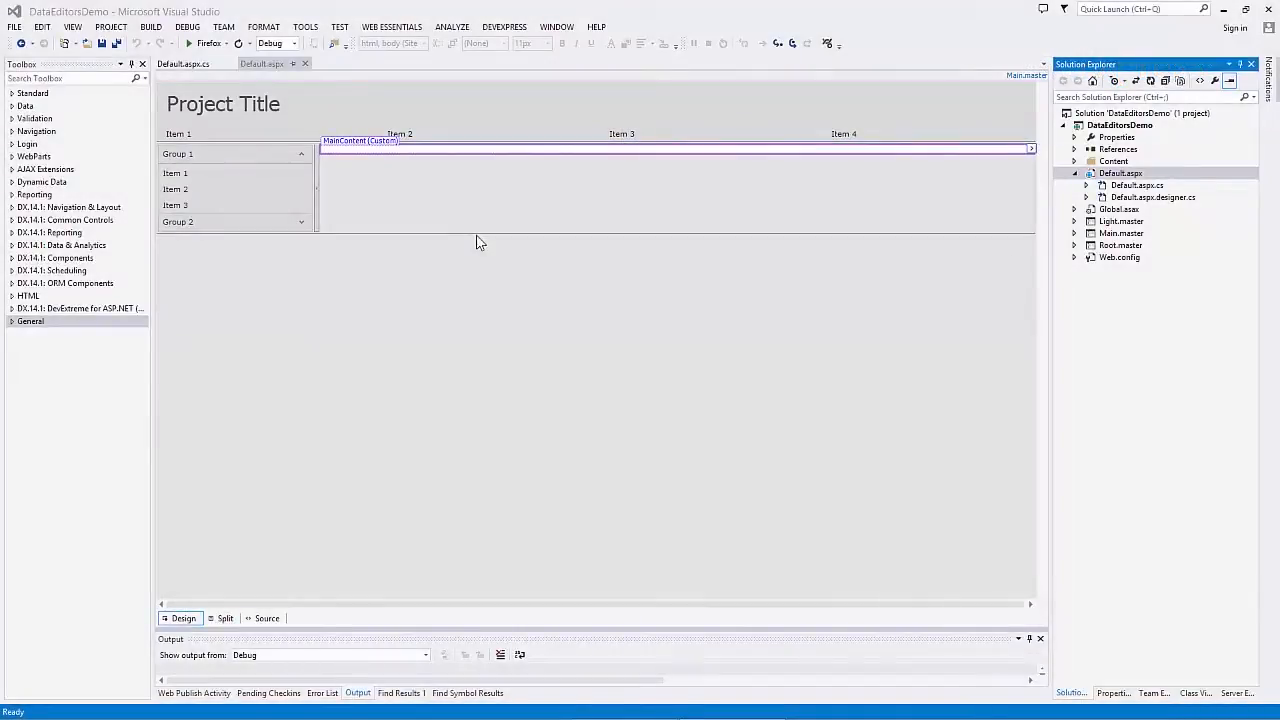
mouse_move(101, 220)
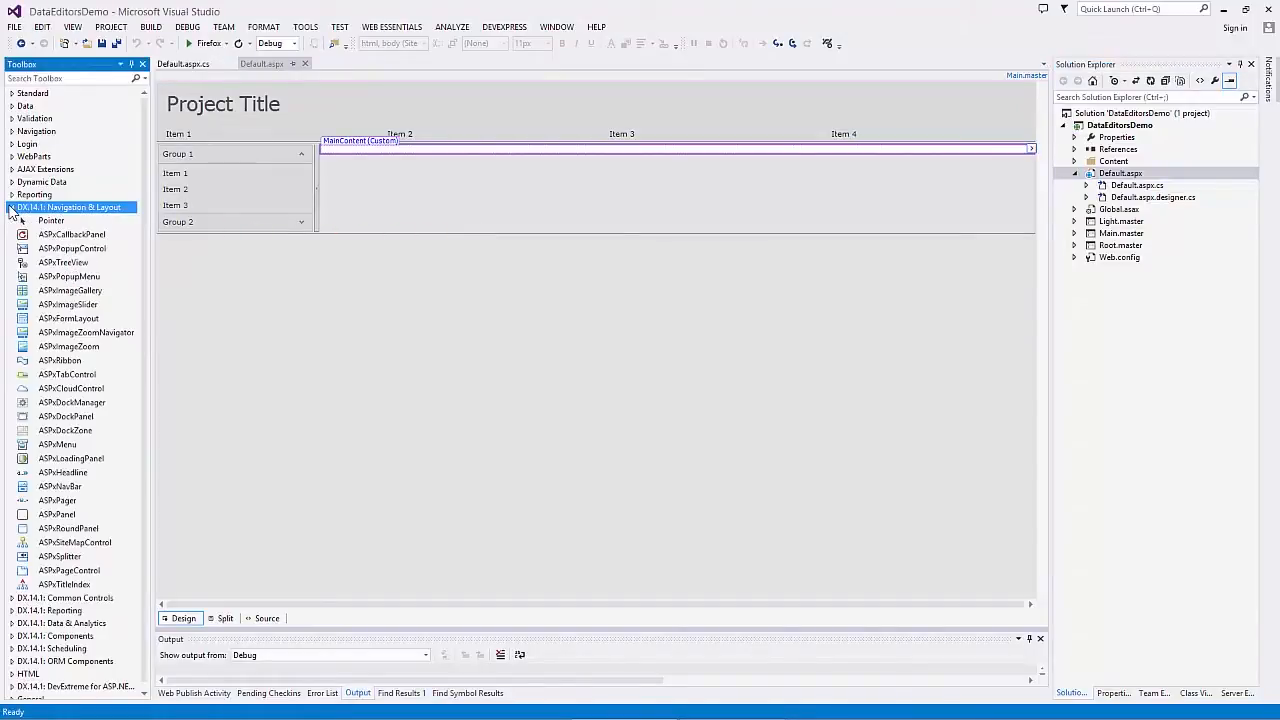
mouse_move(68, 318)
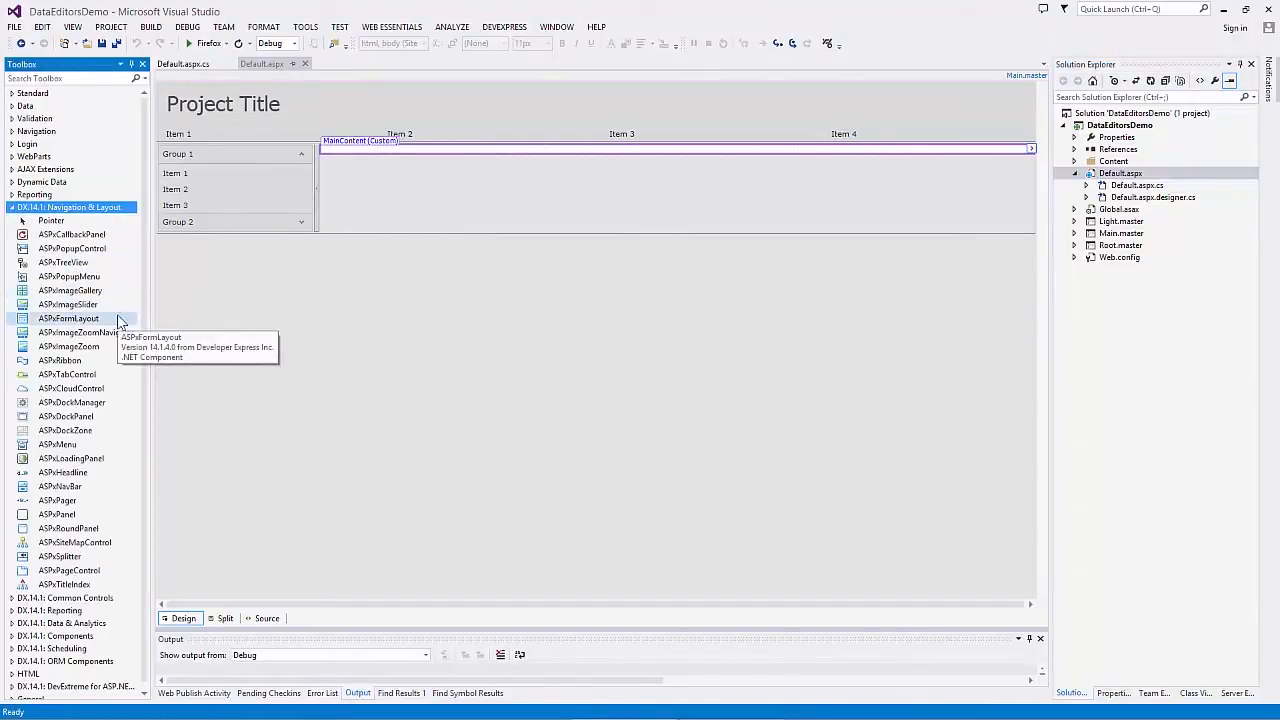
- Drag an ASPxComboBox from DX.14.1: Common Controls onto the MainContent placeholder
click(68, 207)
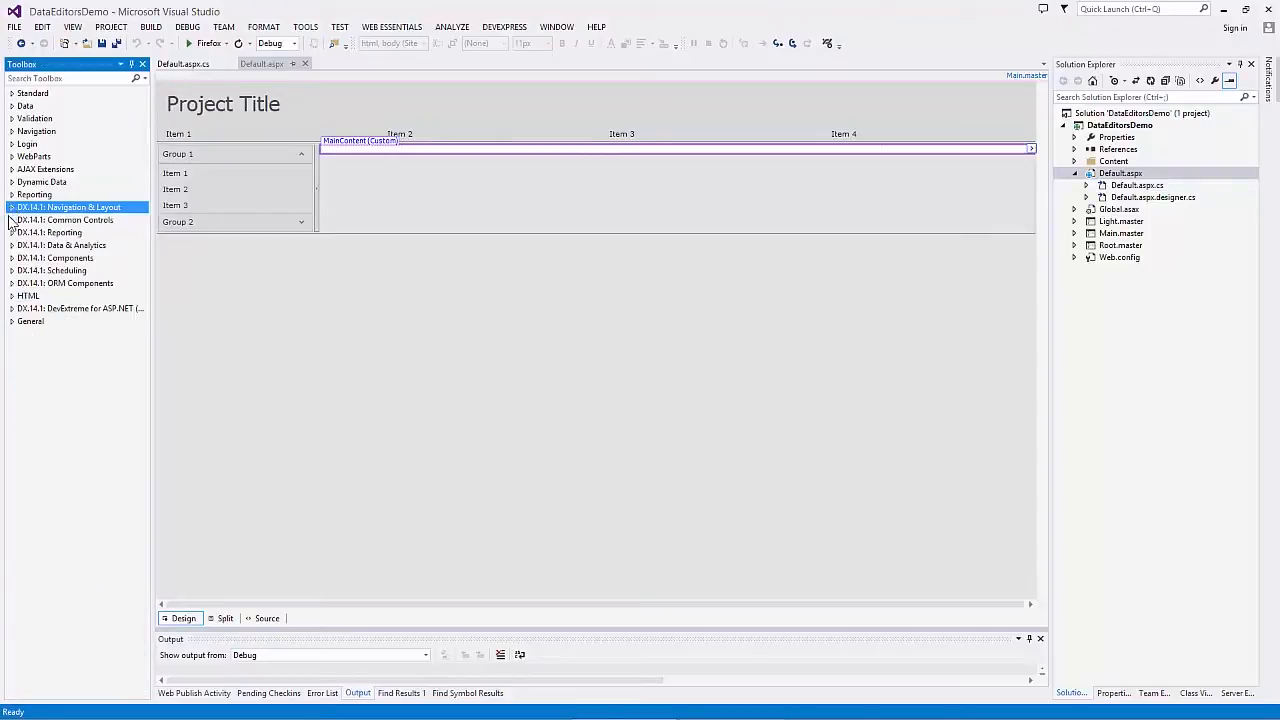
click(65, 219)
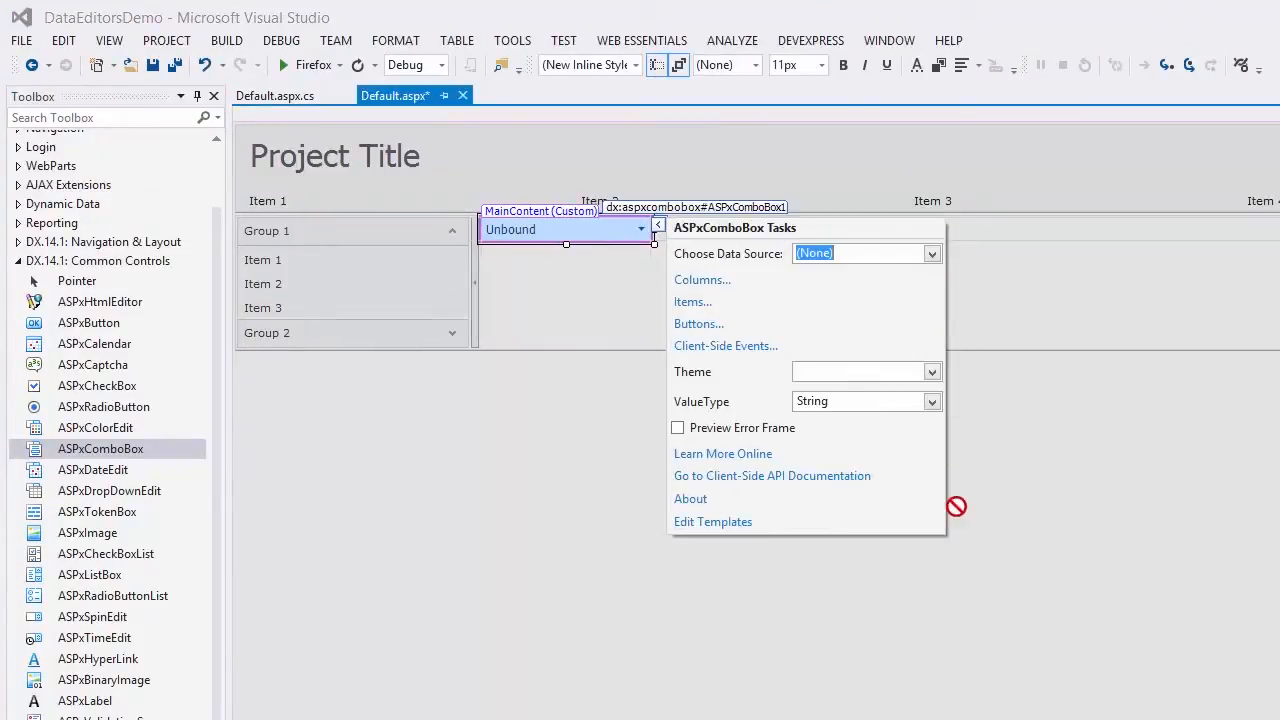
click(931, 253)
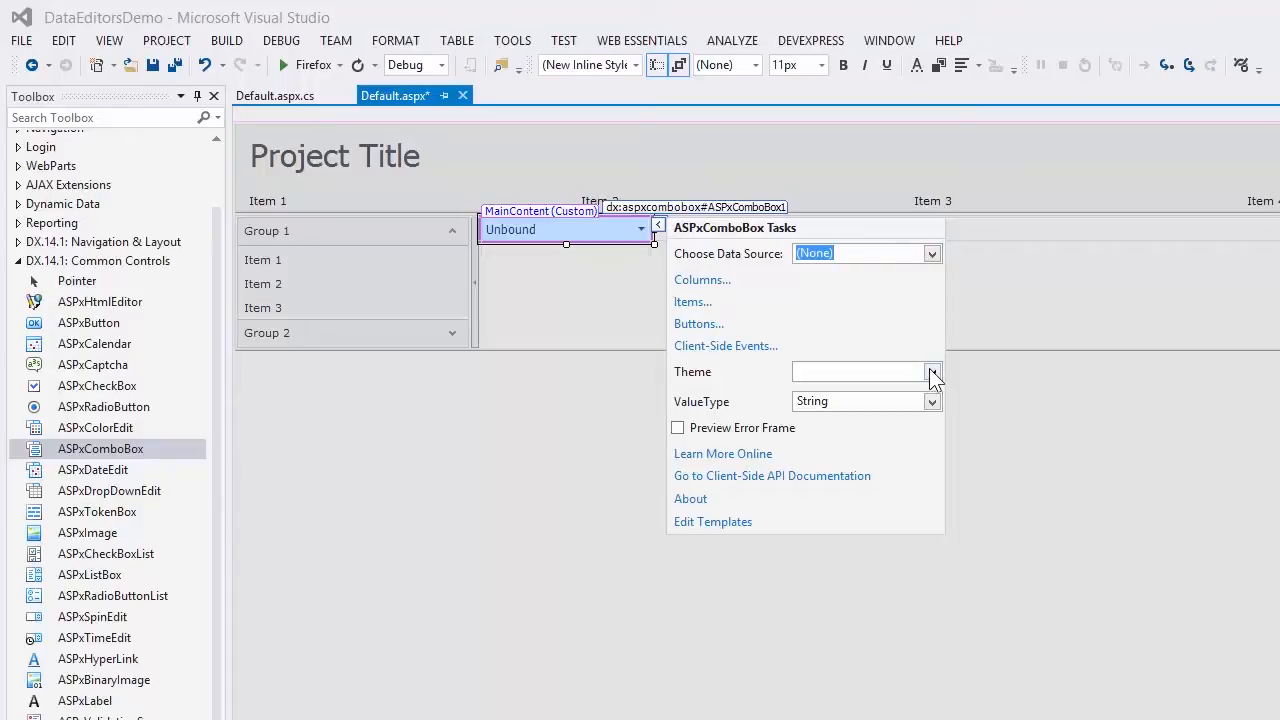
mouse_move(830, 445)
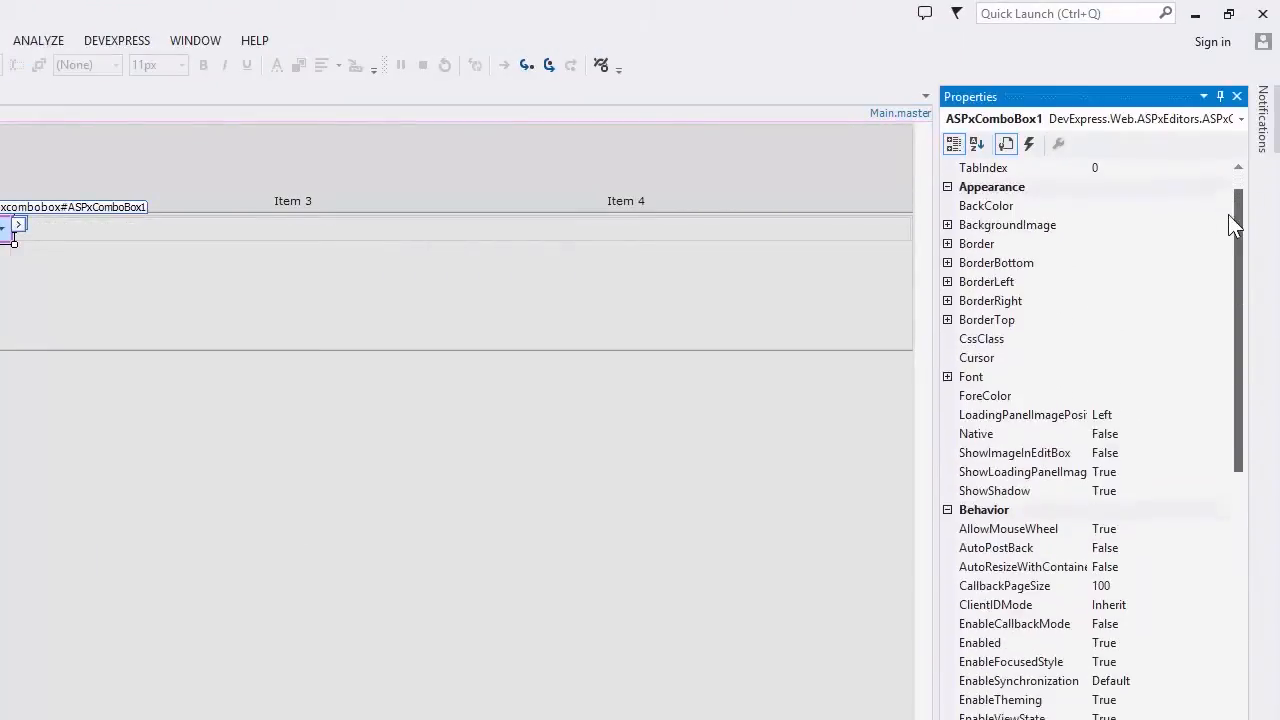
- Set ID comboBox1 and caption 'Select an employee'; try Top caption position, then revert to default
scroll(down, 3)
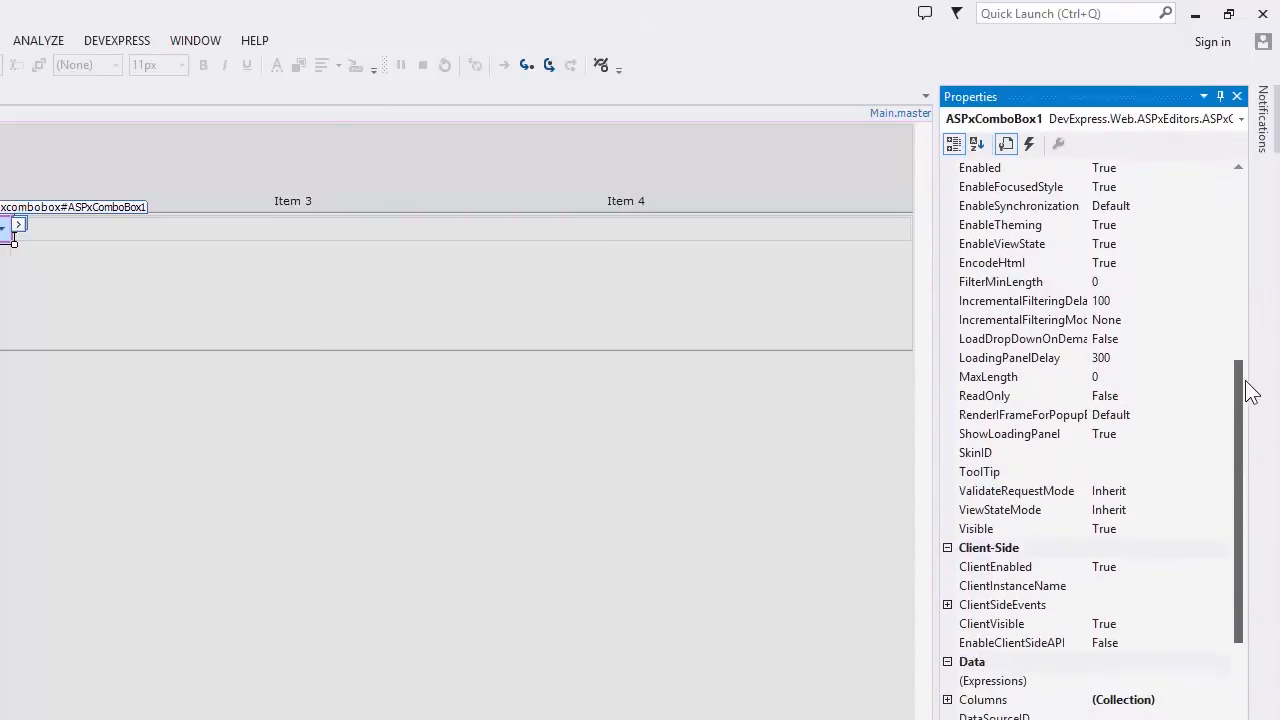
scroll(down, 3)
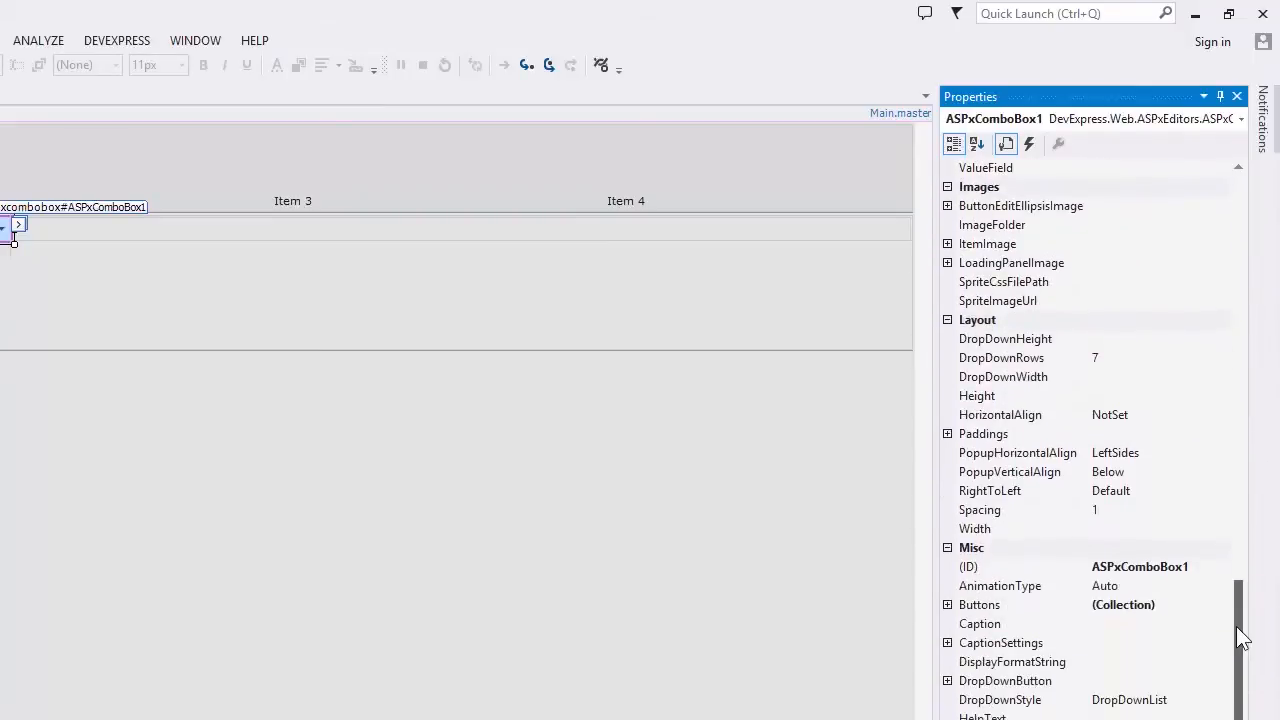
scroll(down, 3)
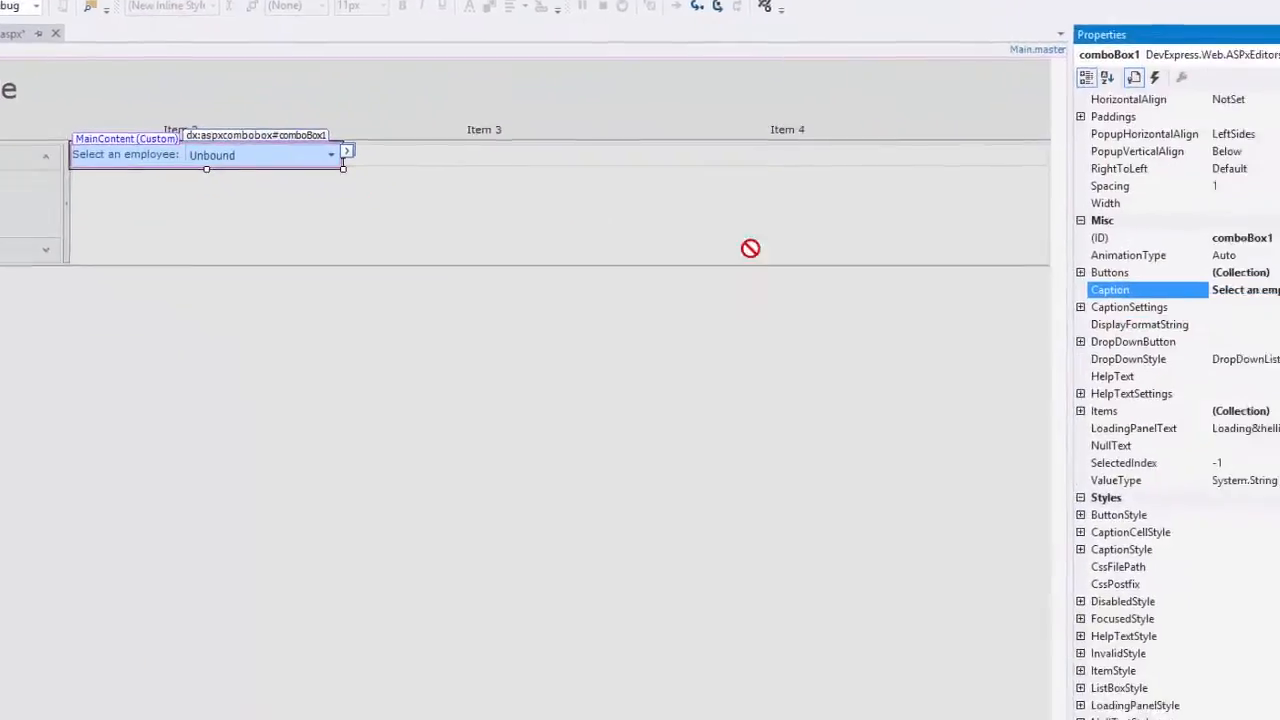
click(1080, 289)
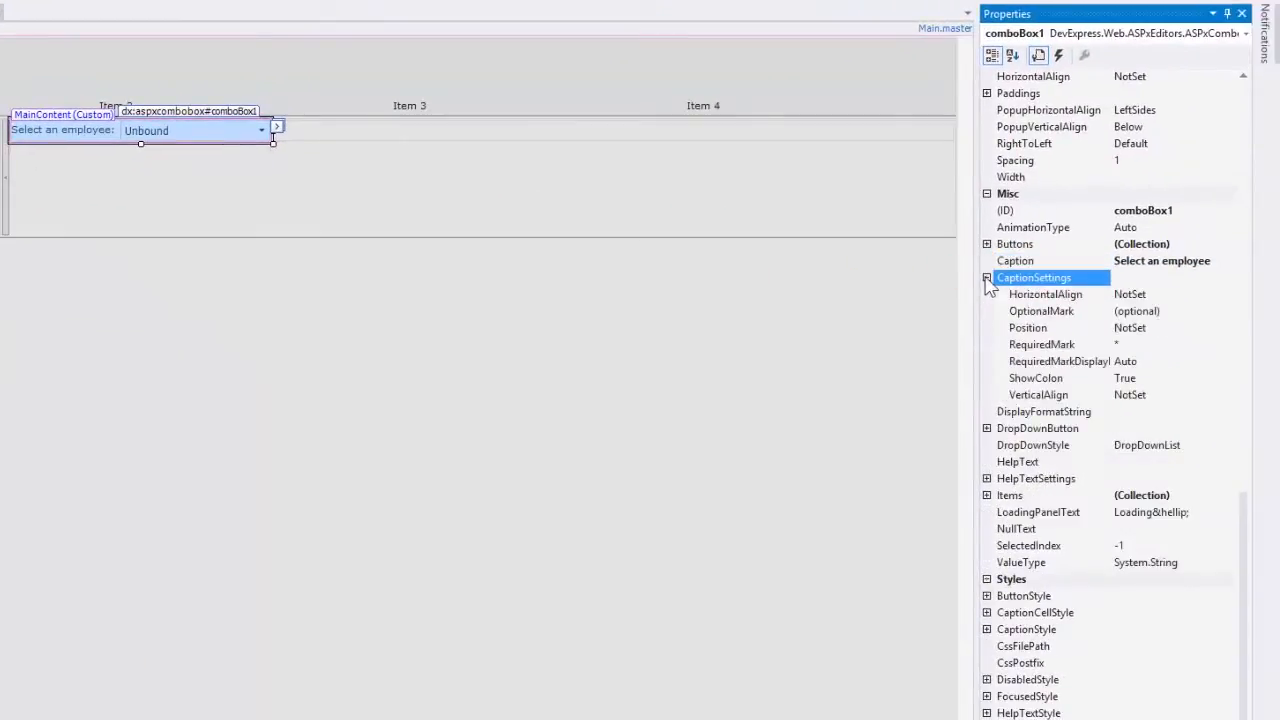
click(1027, 327)
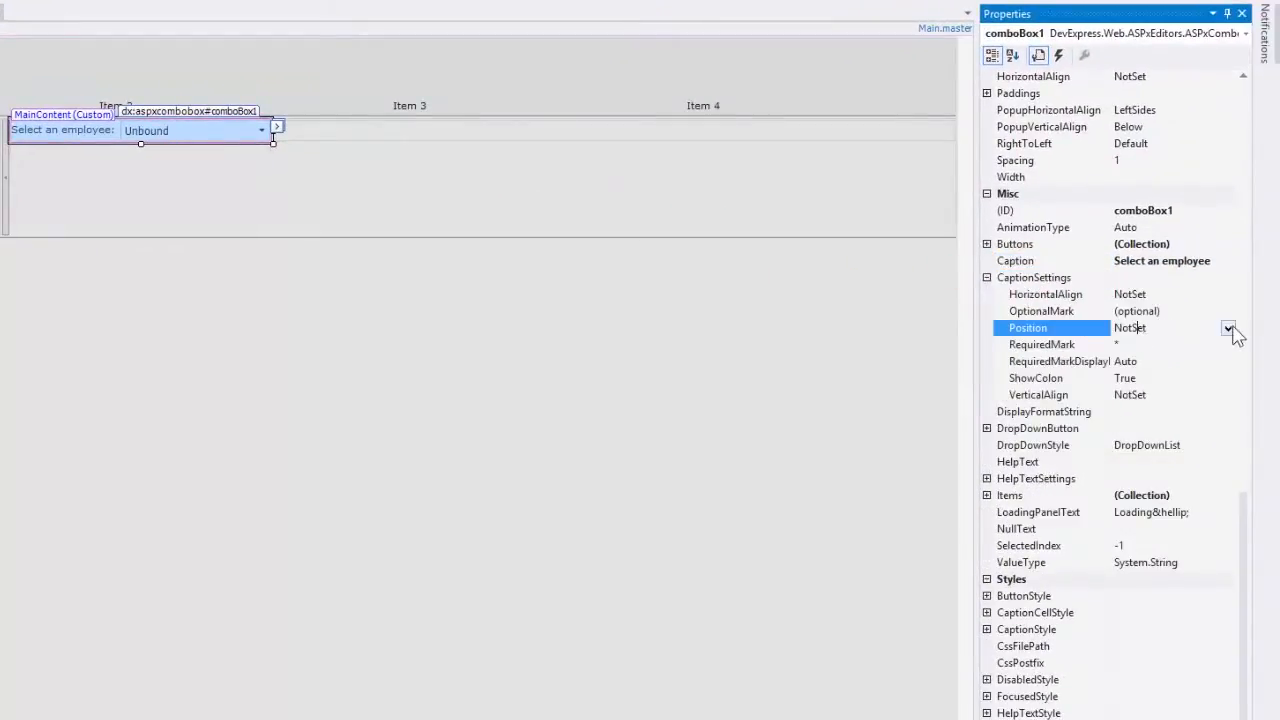
click(1228, 328)
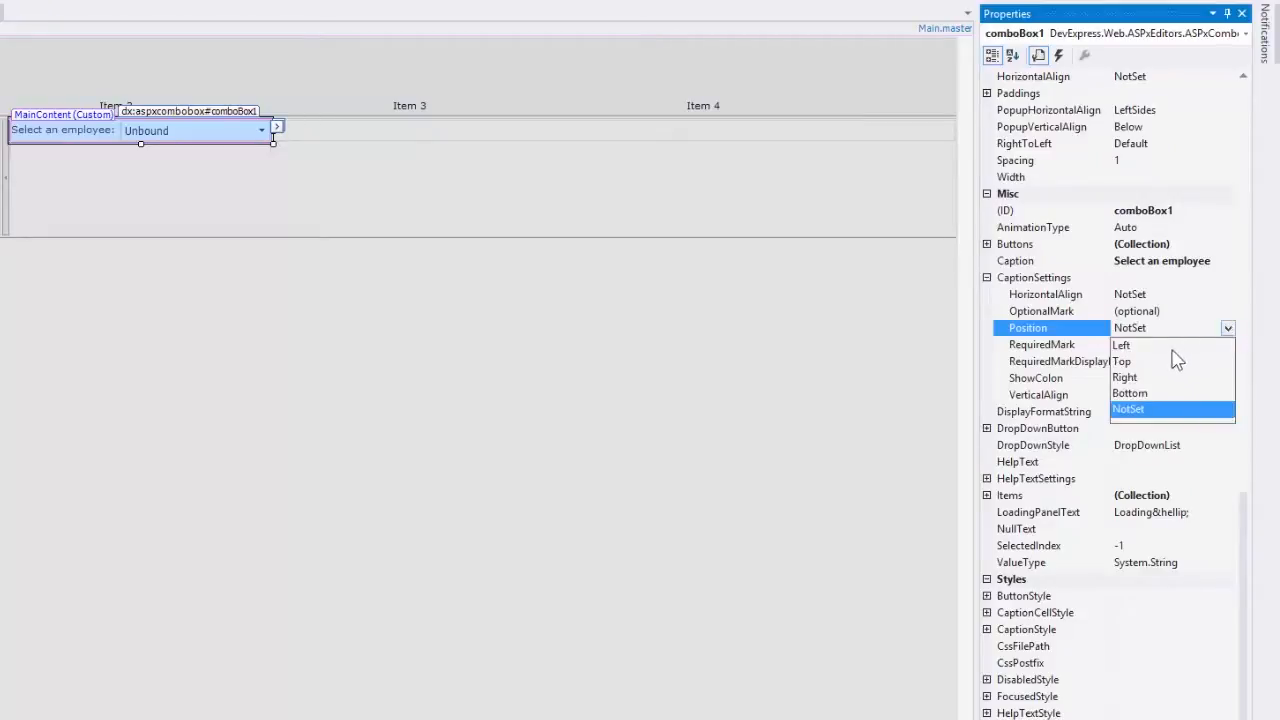
click(1121, 361)
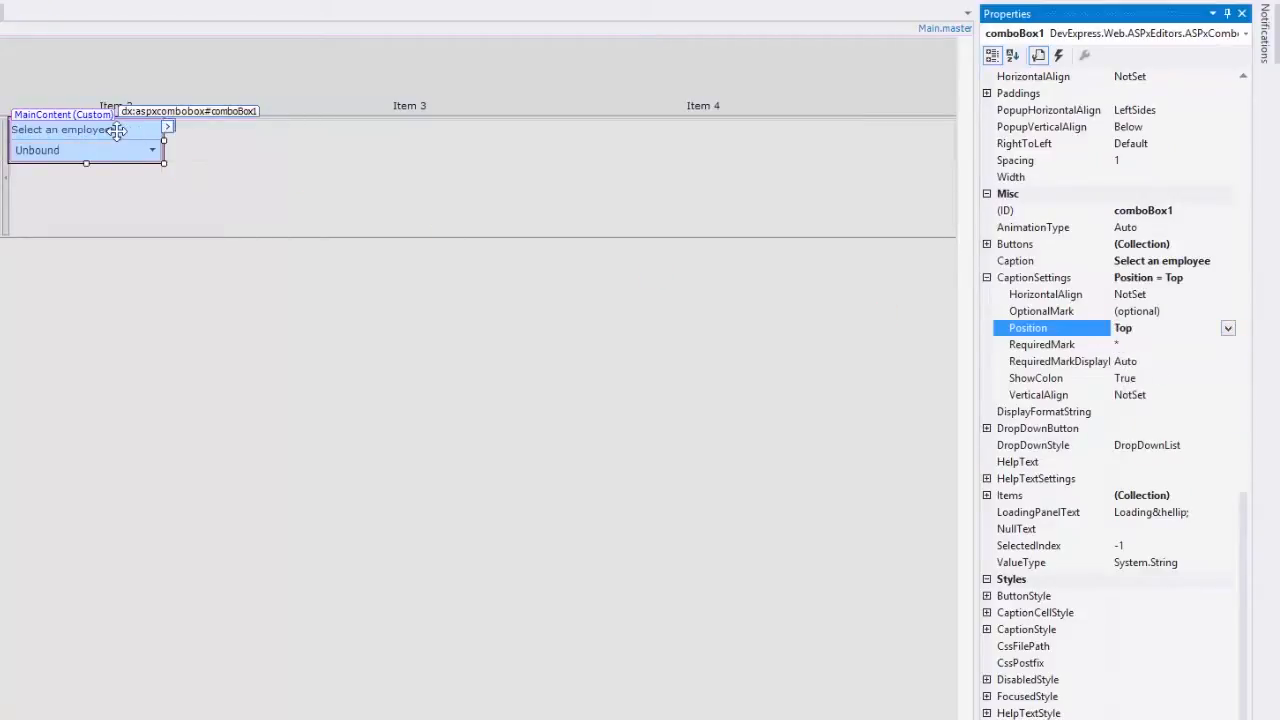
click(1228, 328)
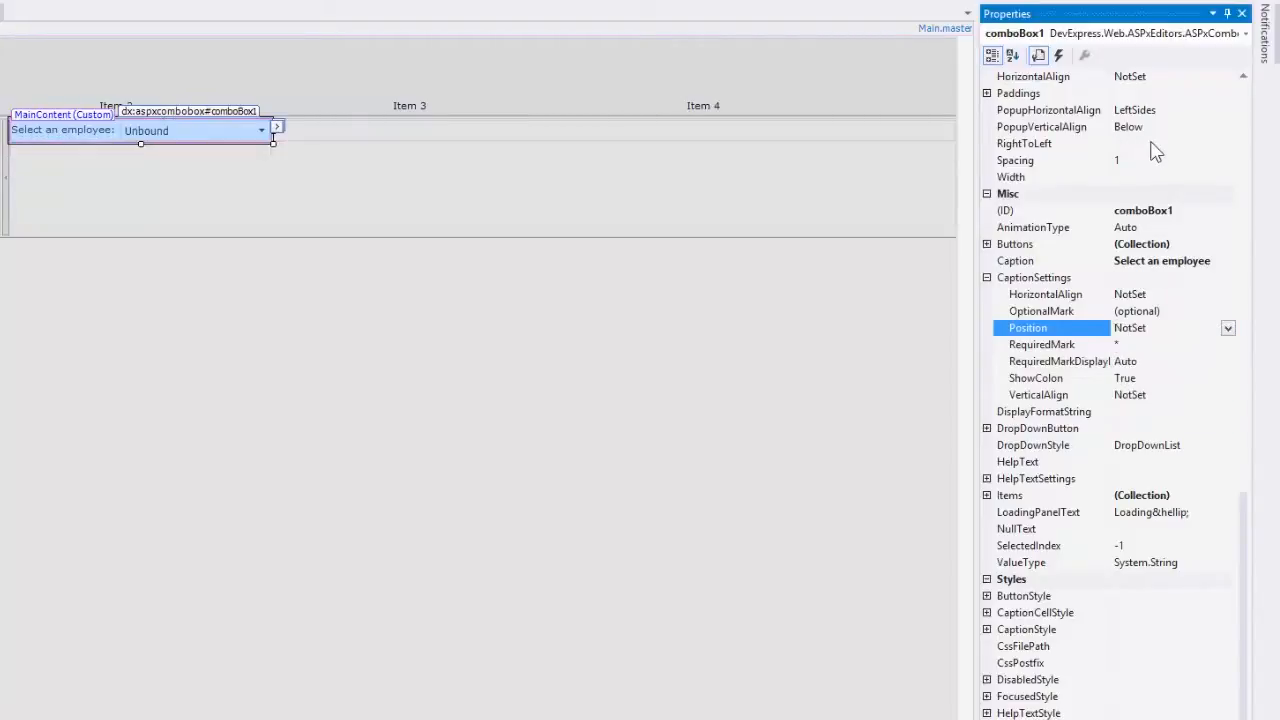
click(1050, 143)
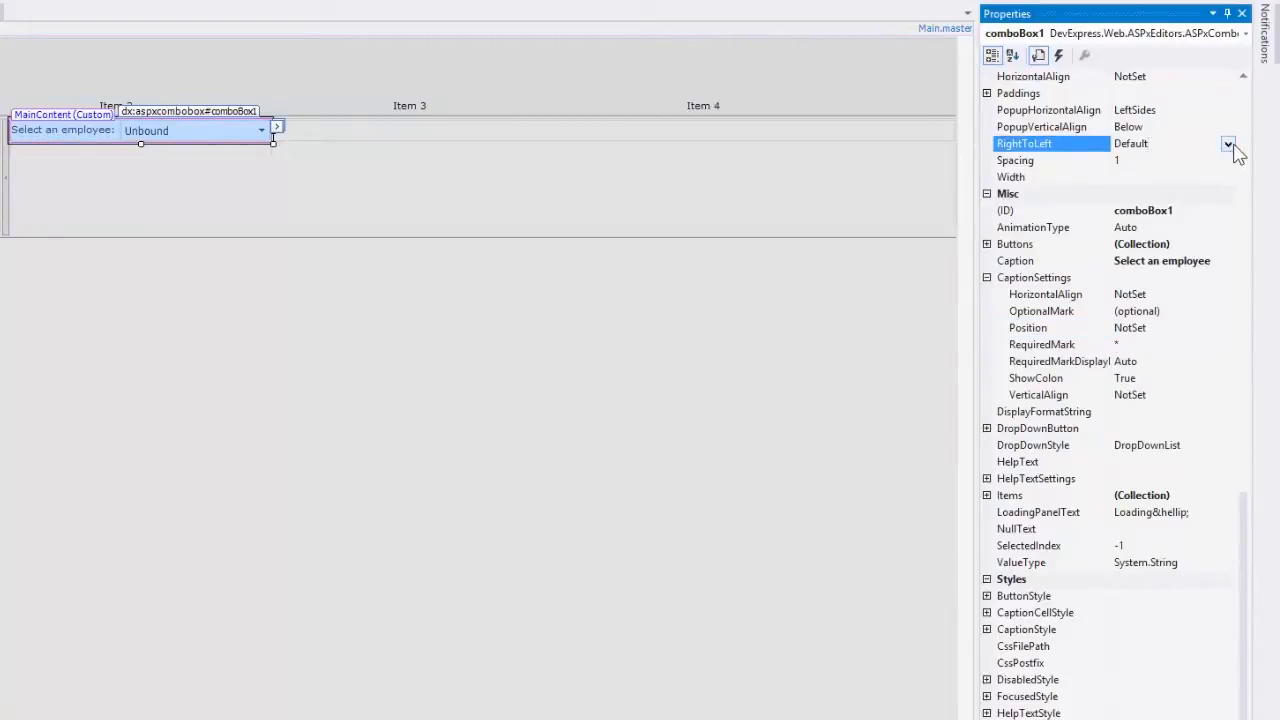
click(1229, 143)
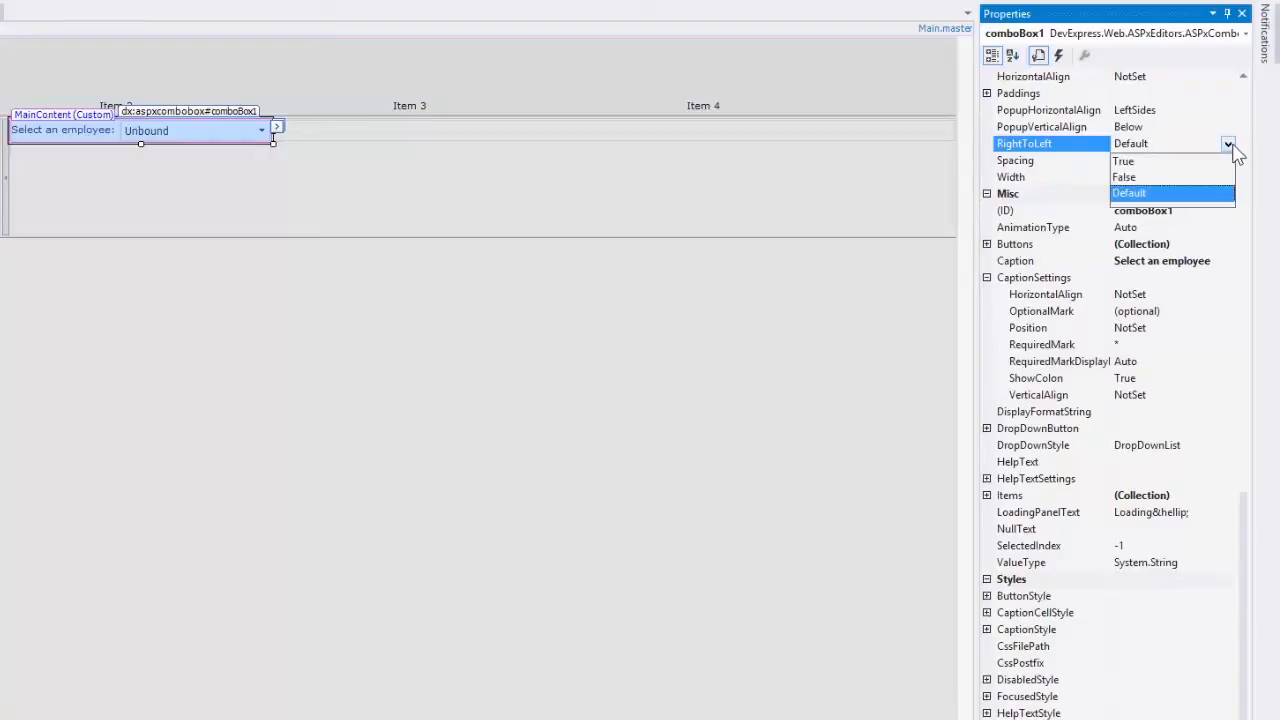
click(1123, 161)
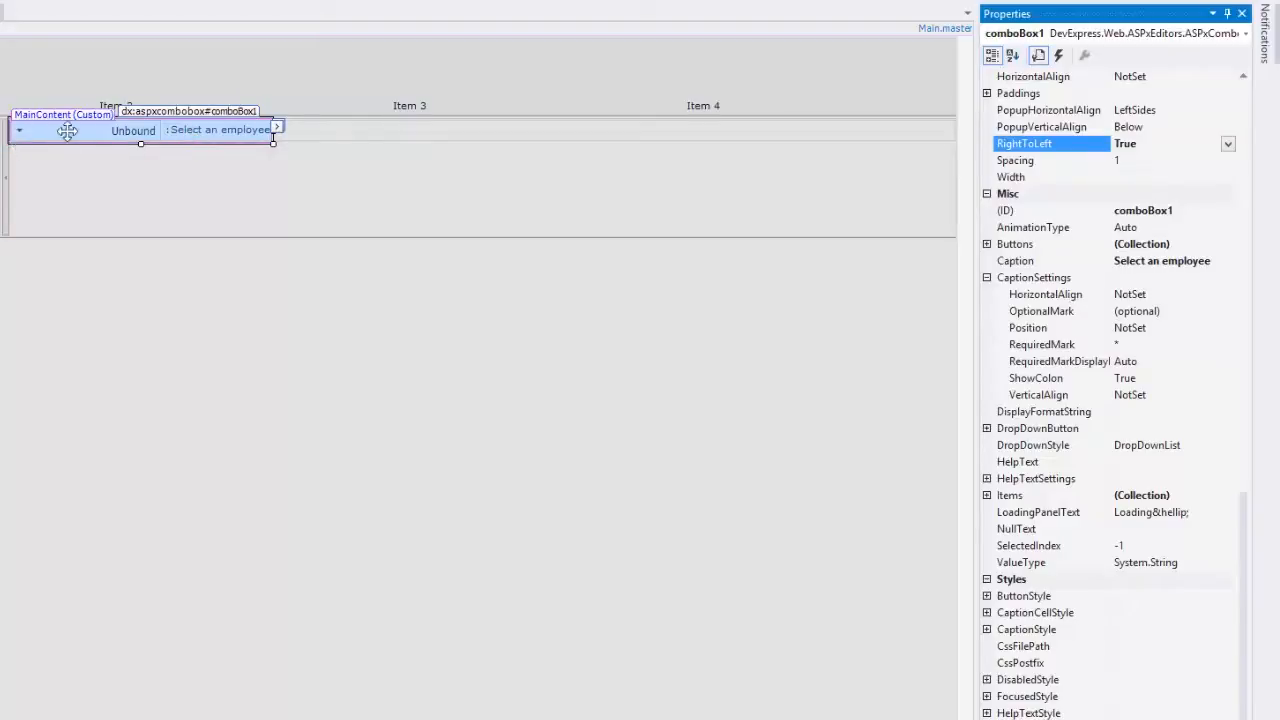
click(1227, 143)
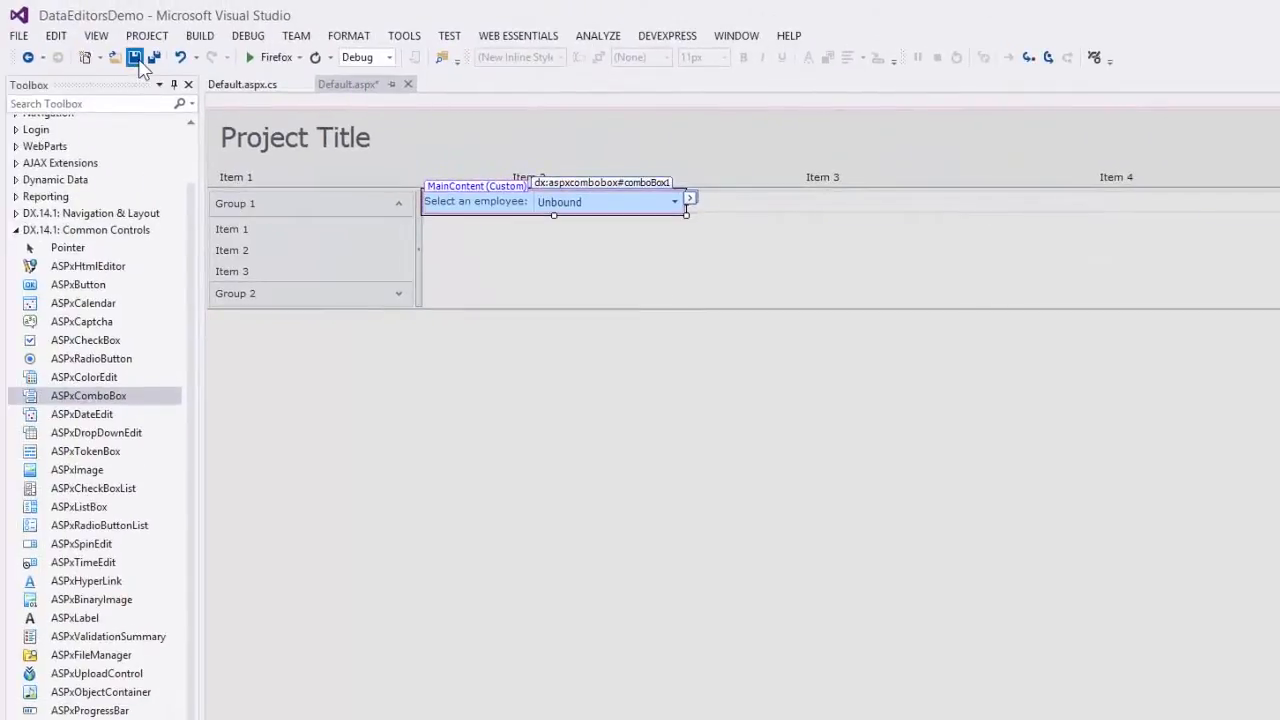
- Save, then set comboBox1.DataSource and ValueField "Id" in Page_Load
click(242, 84)
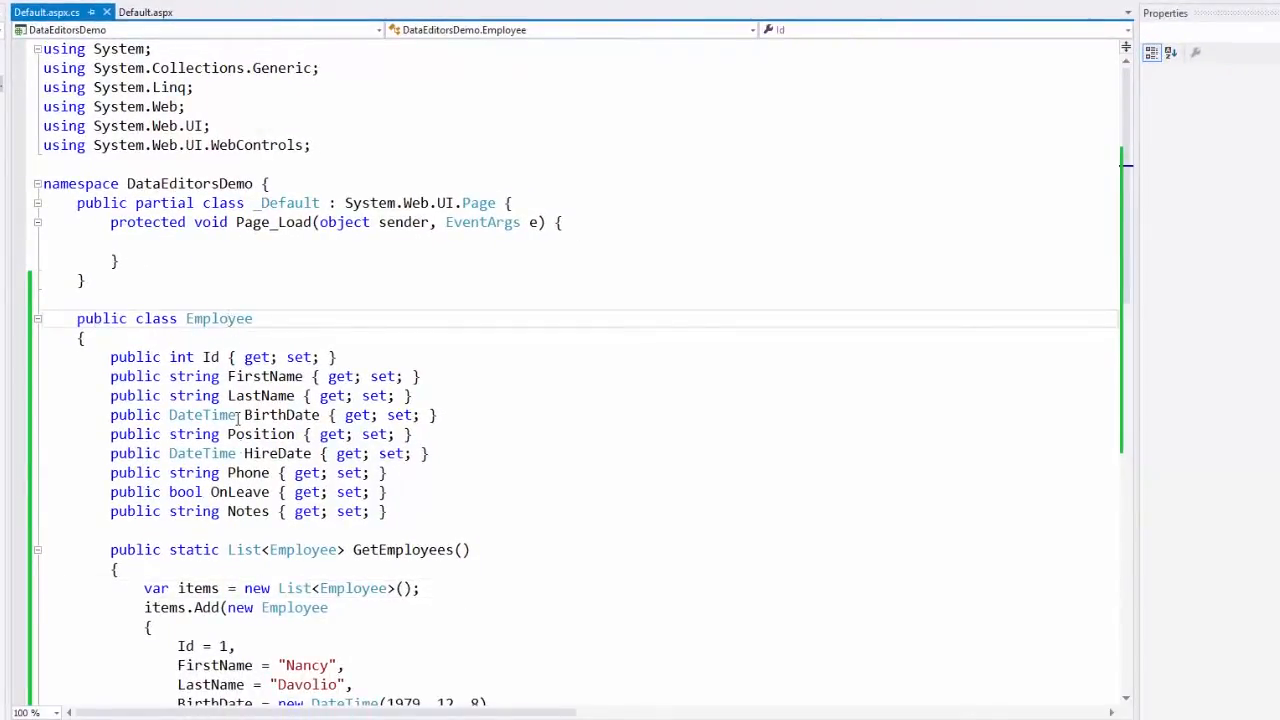
scroll(down, 3)
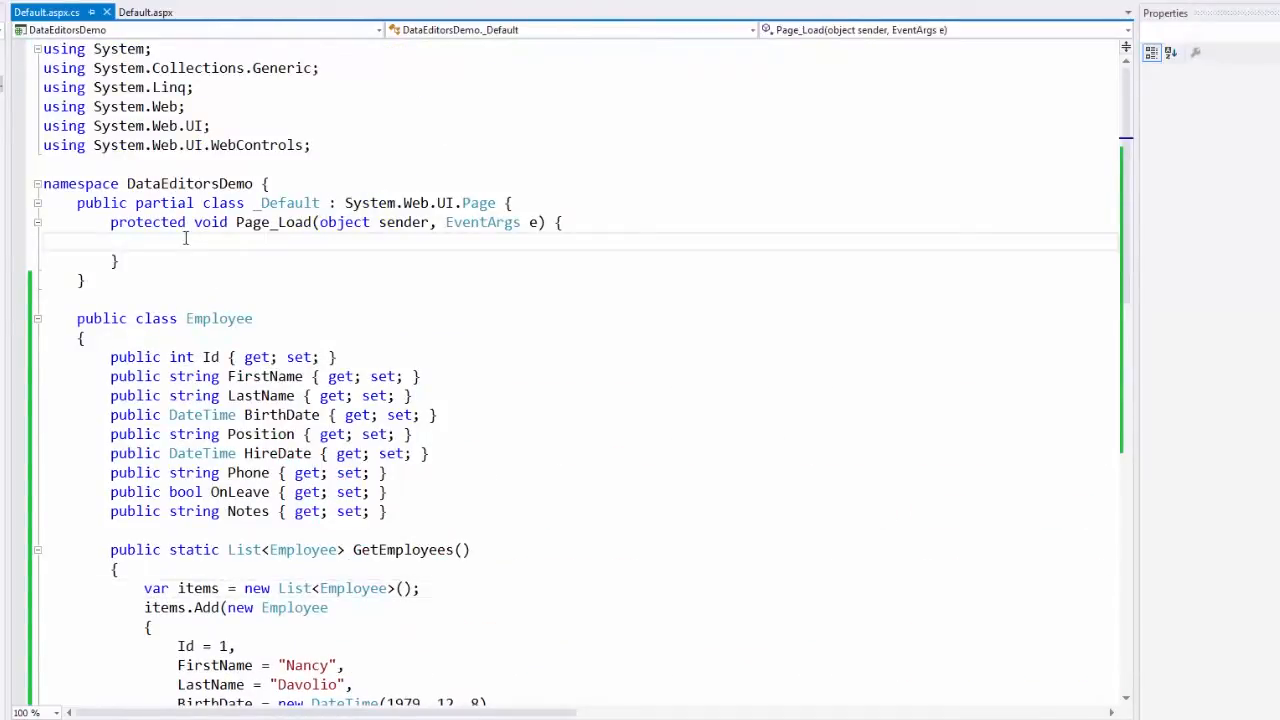
text(comboBox1.DataSource = Employee.GetEmployees()
text(comboBox1.ValueField = "Id)
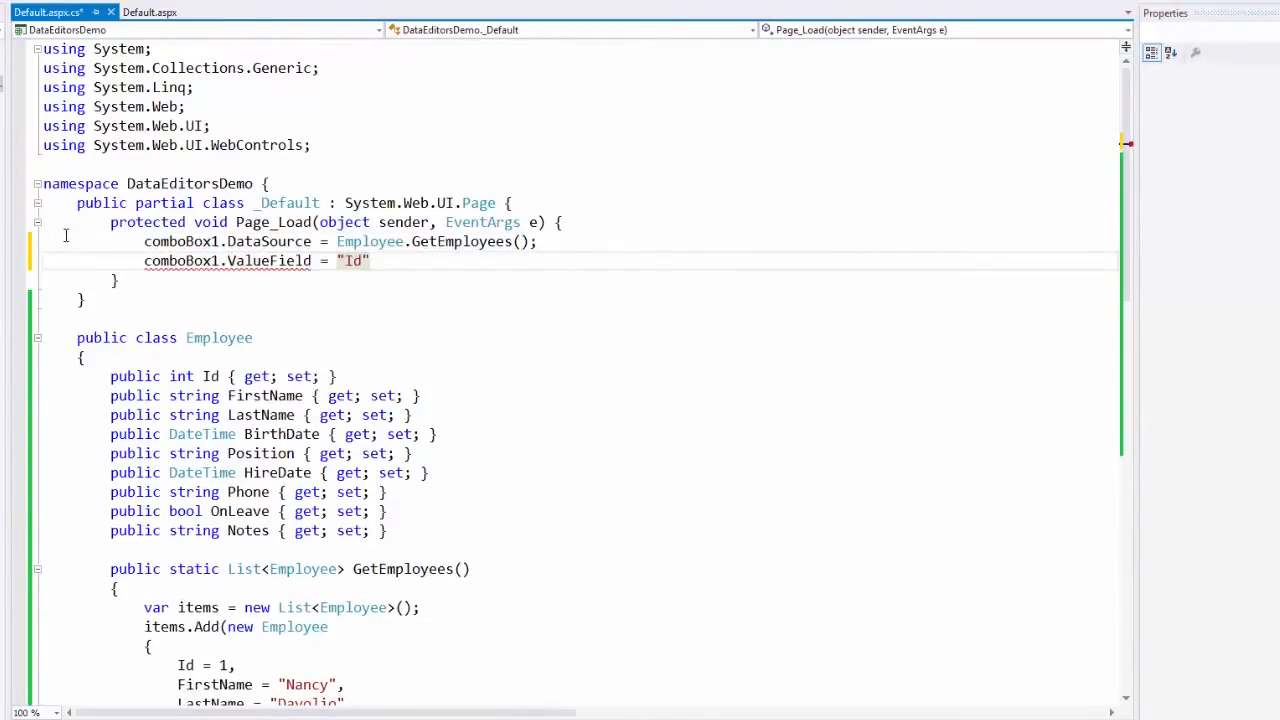
text(;)
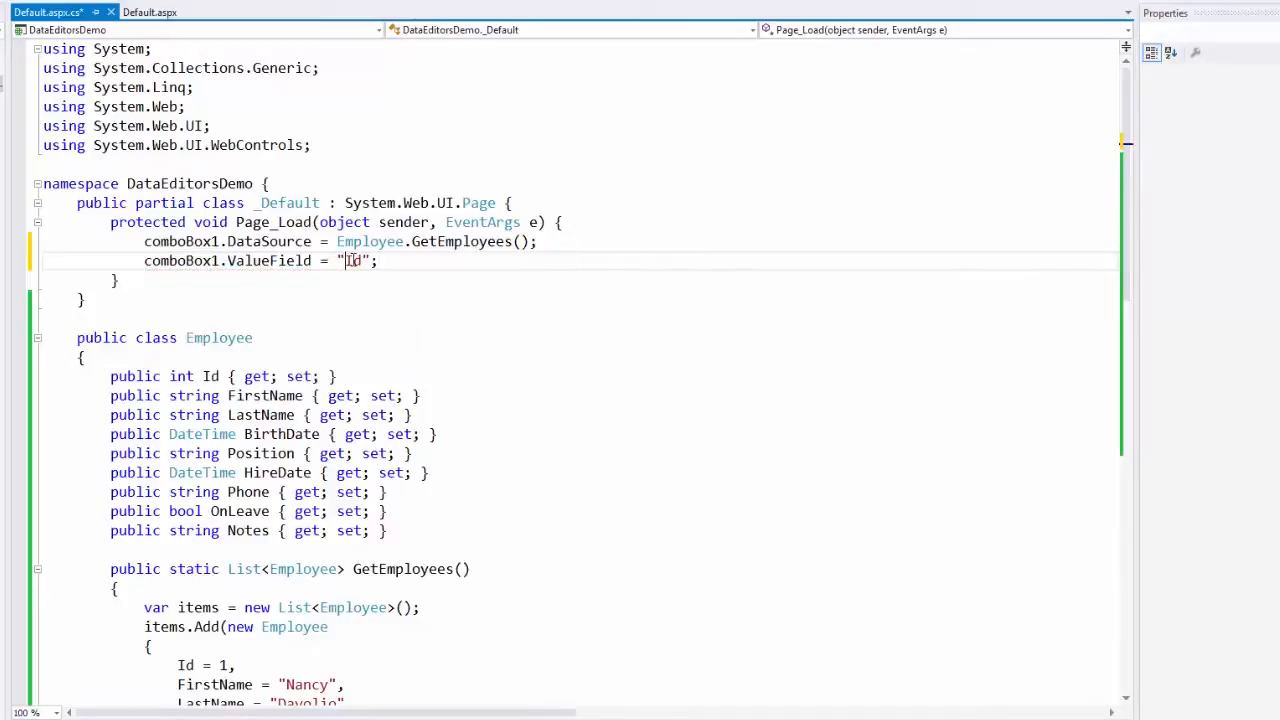
double_click(211, 376)
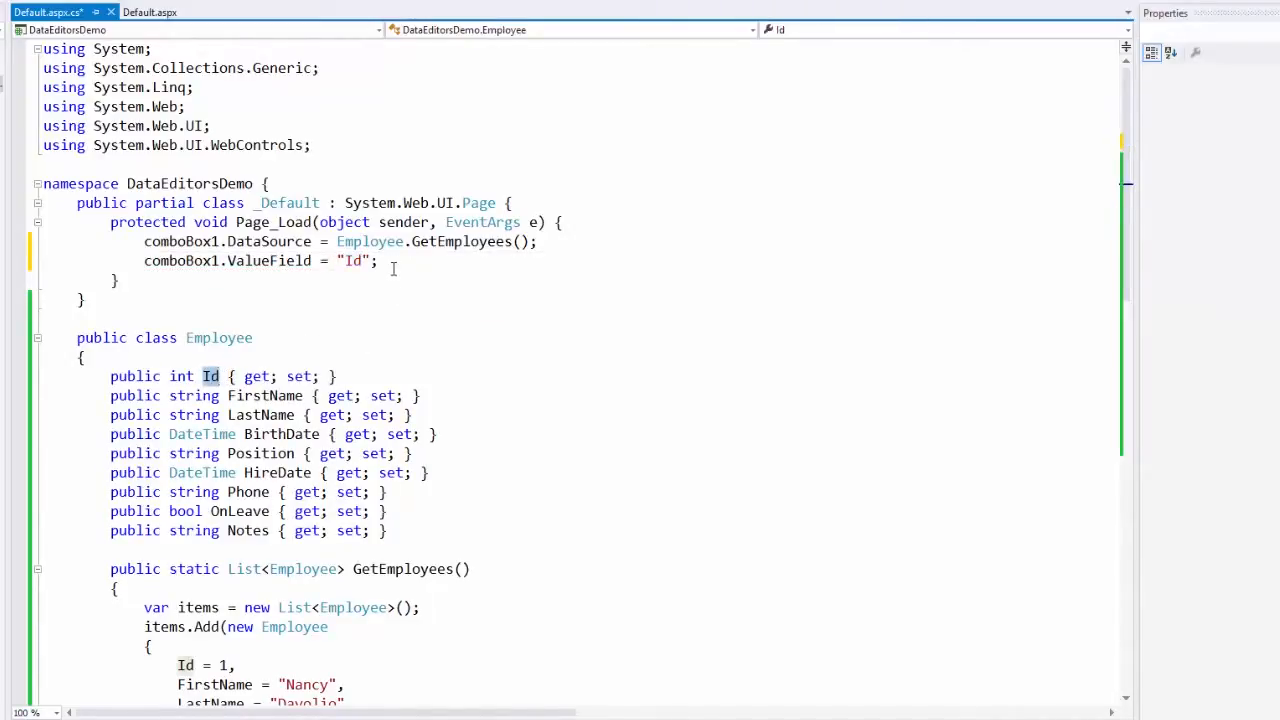
text(comboBox1.D)
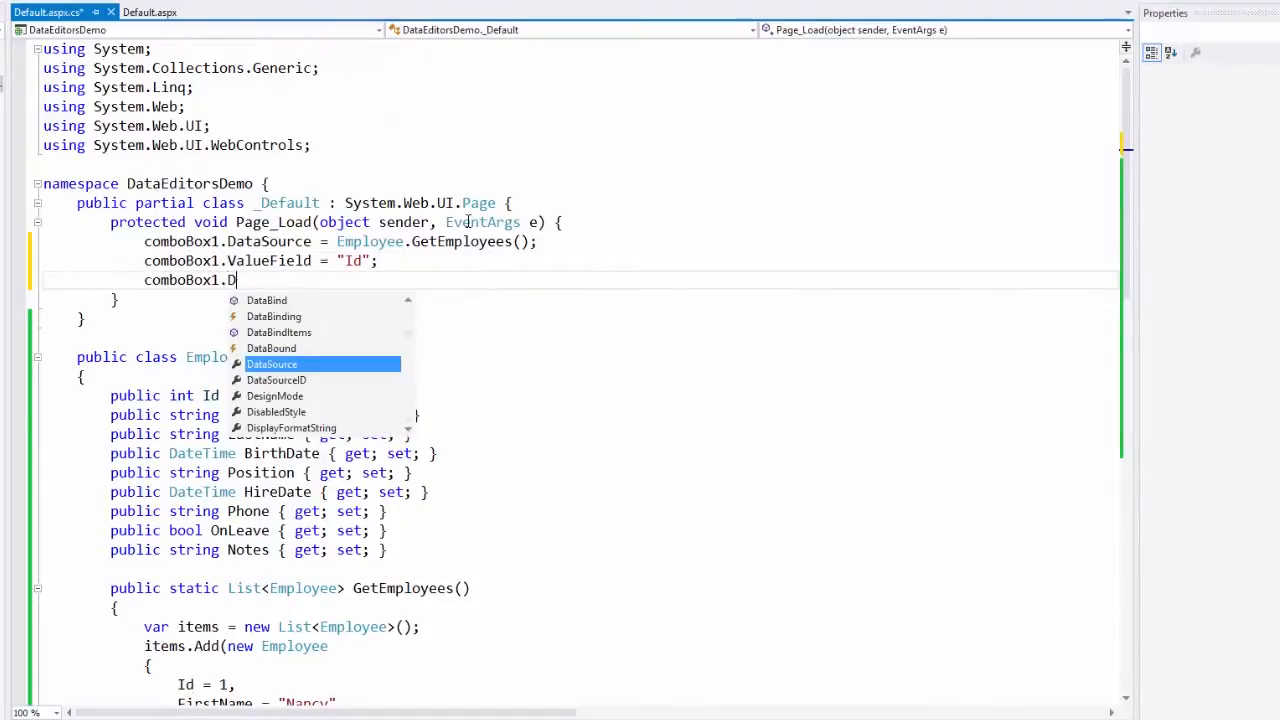
click(155, 10)
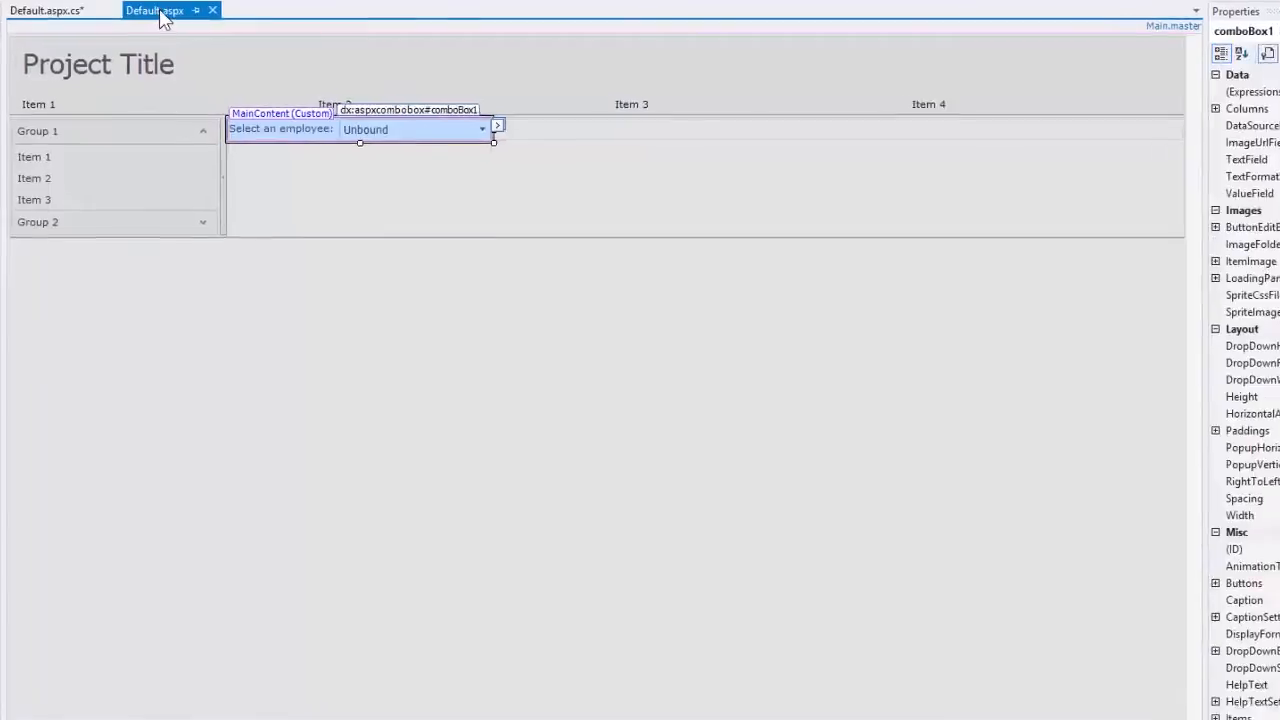
- Set comboBox1's ValueType to Int32 after checking the Employee Id property type
click(497, 124)
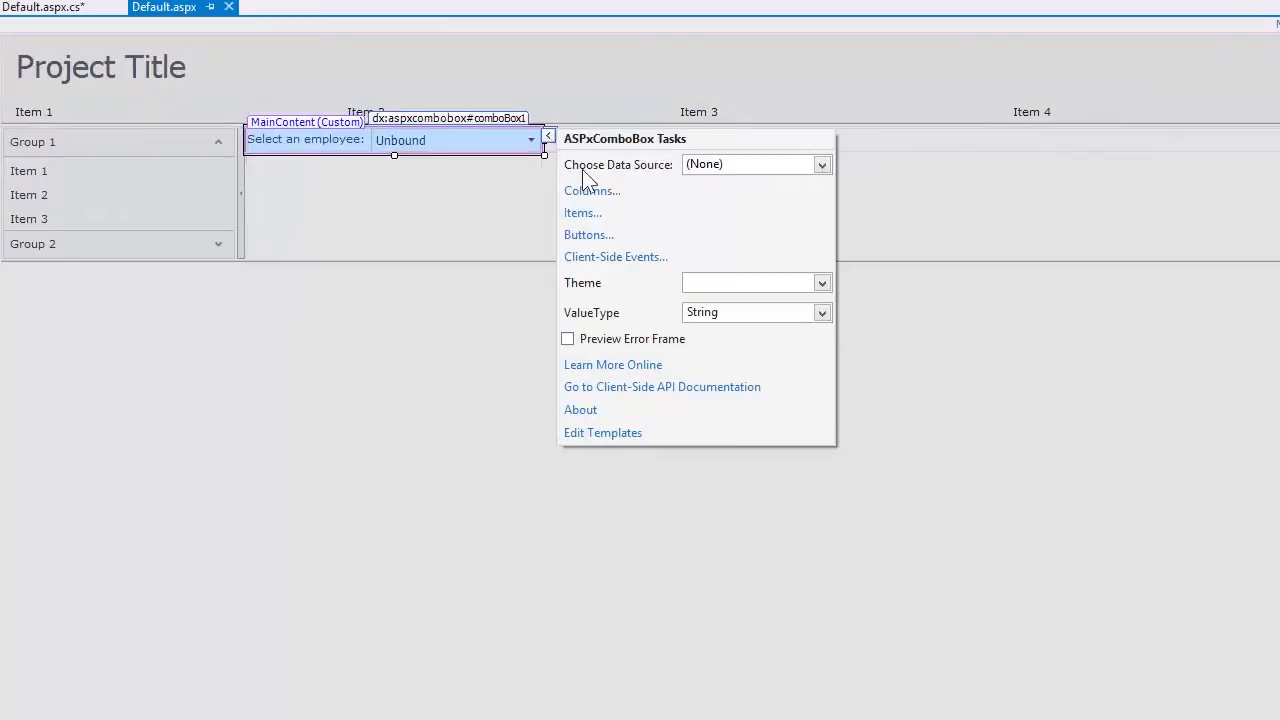
mouse_move(620, 320)
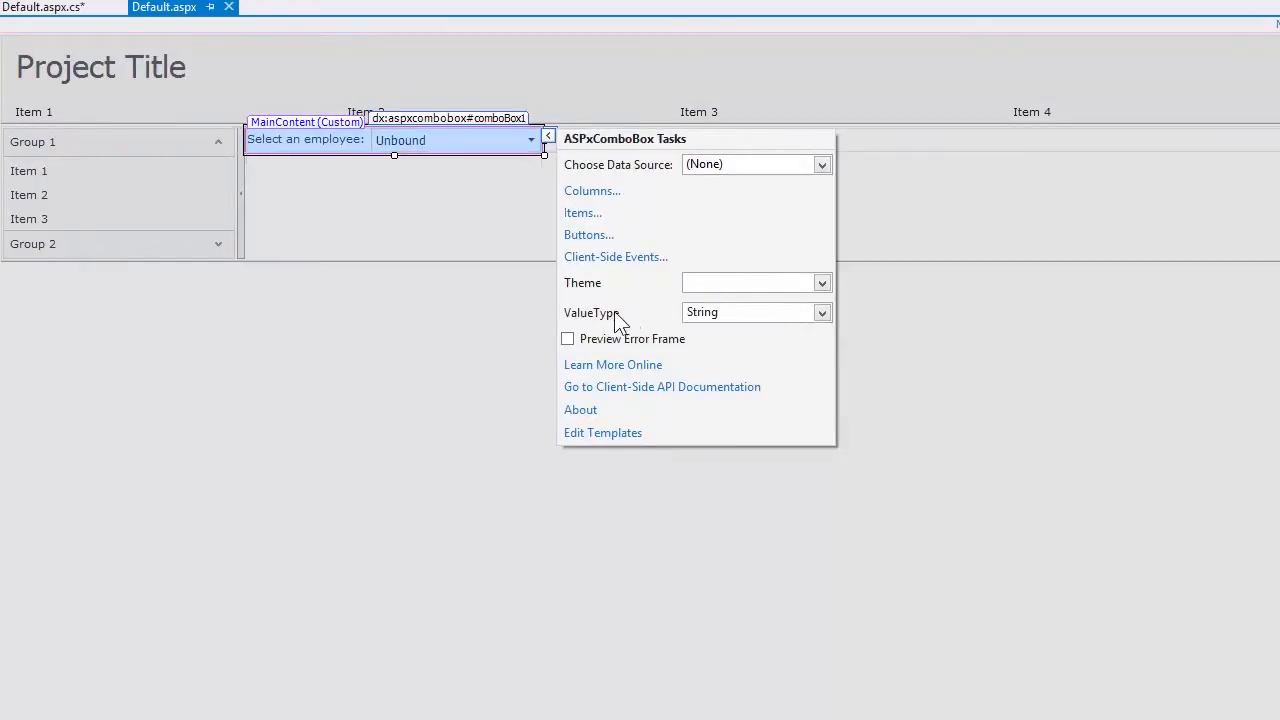
click(821, 312)
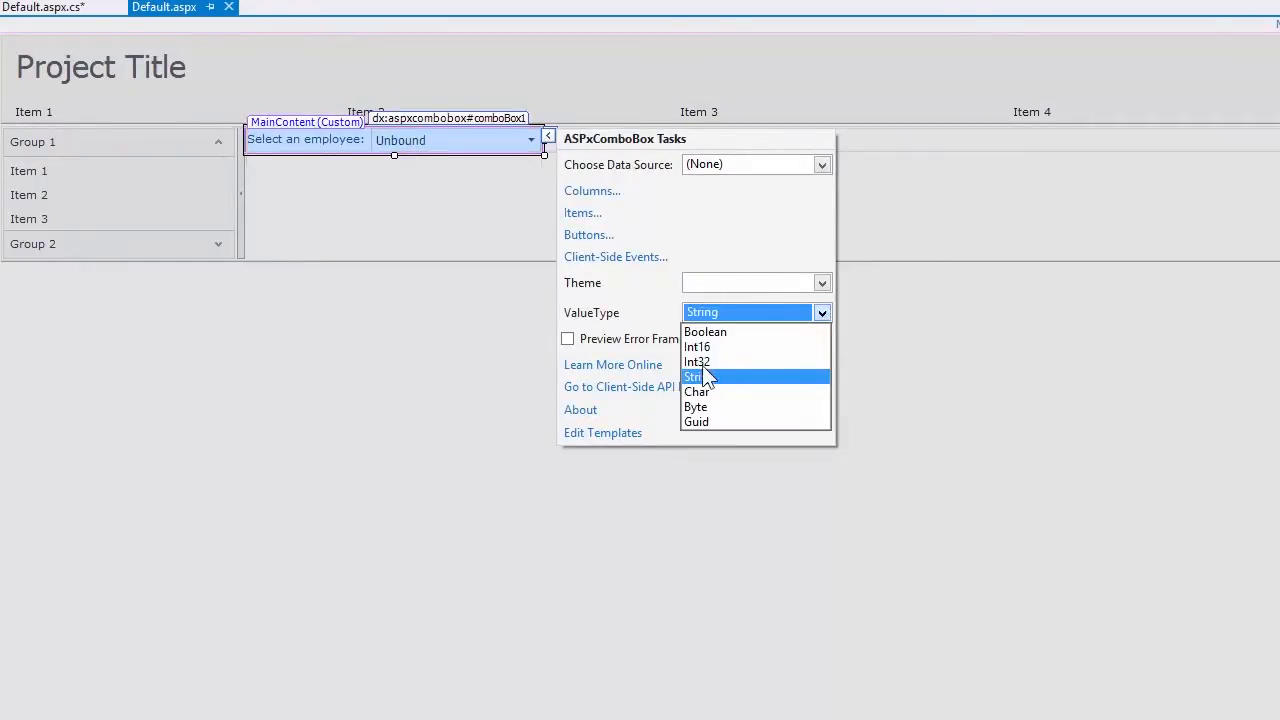
click(697, 361)
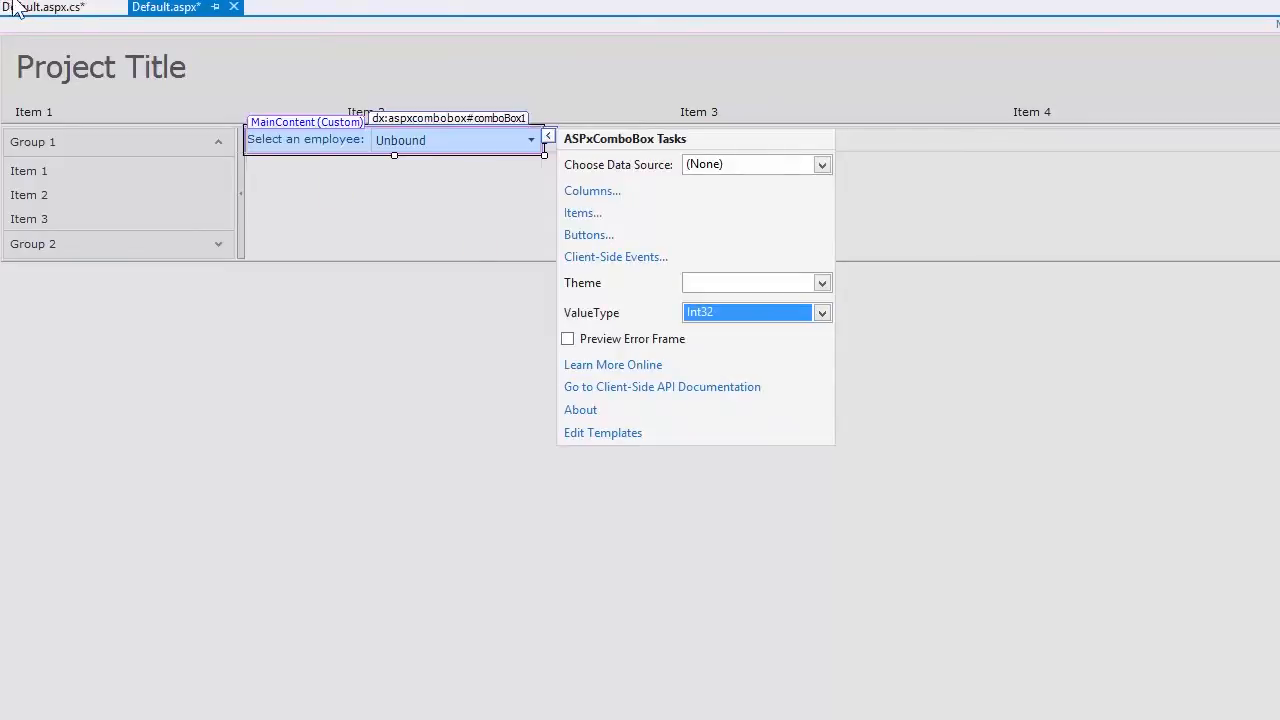
click(50, 7)
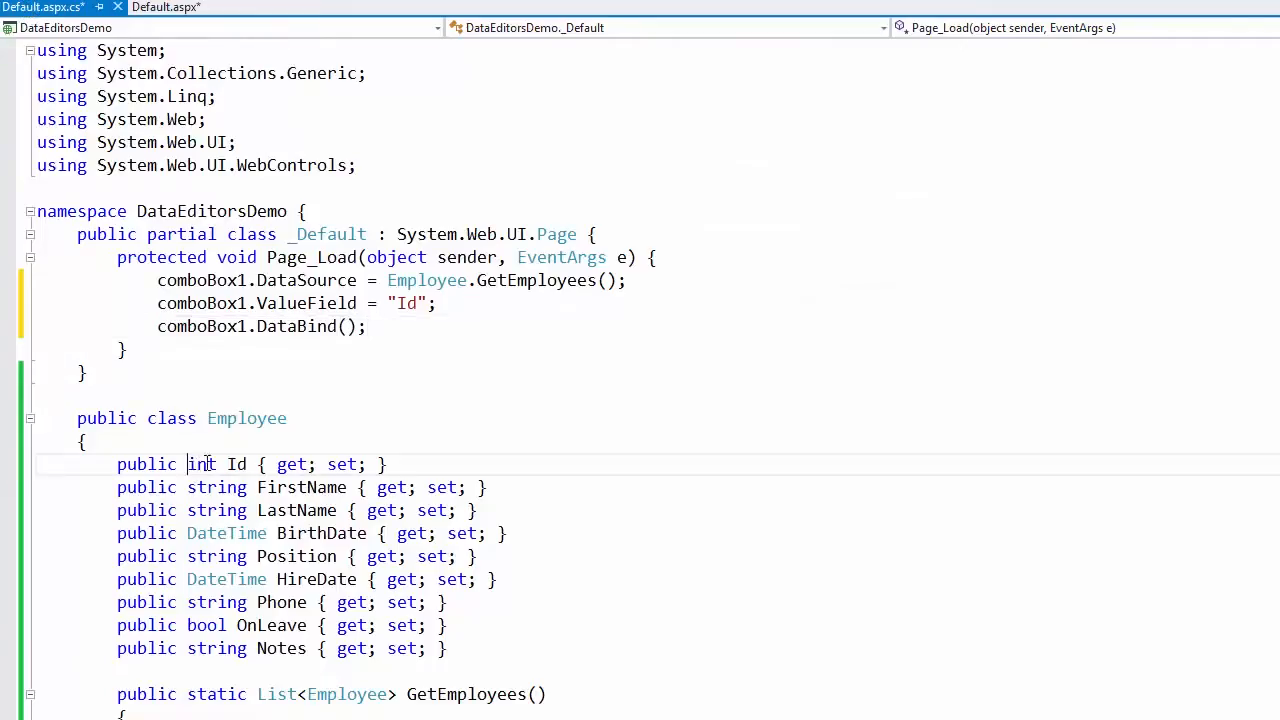
double_click(199, 464)
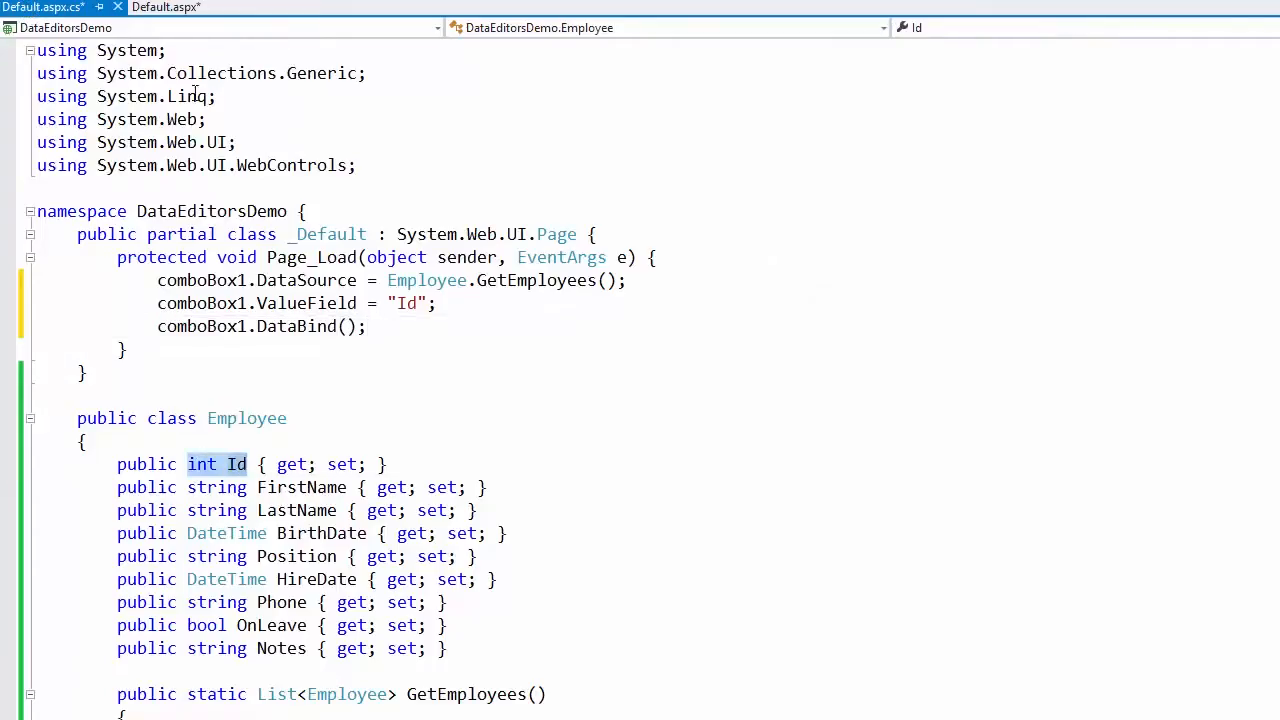
click(166, 7)
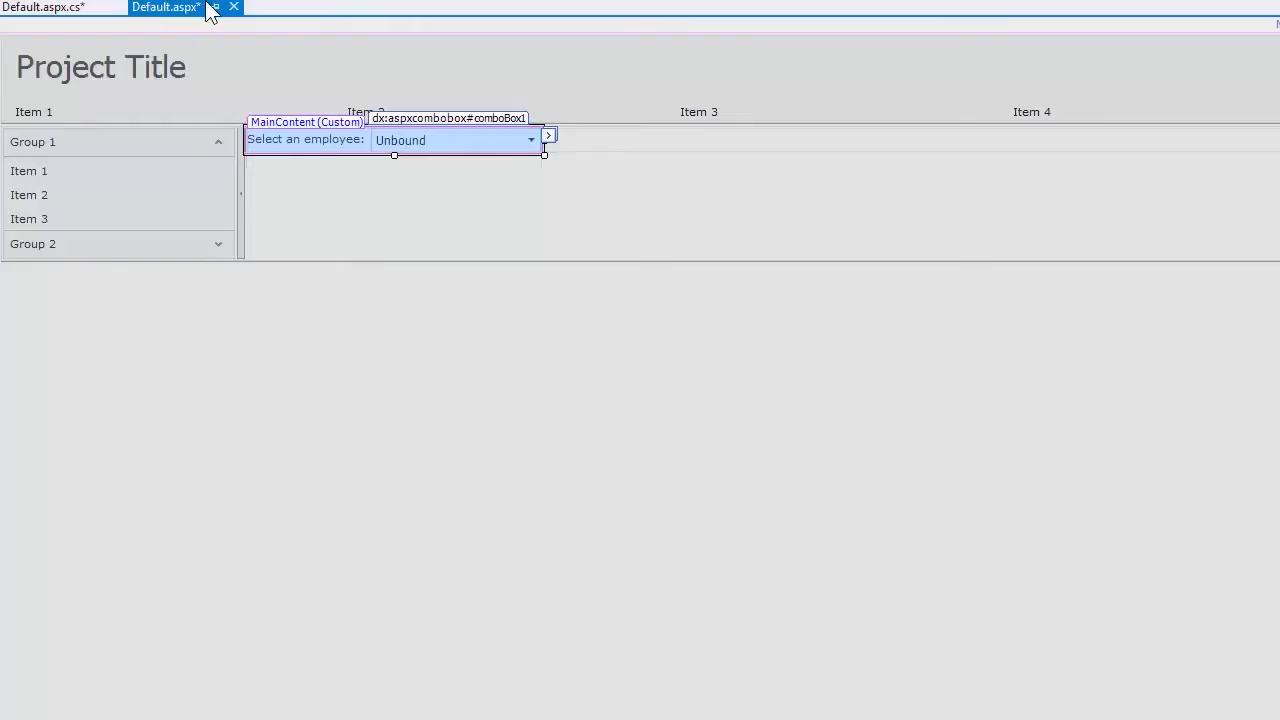
- Add two combo box columns with FieldNames FirstName and LastName in the Columns Editor
click(548, 135)
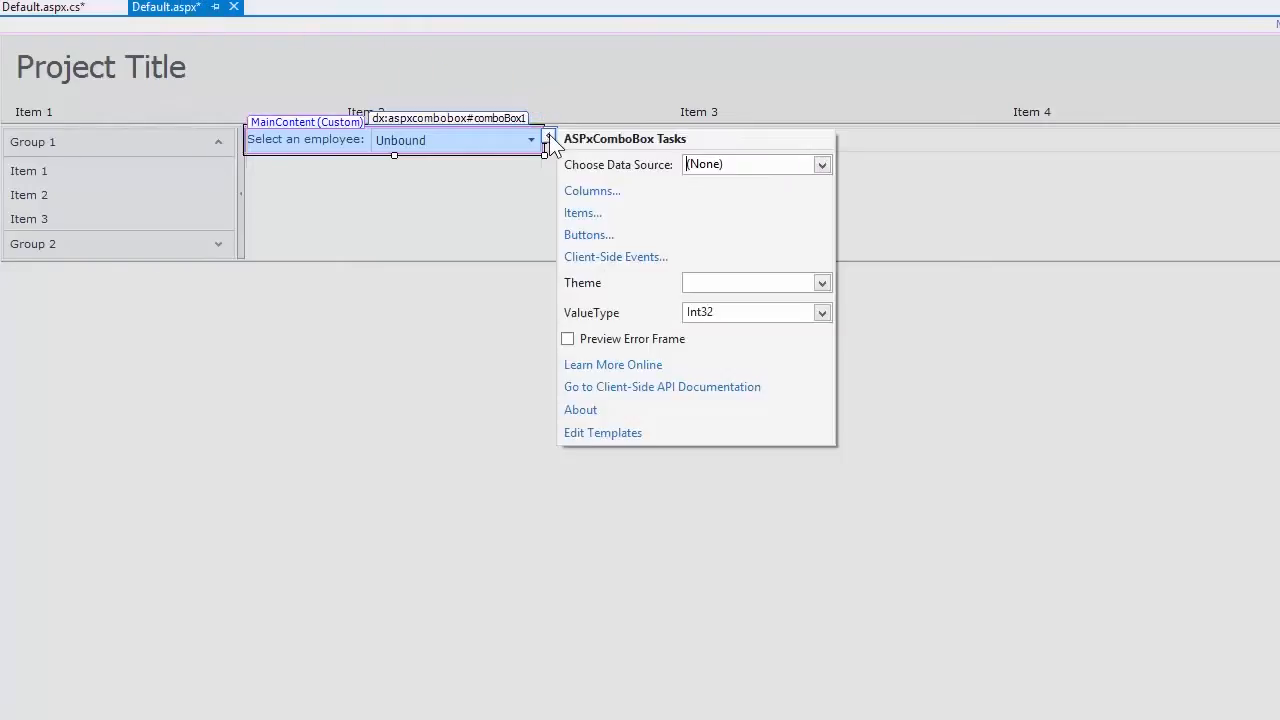
click(591, 190)
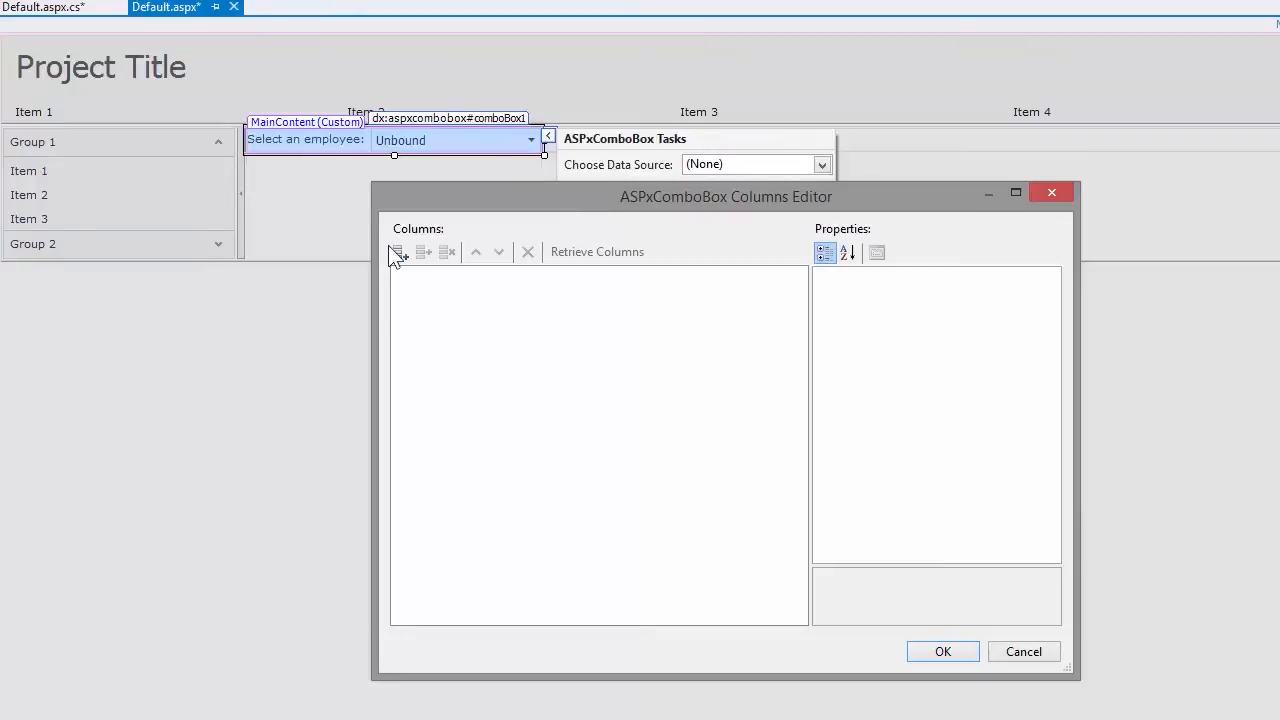
click(396, 251)
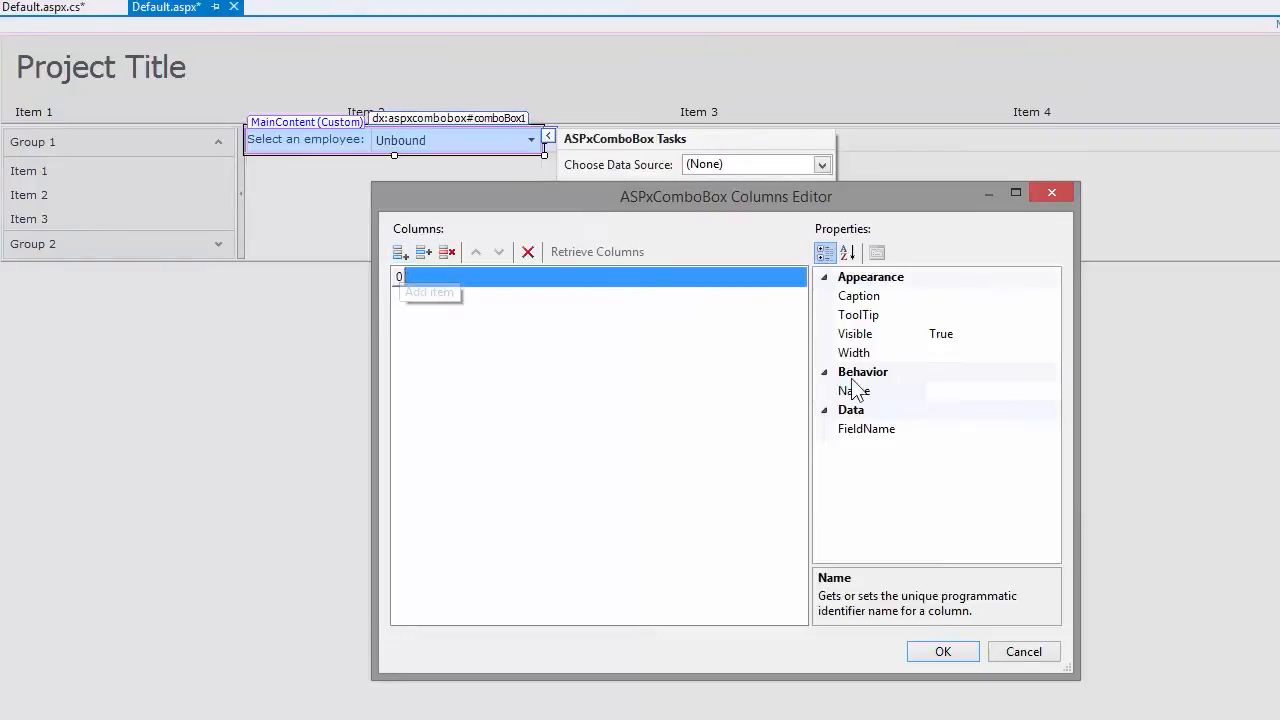
click(866, 428)
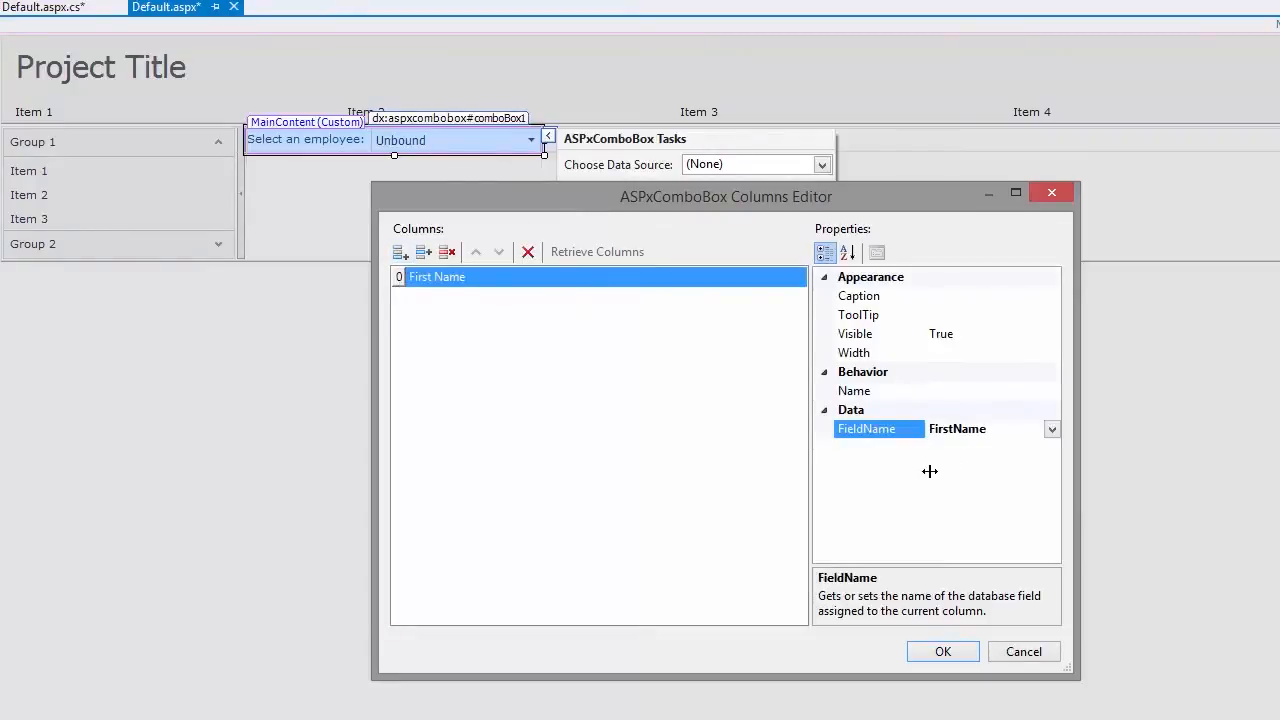
click(399, 252)
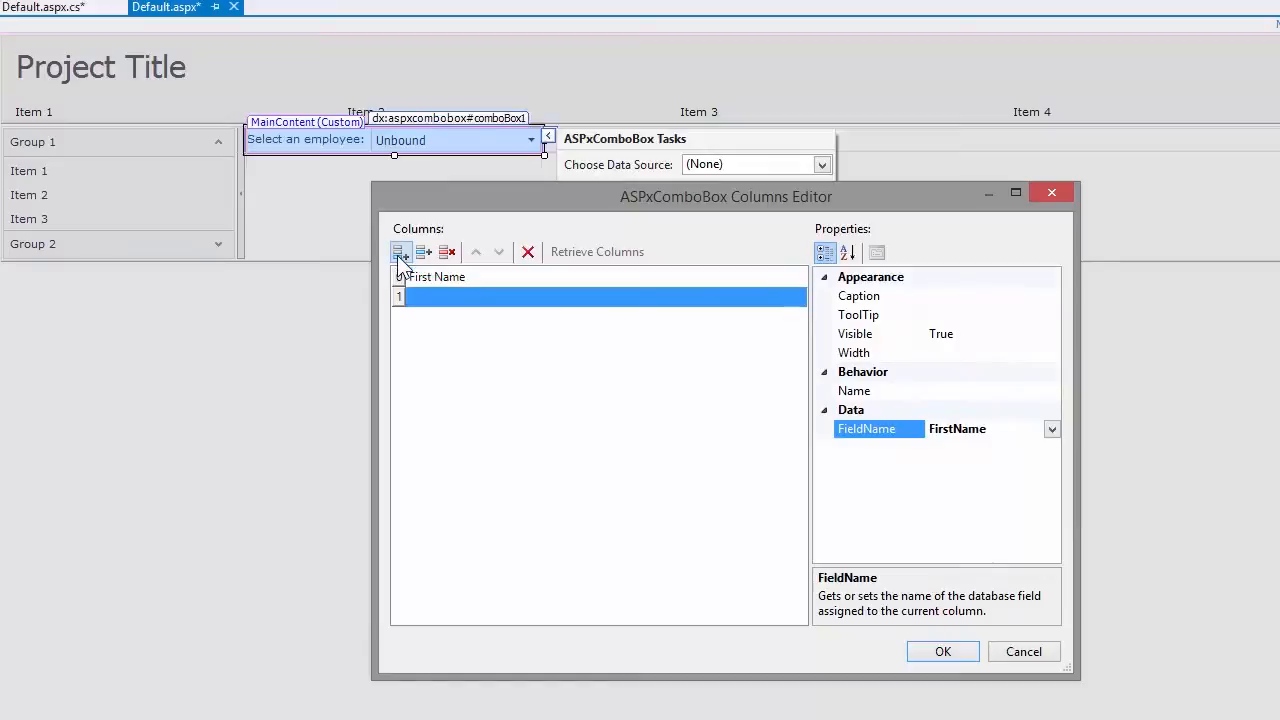
click(400, 251)
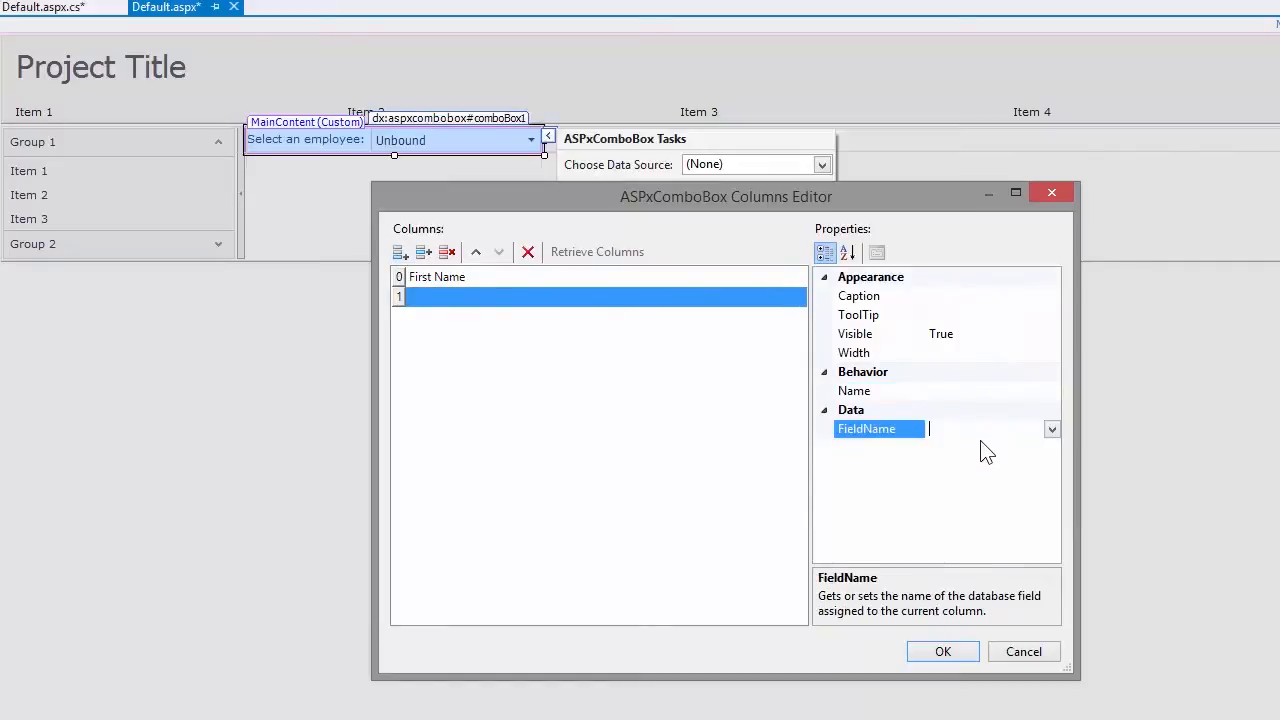
text(LastName)
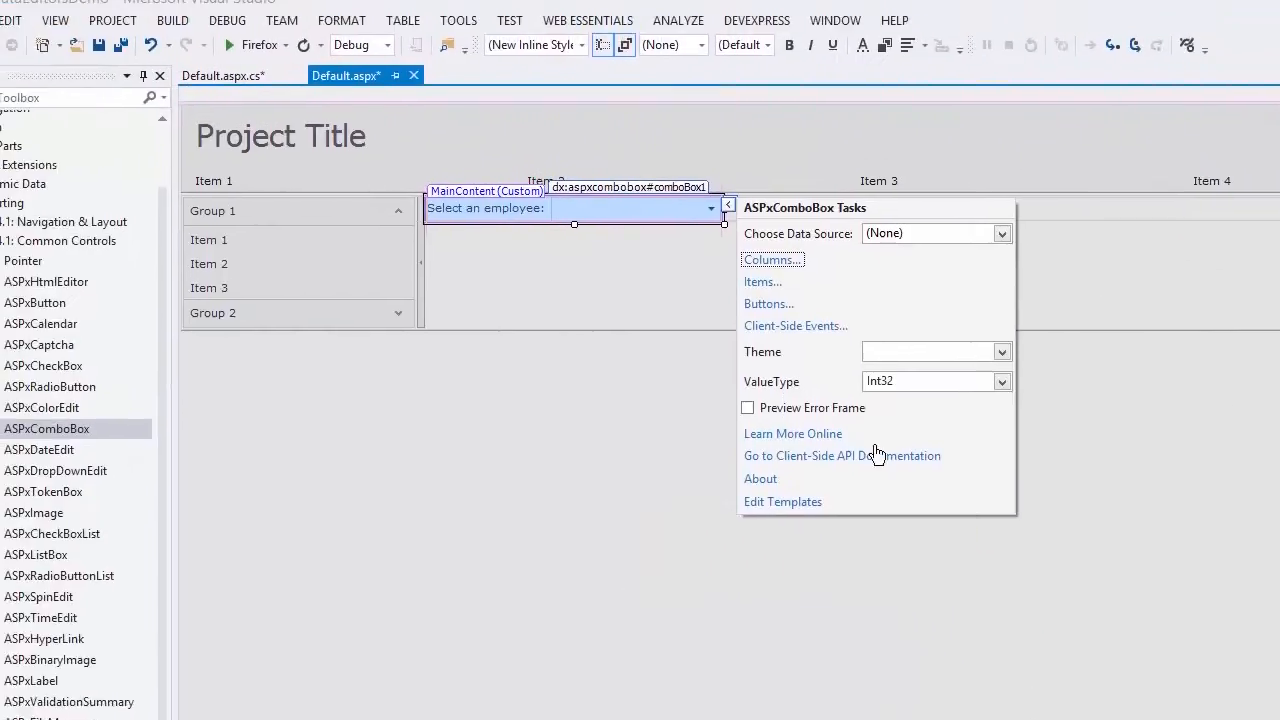
- Check the Employee FirstName and LastName properties in Default.aspx.cs, then return to the designer
click(223, 75)
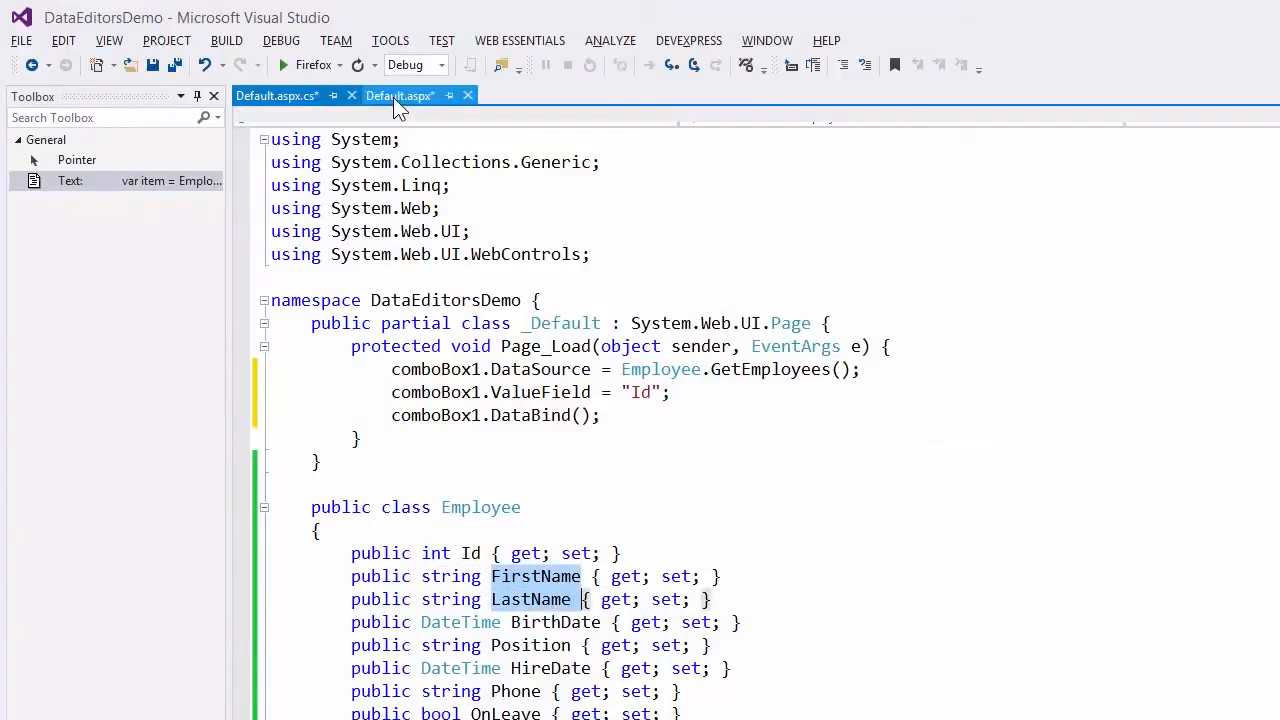
click(400, 95)
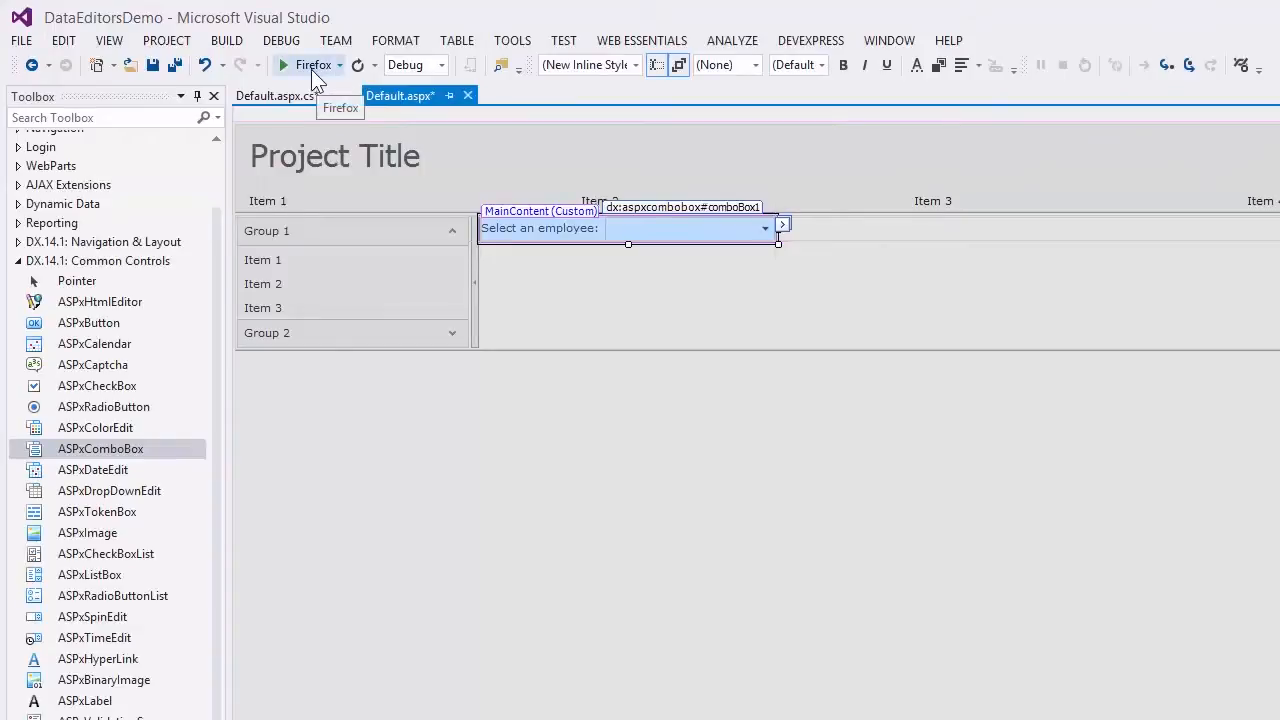
- Run the site in Firefox to view the employee combo box
click(284, 64)
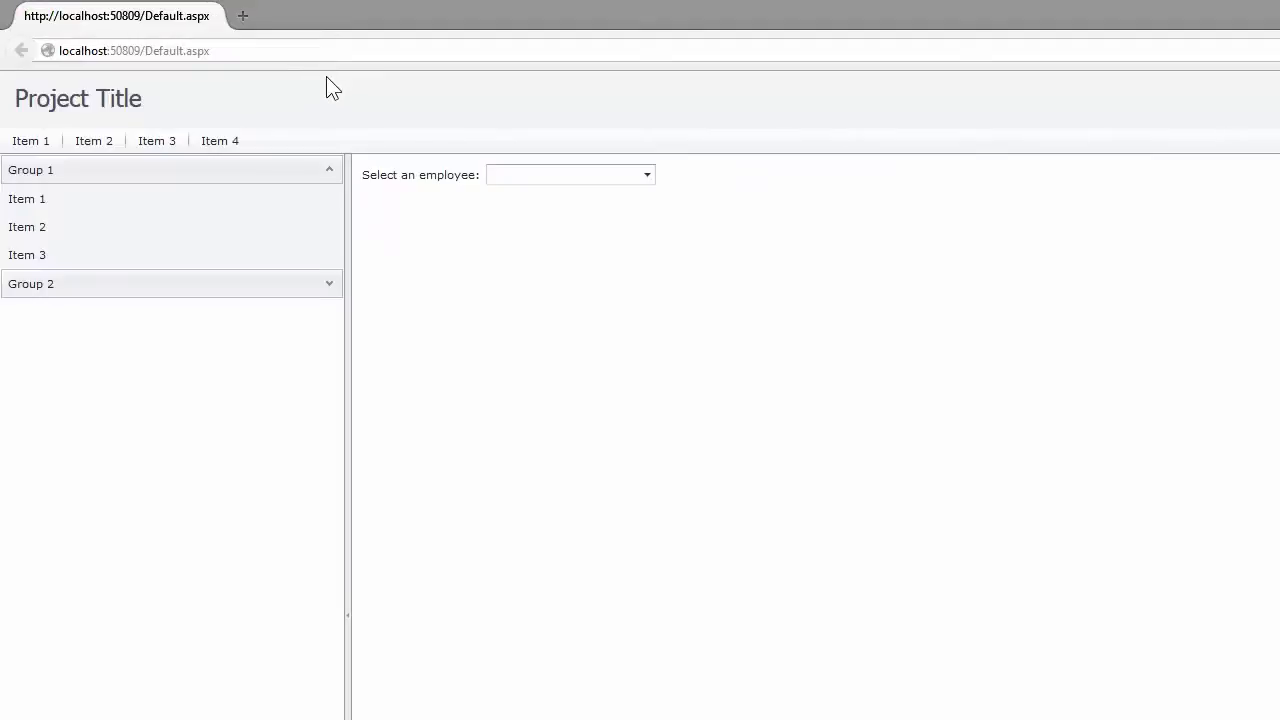
click(646, 174)
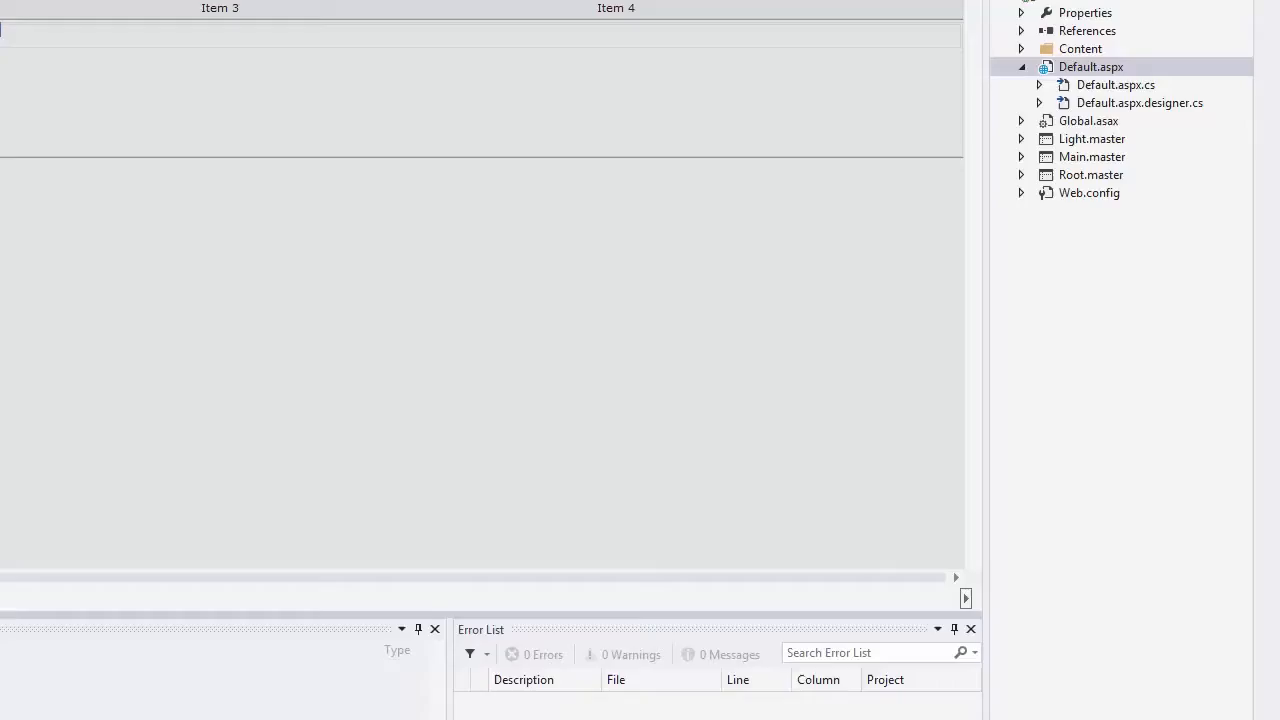
mouse_move(1078, 642)
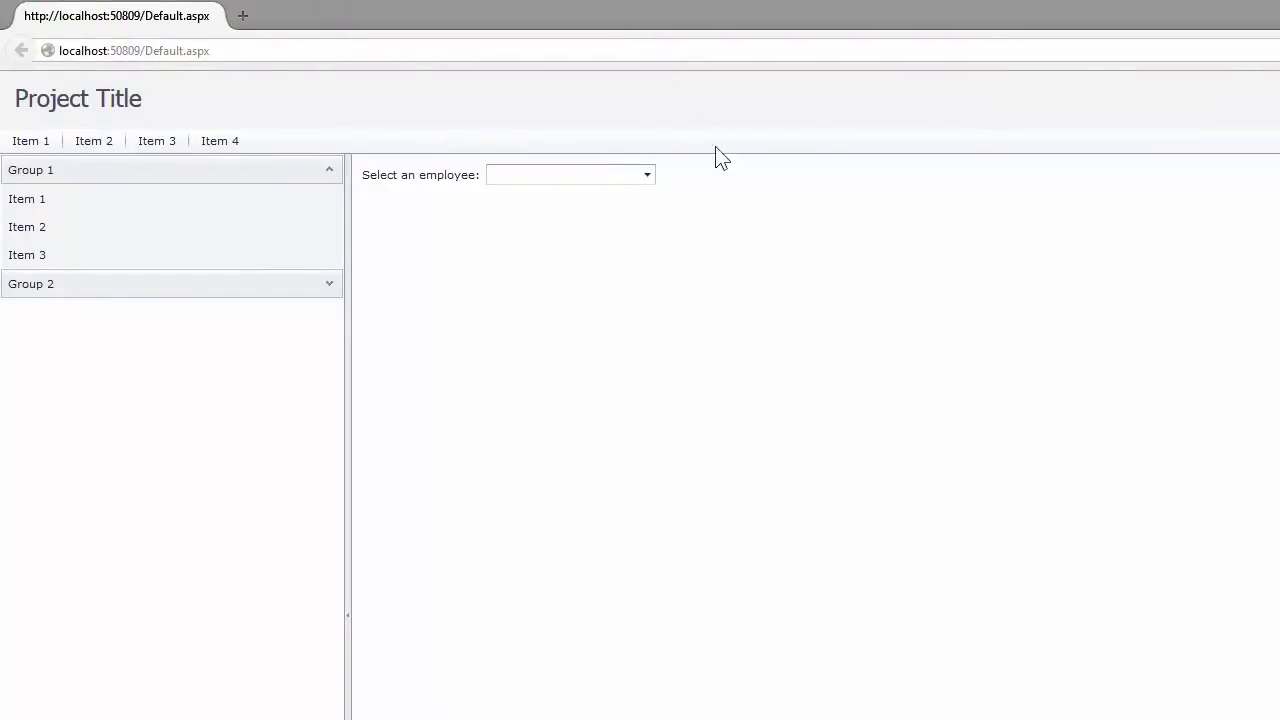
- Open the employee dropdown on the page and pick Nancy Davolio
click(570, 174)
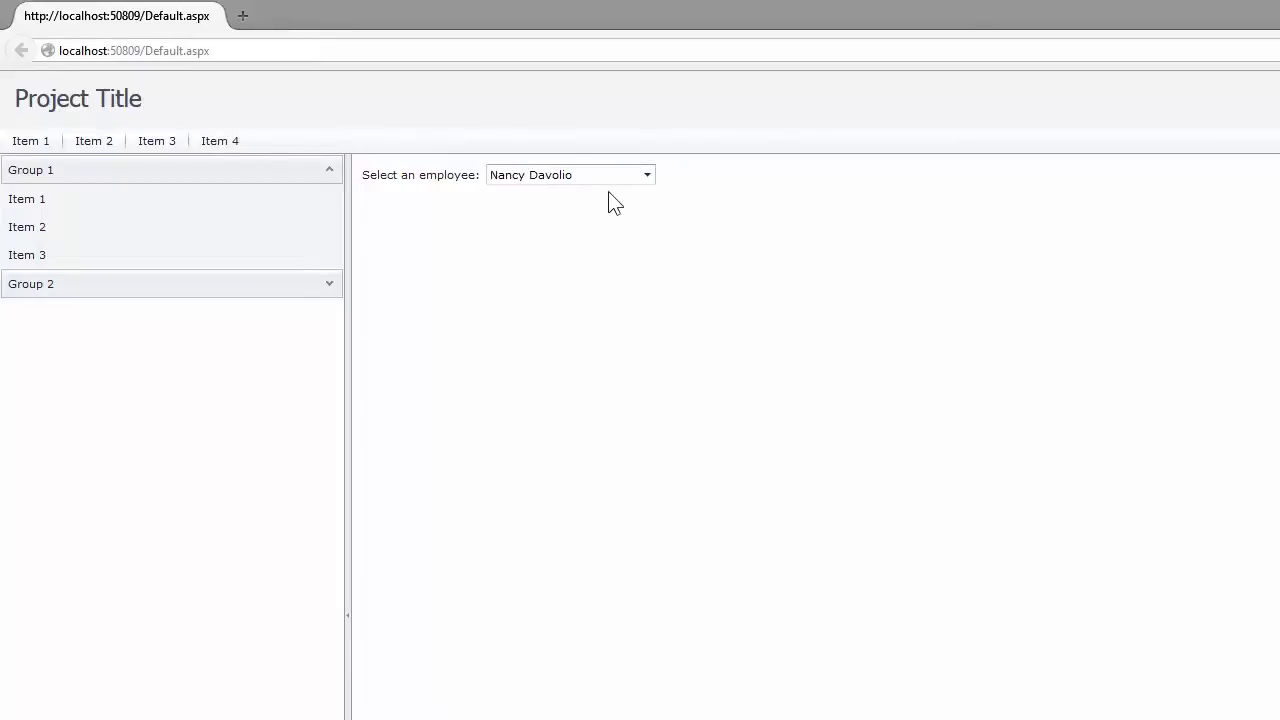
click(570, 174)
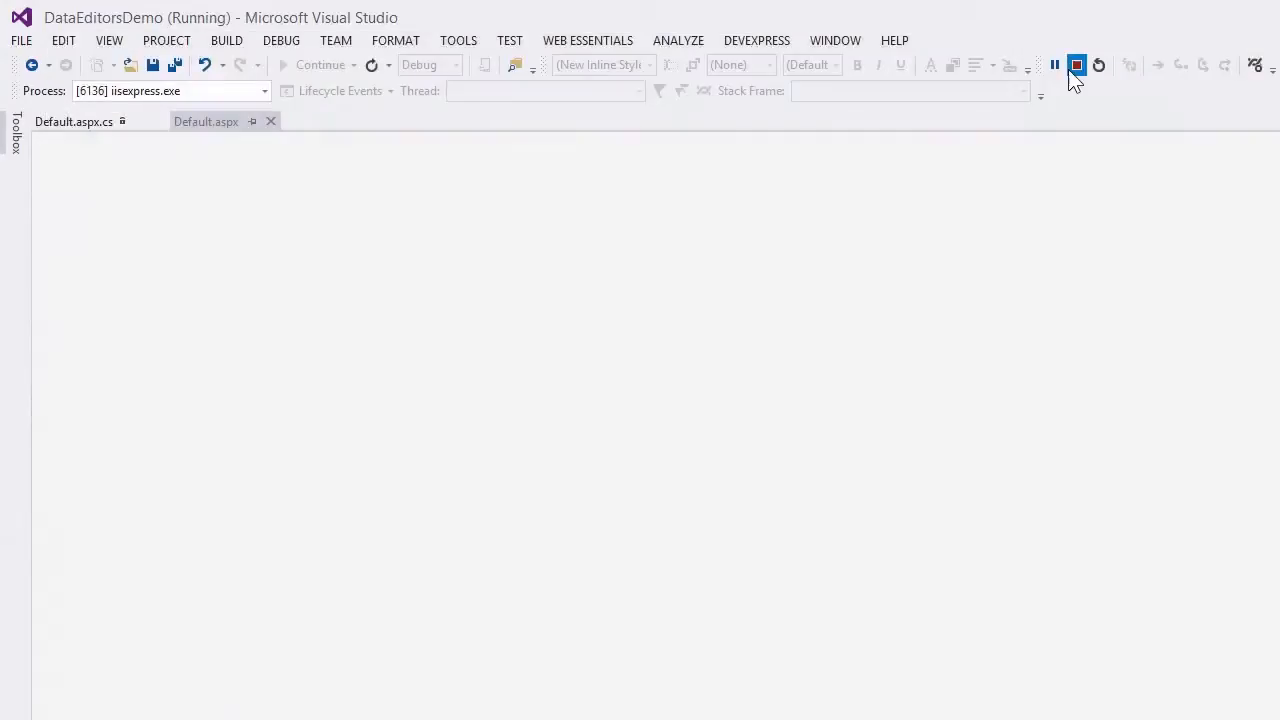
- Stop debugging the running website
click(1076, 65)
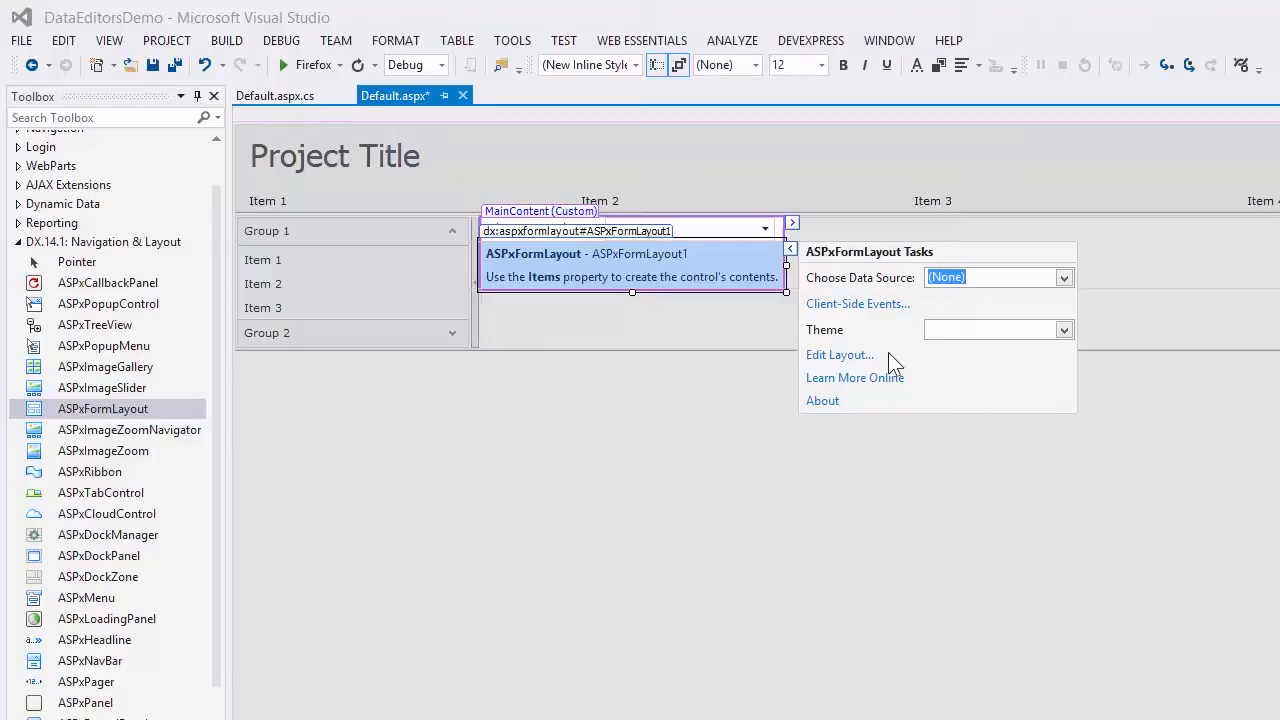
- In ASPxFormLayout1's items editor, add a trial item and group, then remove all items
click(839, 354)
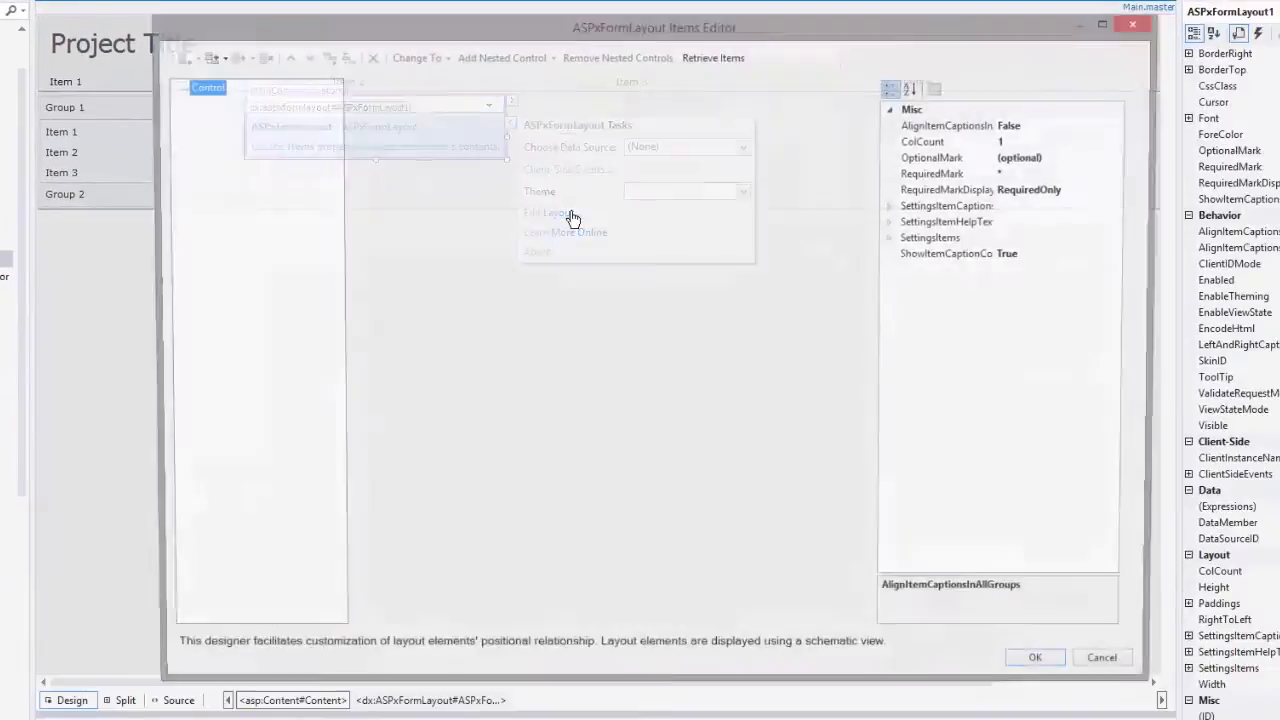
click(207, 57)
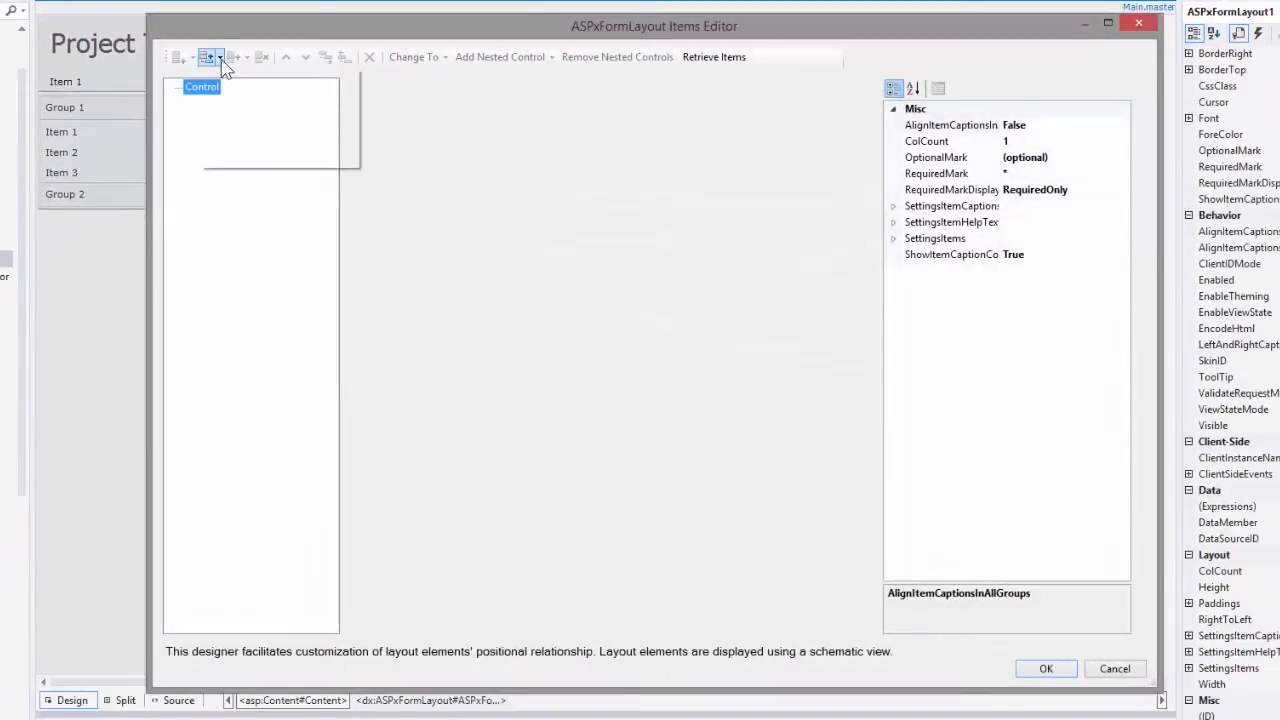
click(218, 57)
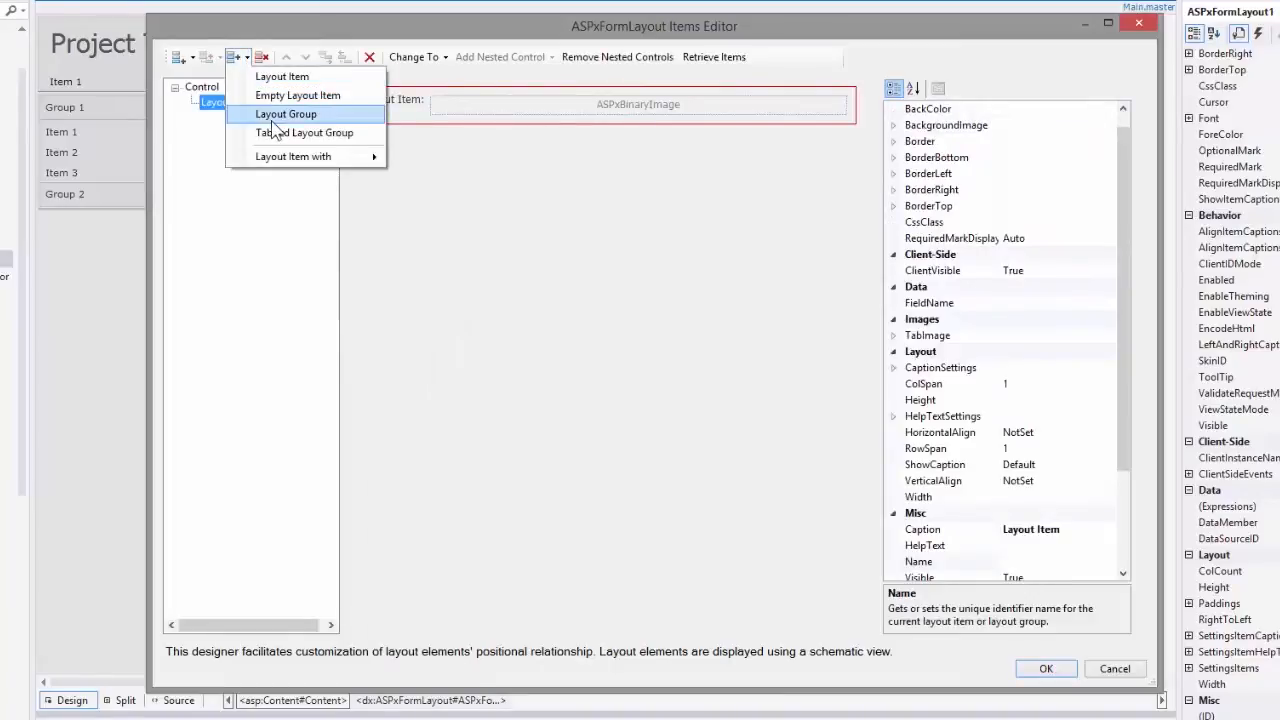
click(286, 113)
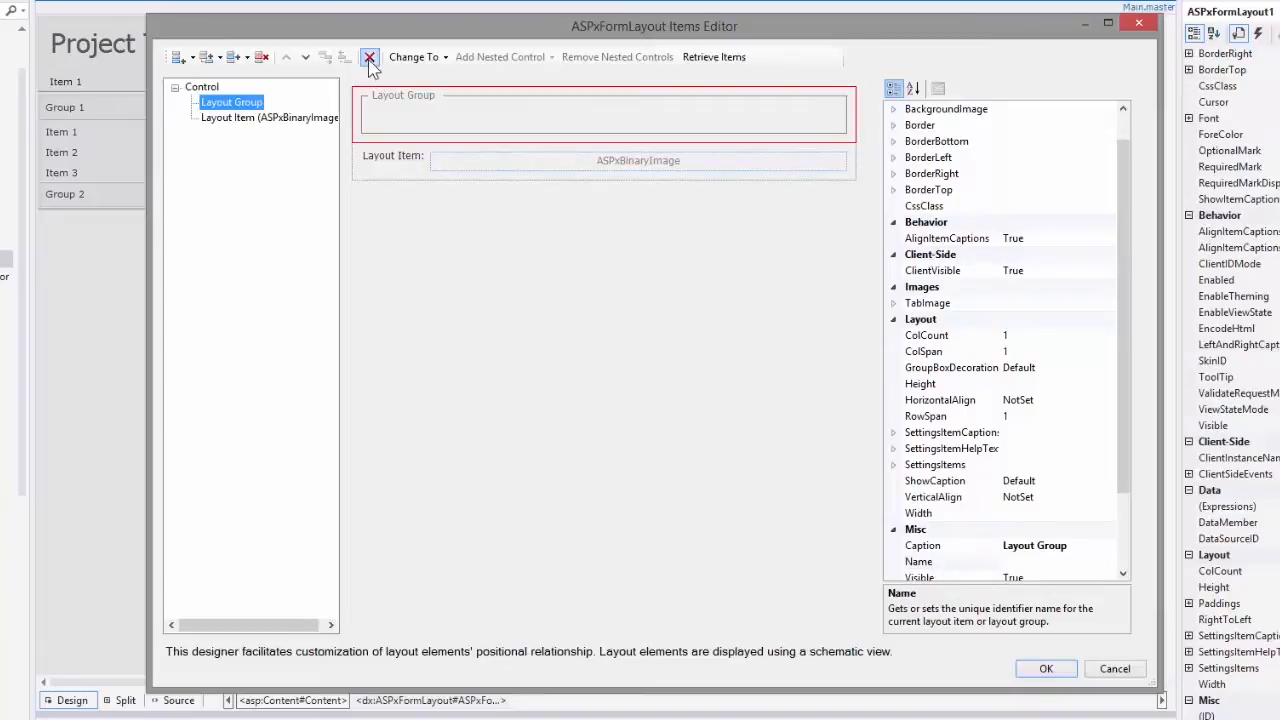
click(369, 57)
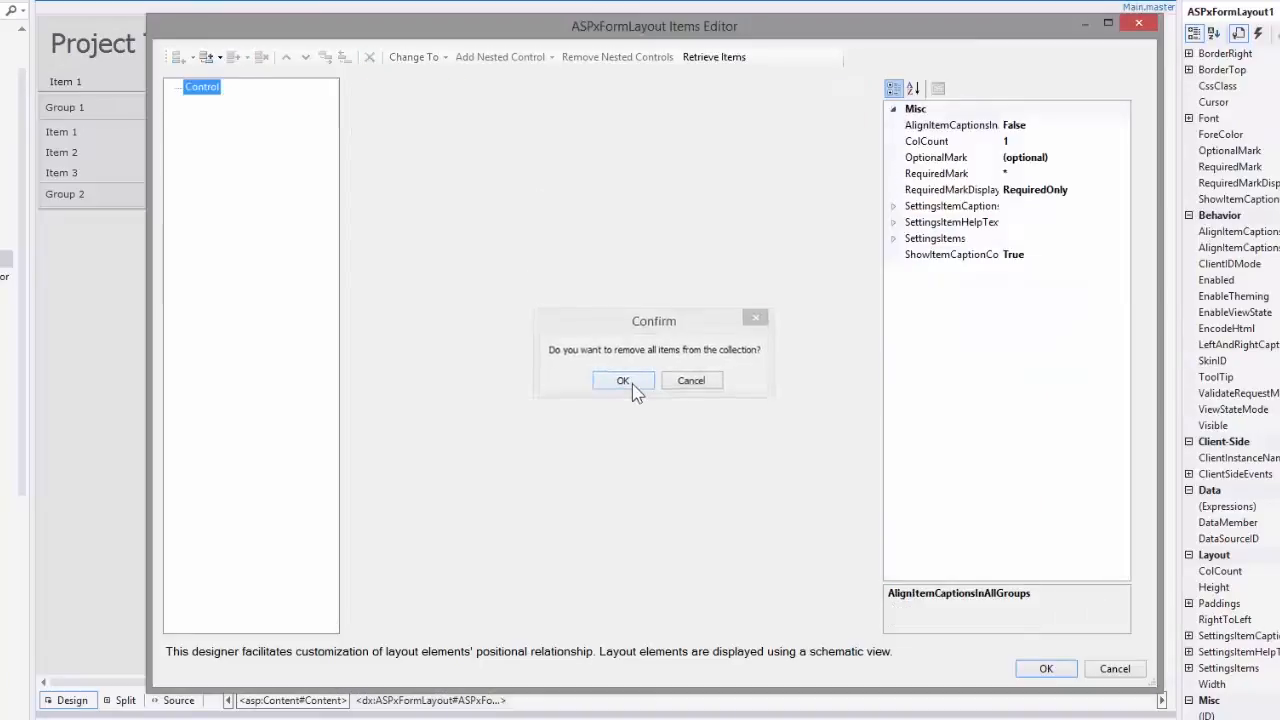
click(623, 380)
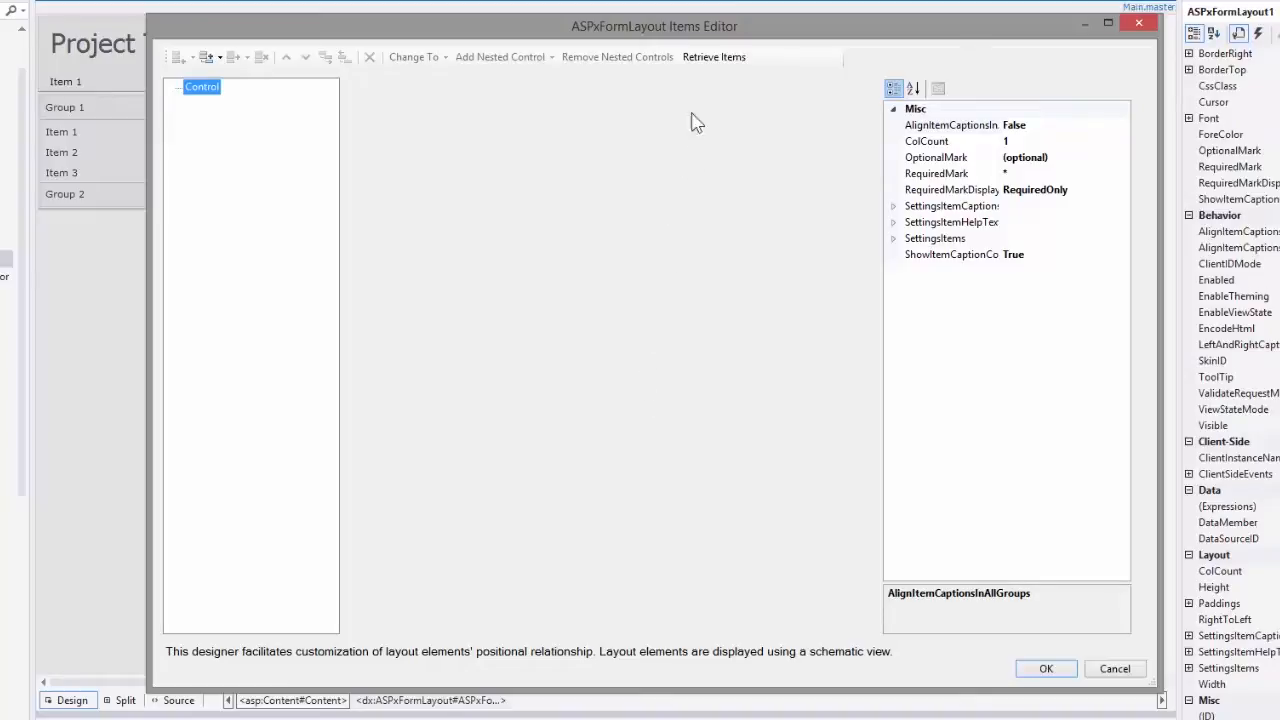
click(714, 57)
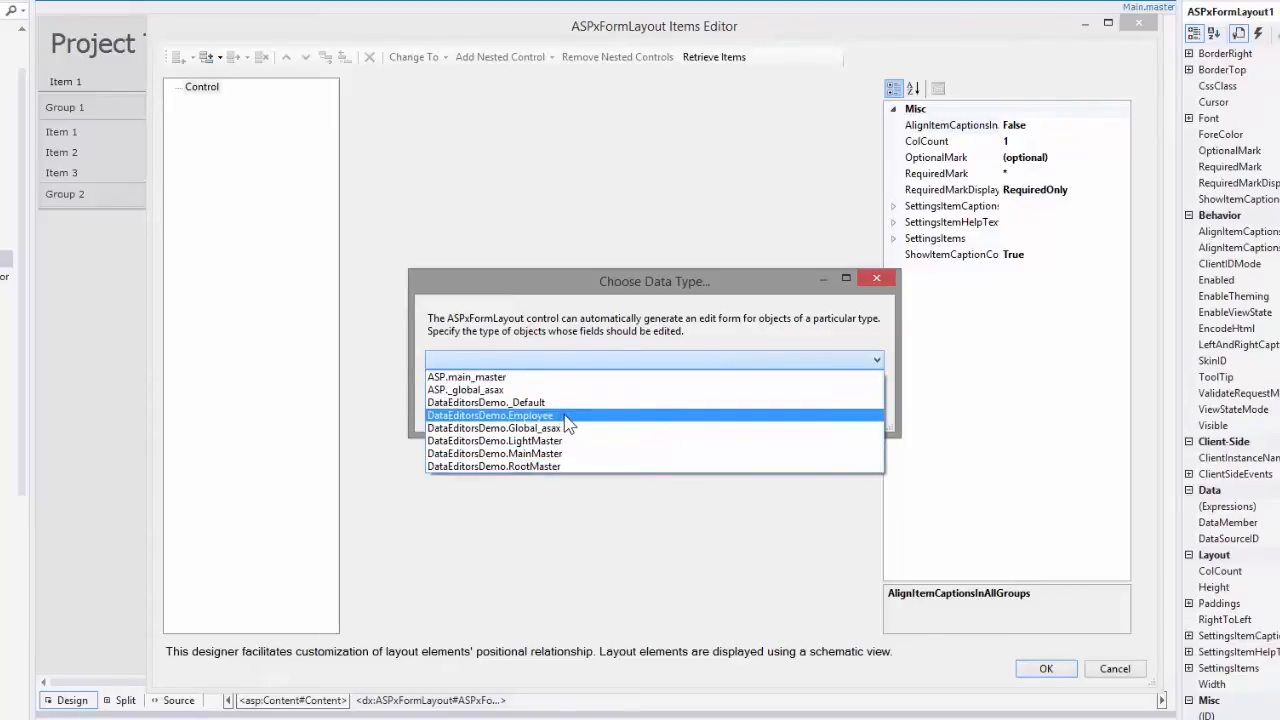
- Choose Employee as the data type to generate layout items from Id through Notes
click(489, 415)
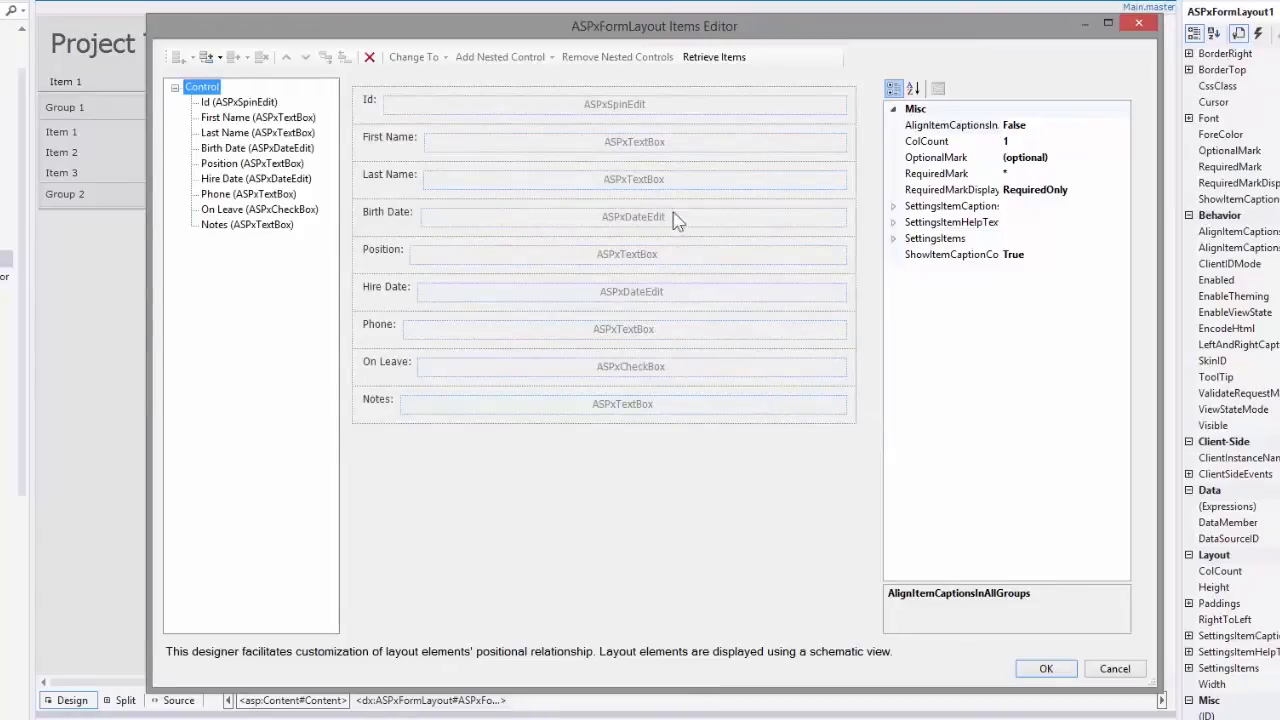
click(238, 101)
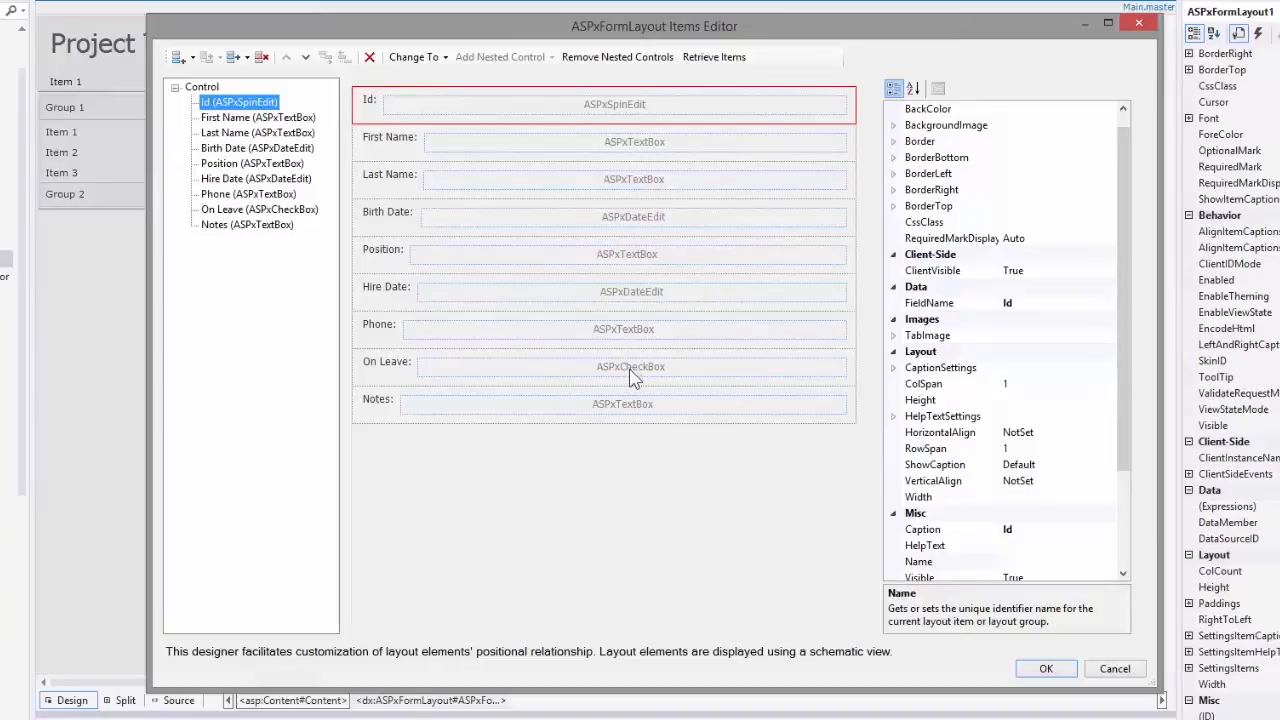
mouse_move(648, 385)
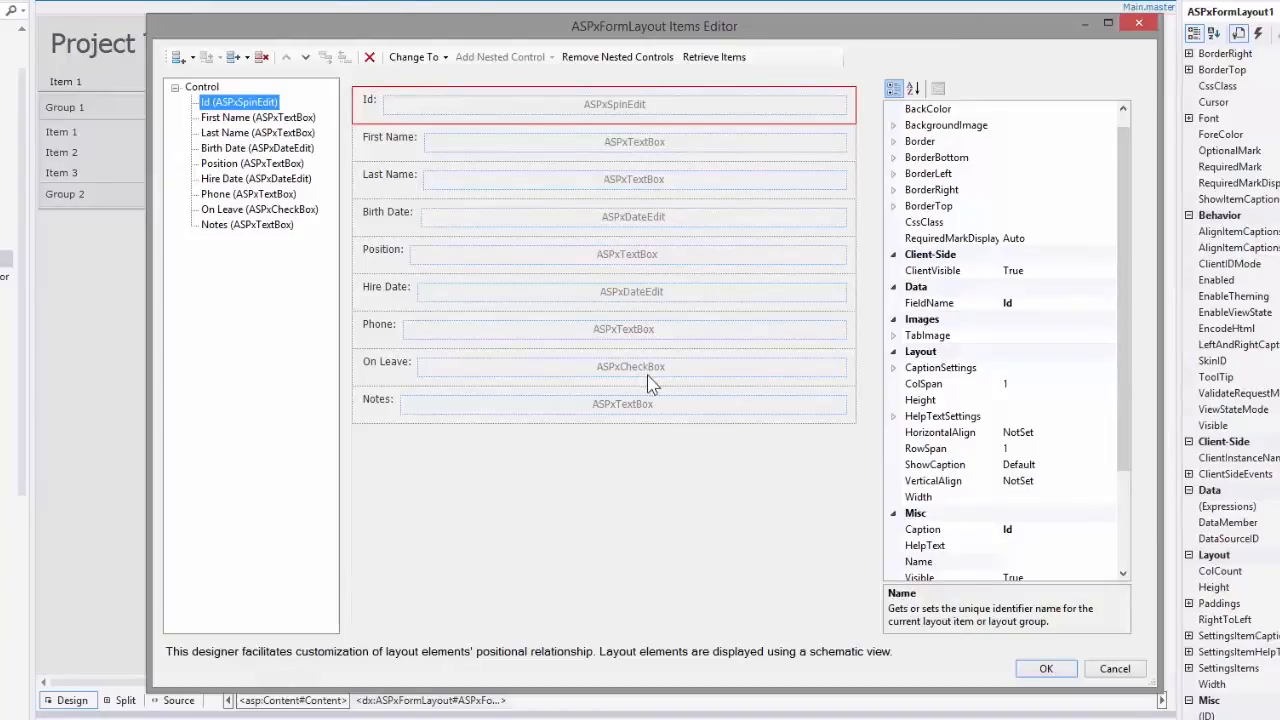
mouse_move(640, 358)
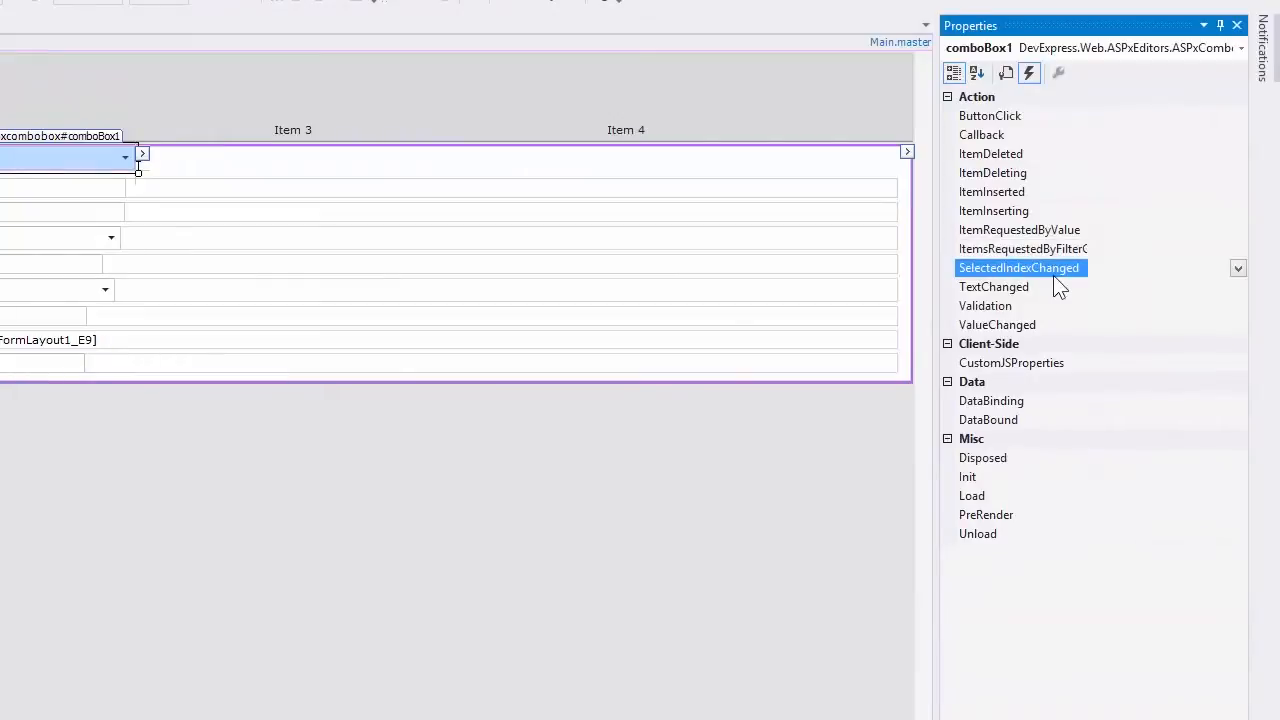
mouse_move(1090, 275)
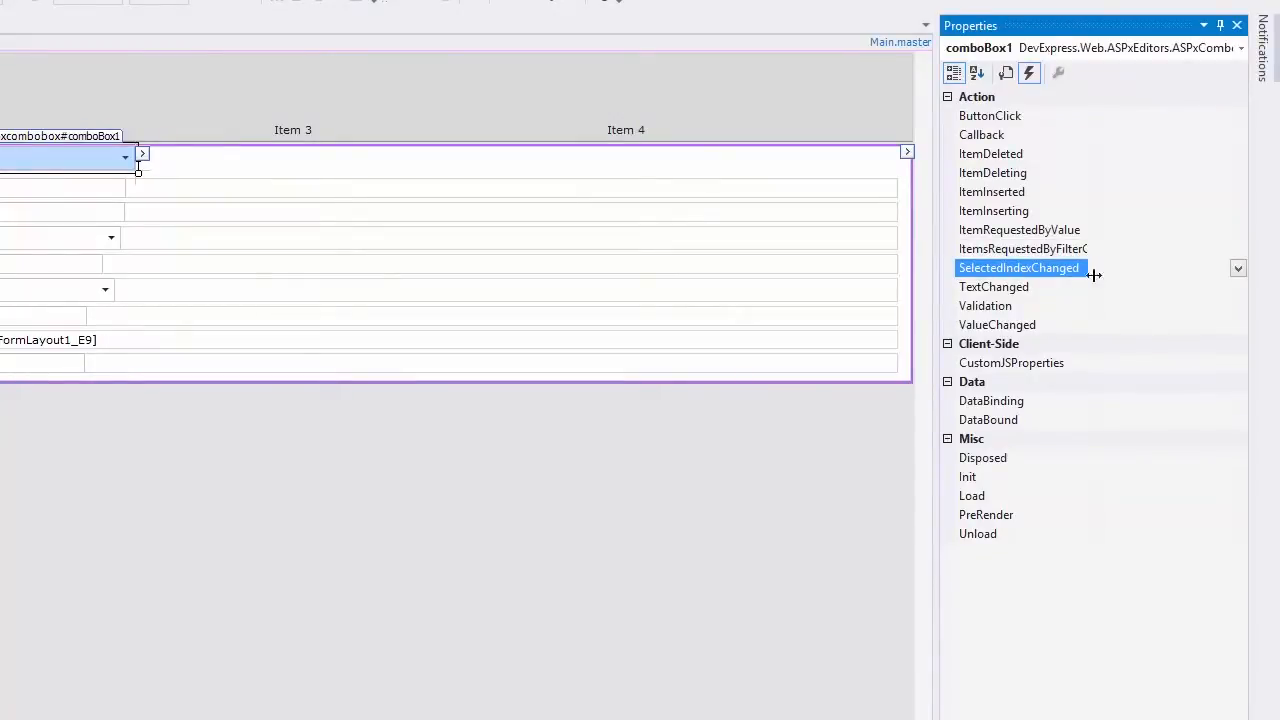
- Create the comboBox1_SelectedIndexChanged handler from comboBox1's SelectedIndexChanged event
double_click(1019, 267)
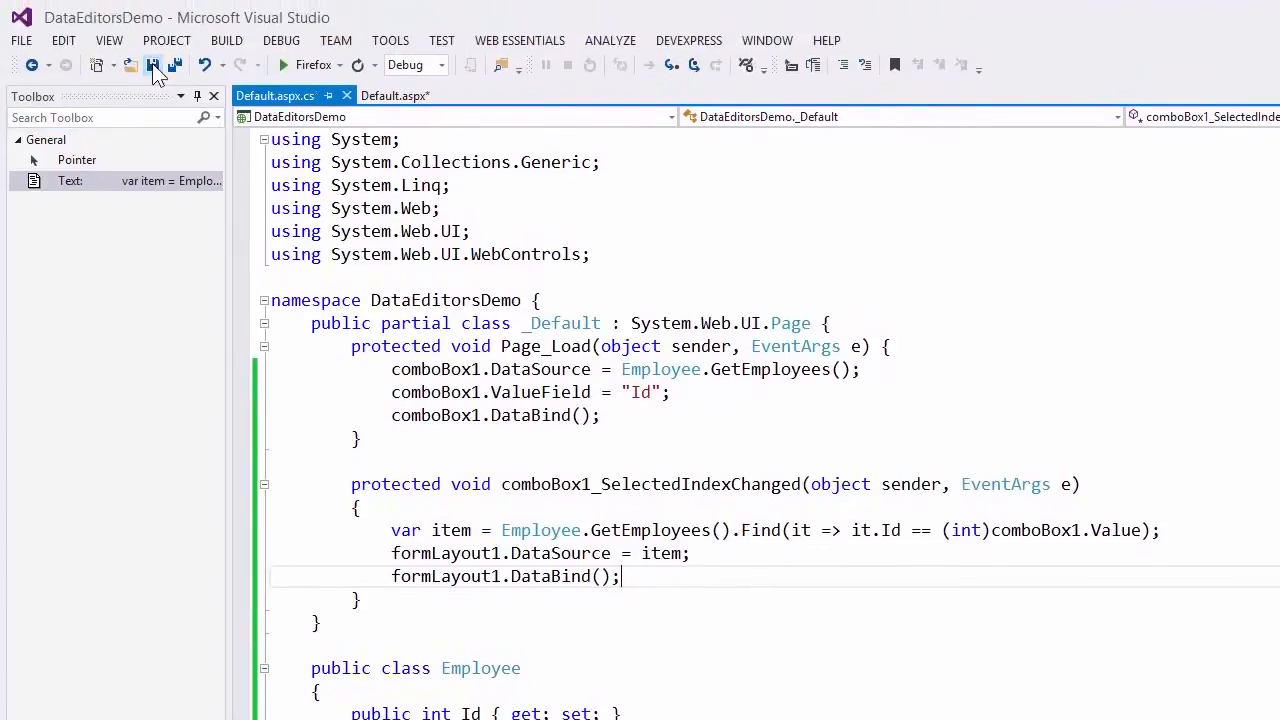
- Save all files after writing the employee lookup and formLayout1.DataBind() code
click(388, 95)
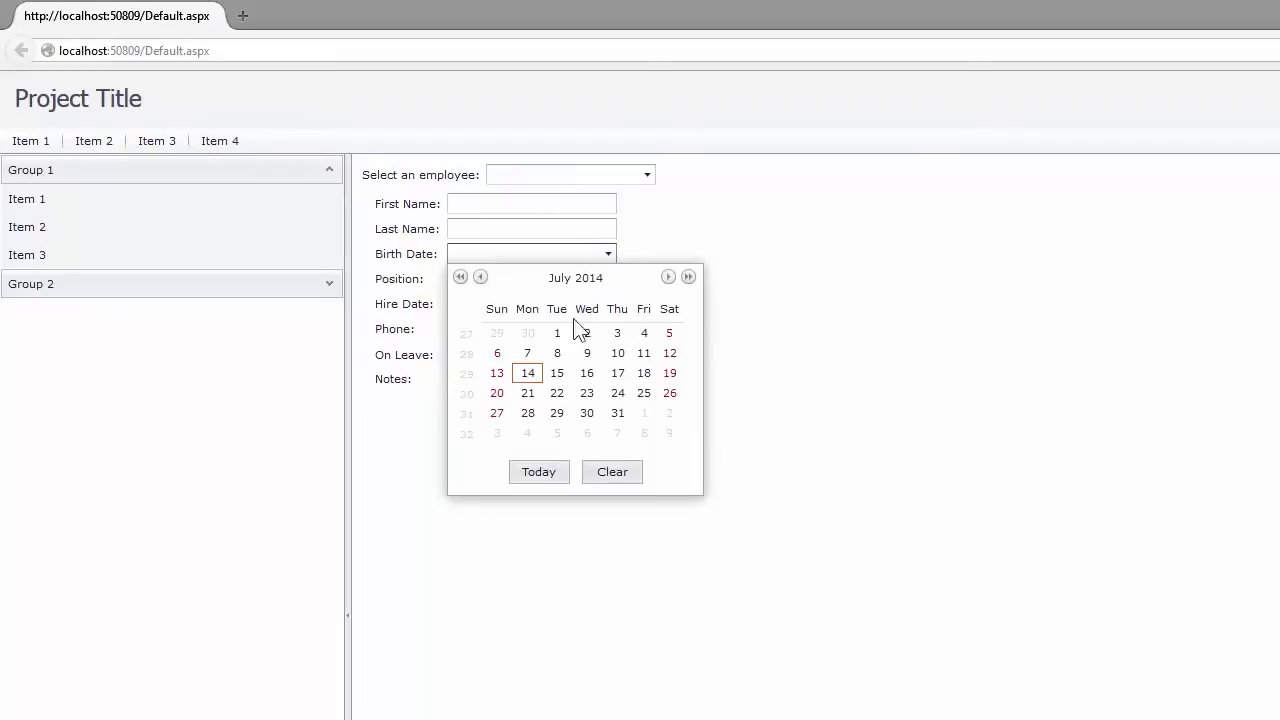
- Test the Birth Date calendar's Clear button, then load Nancy Davolio into the form
click(668, 277)
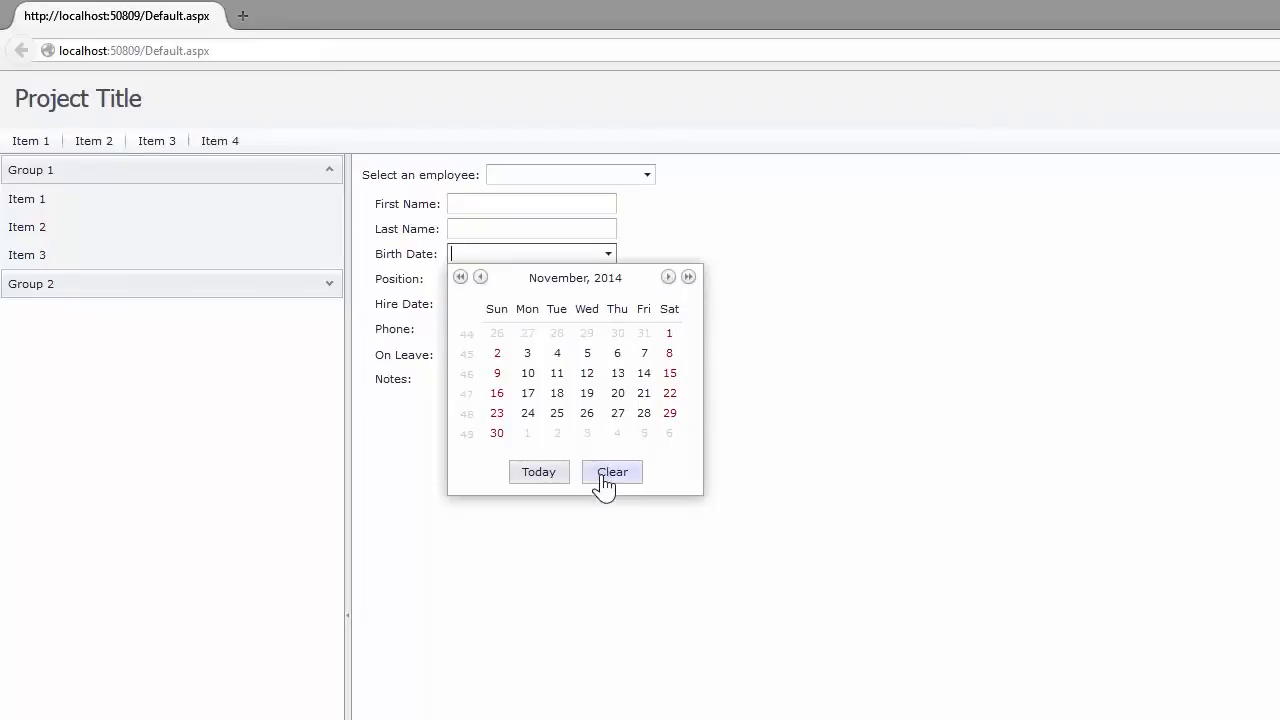
click(612, 471)
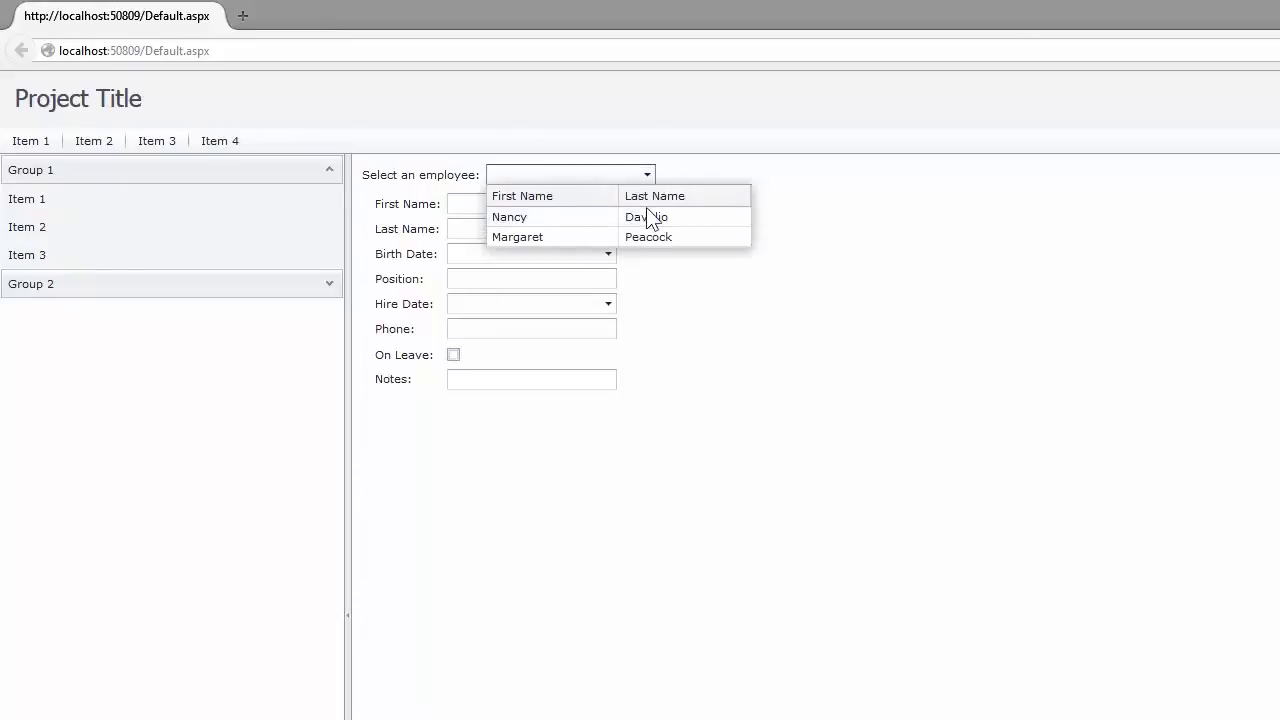
click(510, 217)
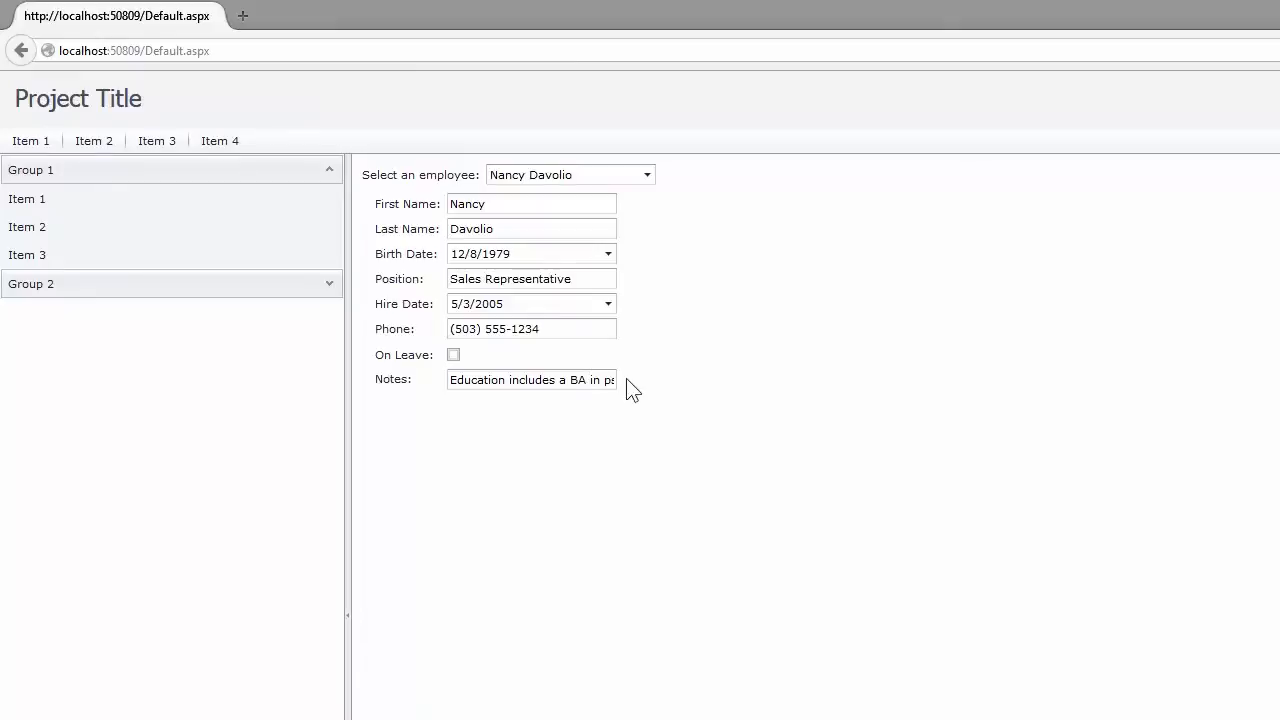
double_click(473, 379)
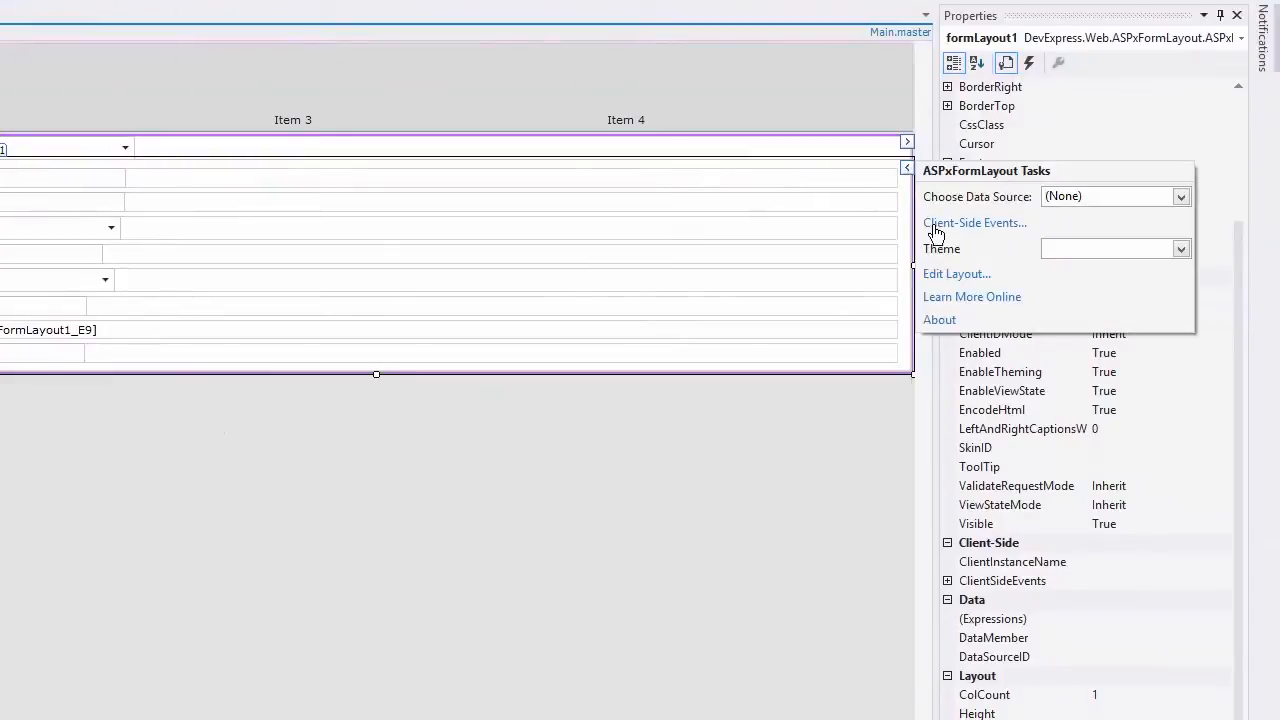
- Open Edit Layout and add two groups captioned Personal Info and Work Info
click(956, 273)
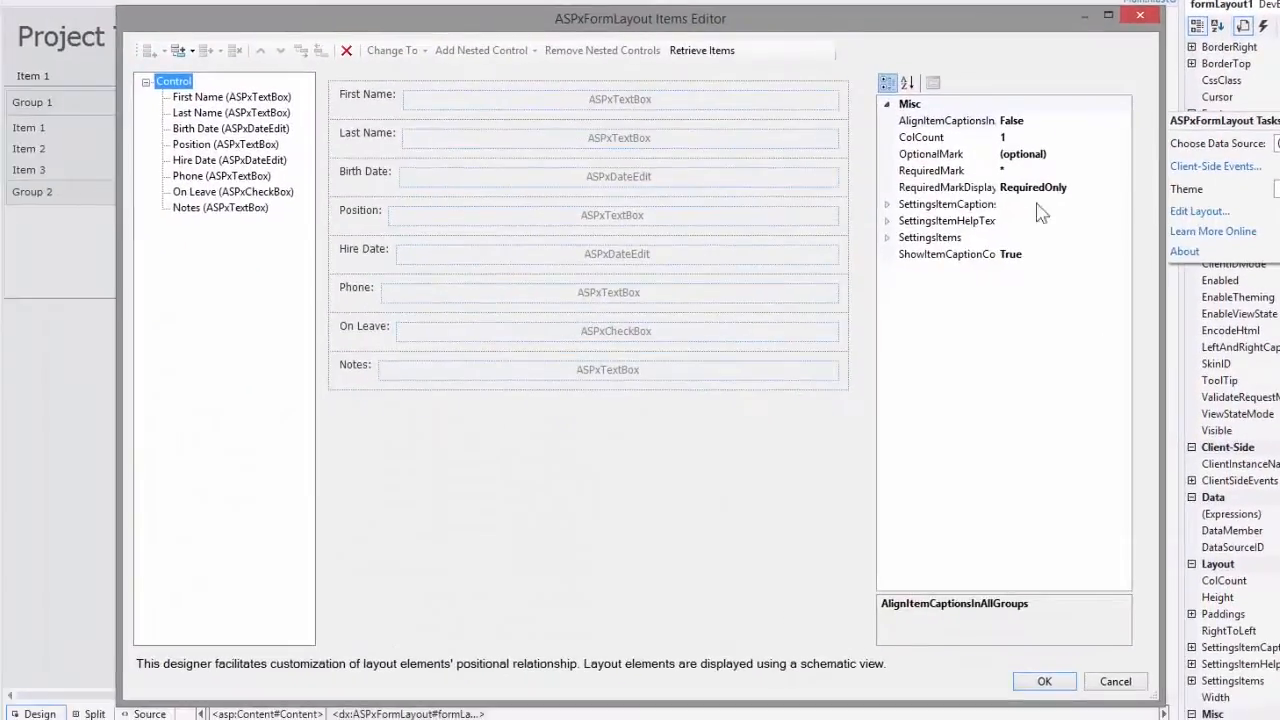
click(178, 50)
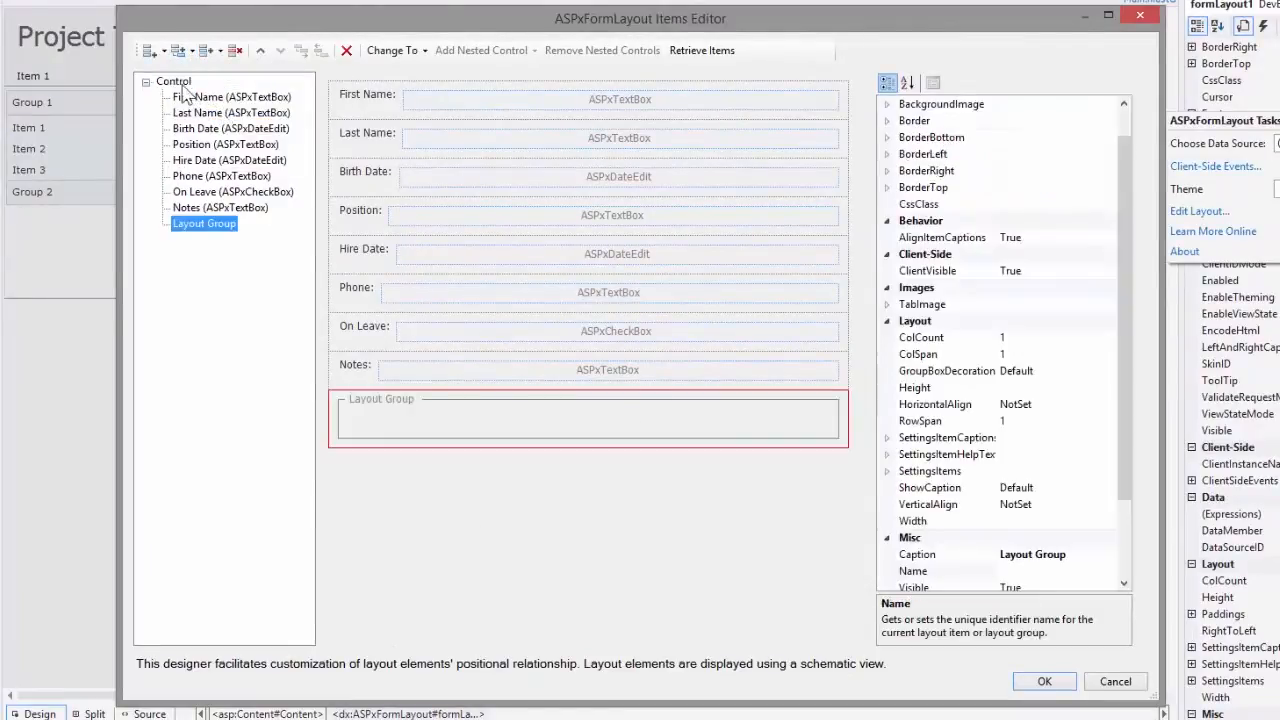
click(178, 50)
text(Work Info)
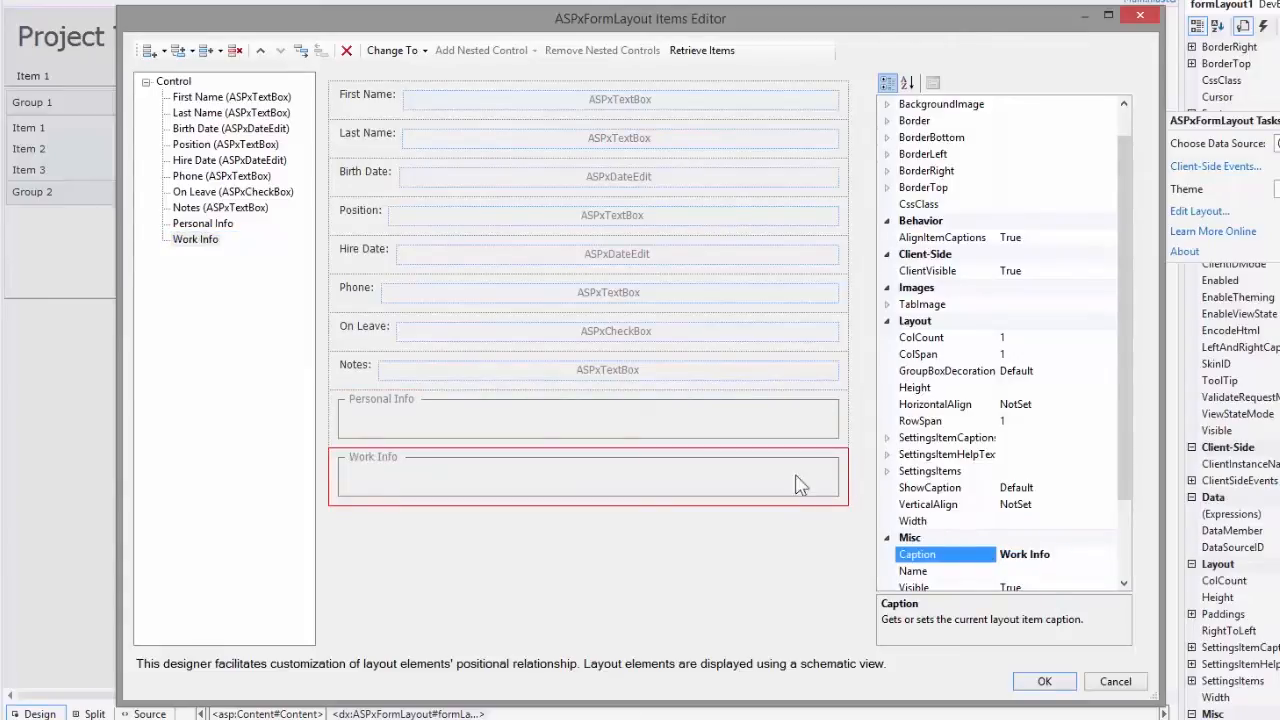
click(203, 223)
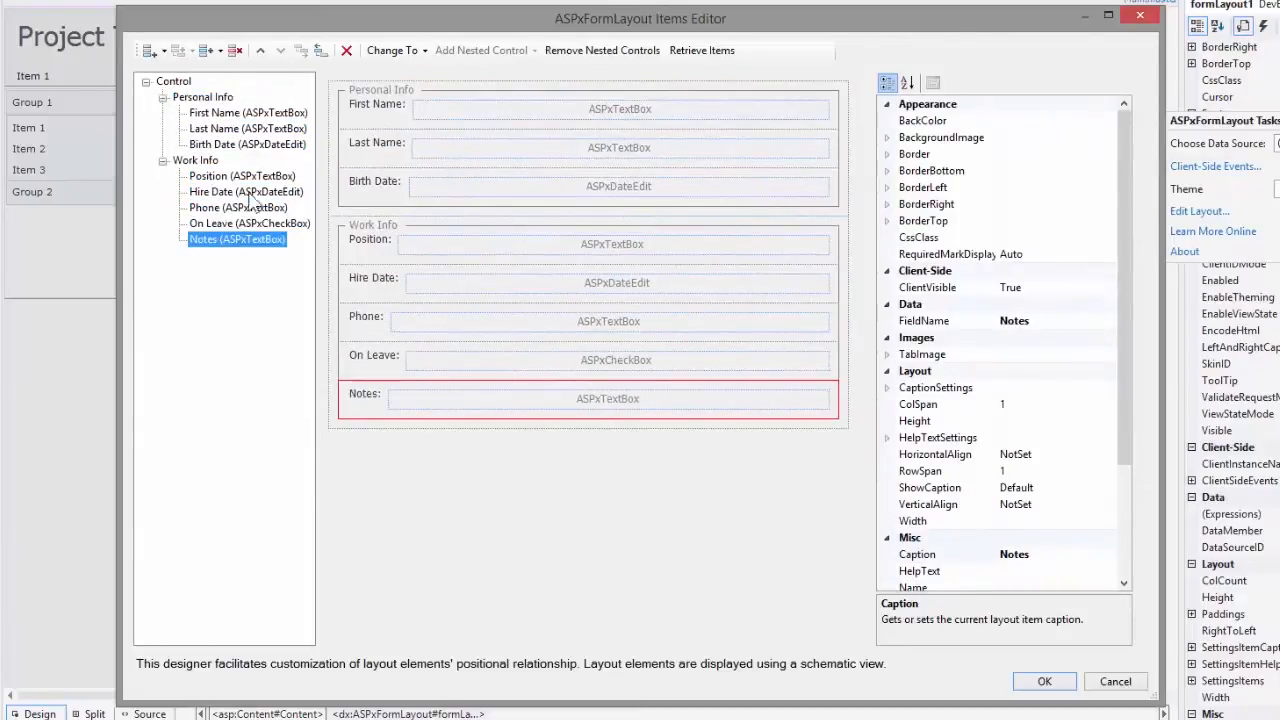
mouse_move(315, 215)
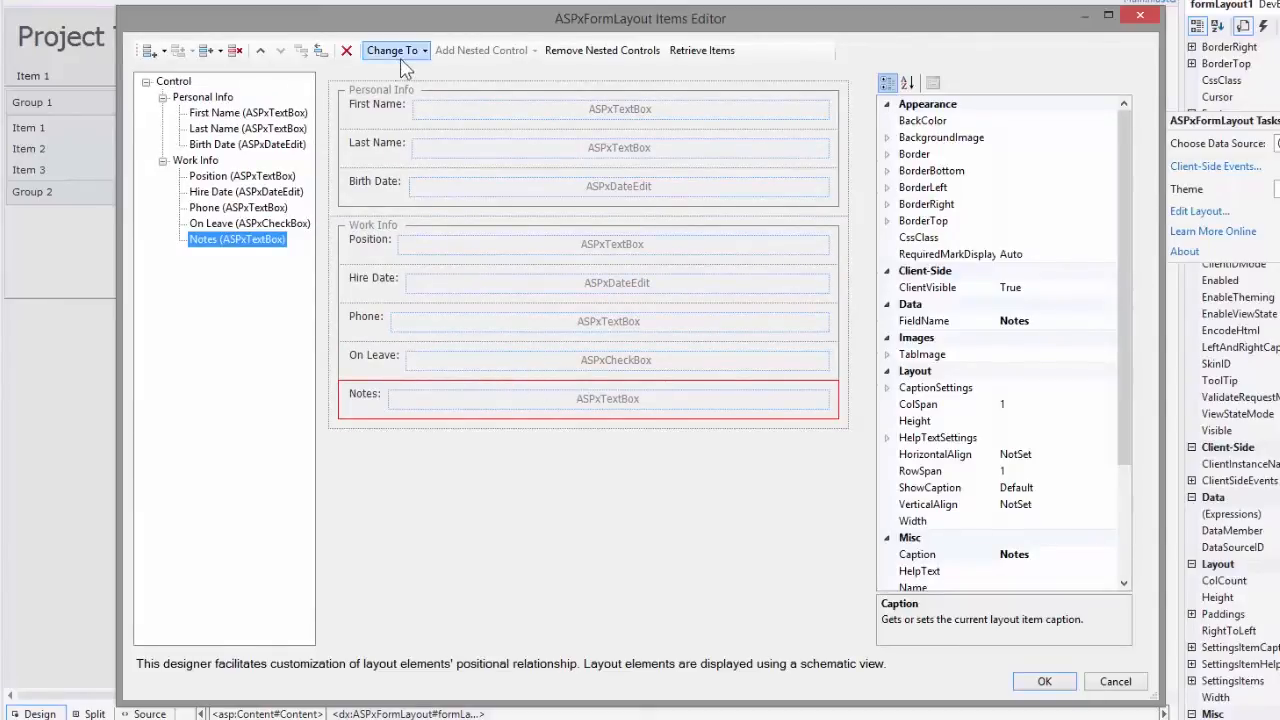
- Change the Notes layout item to an ASPxMemo multi-line editor
click(392, 50)
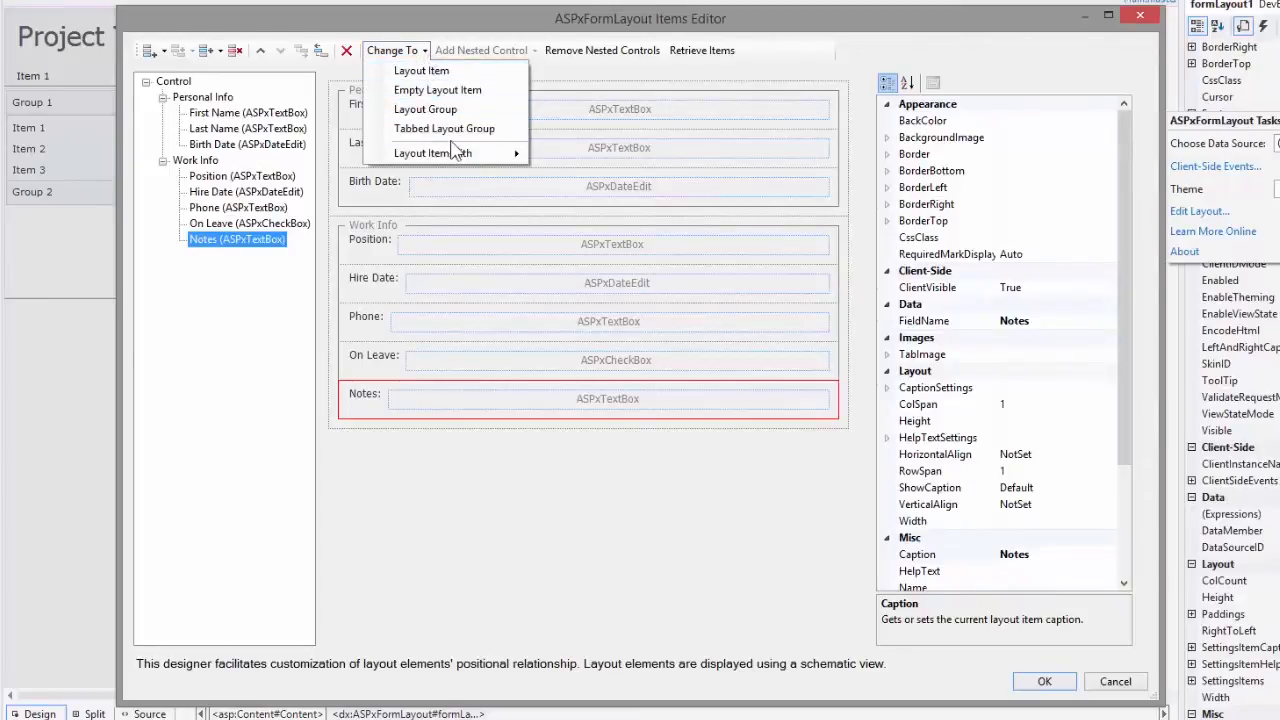
click(430, 153)
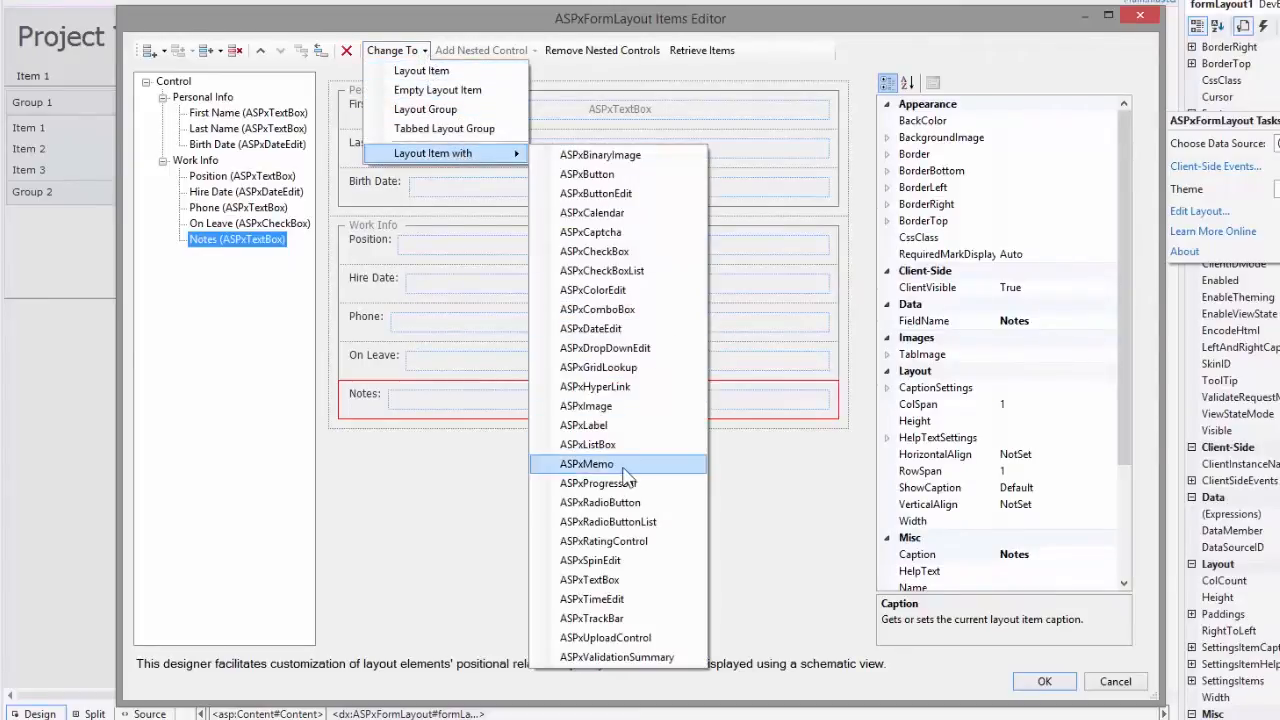
click(585, 463)
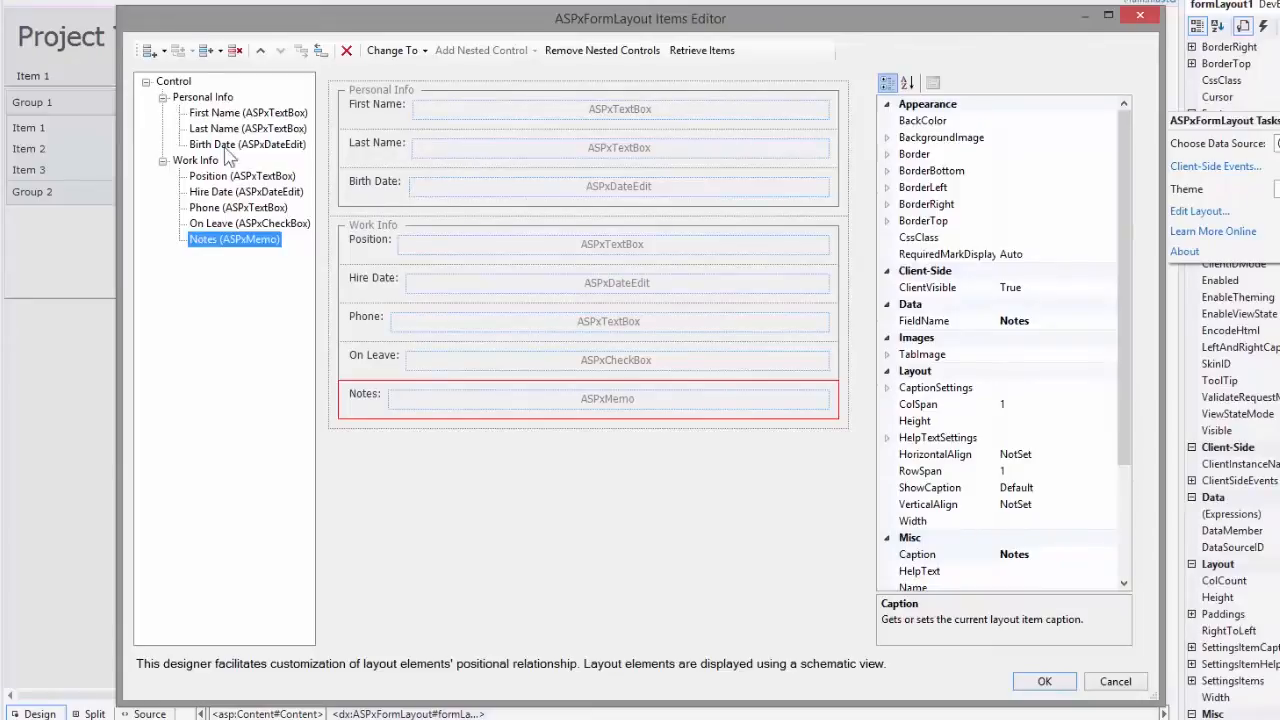
click(203, 96)
text(2)
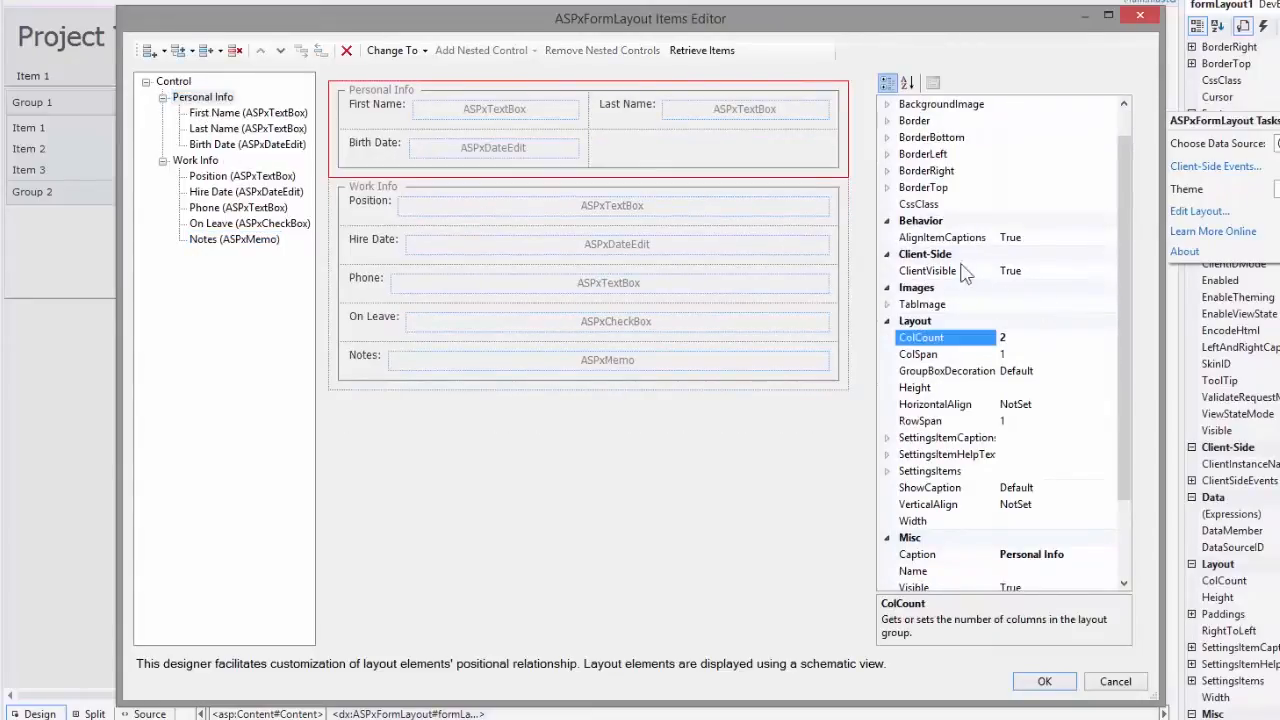
mouse_move(615, 160)
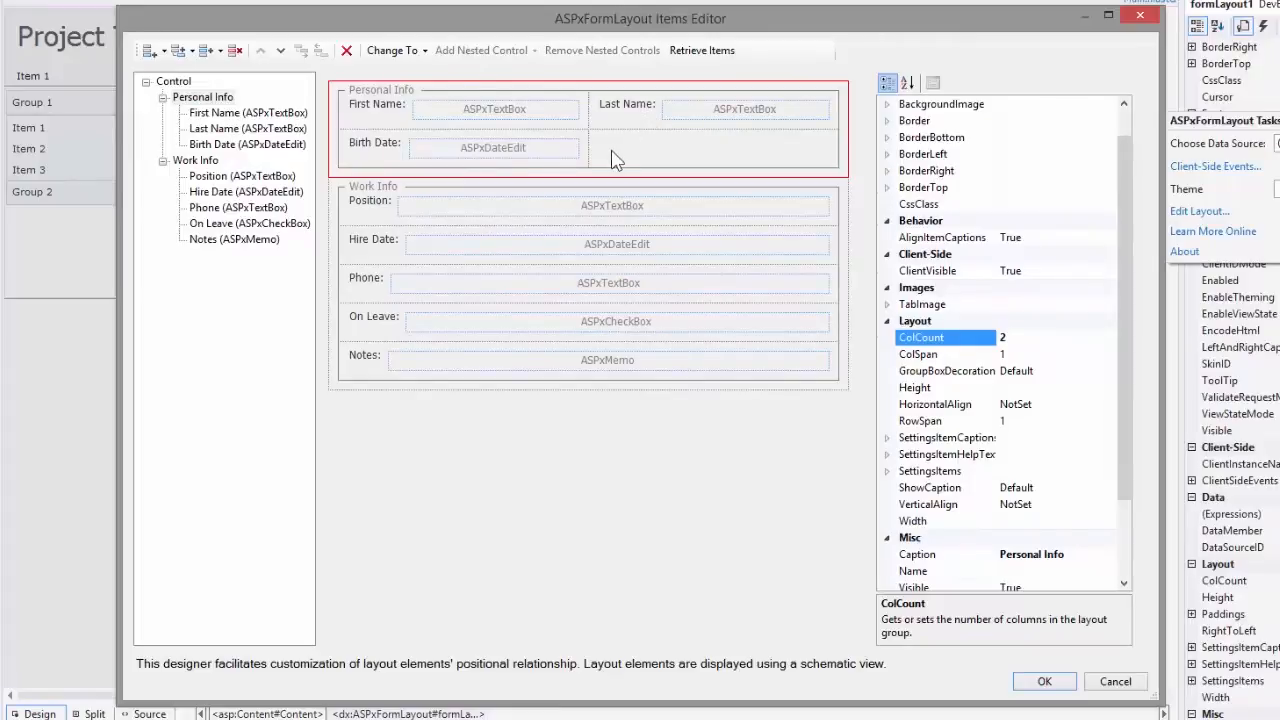
- Give Personal Info and Work Info two columns with HeadingLine decoration, then select Notes
click(946, 371)
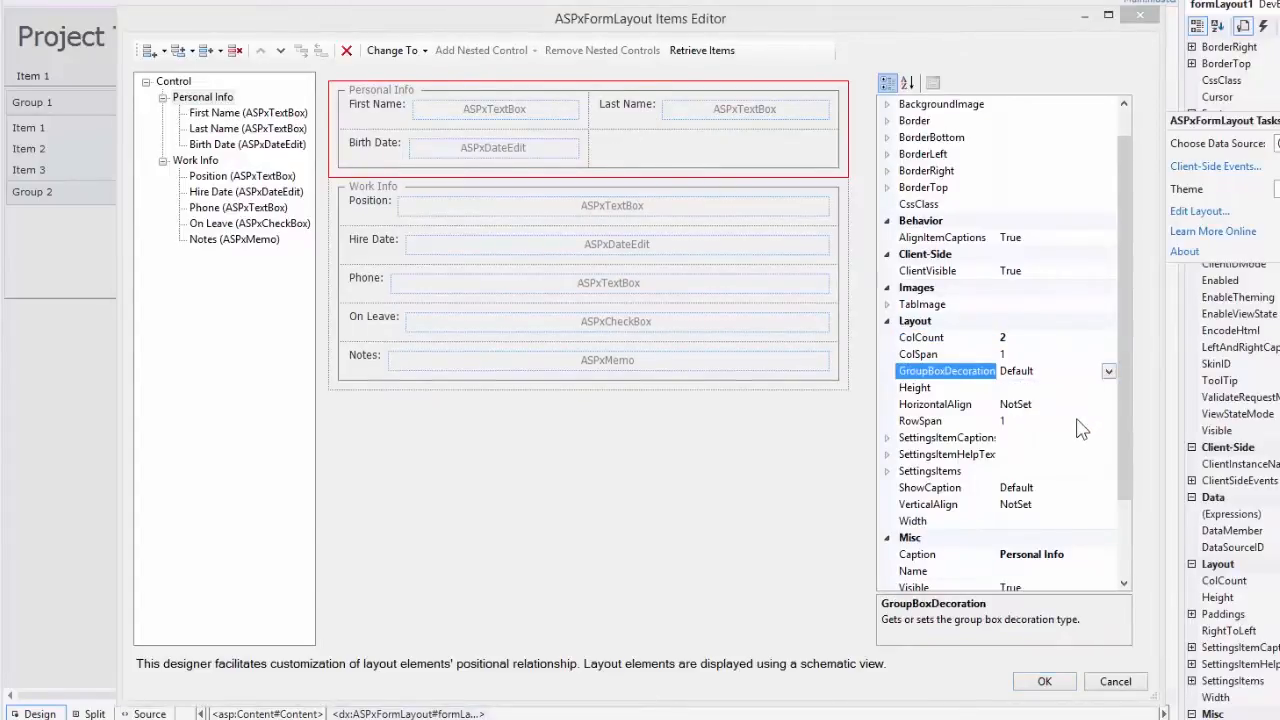
click(1108, 371)
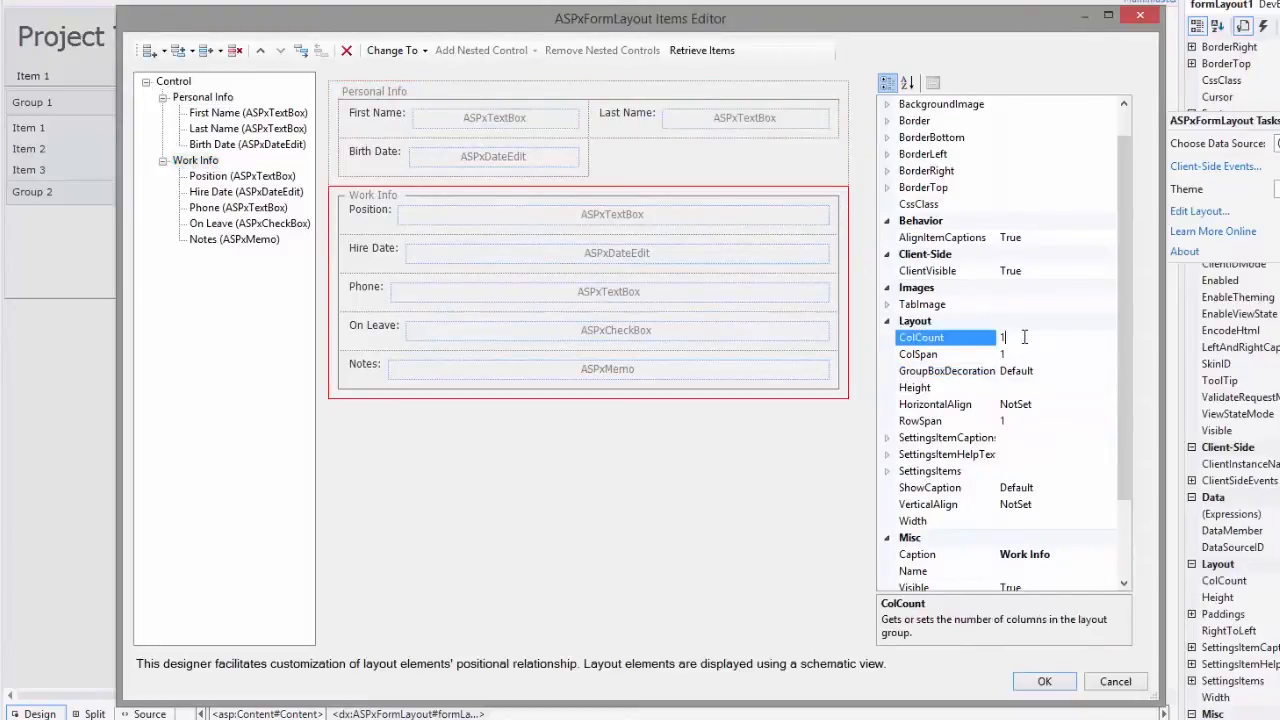
text(2)
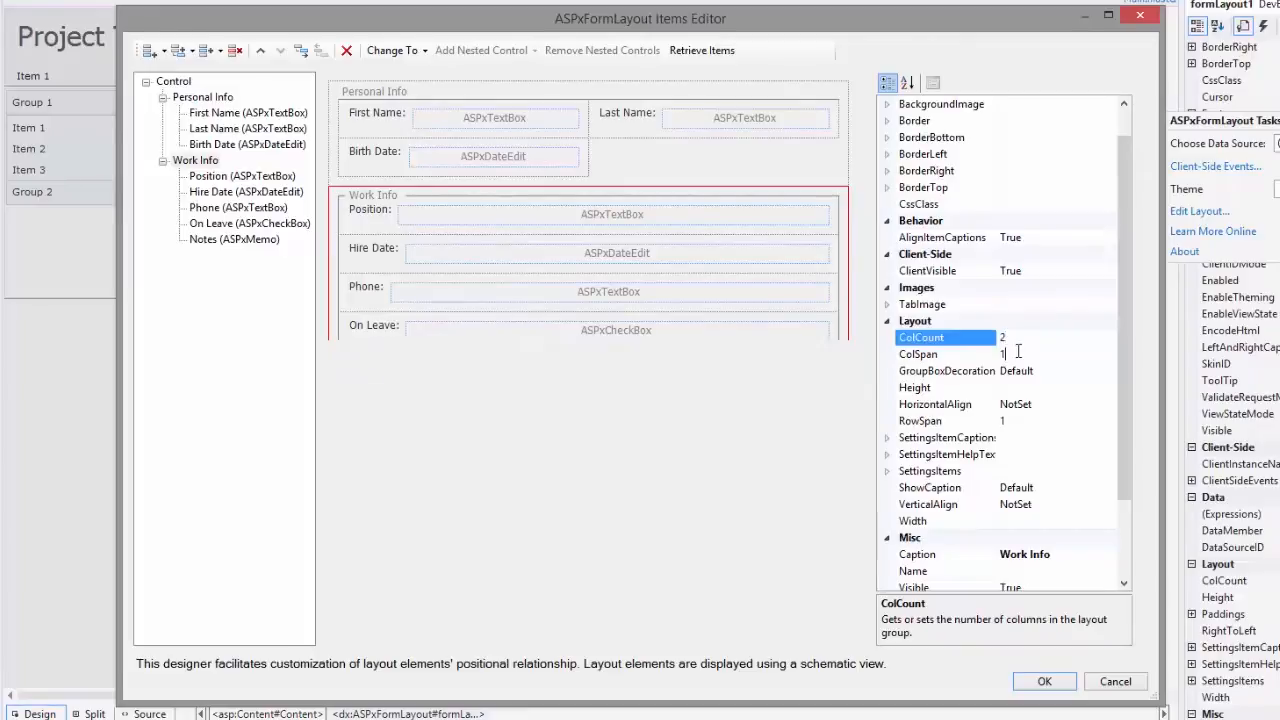
click(1108, 371)
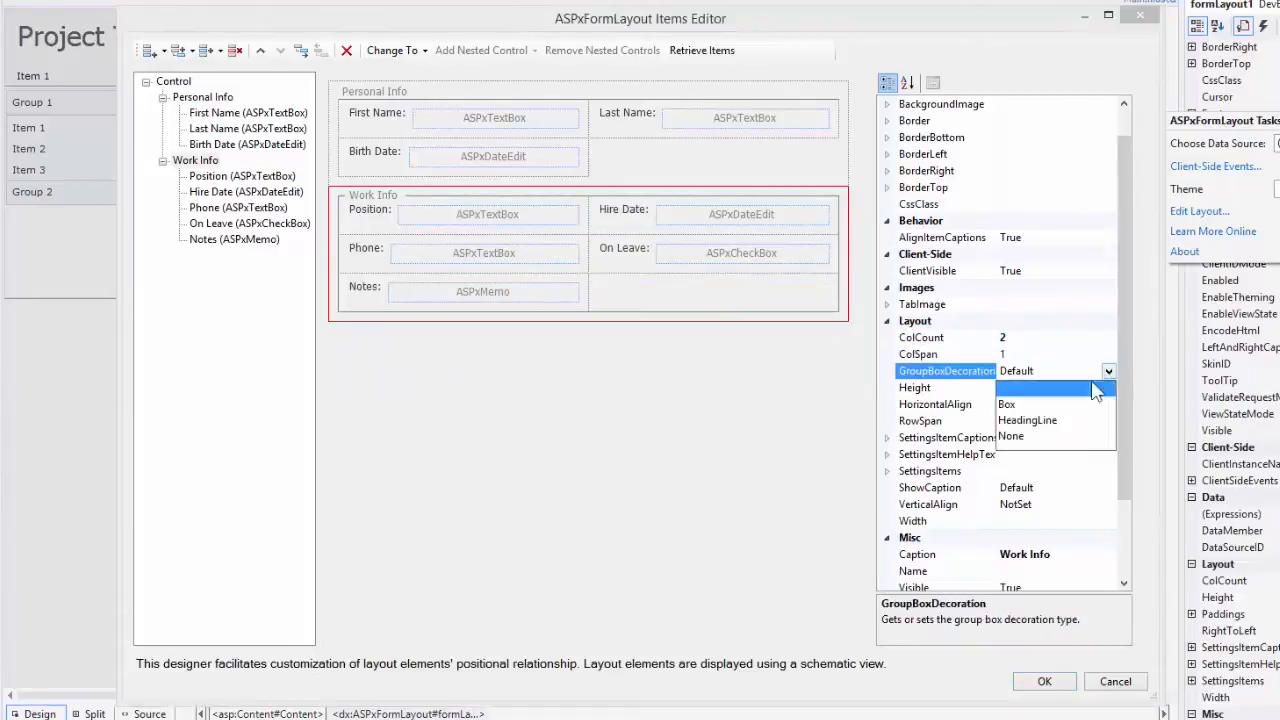
click(1027, 419)
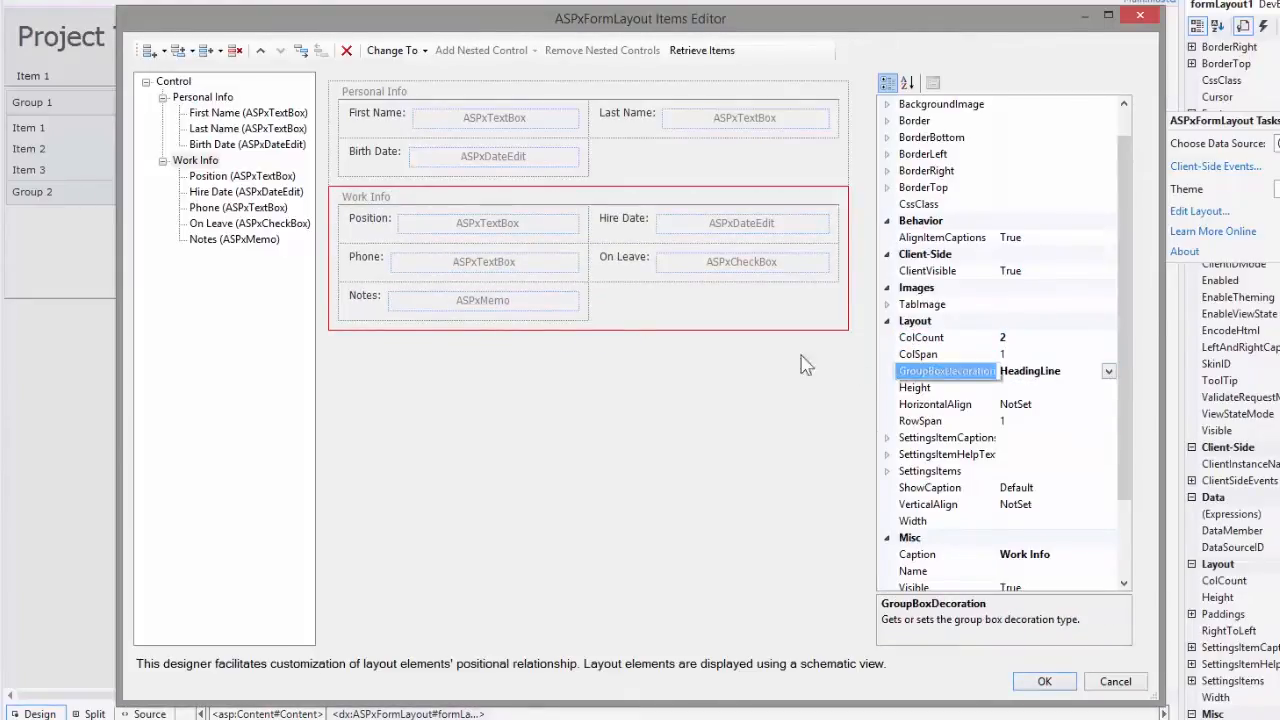
click(233, 239)
text(2)
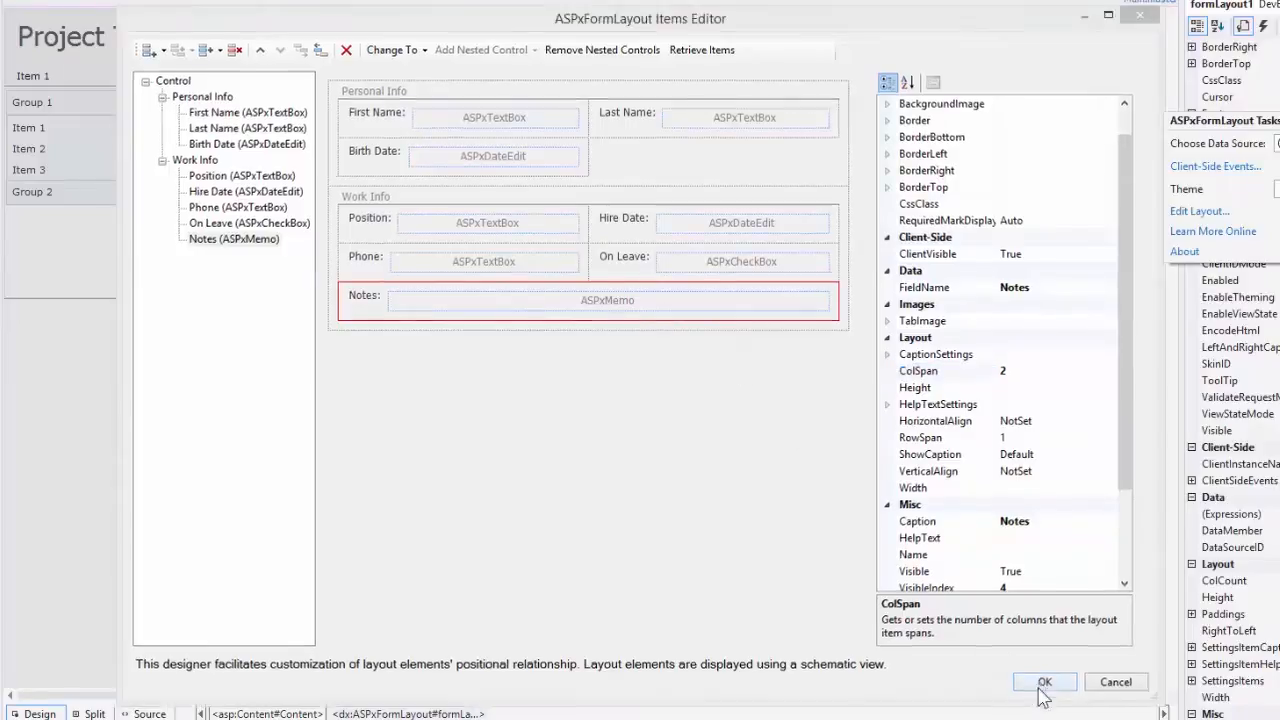
- Apply the layout edits and set AlignItemCaptionsInAllGroups to True on formLayout
click(1044, 681)
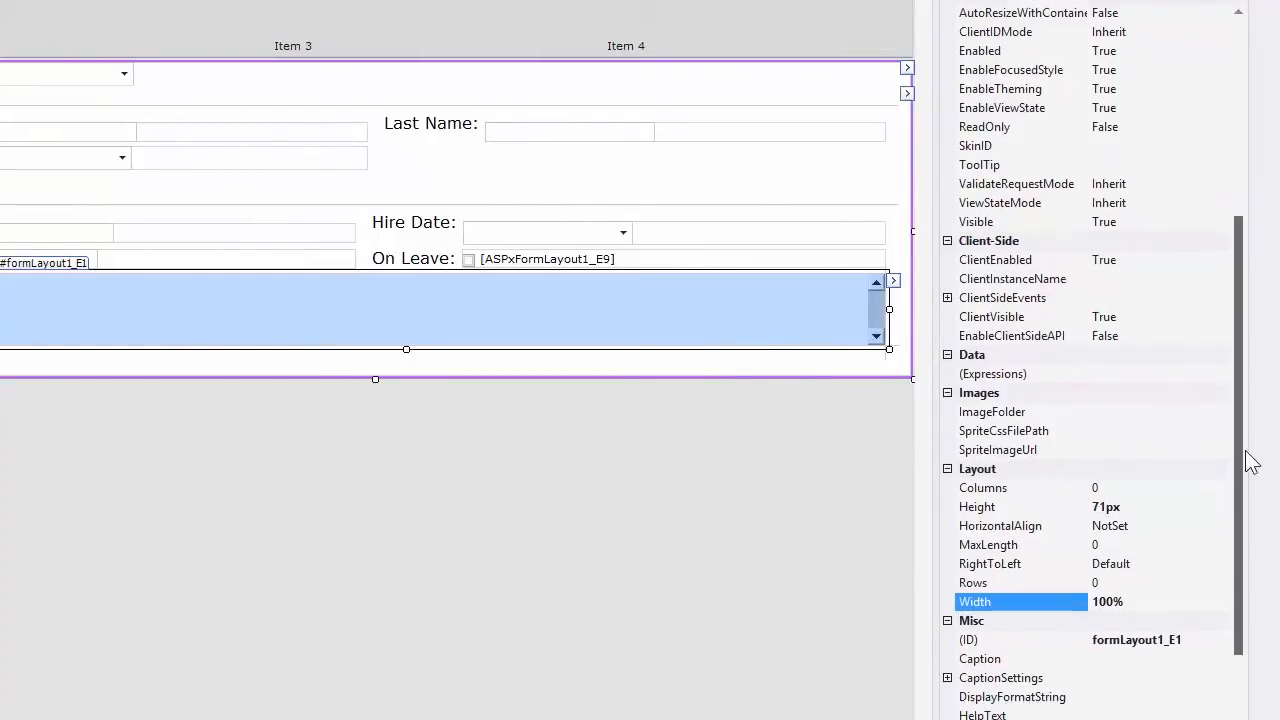
scroll(down, 3)
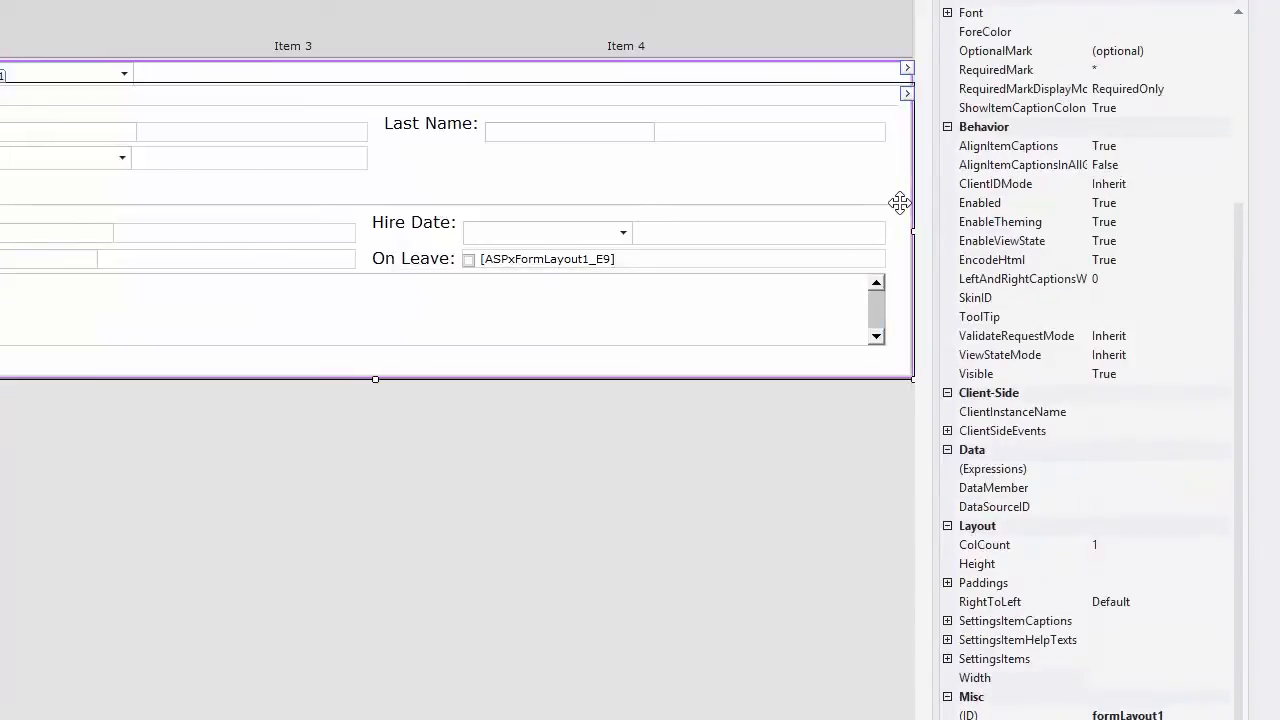
mouse_move(1193, 272)
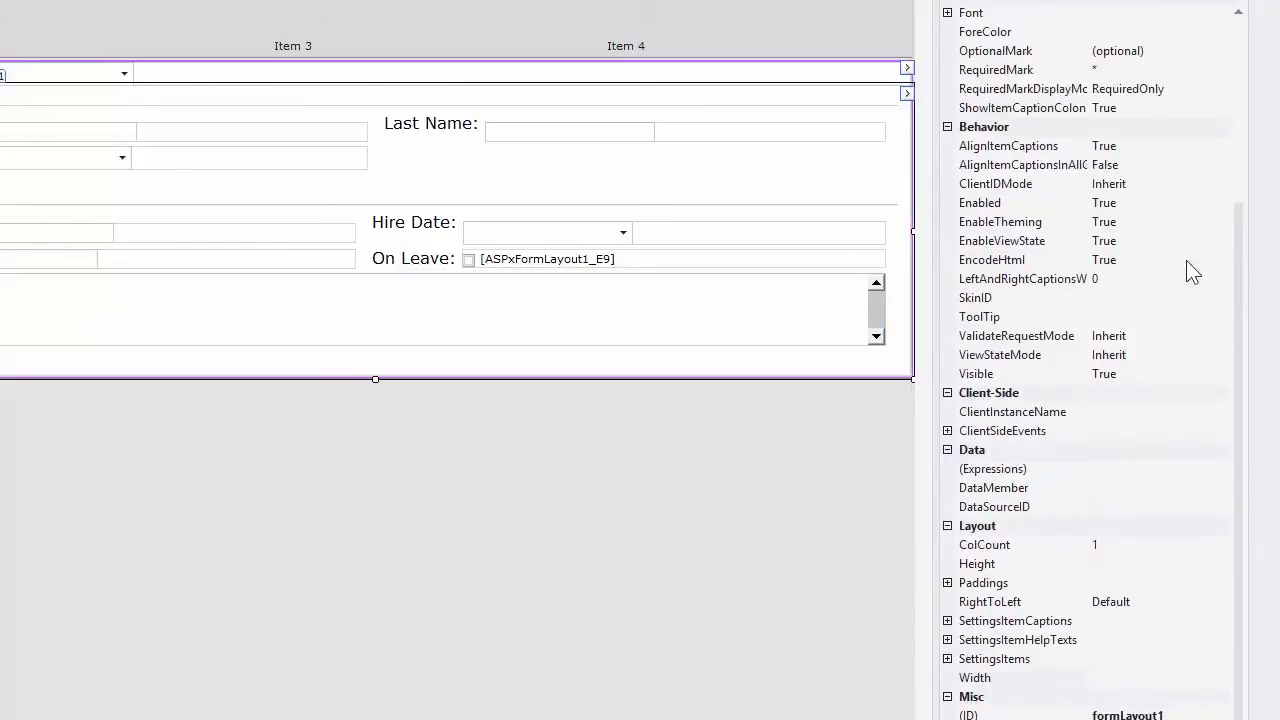
click(1020, 164)
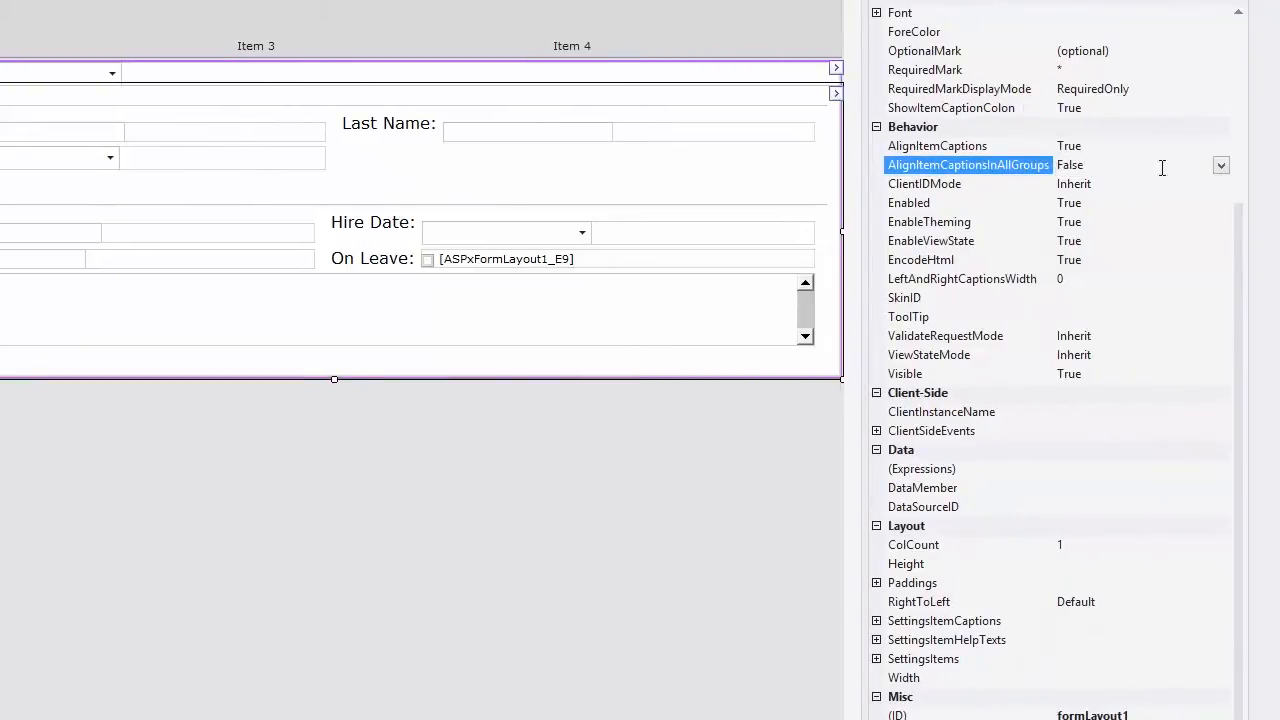
click(1220, 165)
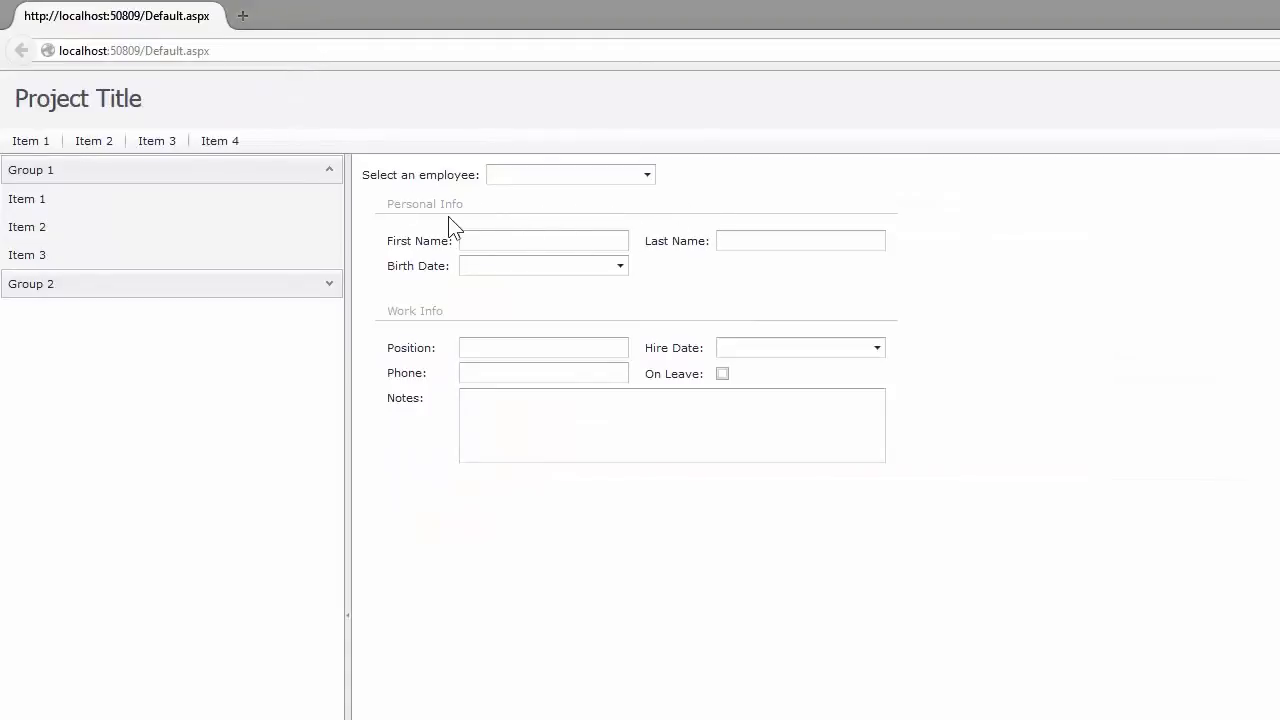
- Select Nancy Davolio in the employee combo box and try the Hire Date calendar
click(671, 425)
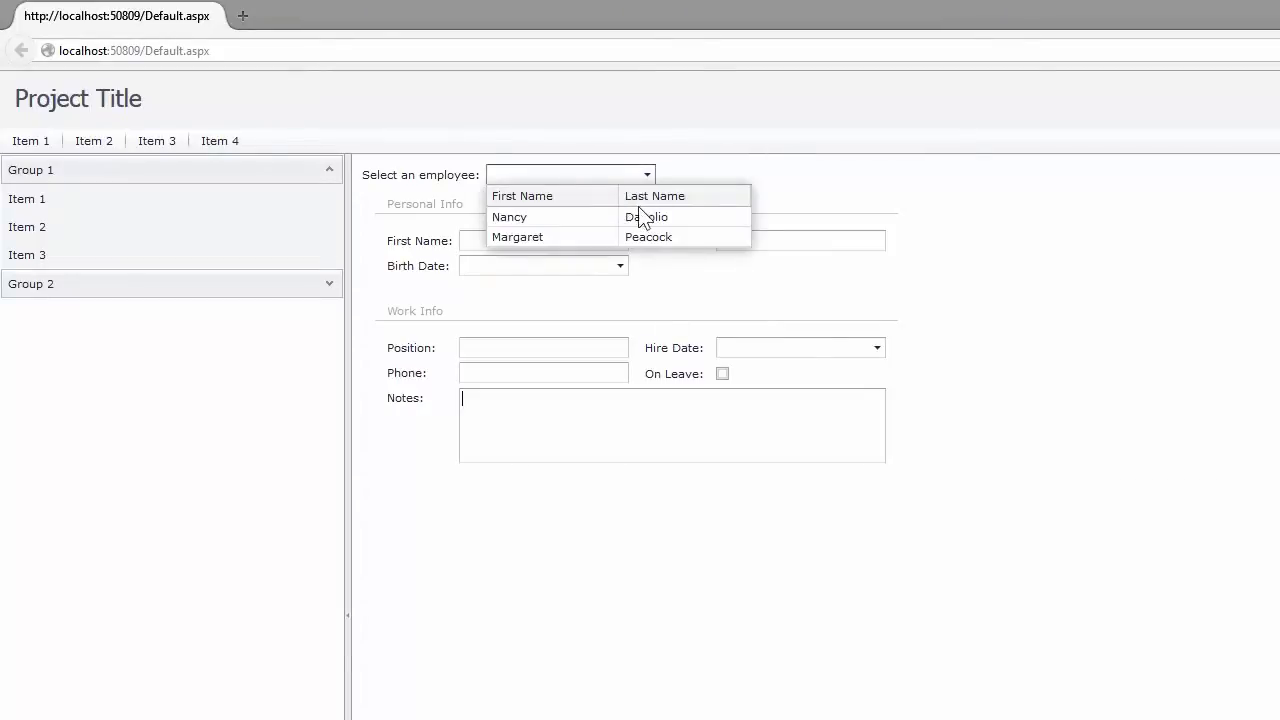
click(509, 217)
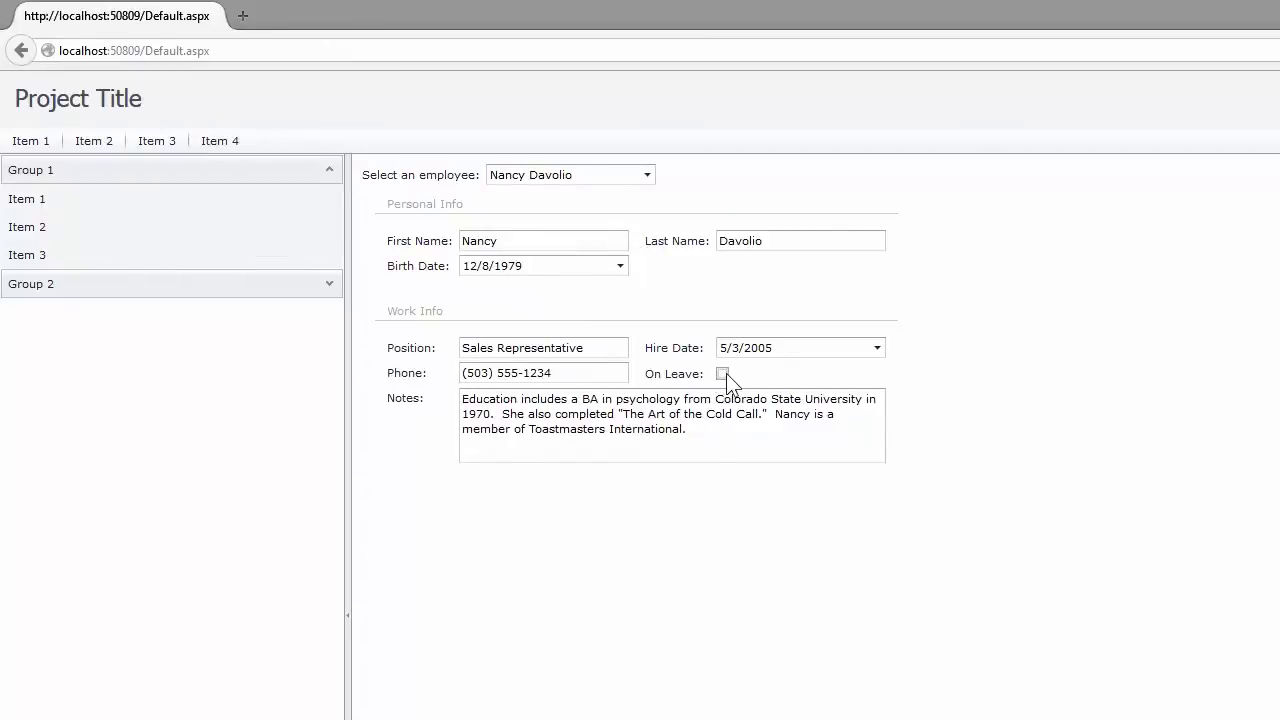
click(877, 347)
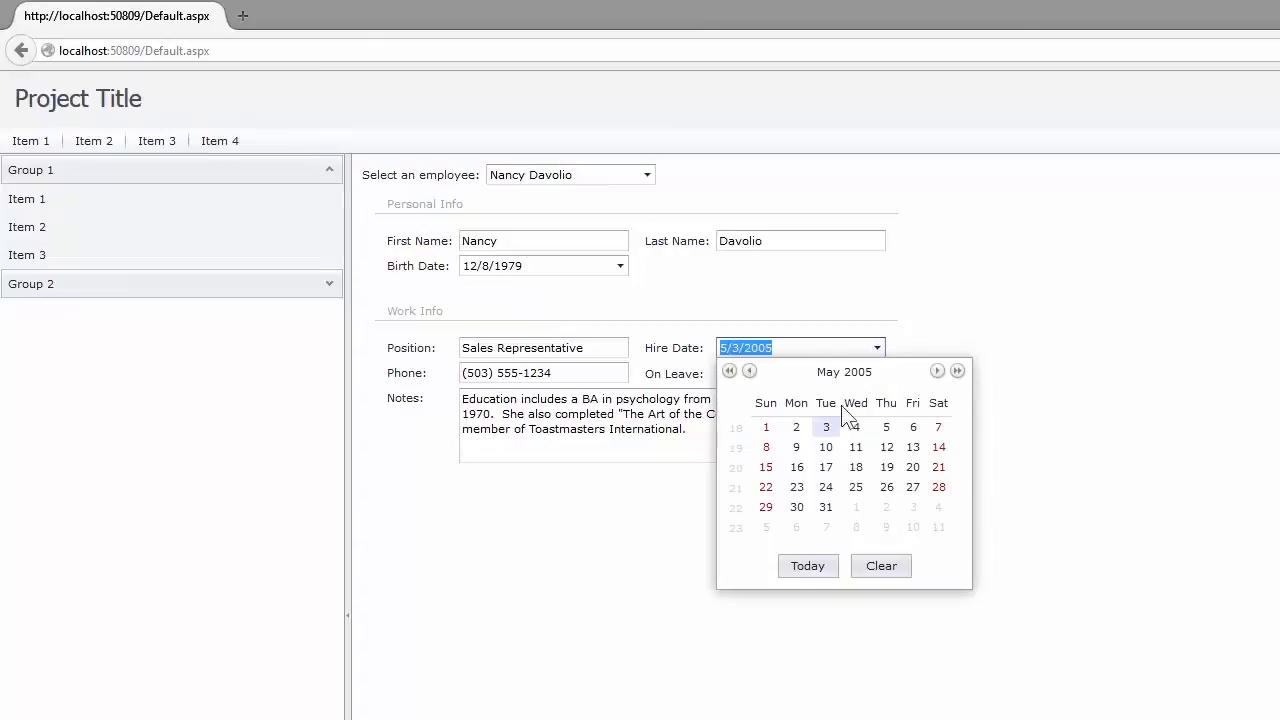
click(855, 427)
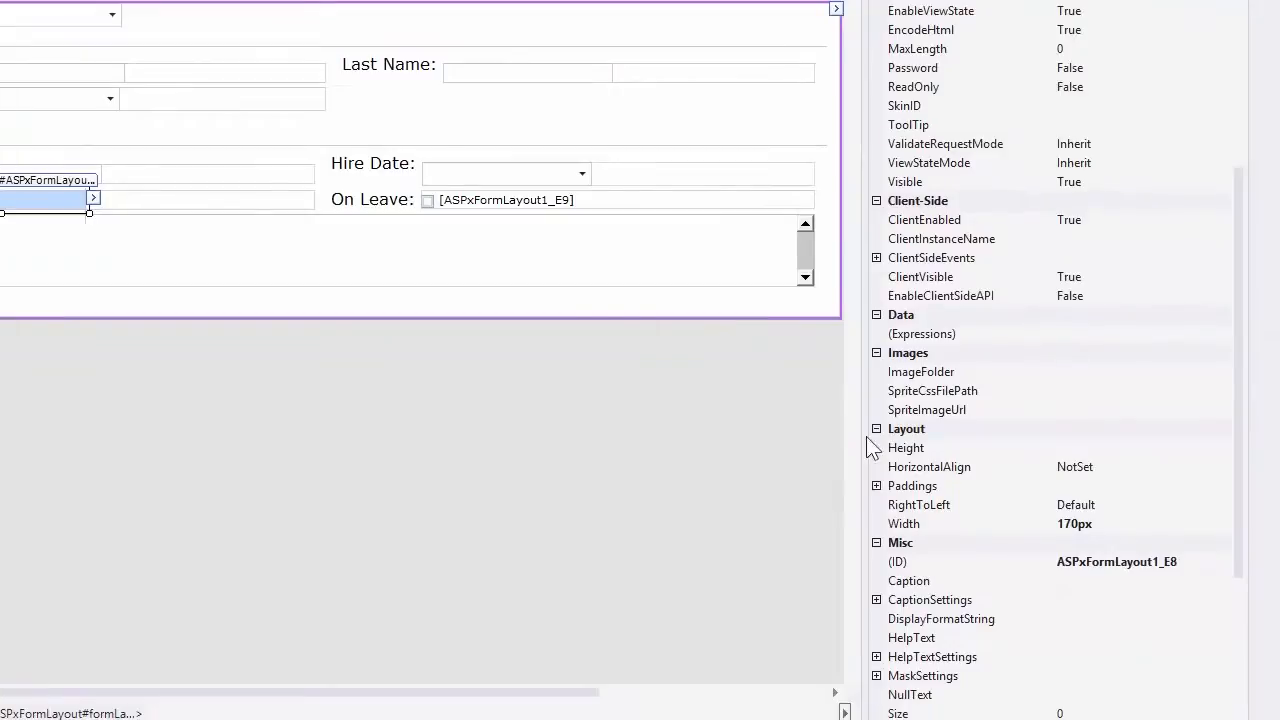
- Expand the Phone text box's MaskSettings and select its Mask property
click(922, 676)
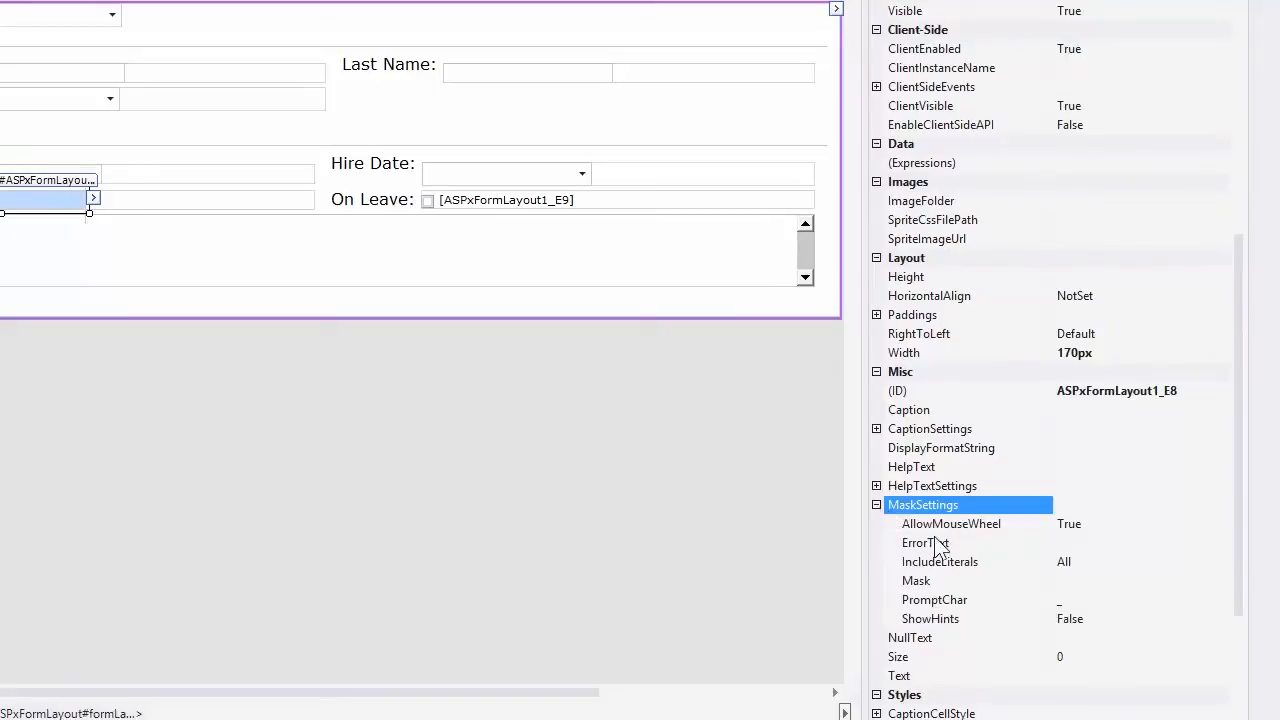
click(916, 580)
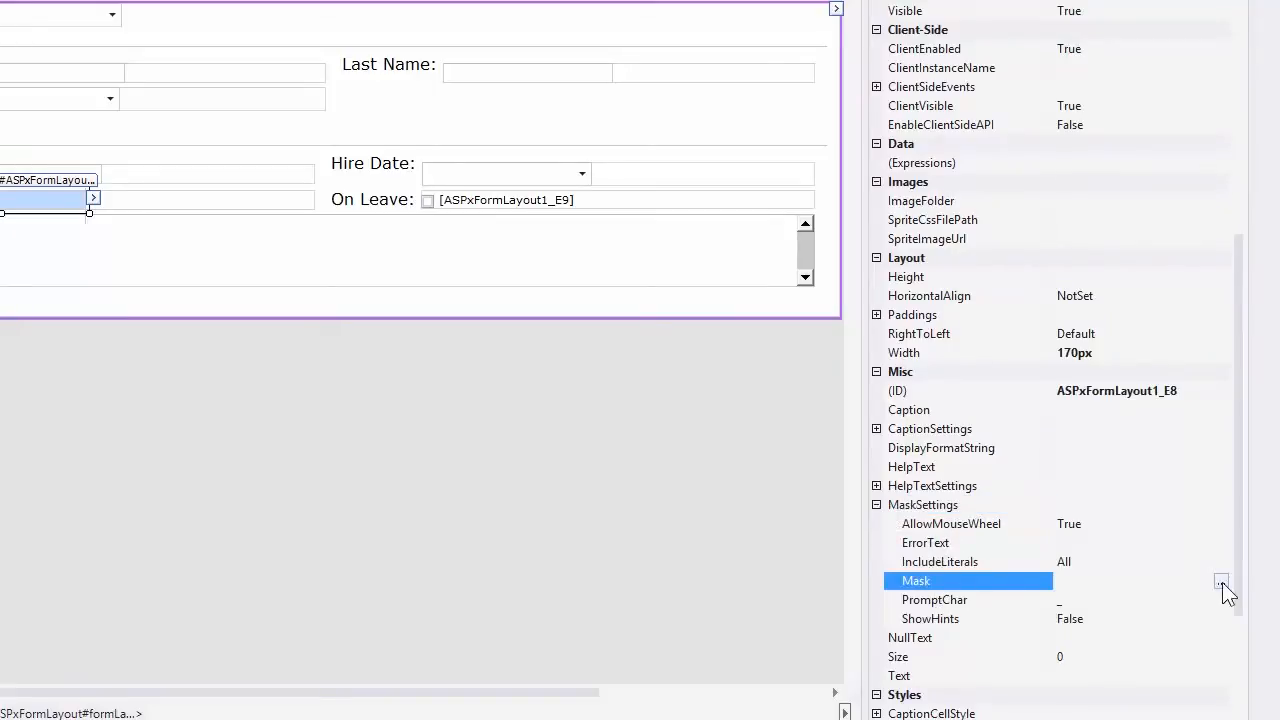
click(1221, 581)
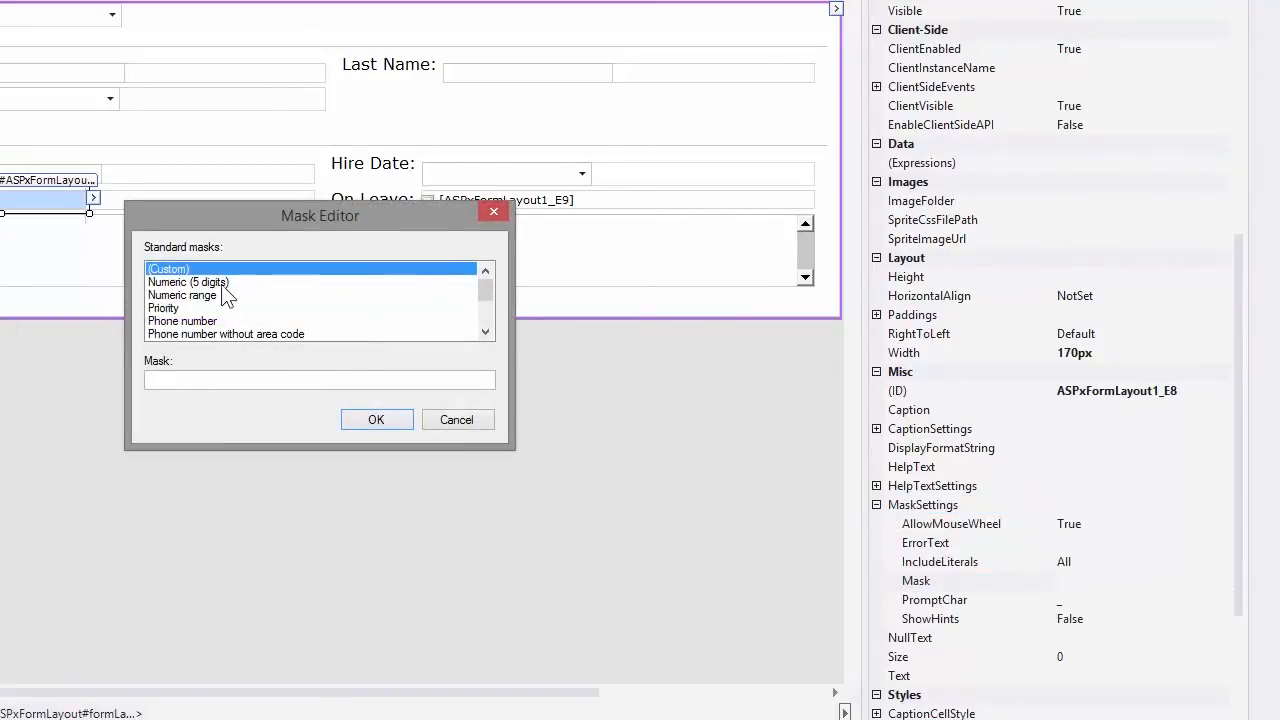
click(182, 320)
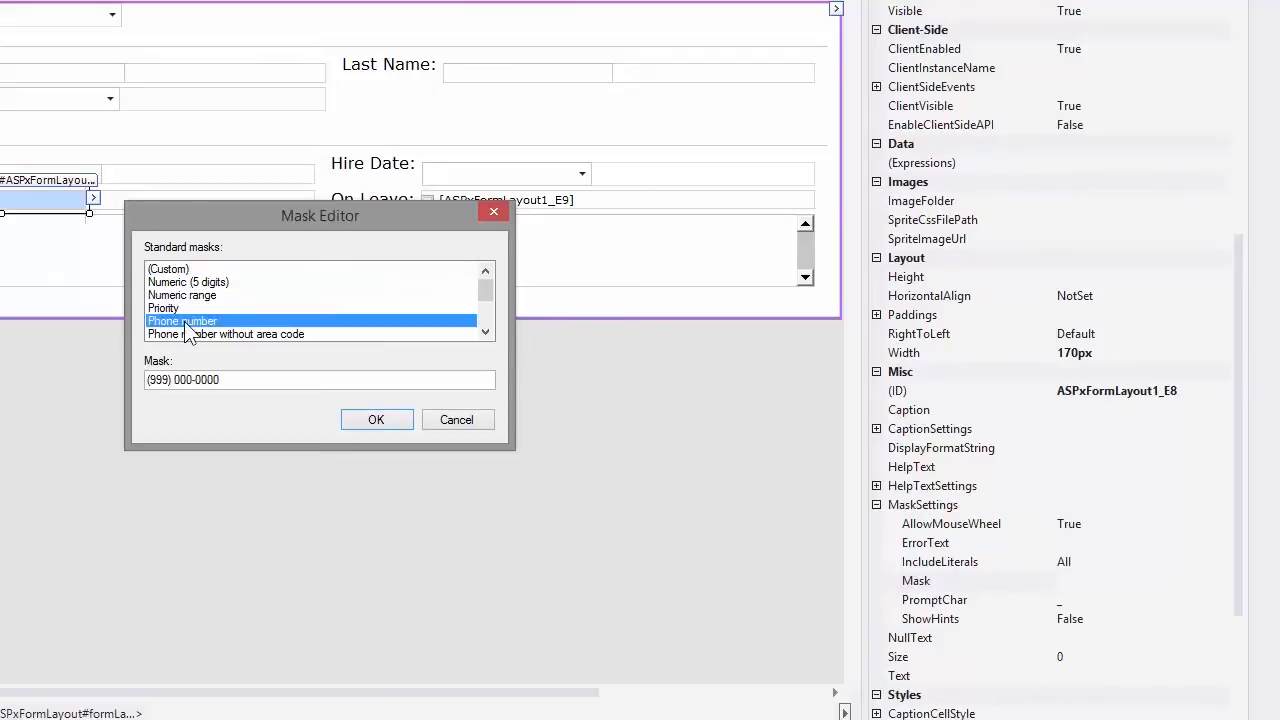
scroll(down, 3)
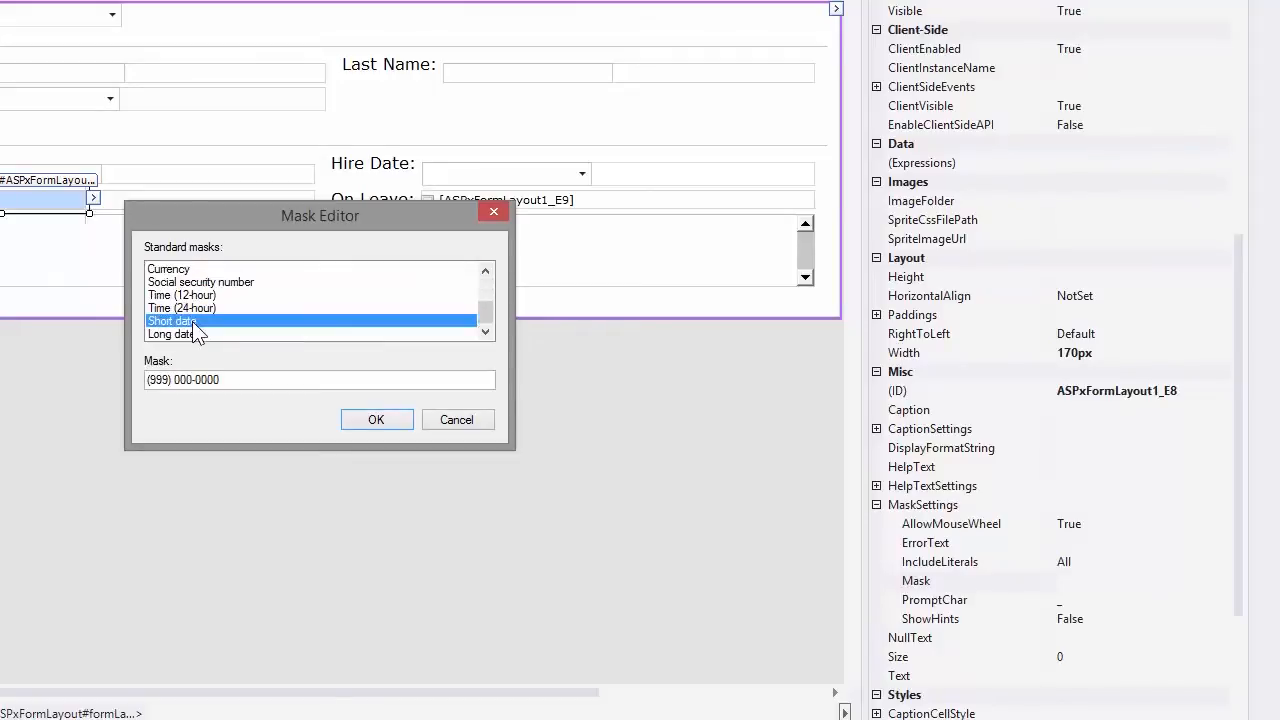
click(183, 295)
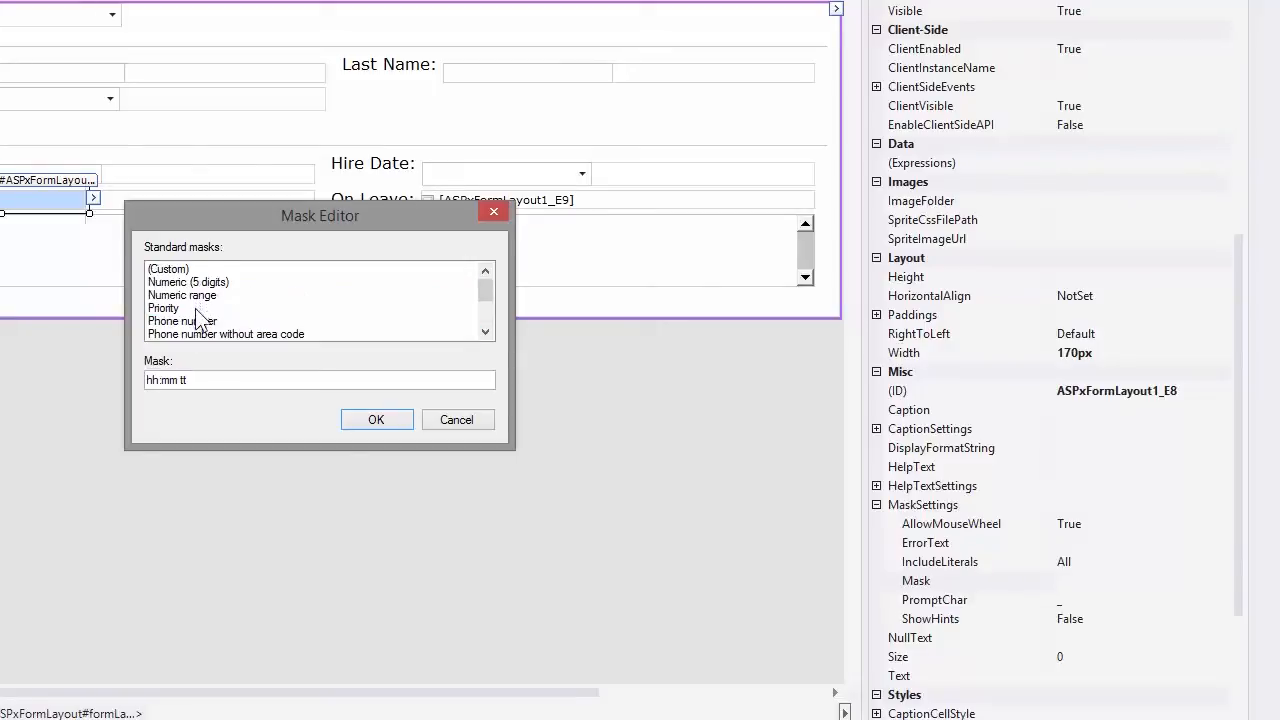
click(377, 419)
text(Invalid phone number)
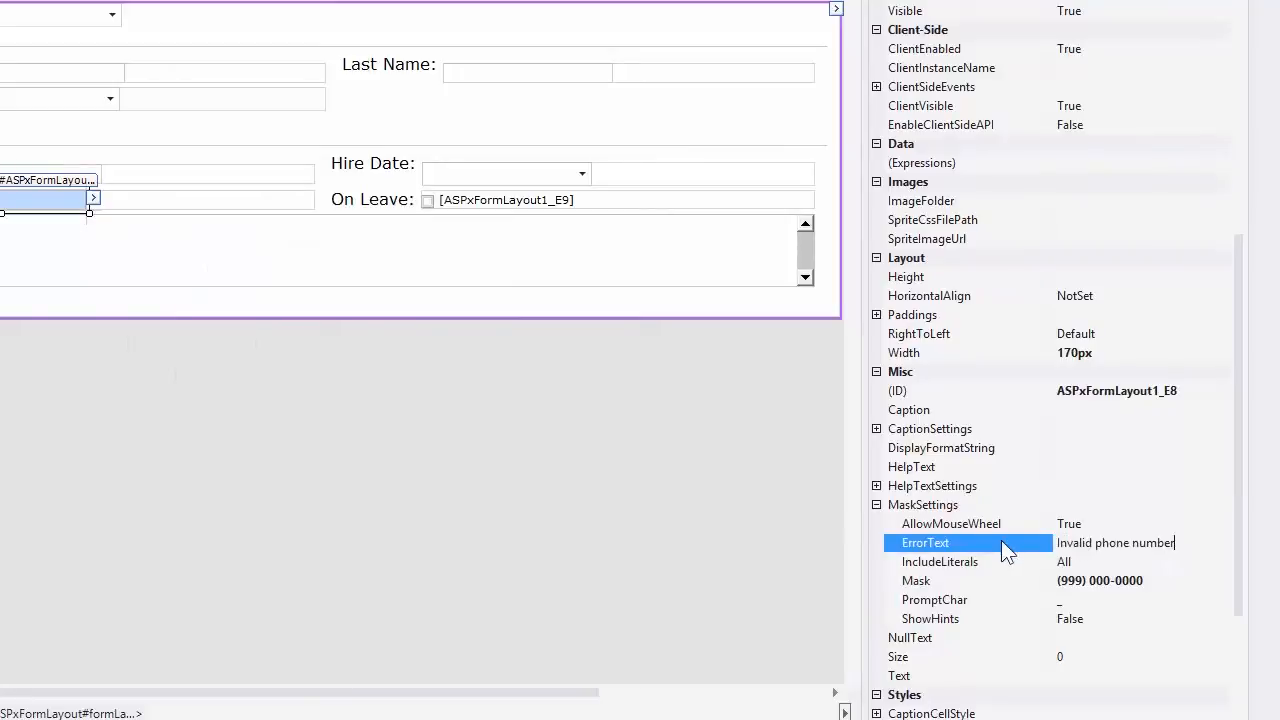
mouse_move(1072, 602)
text(E)
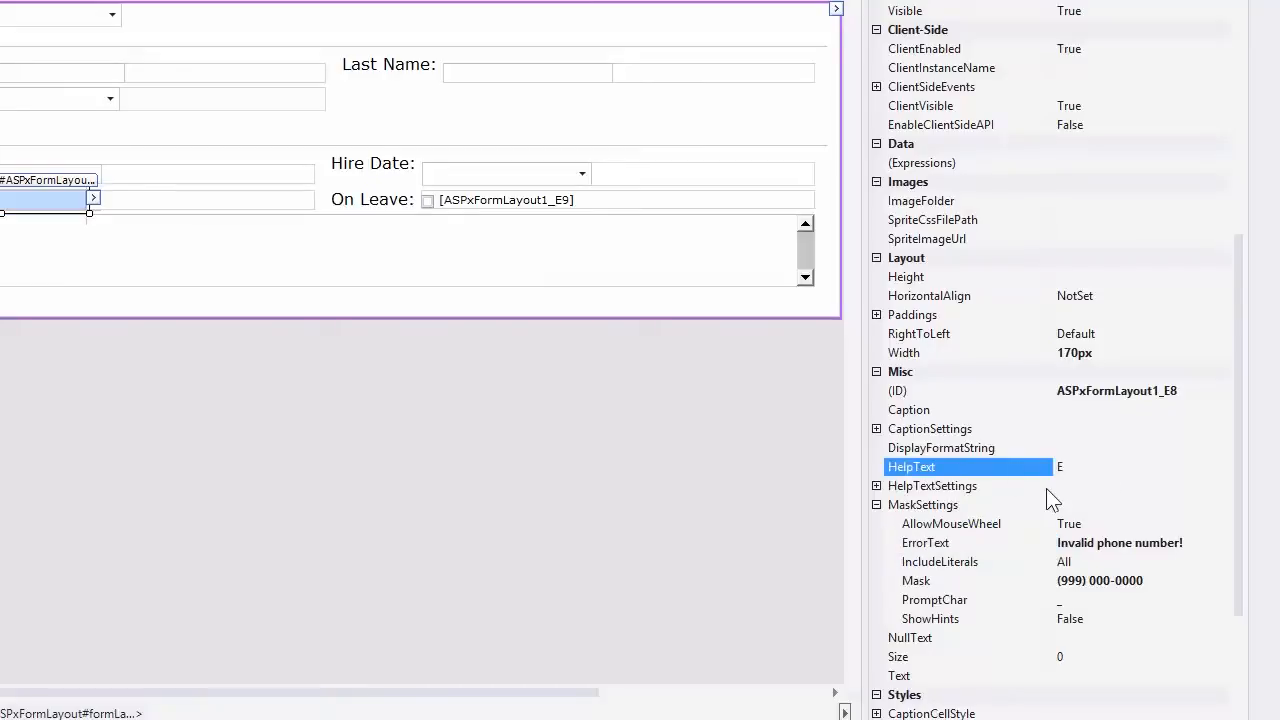
text(.g. (123) 555-1234)
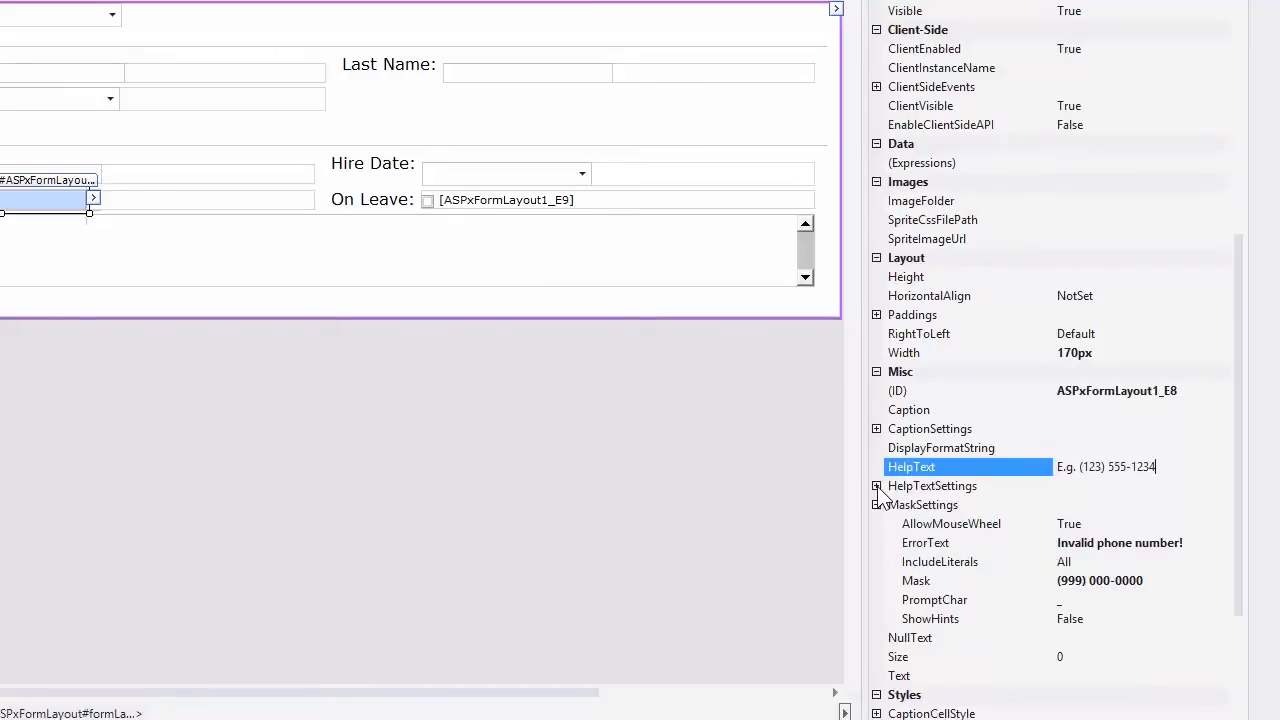
click(877, 486)
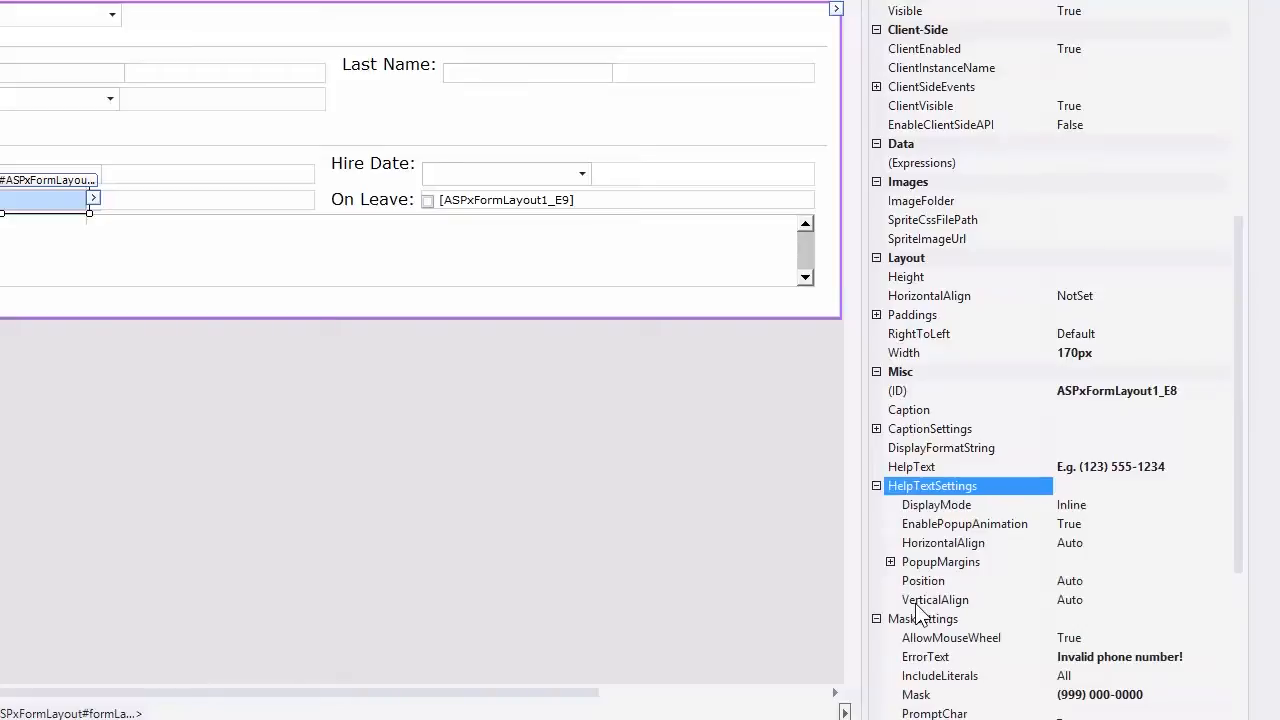
click(877, 485)
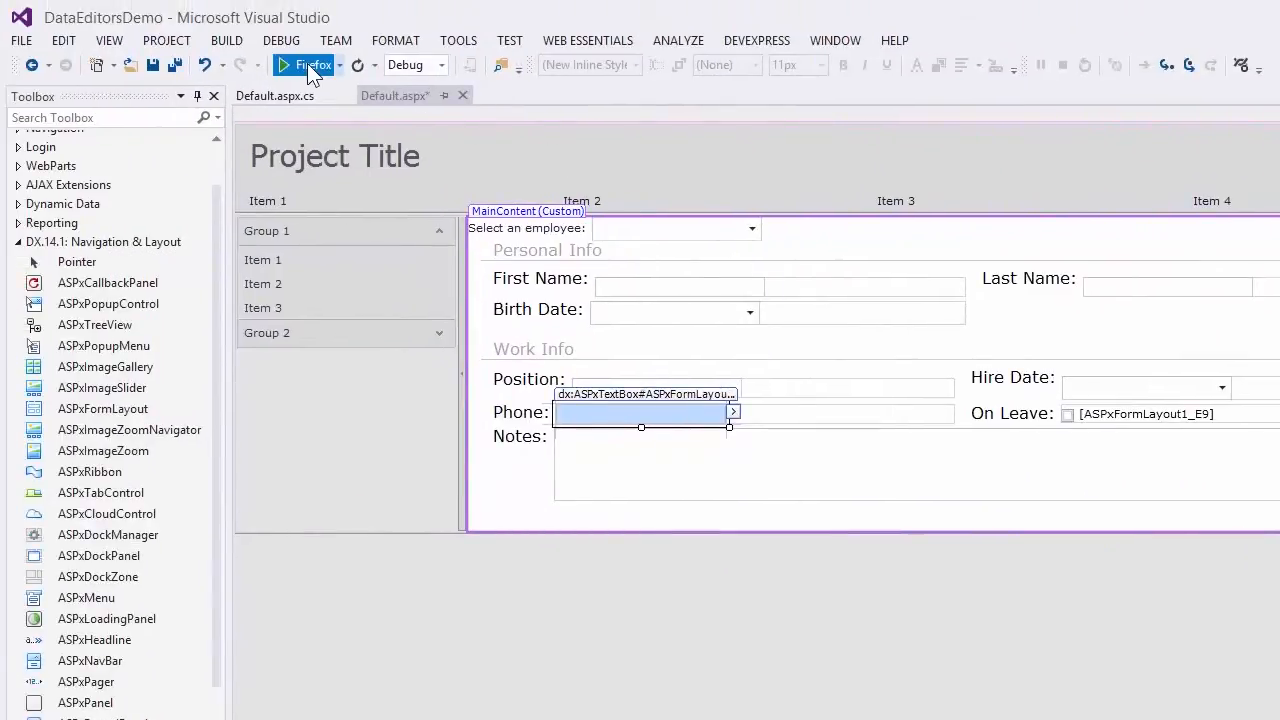
- Launch the page in Firefox to show the Phone mask and example hint
click(312, 64)
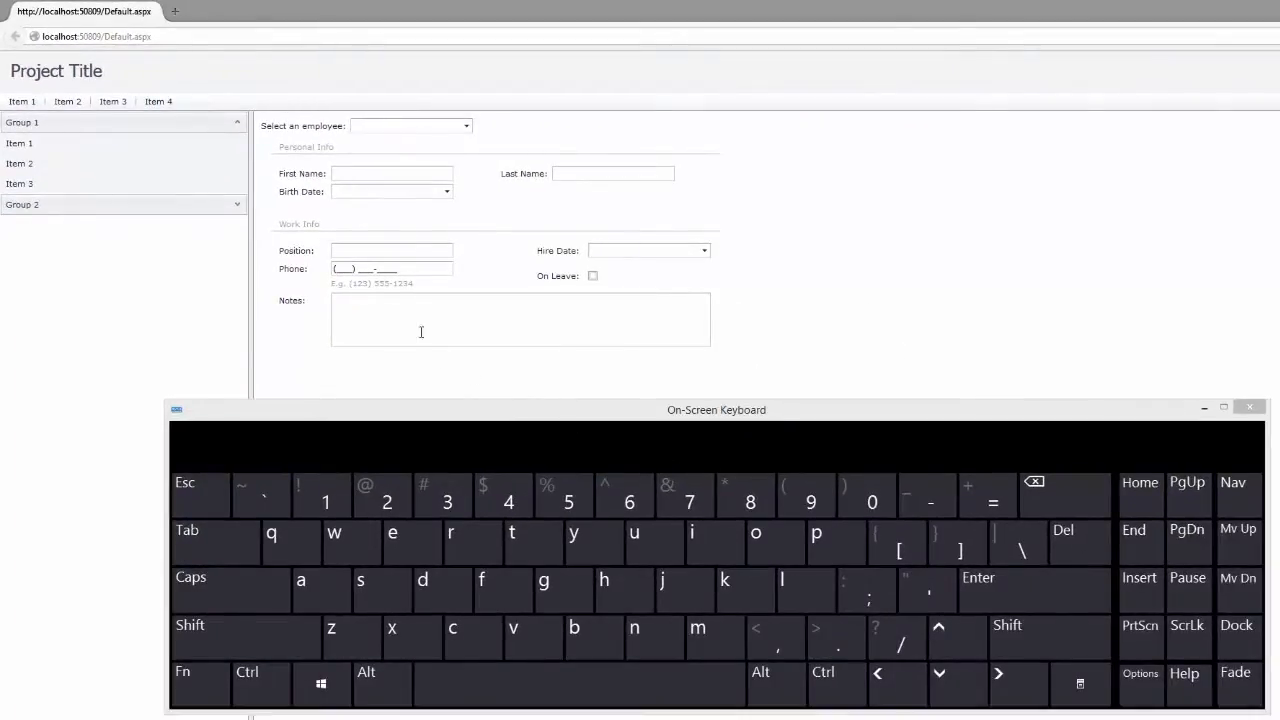
- Load Nancy Davolio's record and erase her existing phone number
click(410, 125)
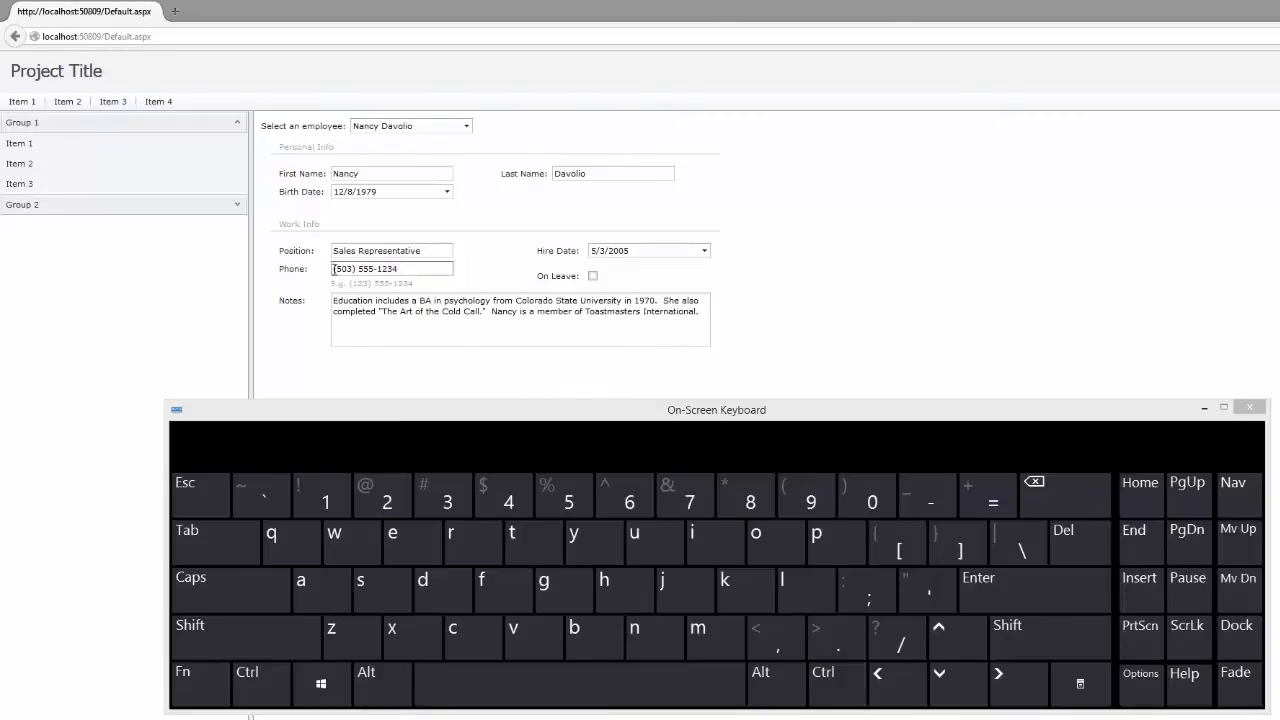
triple_click(390, 268)
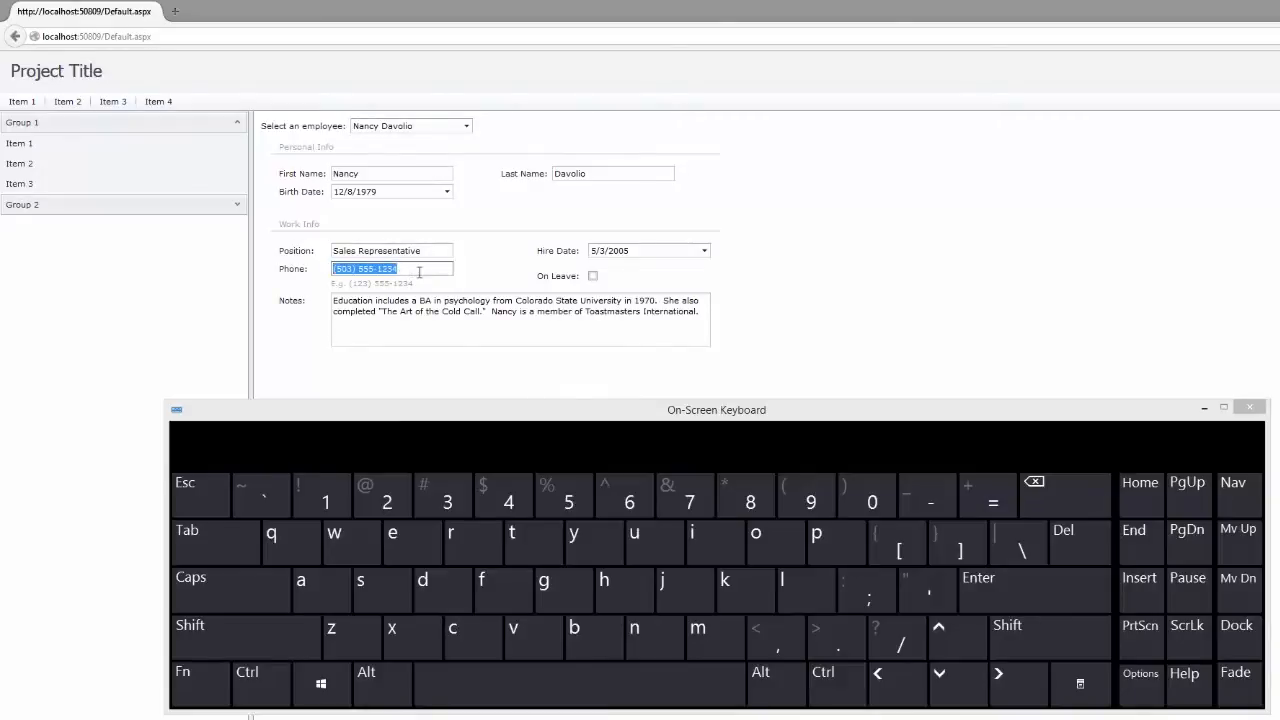
click(1063, 540)
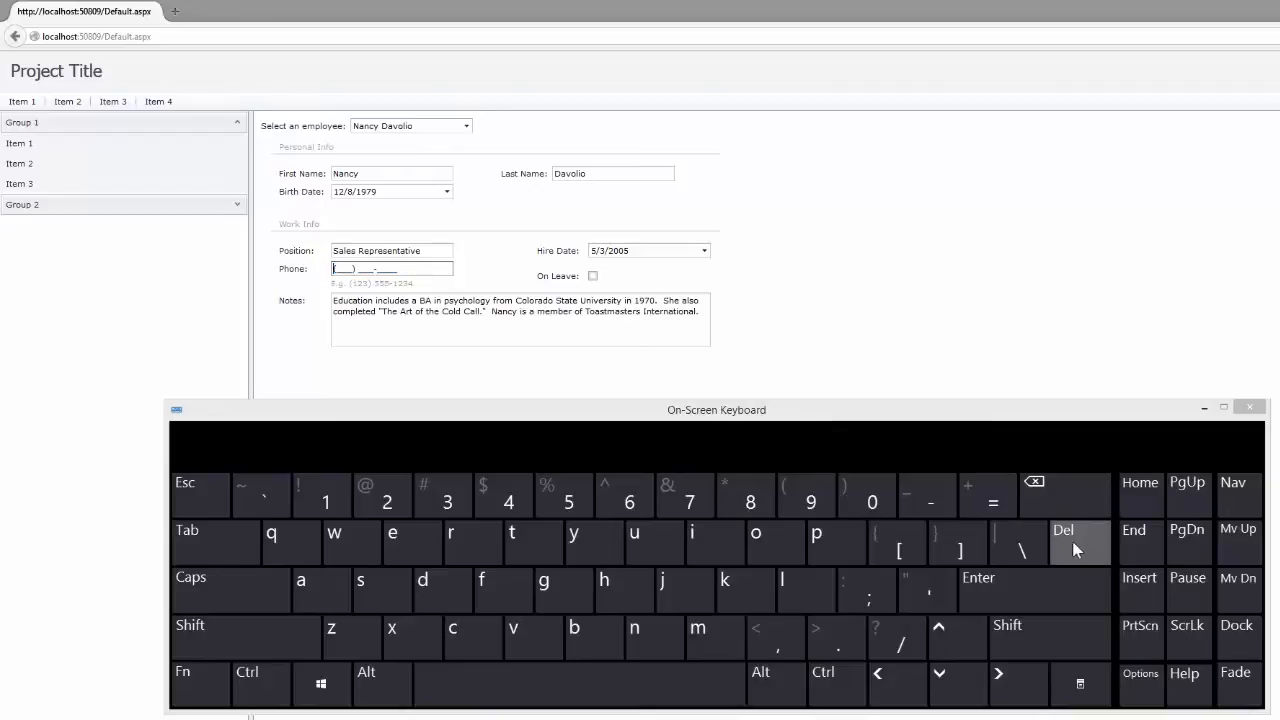
click(810, 500)
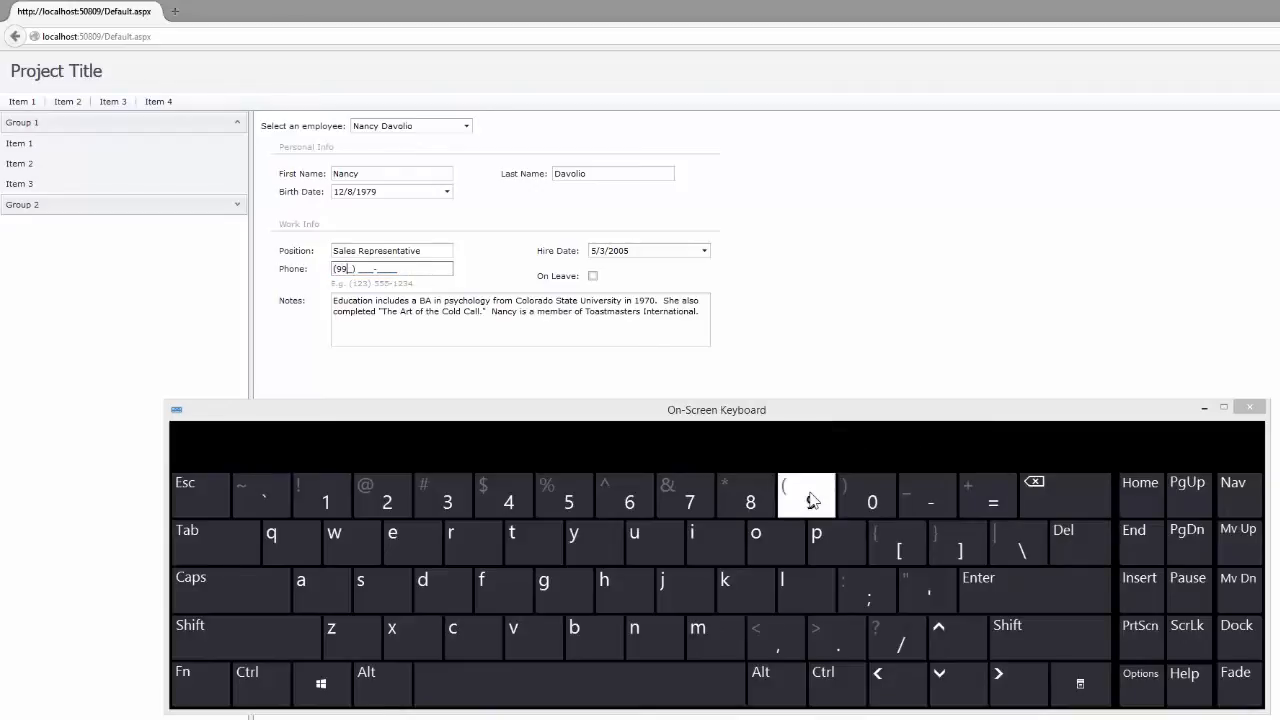
click(750, 501)
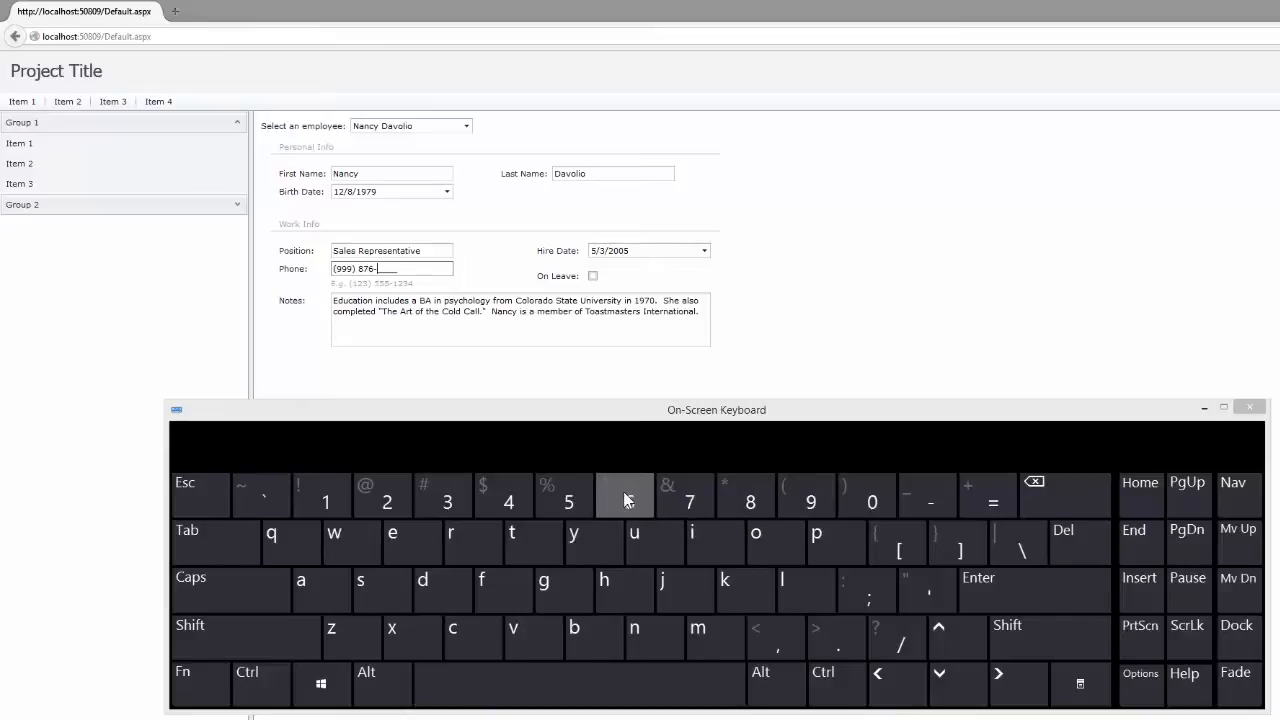
click(386, 500)
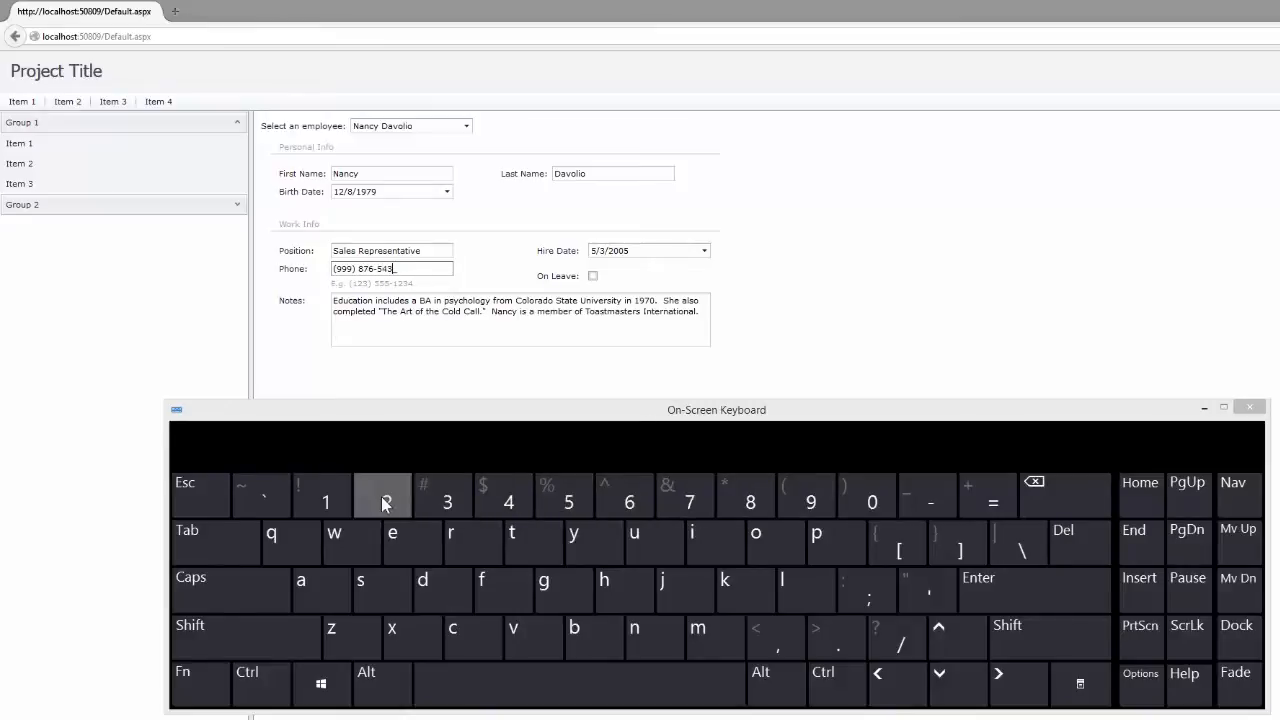
click(386, 500)
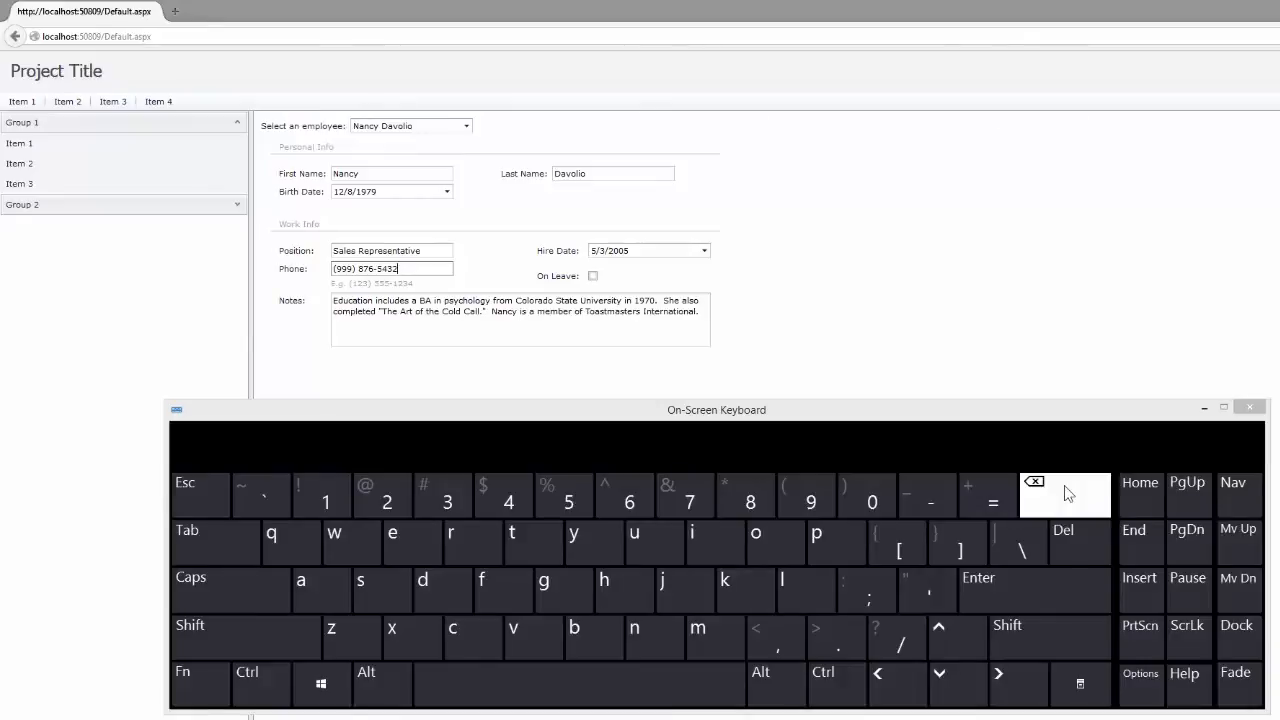
click(1035, 481)
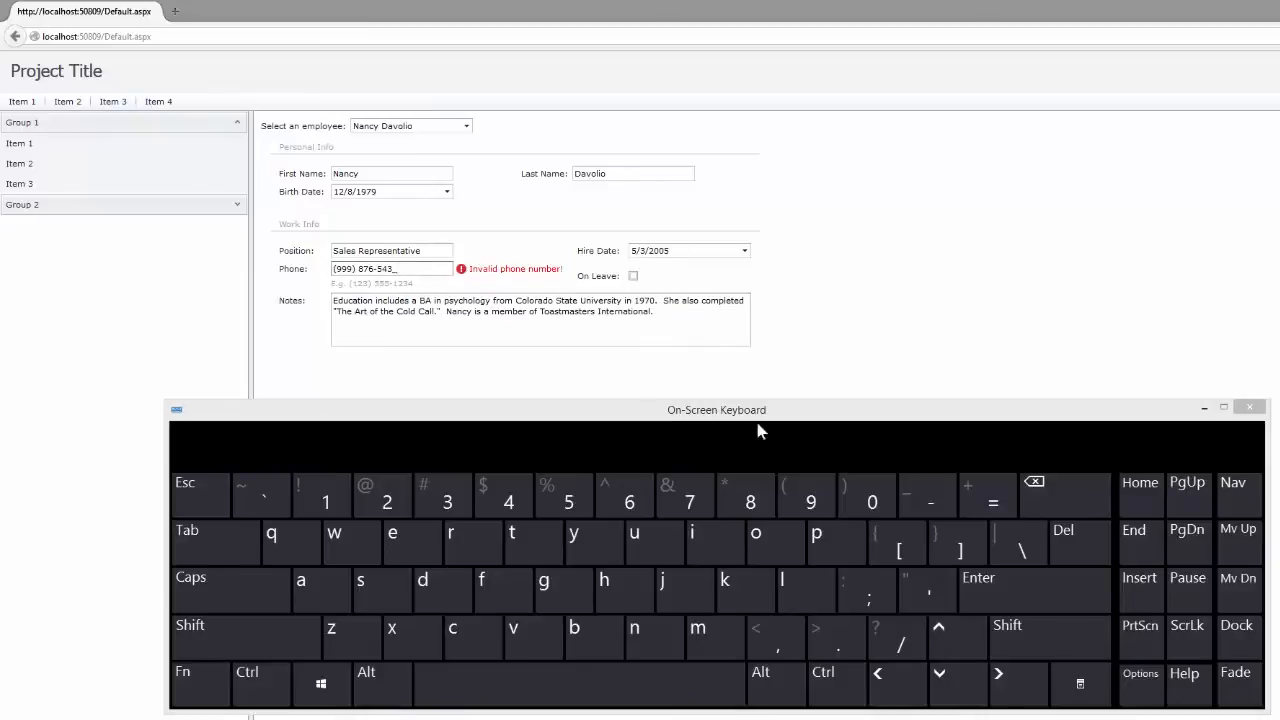
click(871, 500)
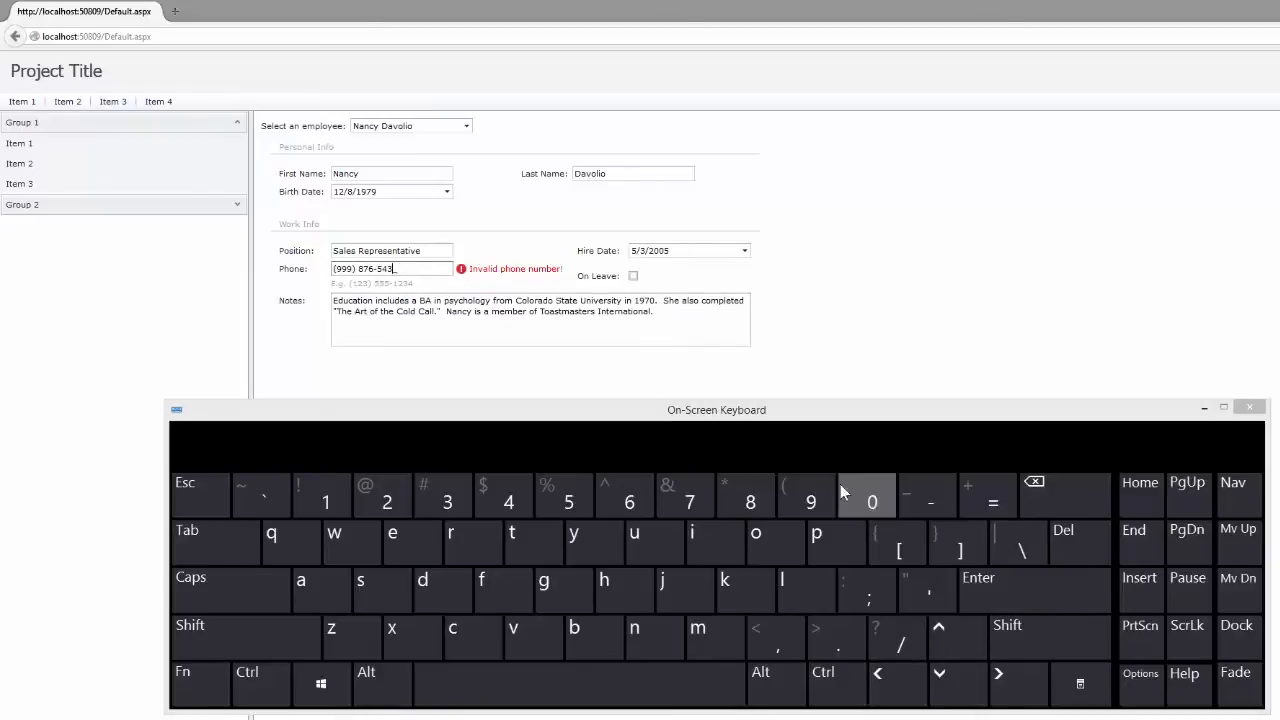
click(811, 501)
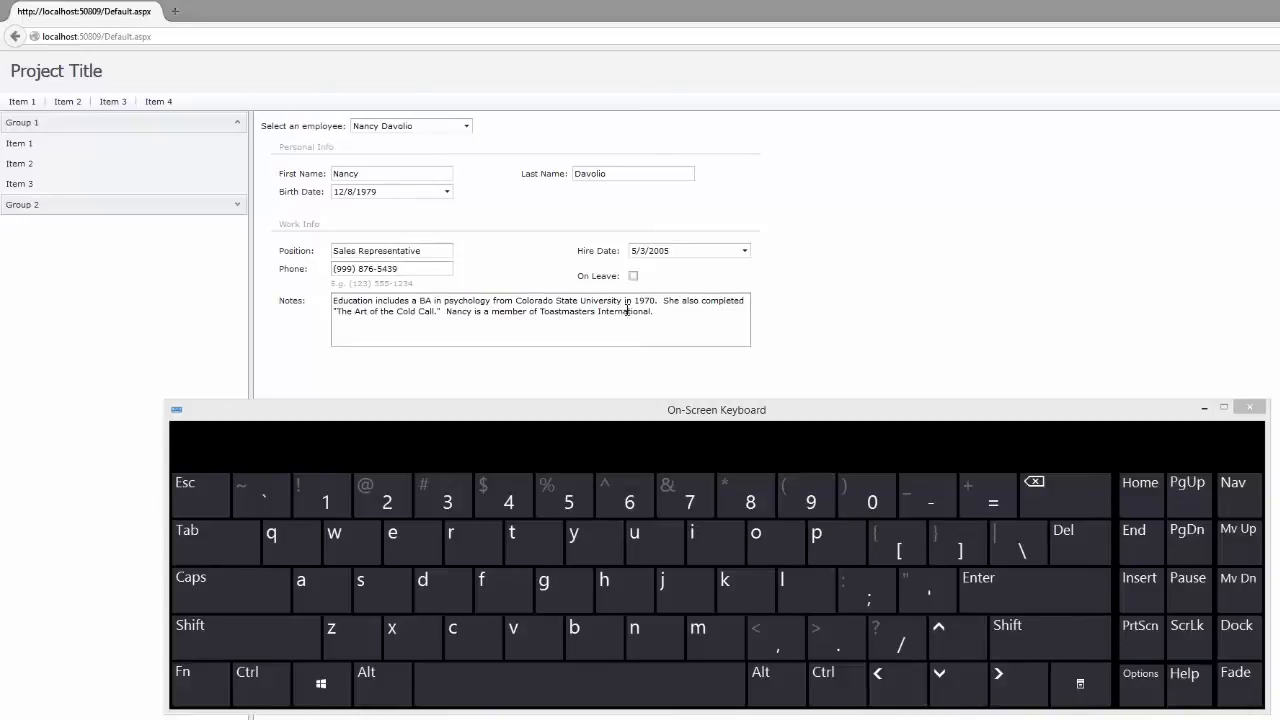
- Edit Nancy's Hire Date to 3/17/2001 using the On-Screen Keyboard
click(660, 250)
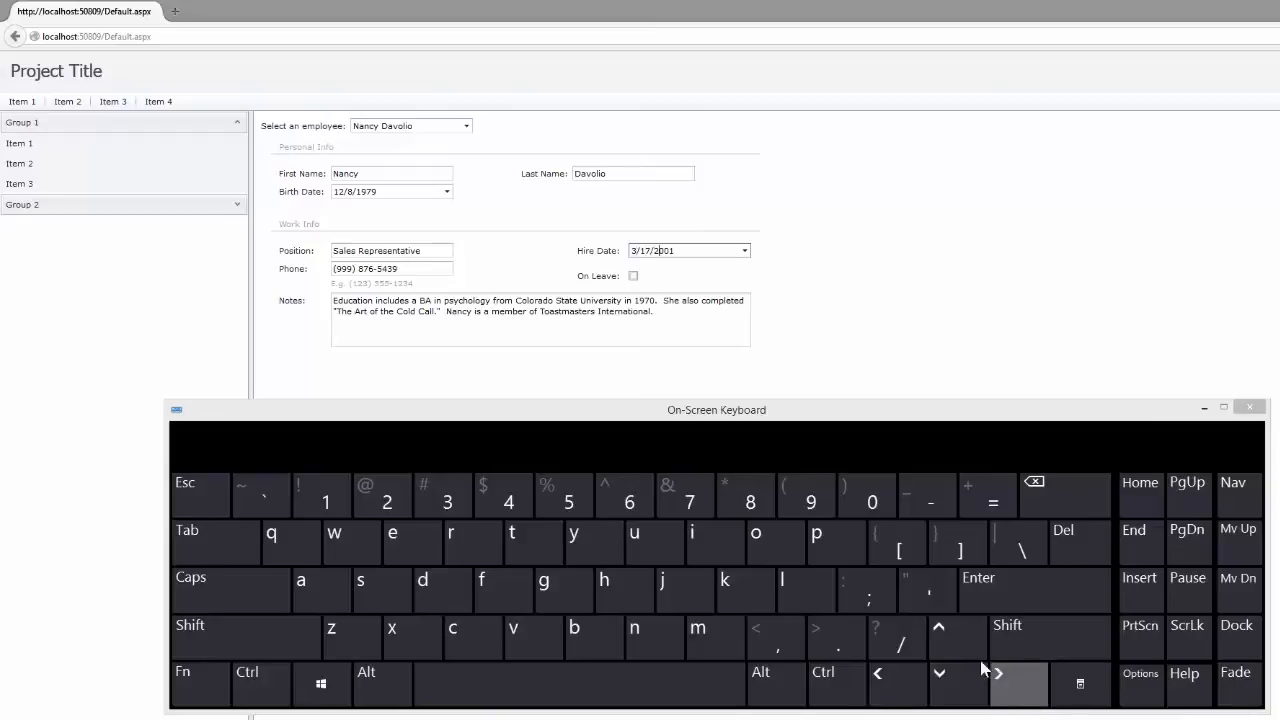
click(938, 625)
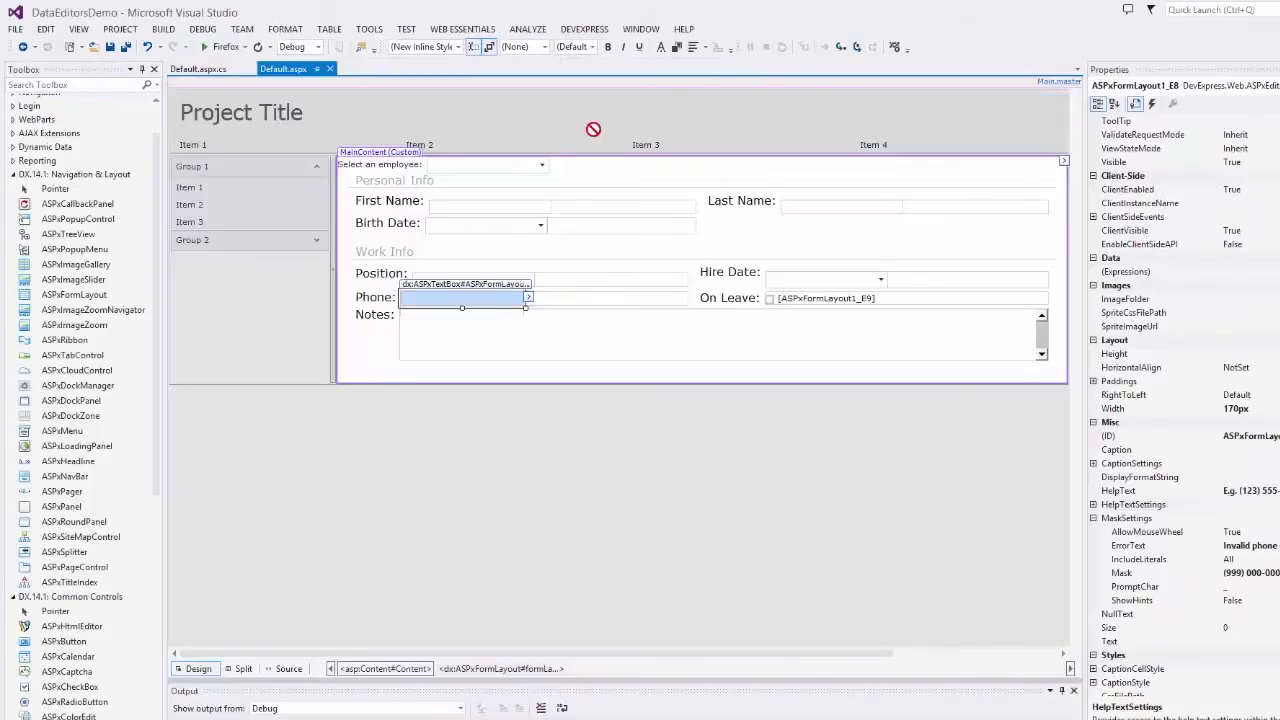
mouse_move(489, 210)
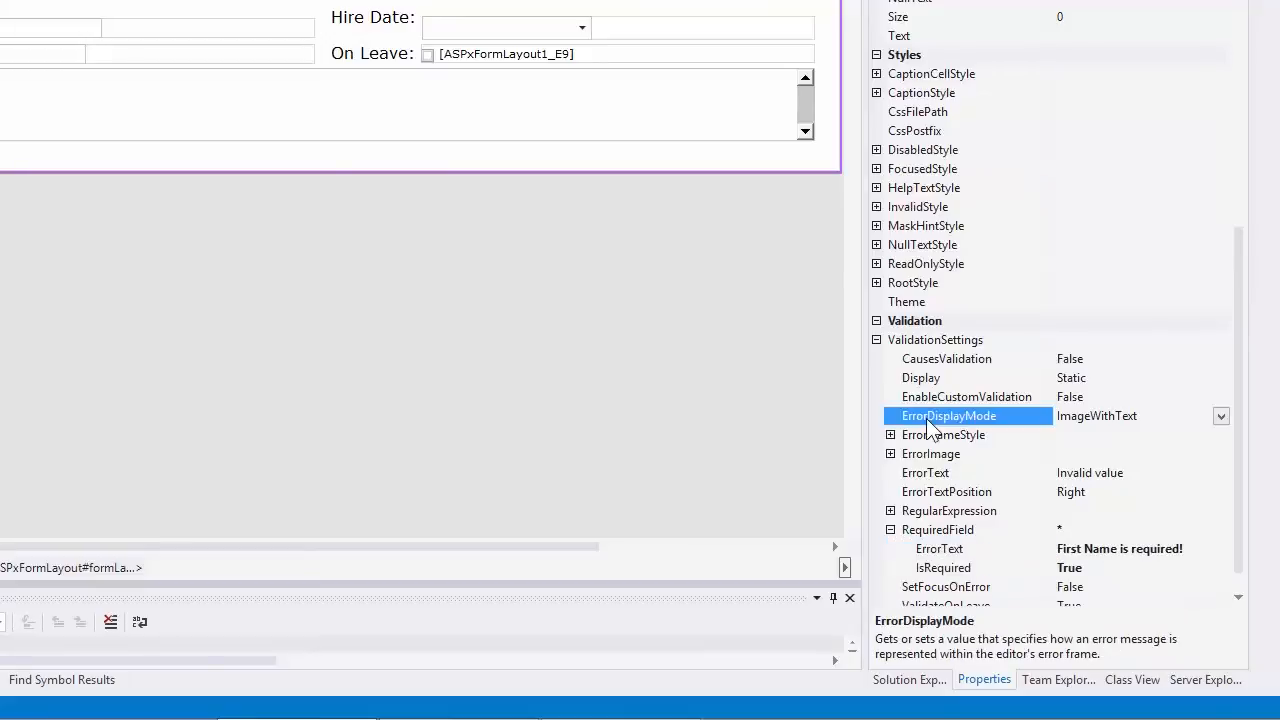
- Make the Last Name editor required with error text 'Last Name is required!'
click(1221, 416)
text(La)
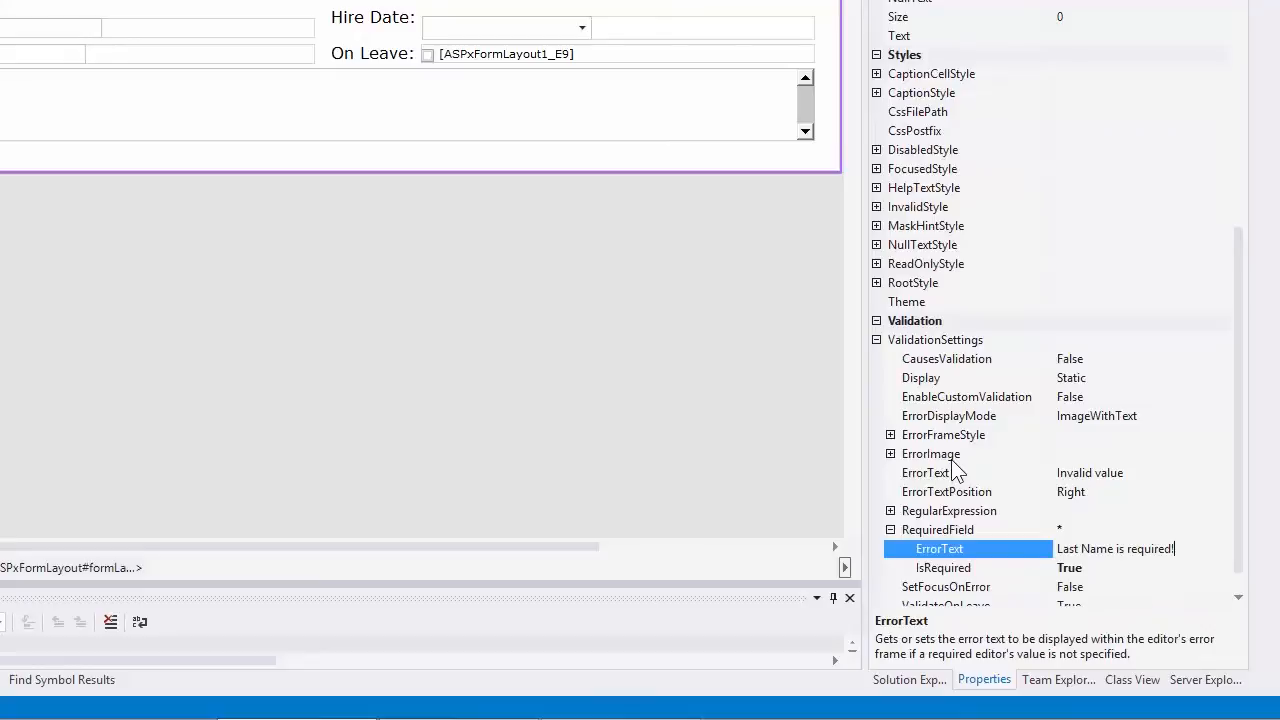
mouse_move(960, 425)
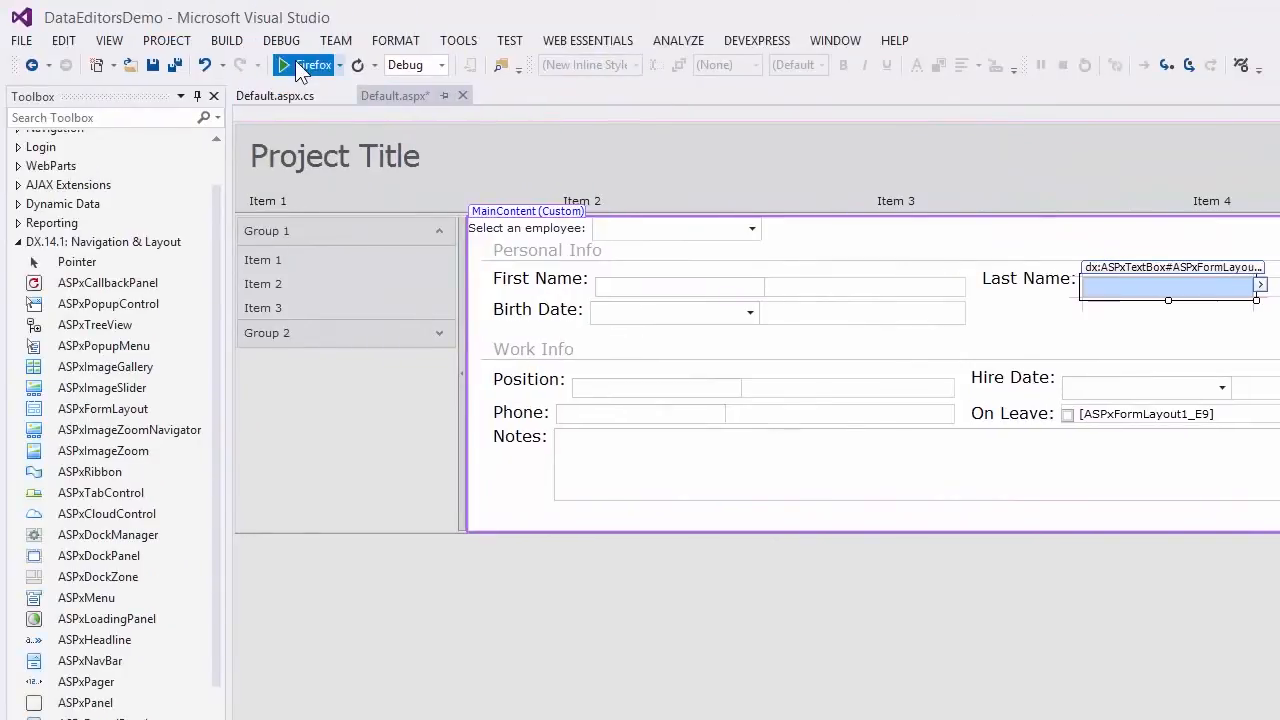
- Run the site, load Nancy Davolio, clear First Name to see the warning, then retype Nancy
click(315, 65)
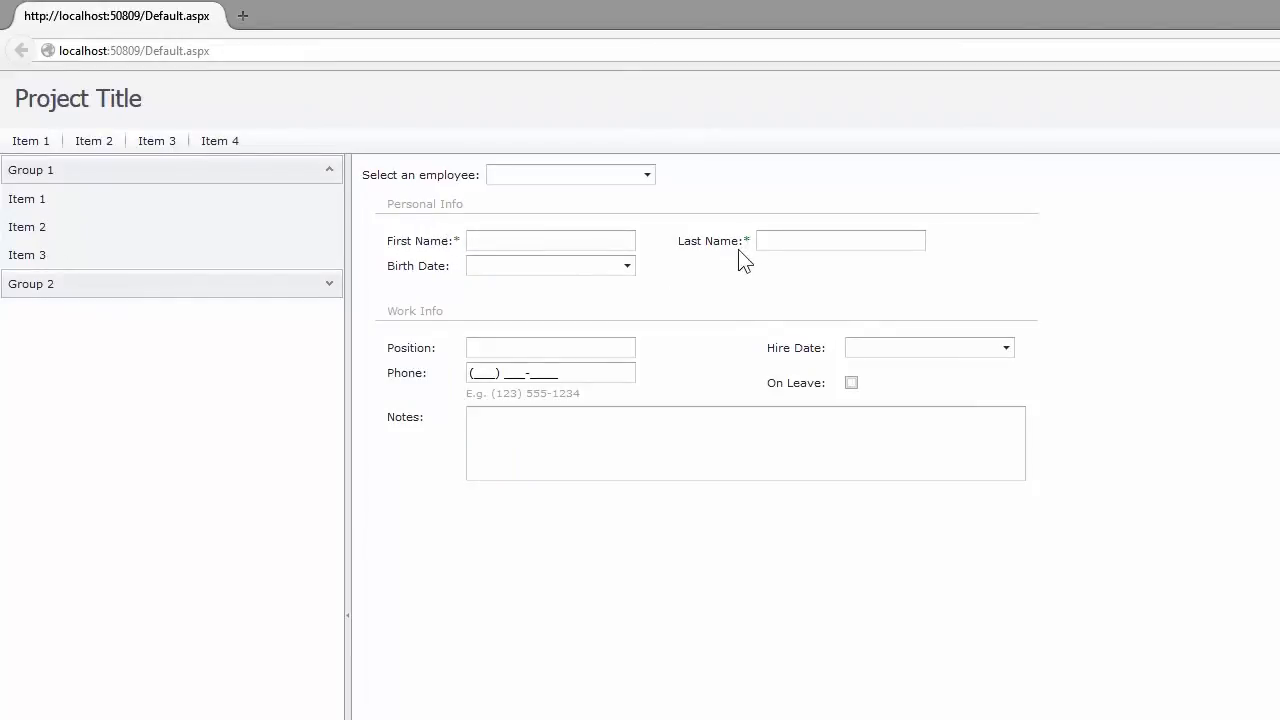
click(570, 174)
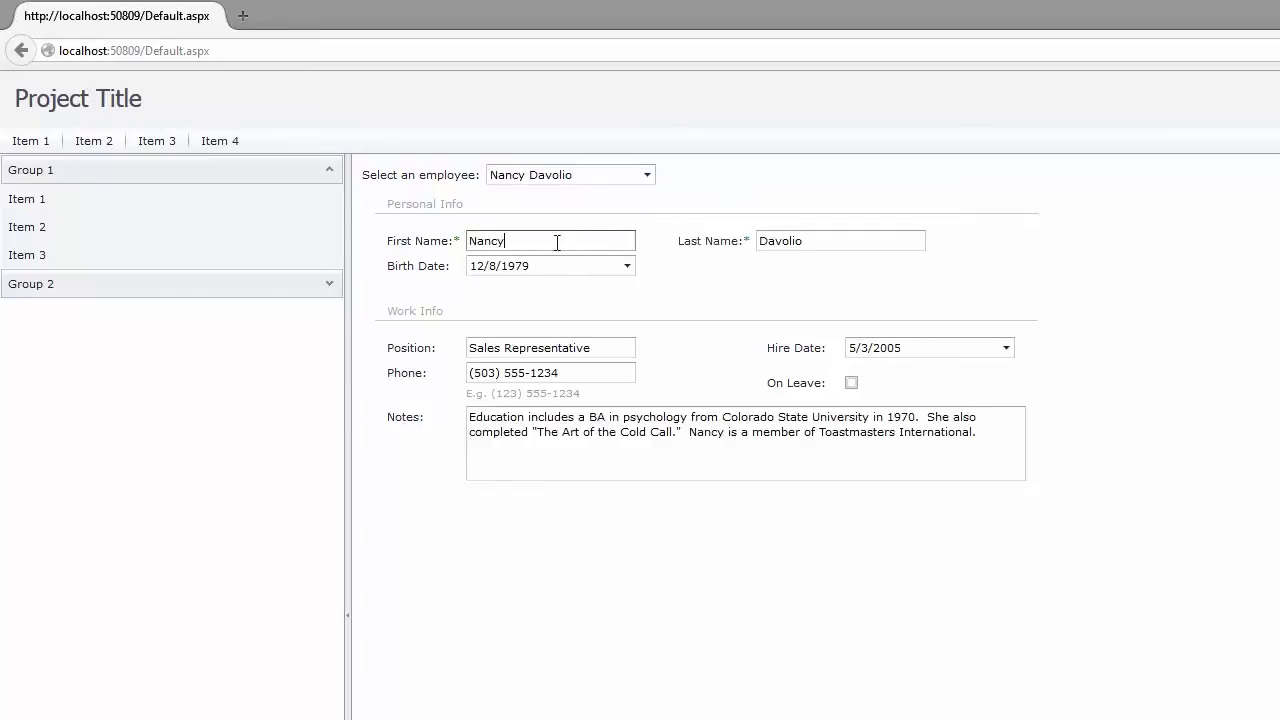
click(550, 265)
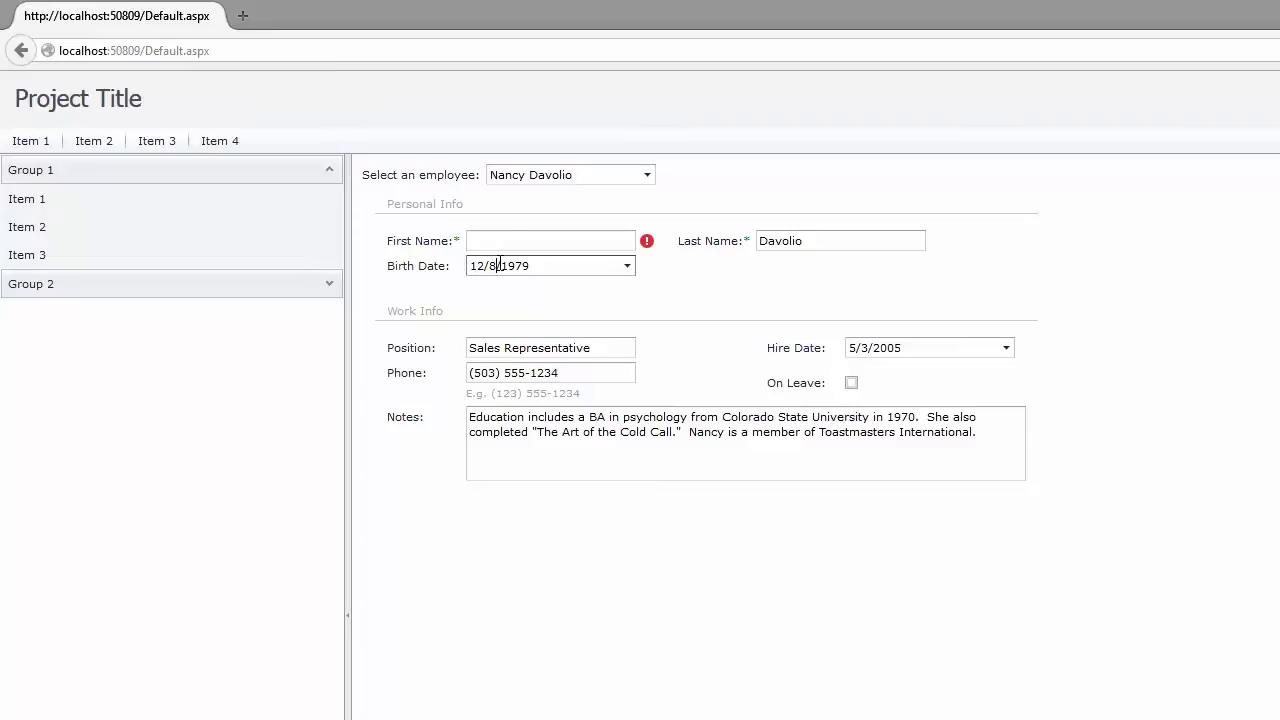
mouse_move(646, 242)
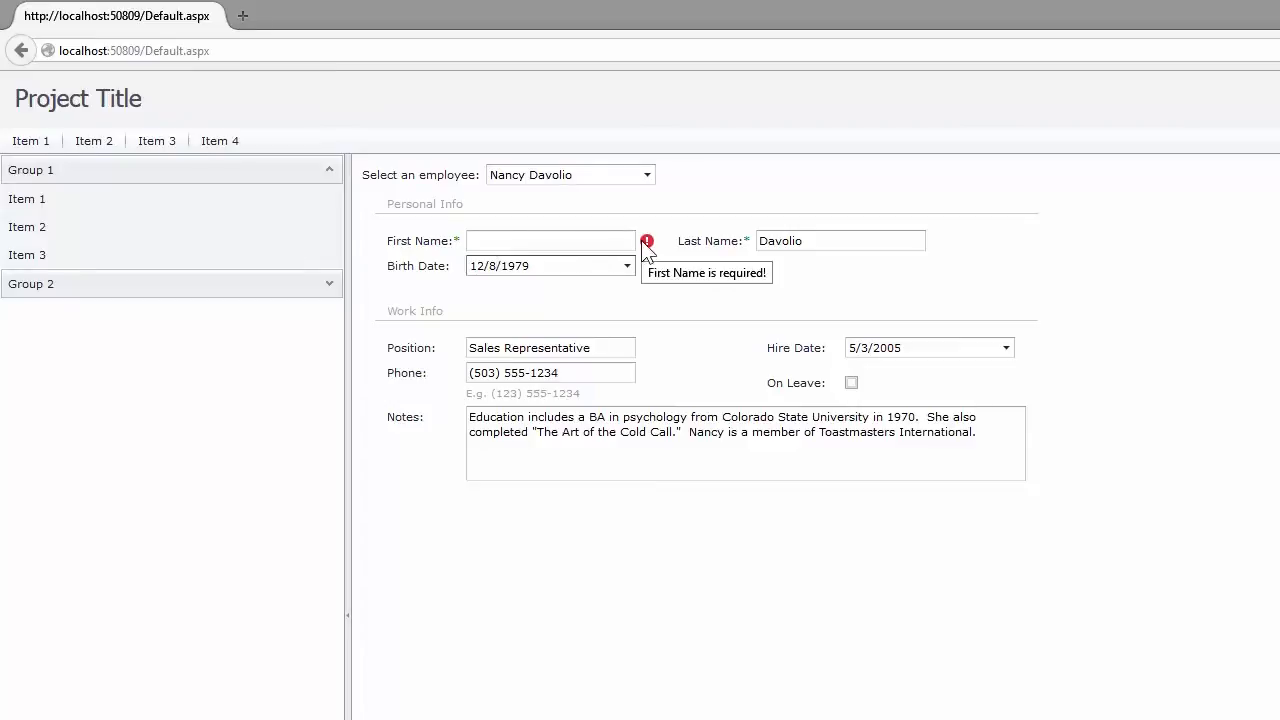
text(Nancy)
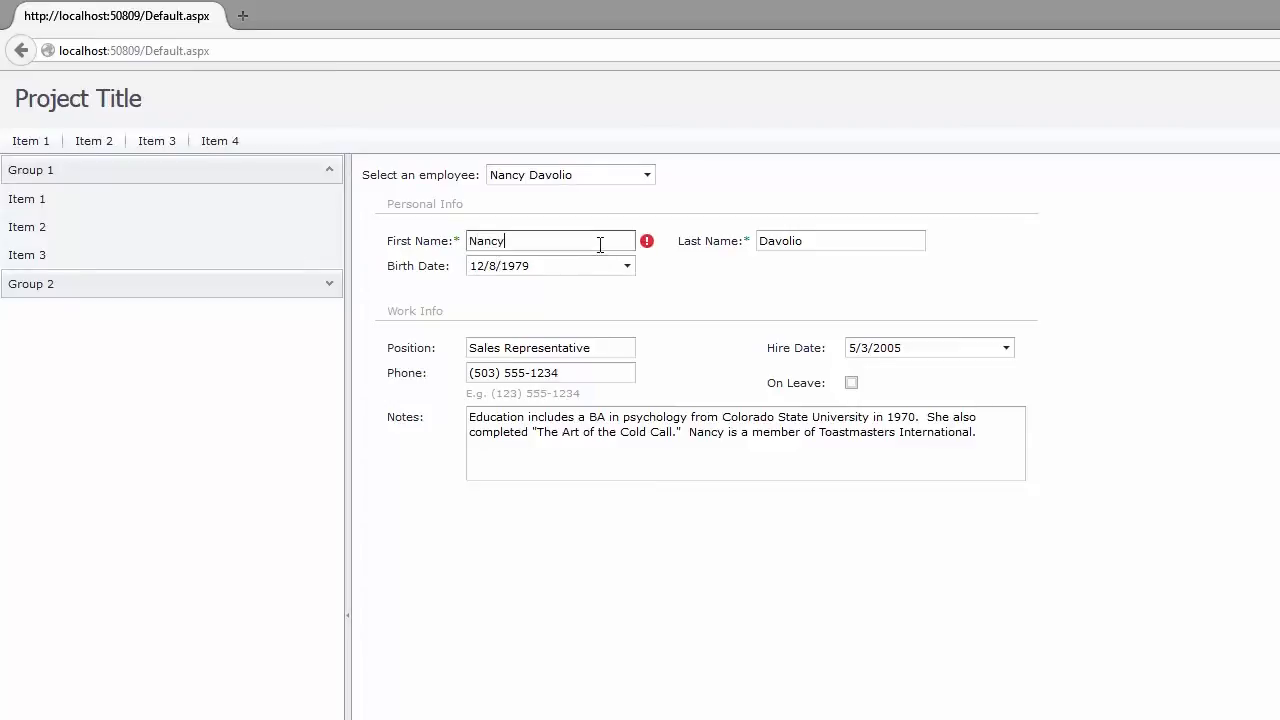
click(840, 240)
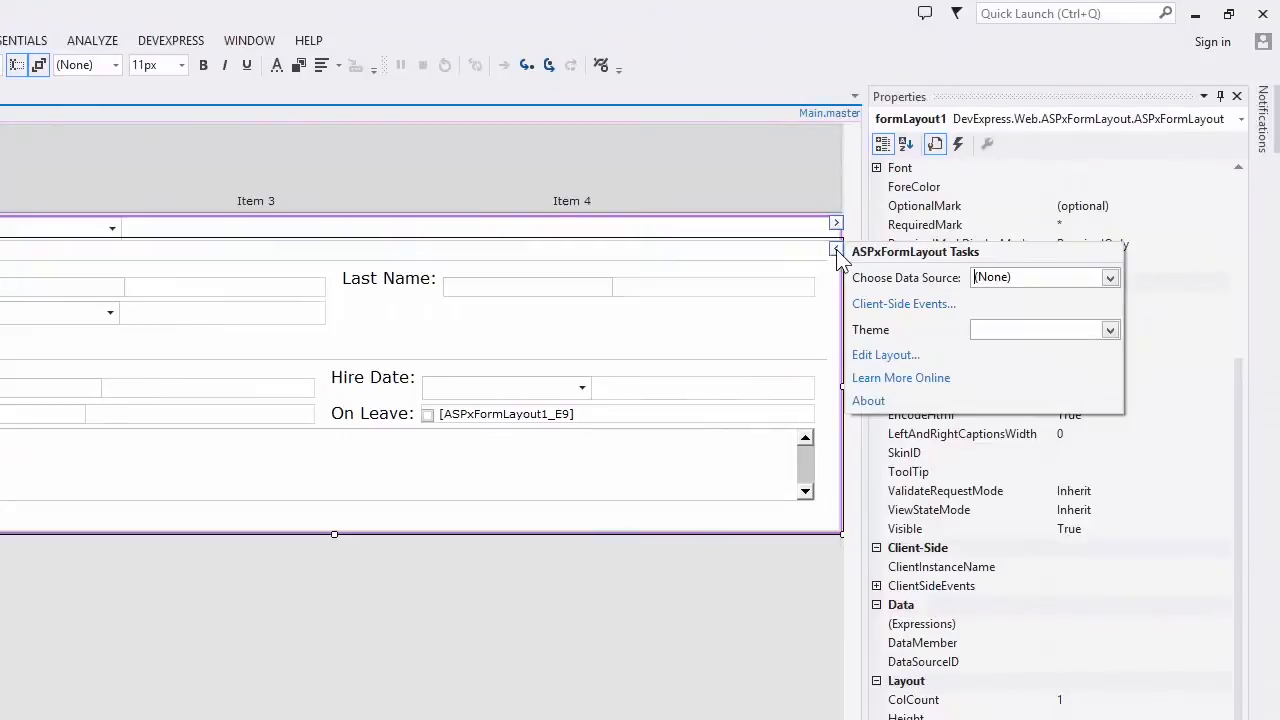
- Convert the Position layout item to an ASPxButtonEdit in the layout items editor
click(884, 354)
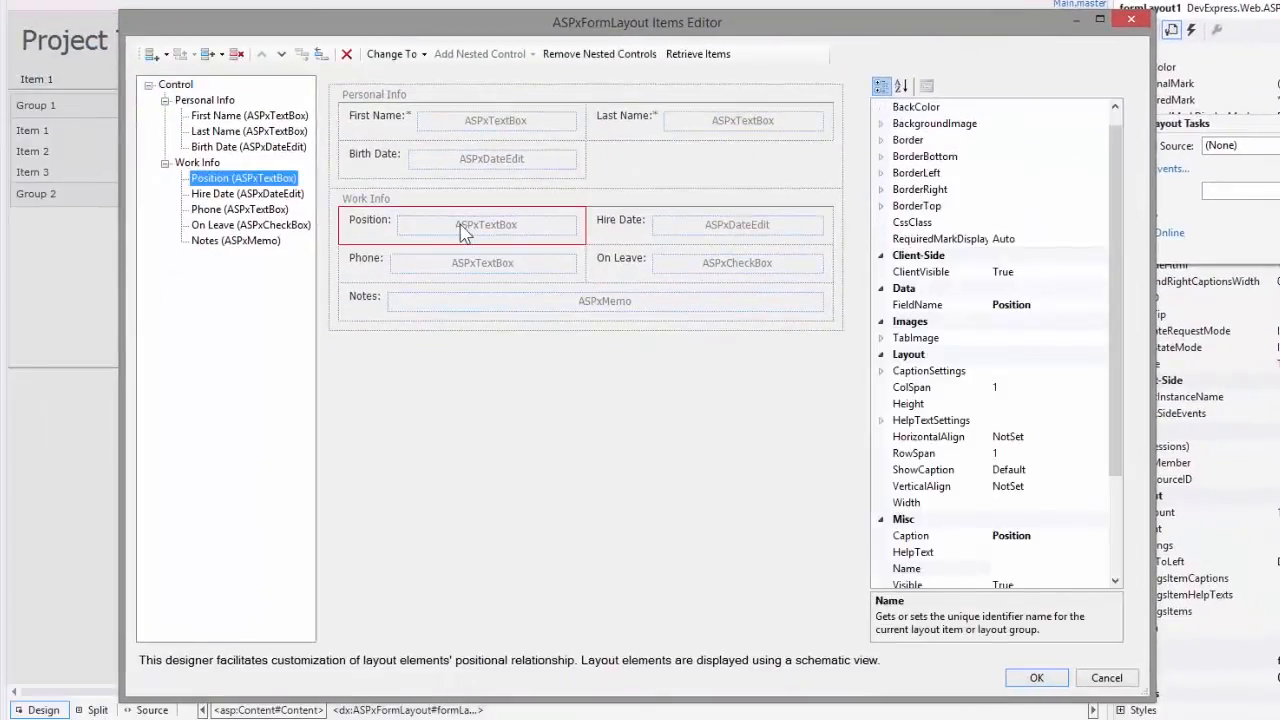
click(392, 54)
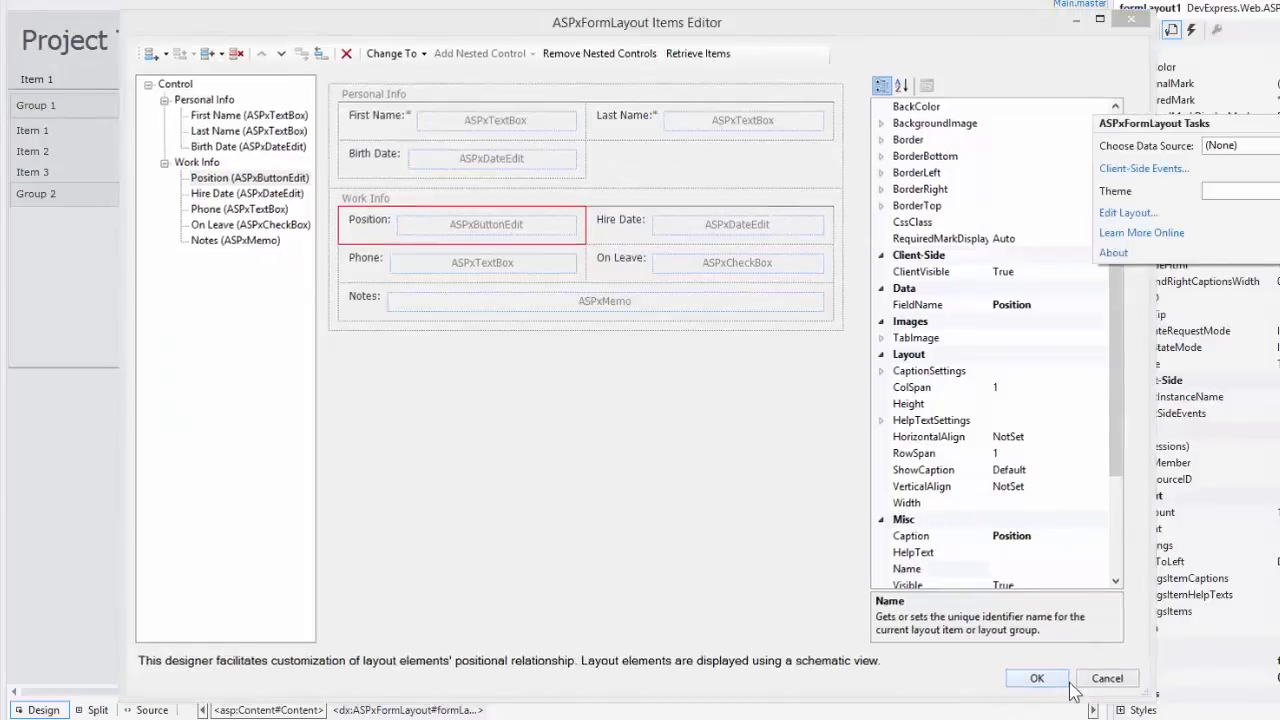
click(1037, 678)
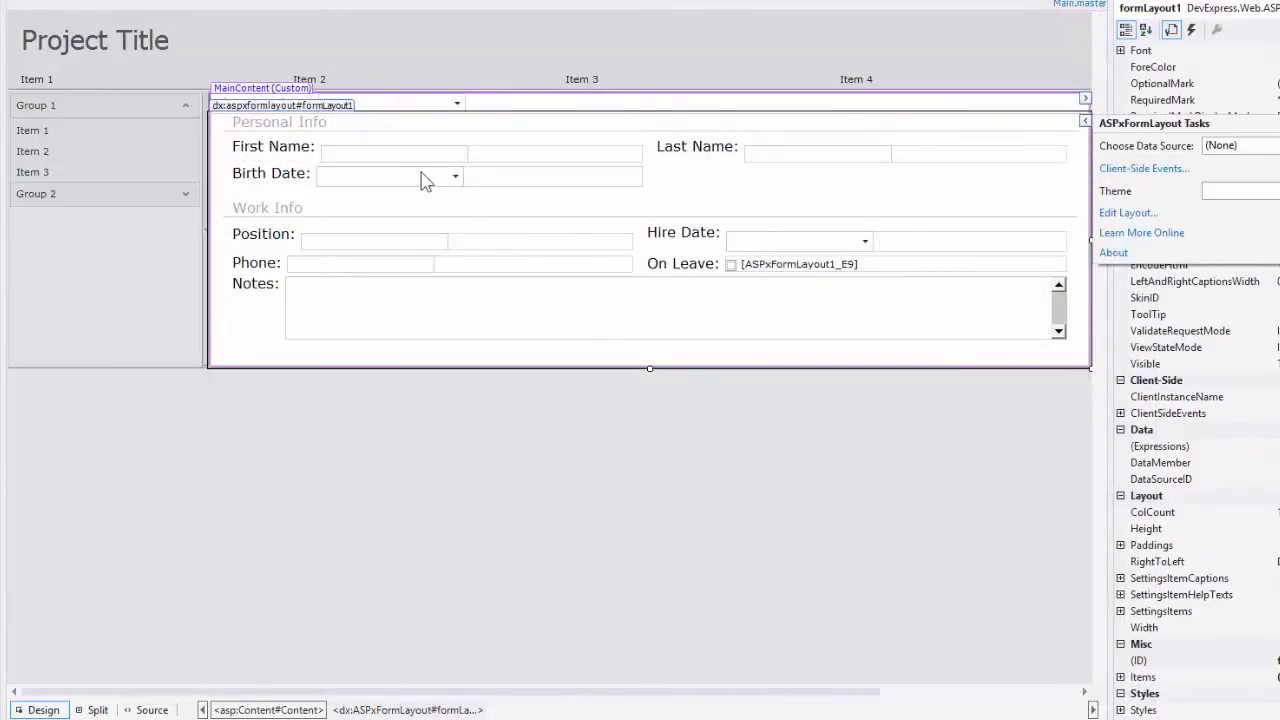
- Set the Position button's IconID to the actions_close_16x icon via the Icon Picker
click(375, 241)
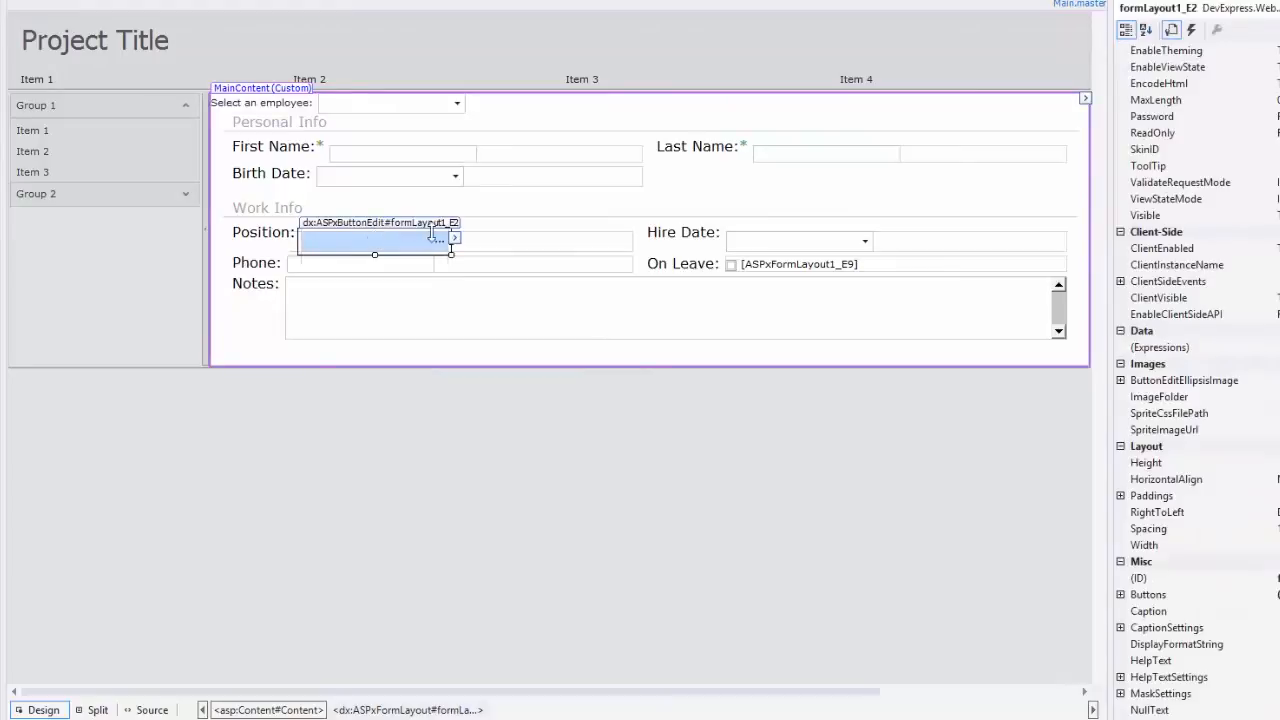
click(453, 238)
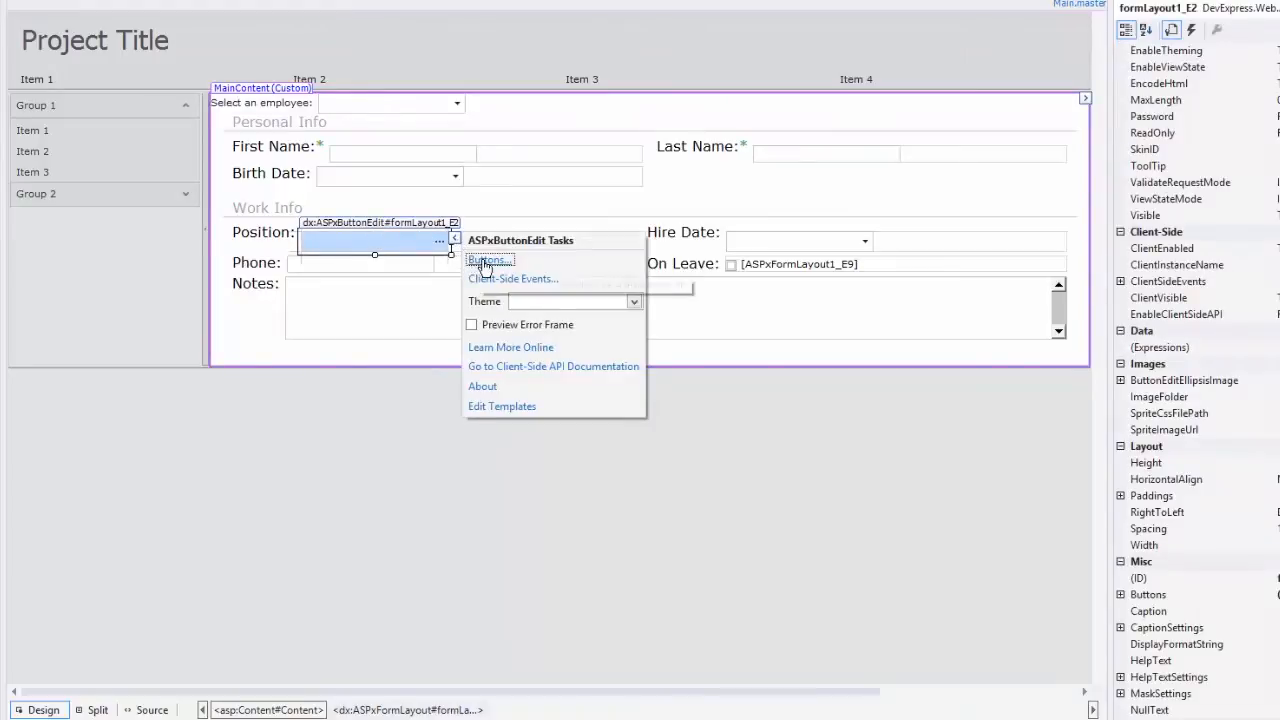
click(489, 260)
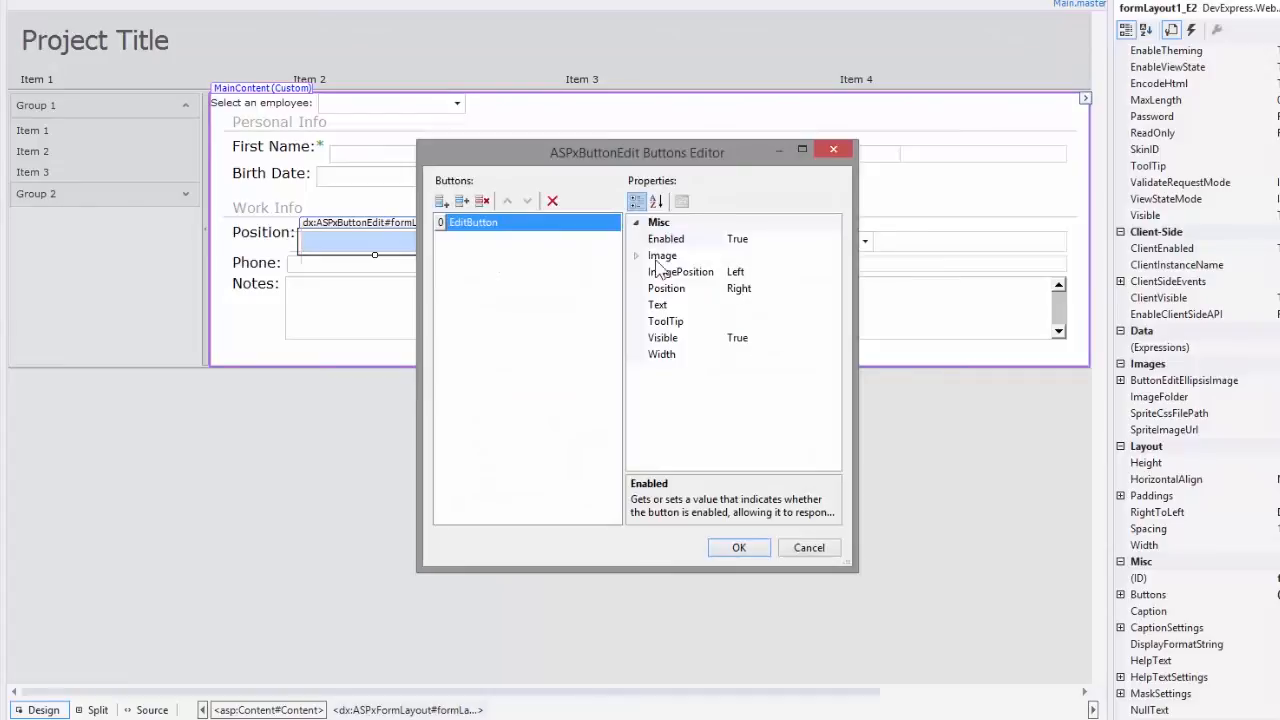
click(636, 255)
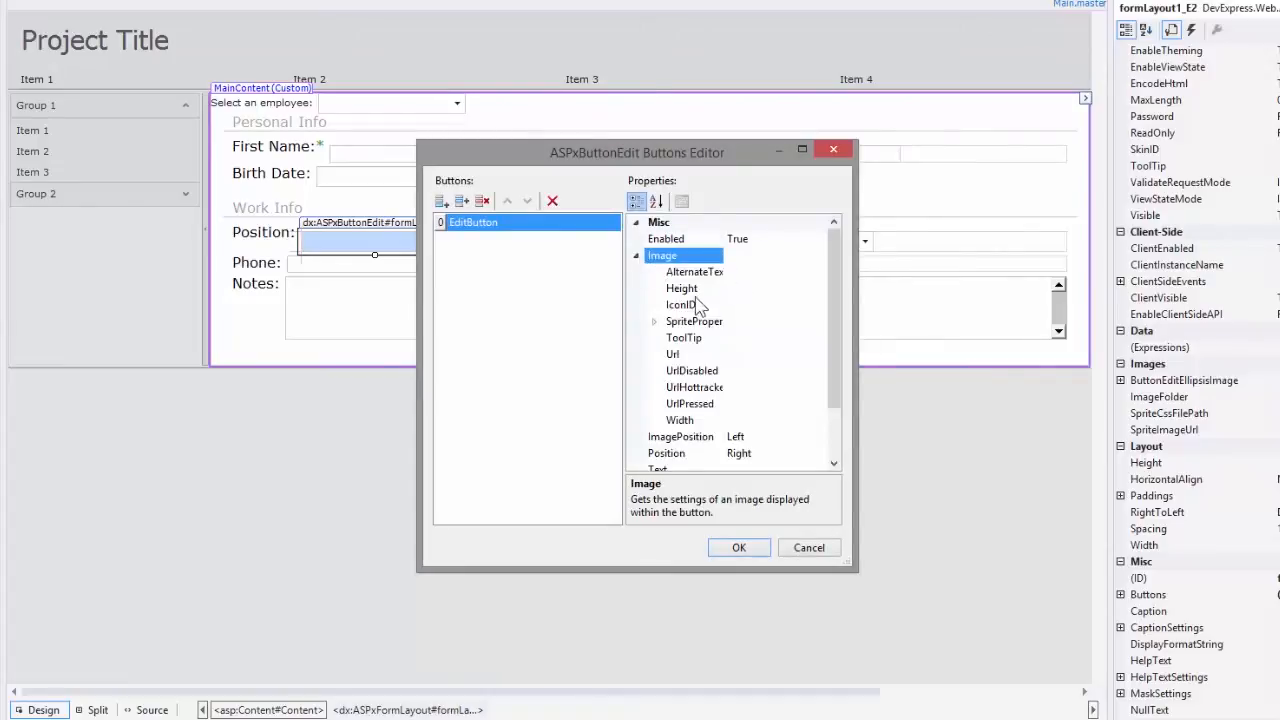
click(681, 304)
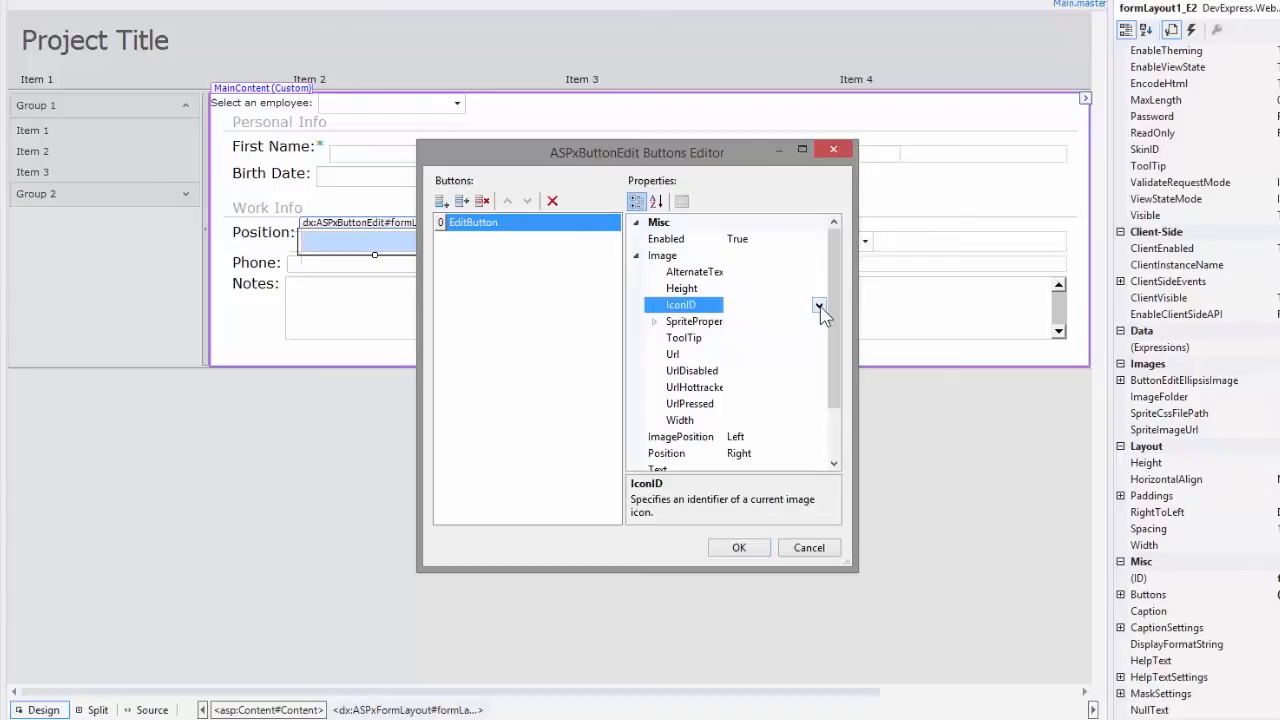
click(819, 304)
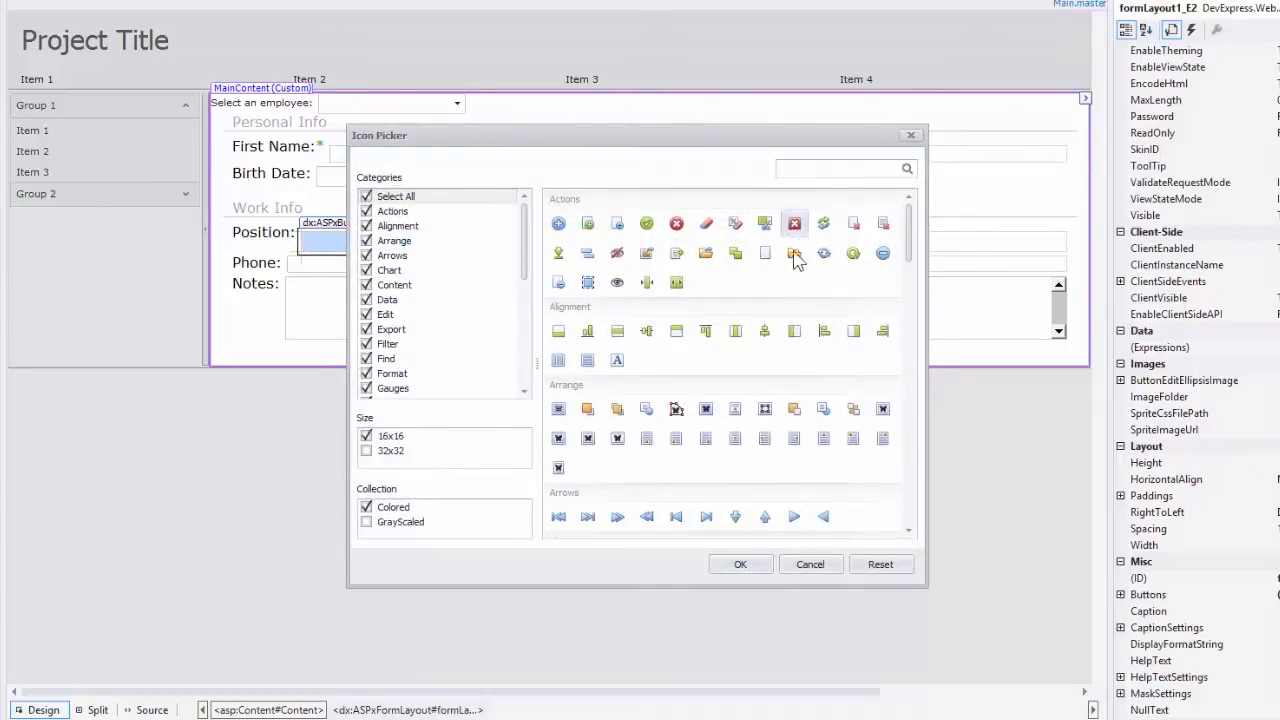
click(740, 564)
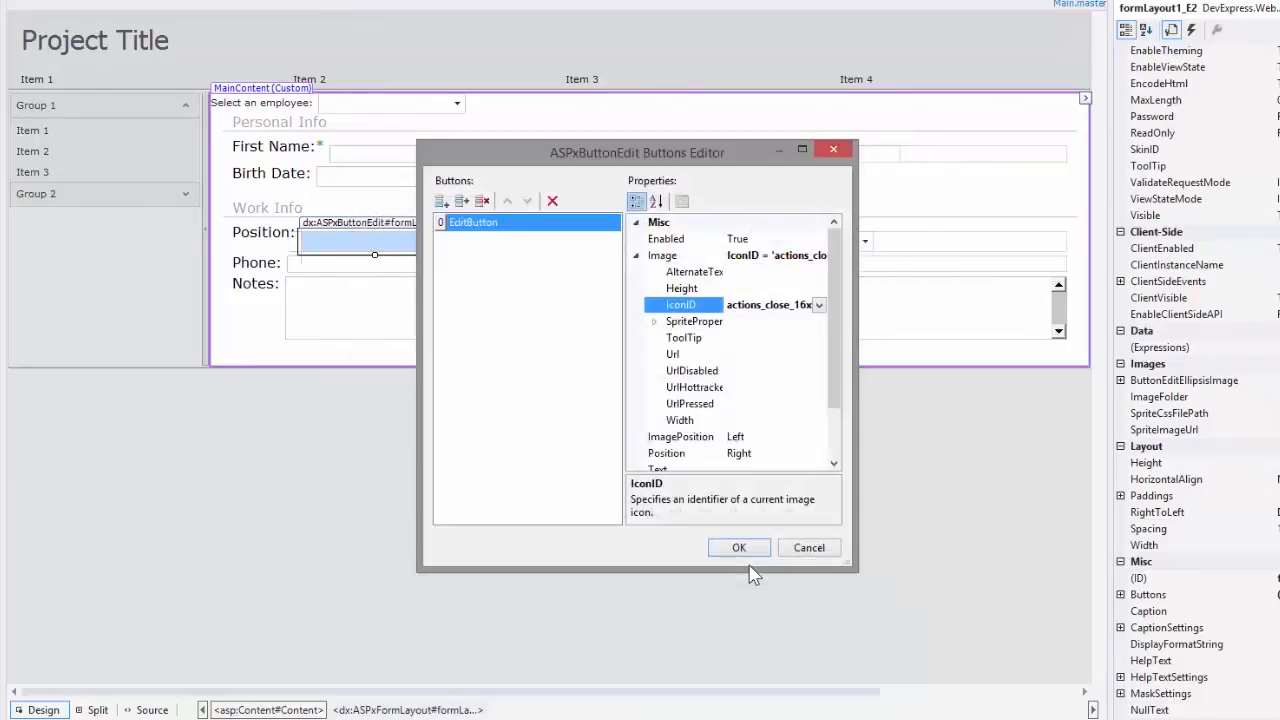
click(738, 547)
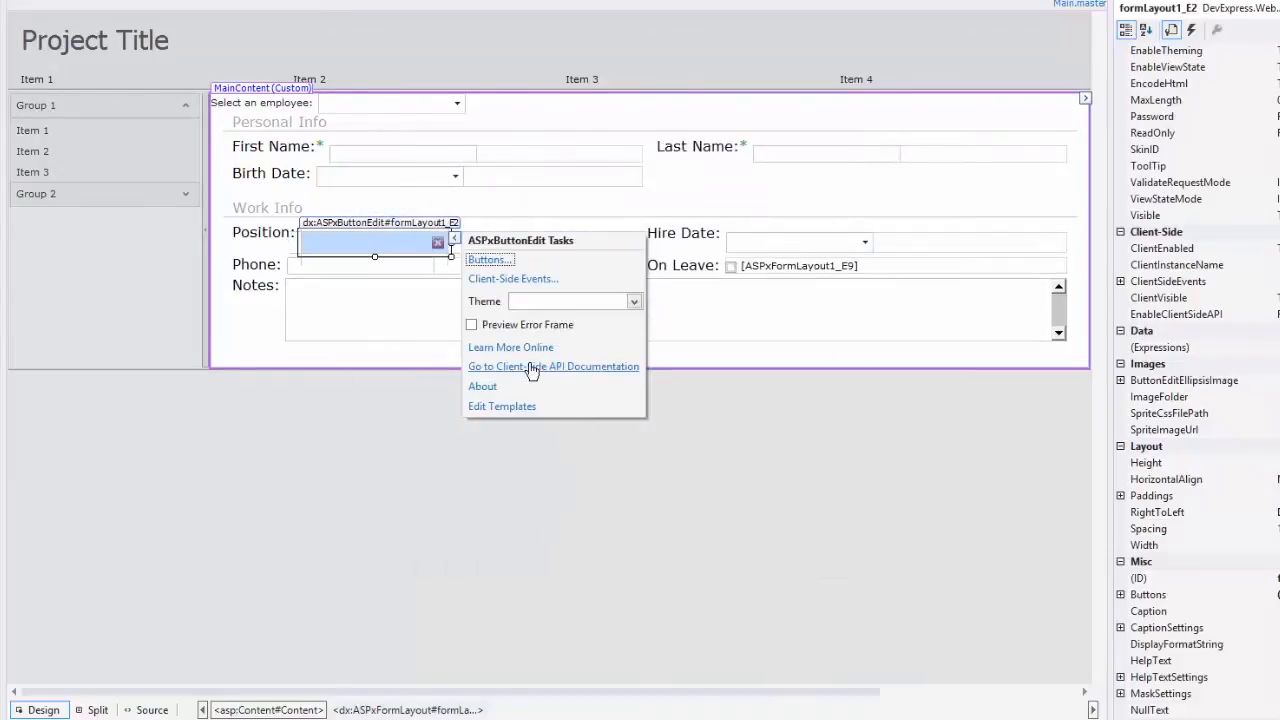
mouse_move(553, 366)
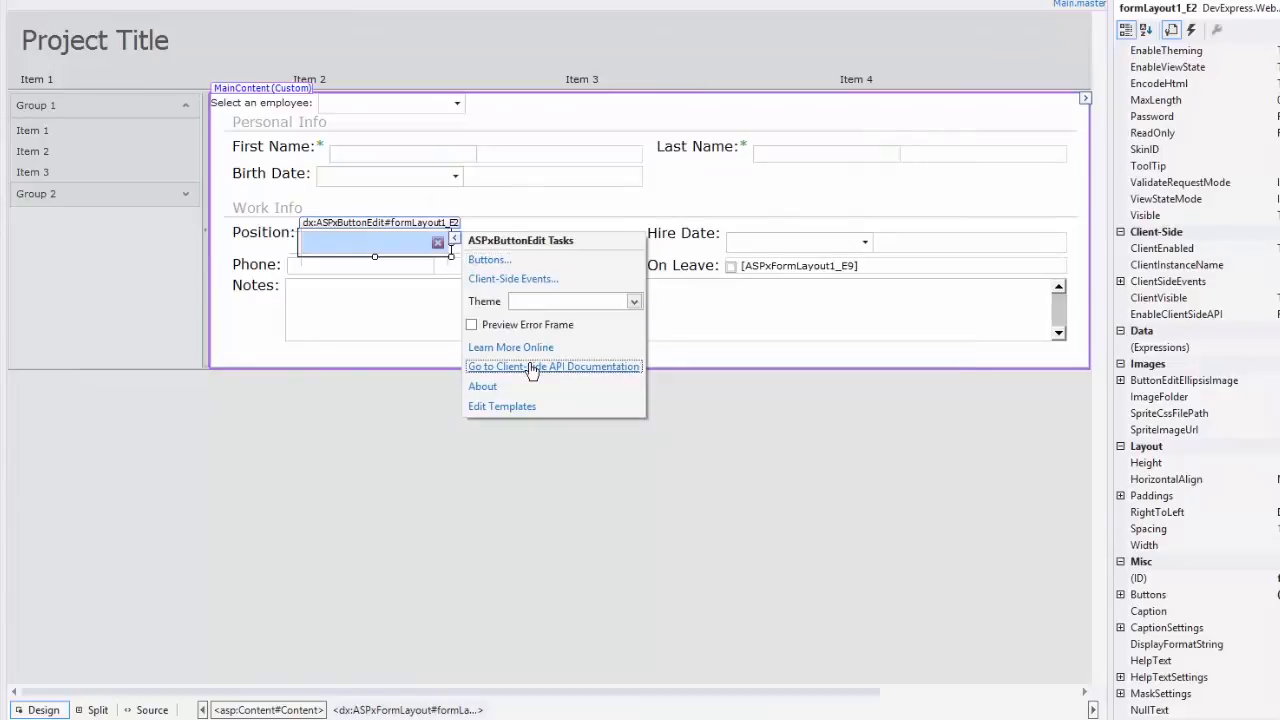
- Open the client-side API docs and the ASPxClientButtonEdit class members list
click(553, 366)
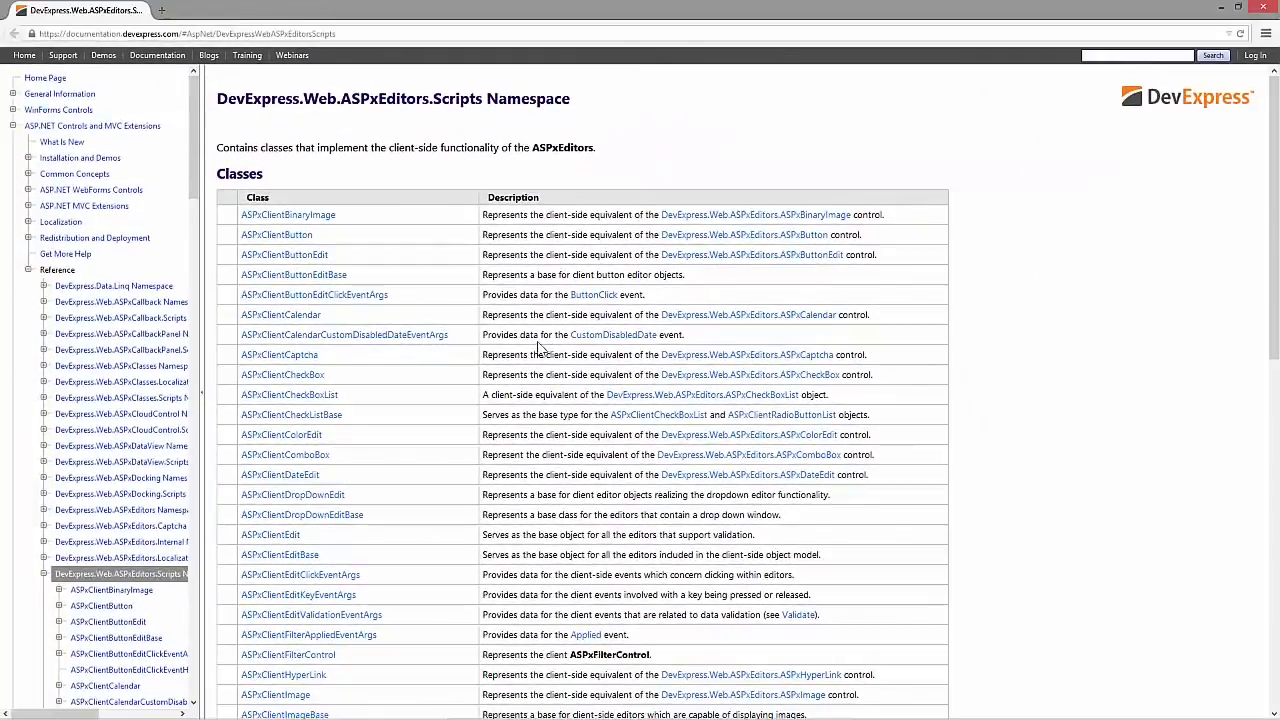
mouse_move(505, 123)
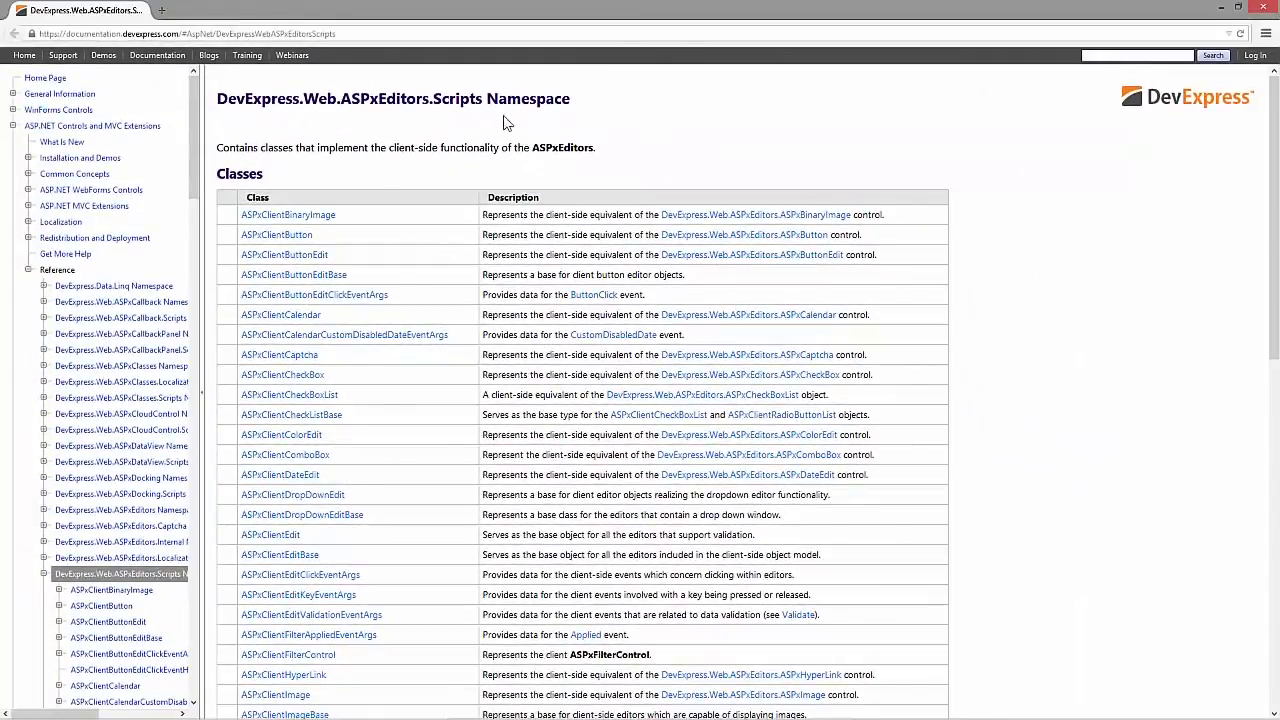
scroll(down, 3)
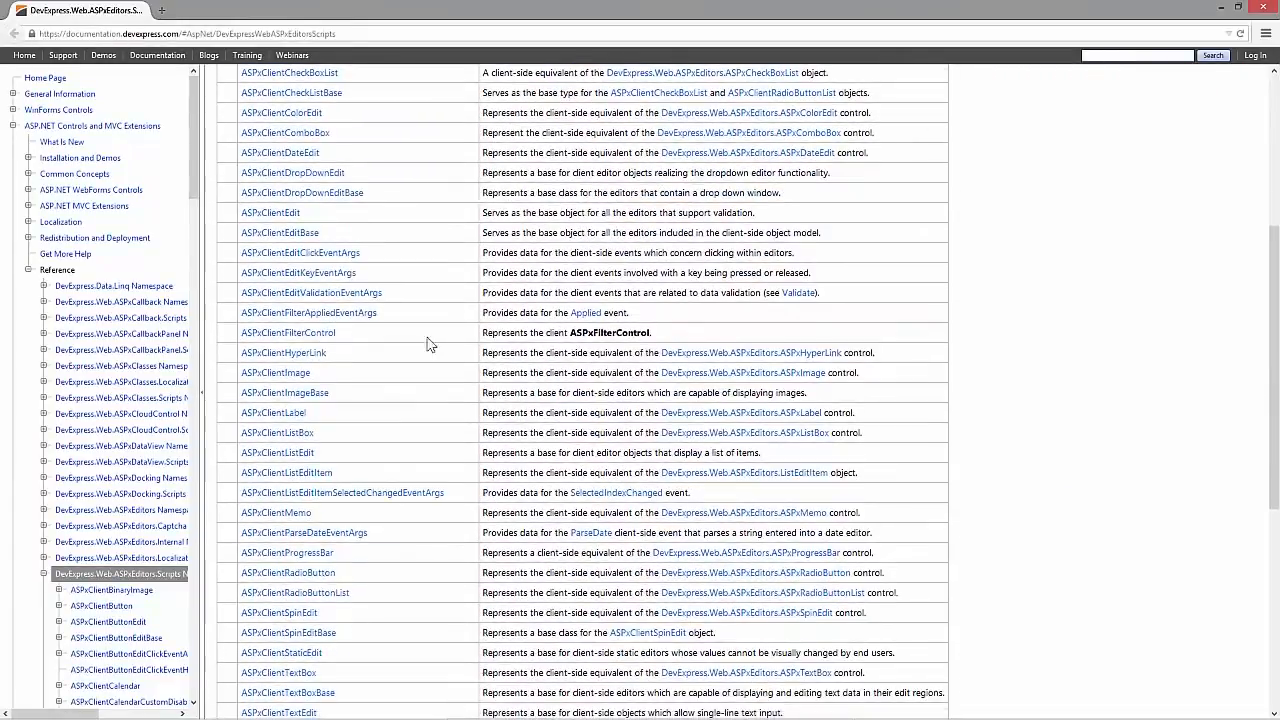
scroll(down, 3)
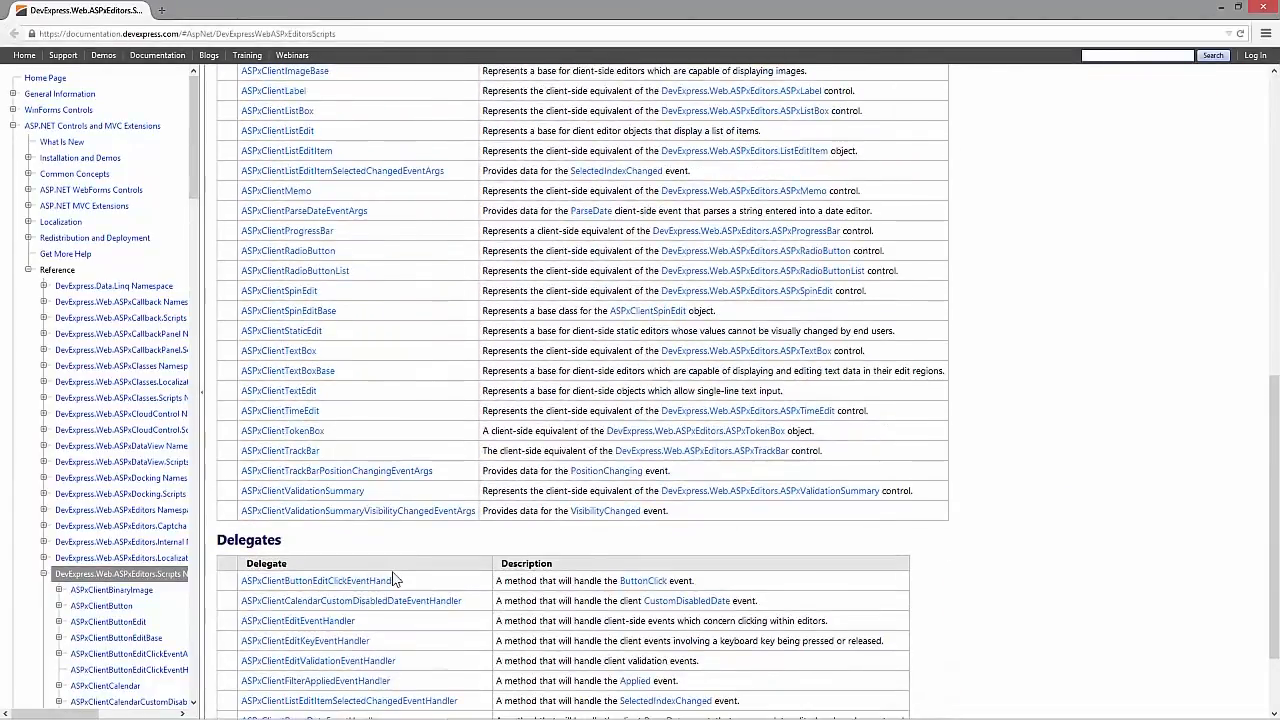
scroll(up, 3)
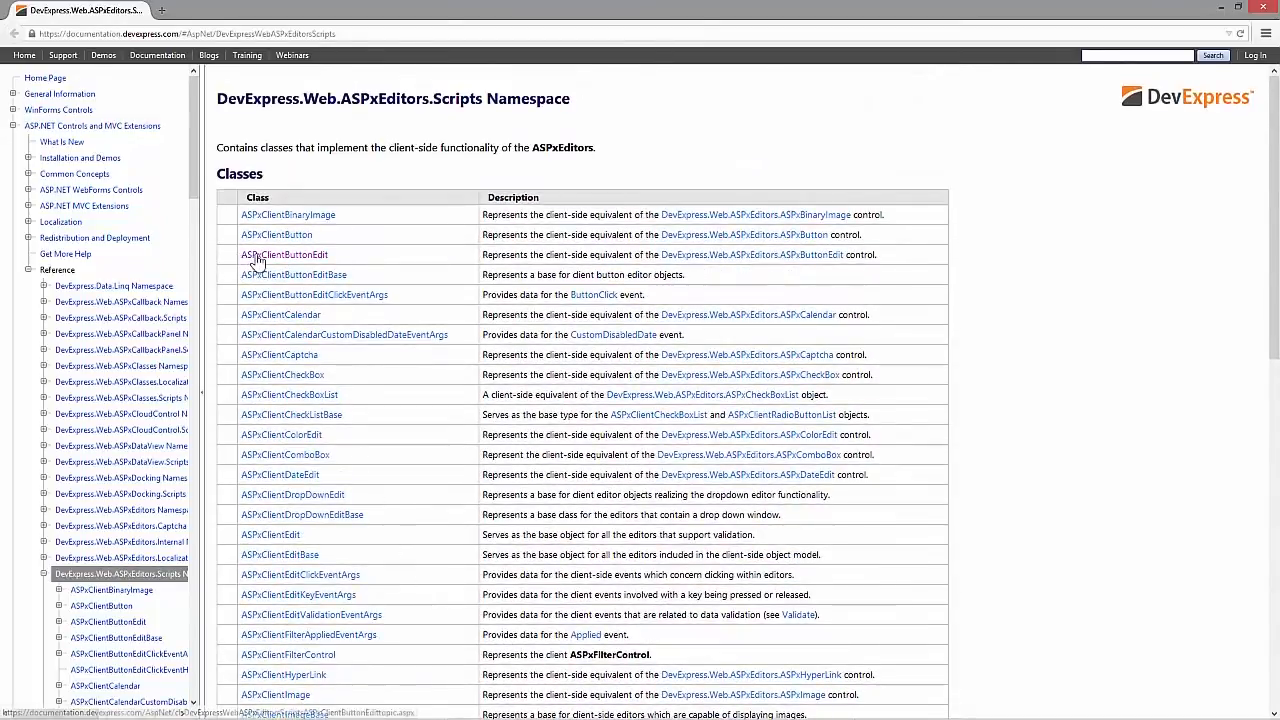
click(284, 254)
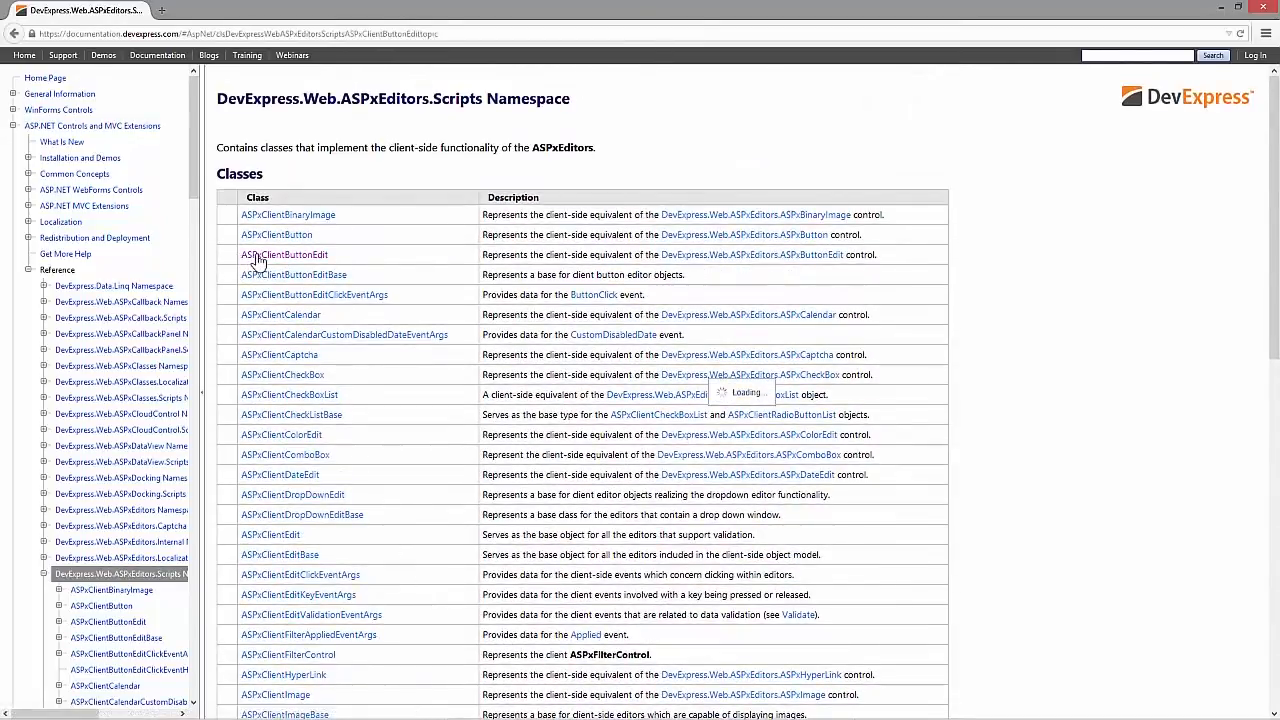
click(284, 254)
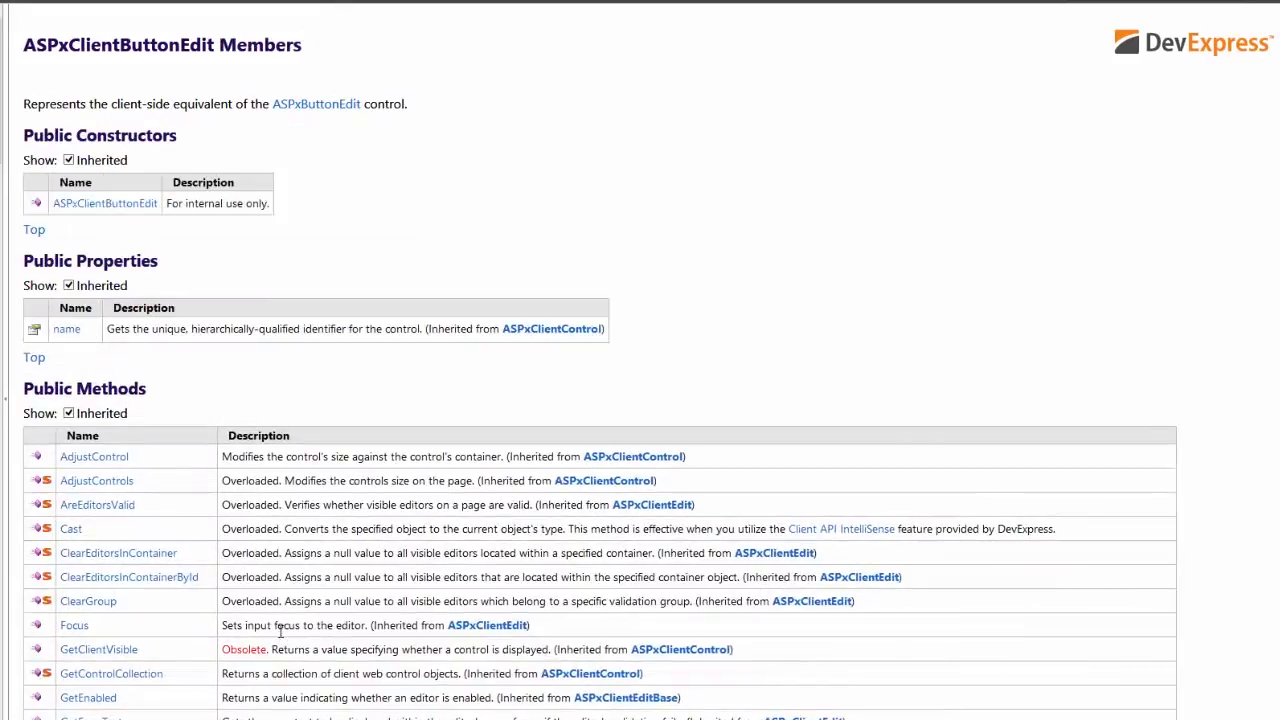
mouse_move(1024, 390)
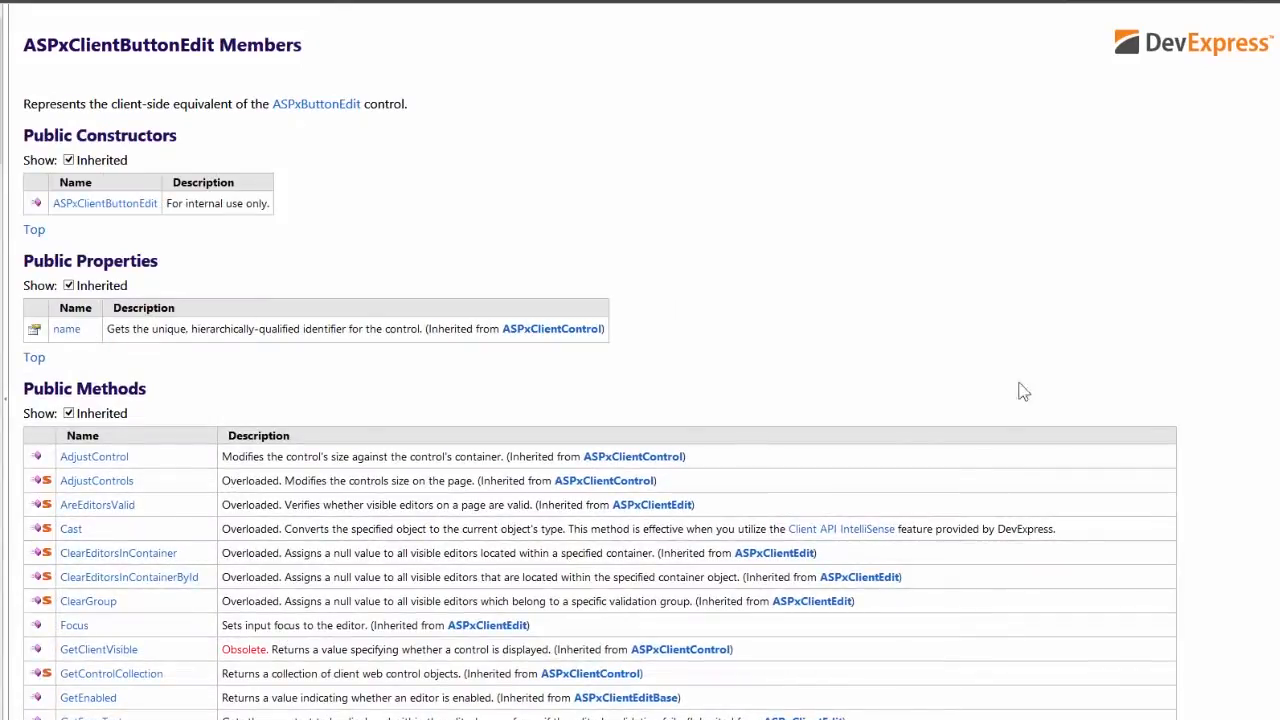
- Find SetText in the Public Methods table and open its reference page
scroll(down, 3)
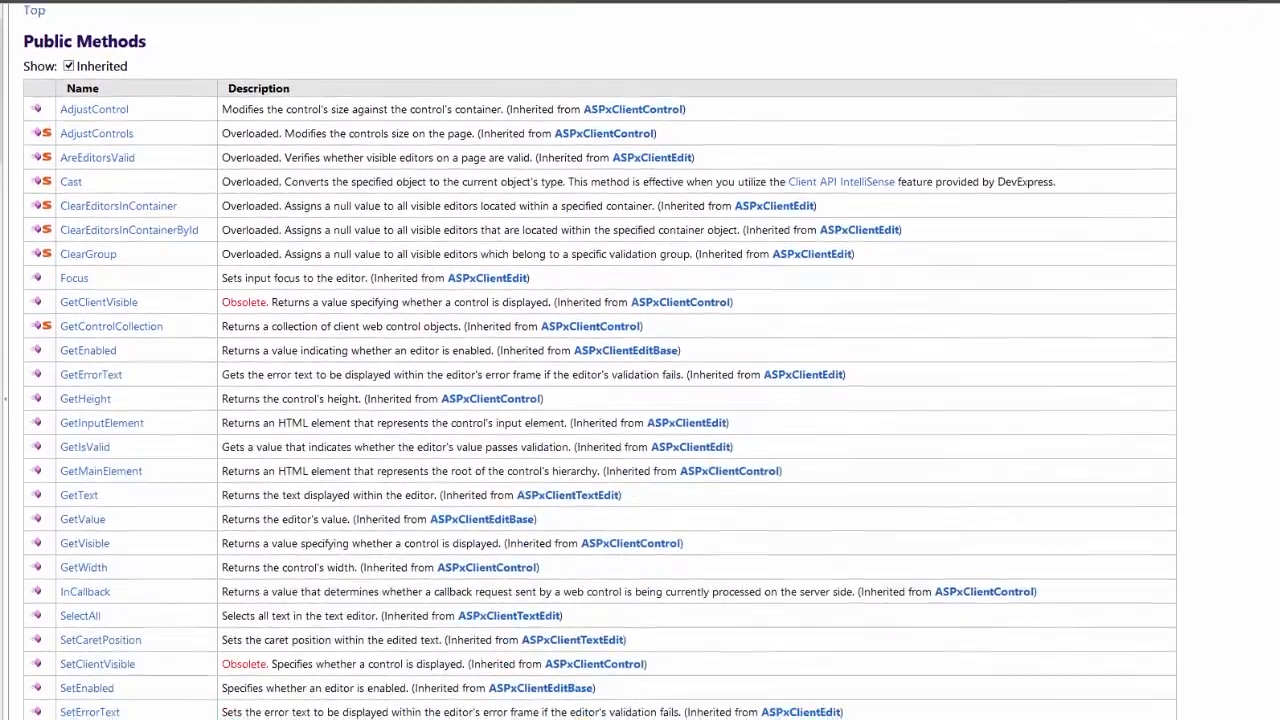
scroll(down, 3)
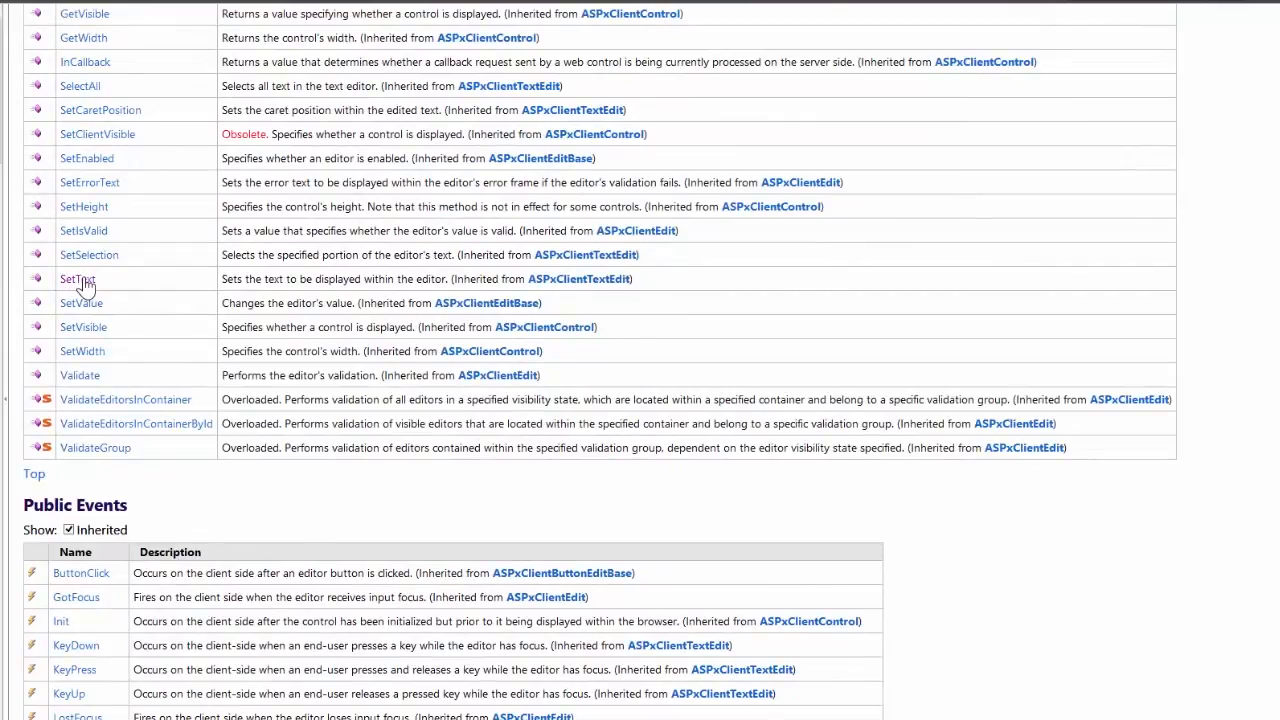
click(76, 279)
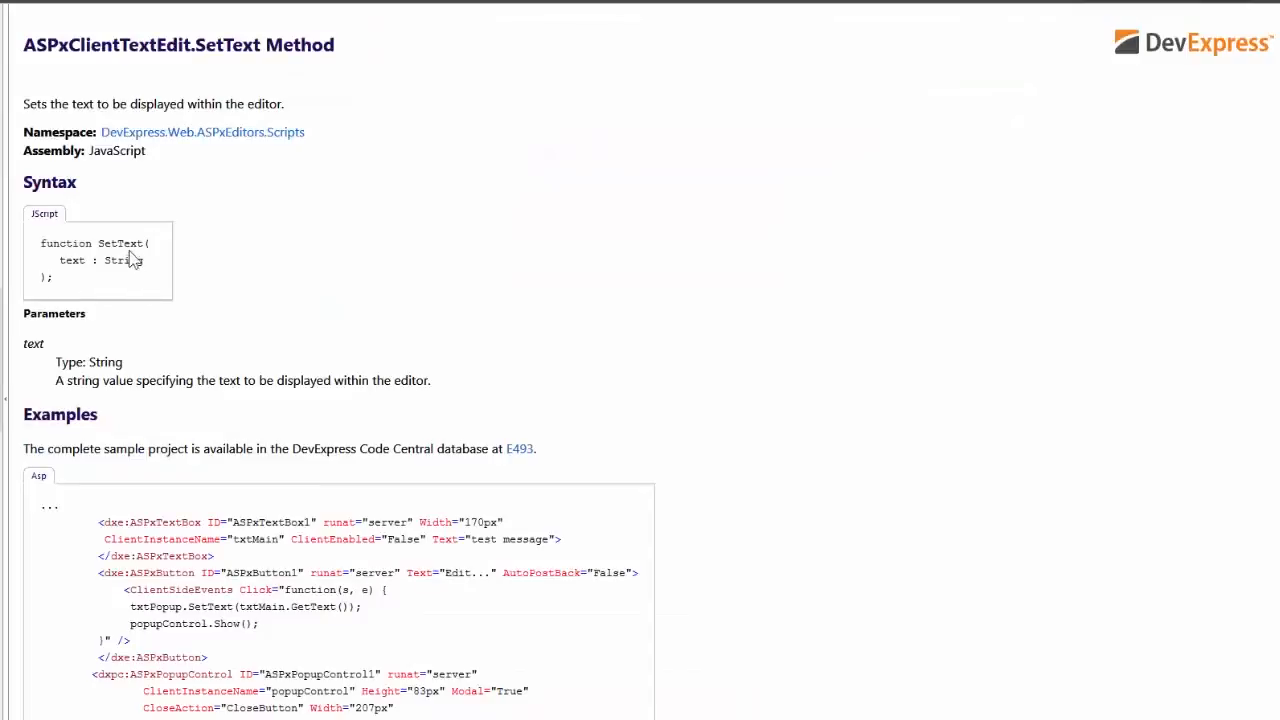
mouse_move(218, 430)
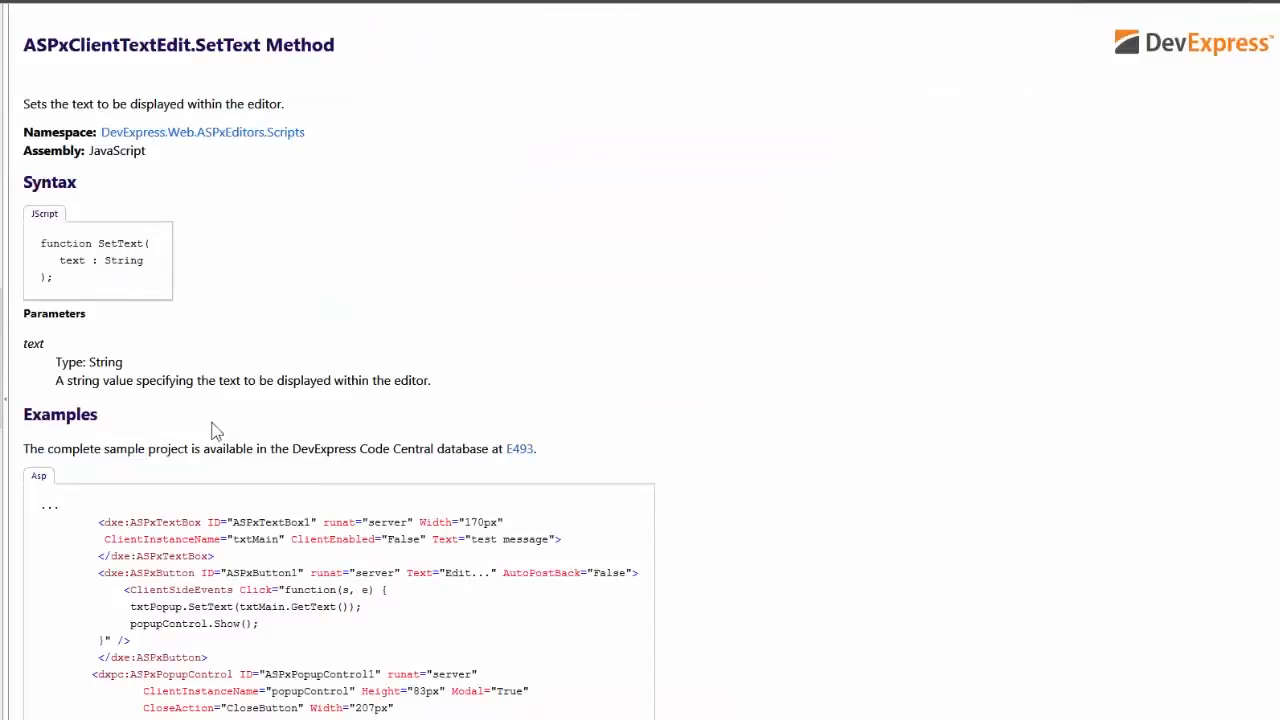
mouse_move(287, 636)
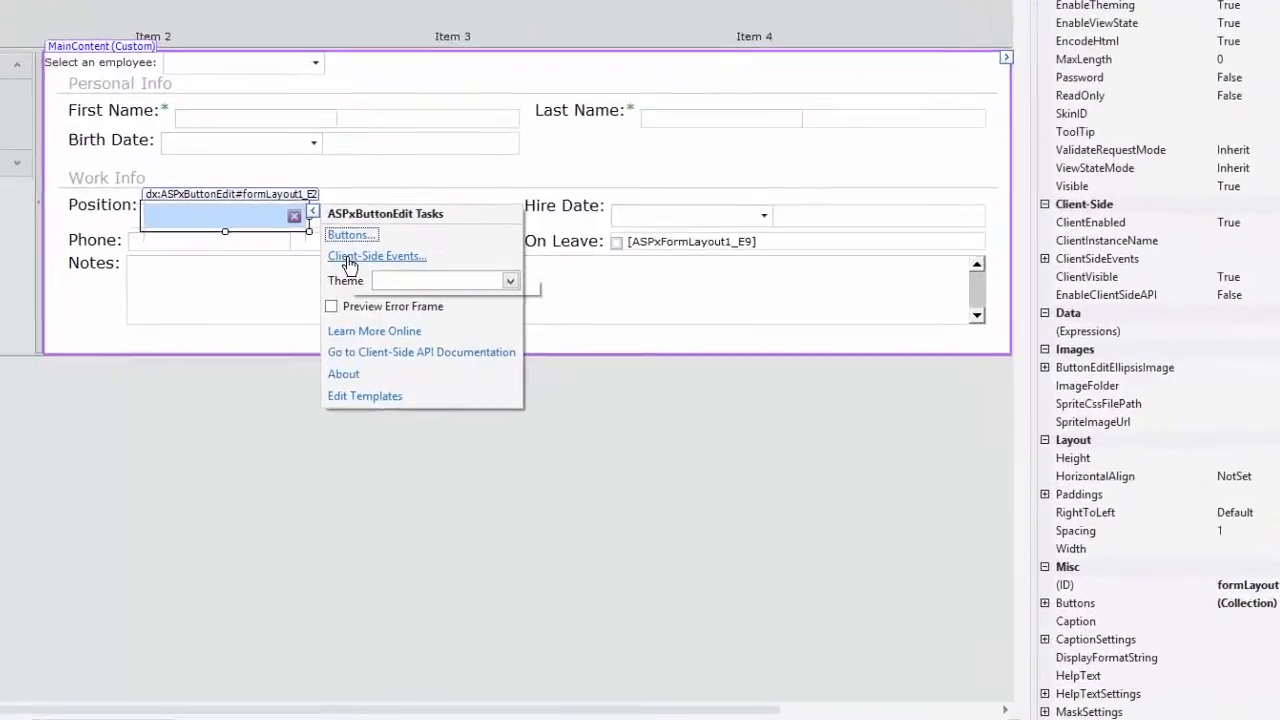
- Write s.SetText(""); as the Position editor's client-side ButtonClick handler and confirm
click(377, 256)
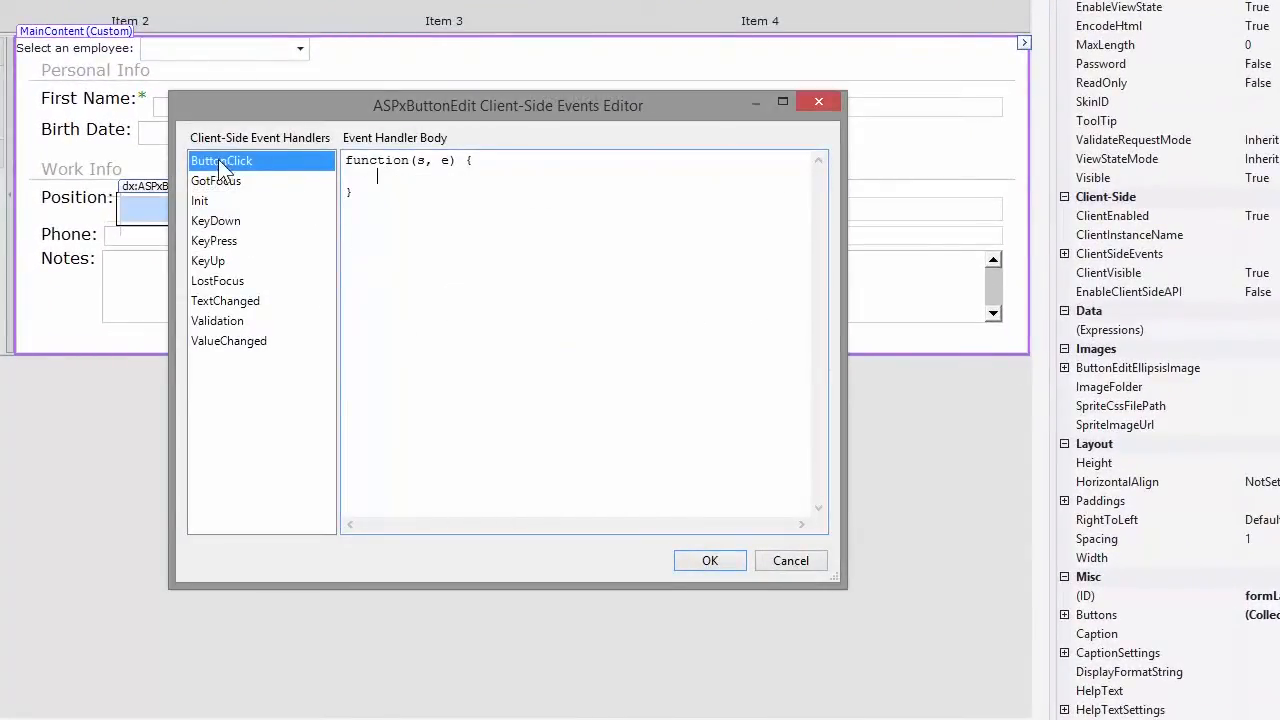
click(217, 320)
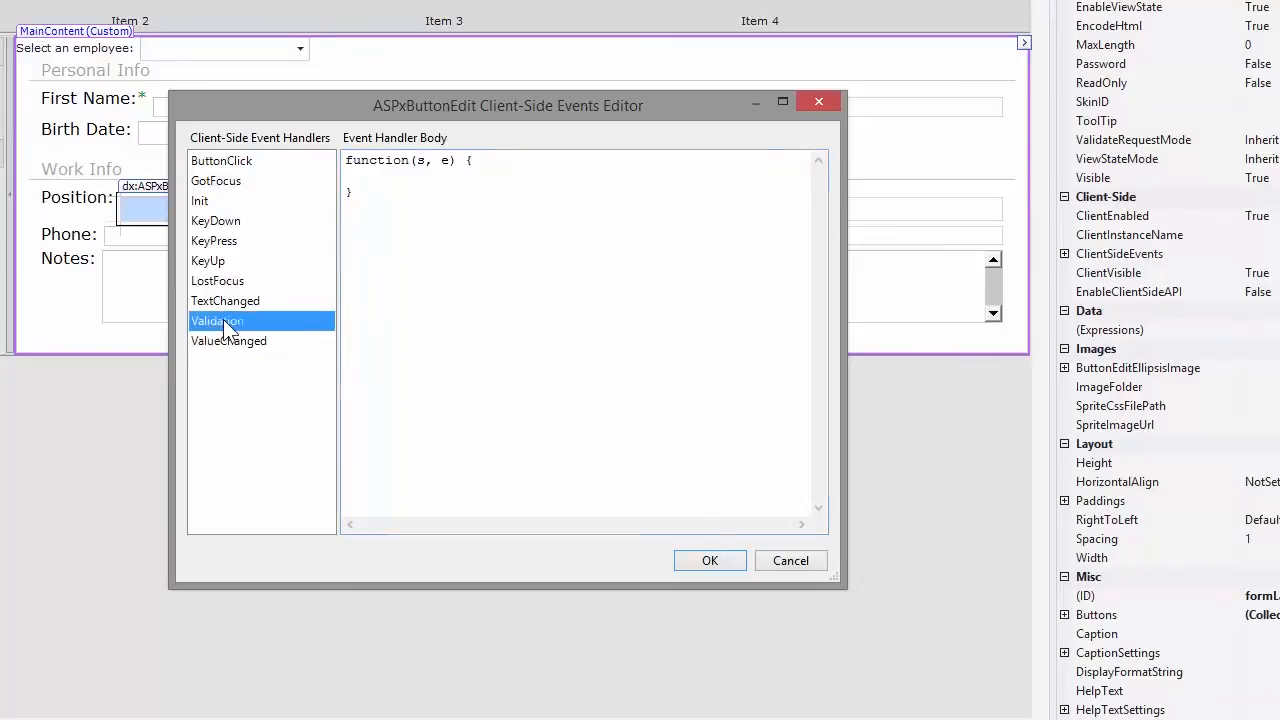
click(221, 160)
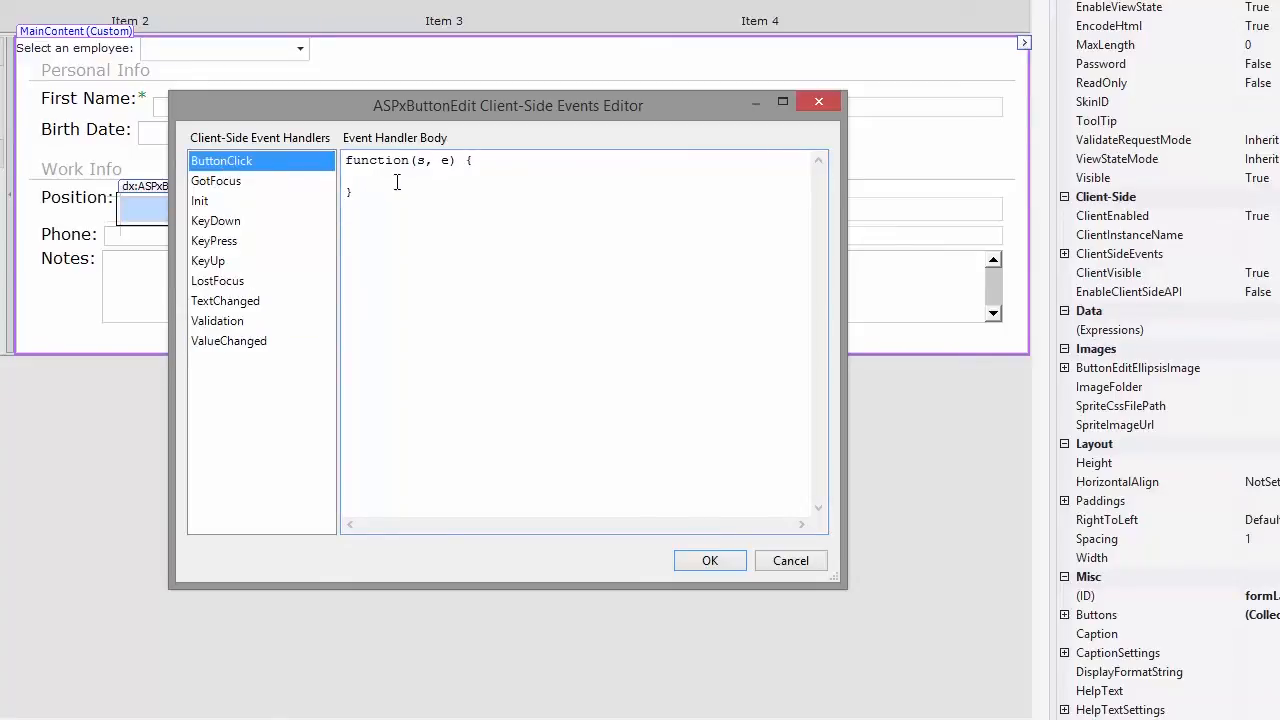
text(s.)
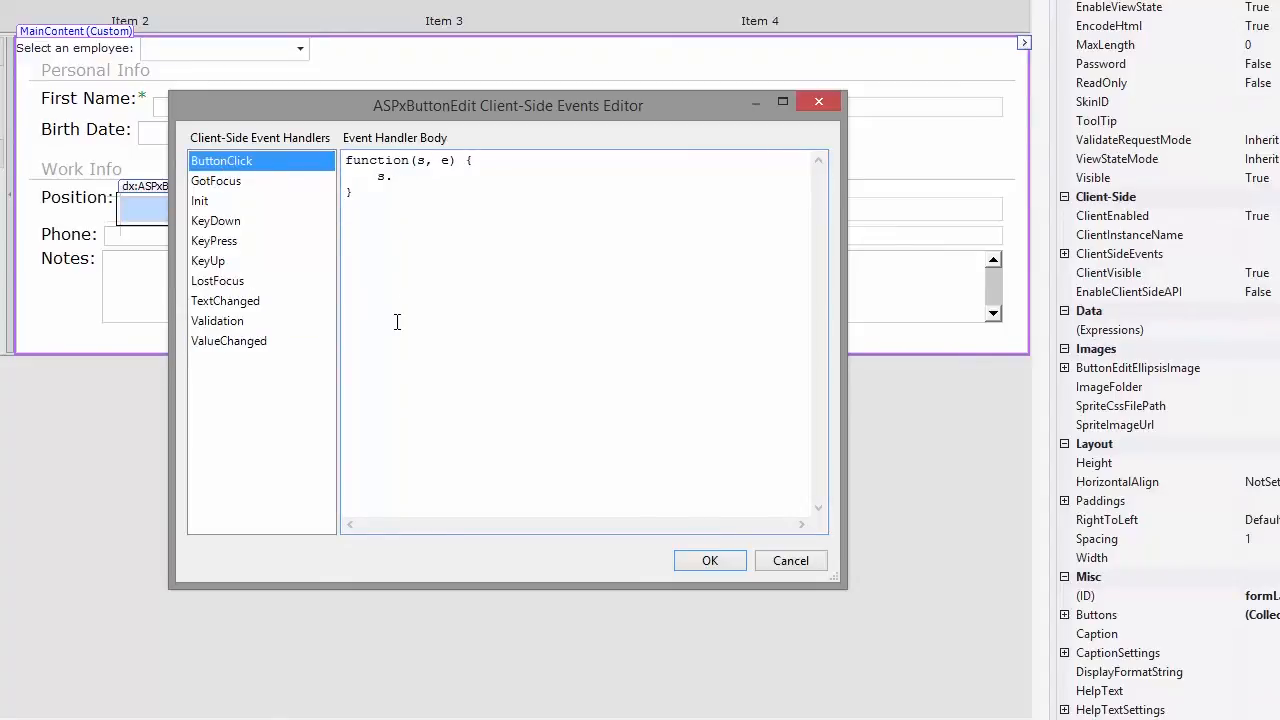
text(SetText ()
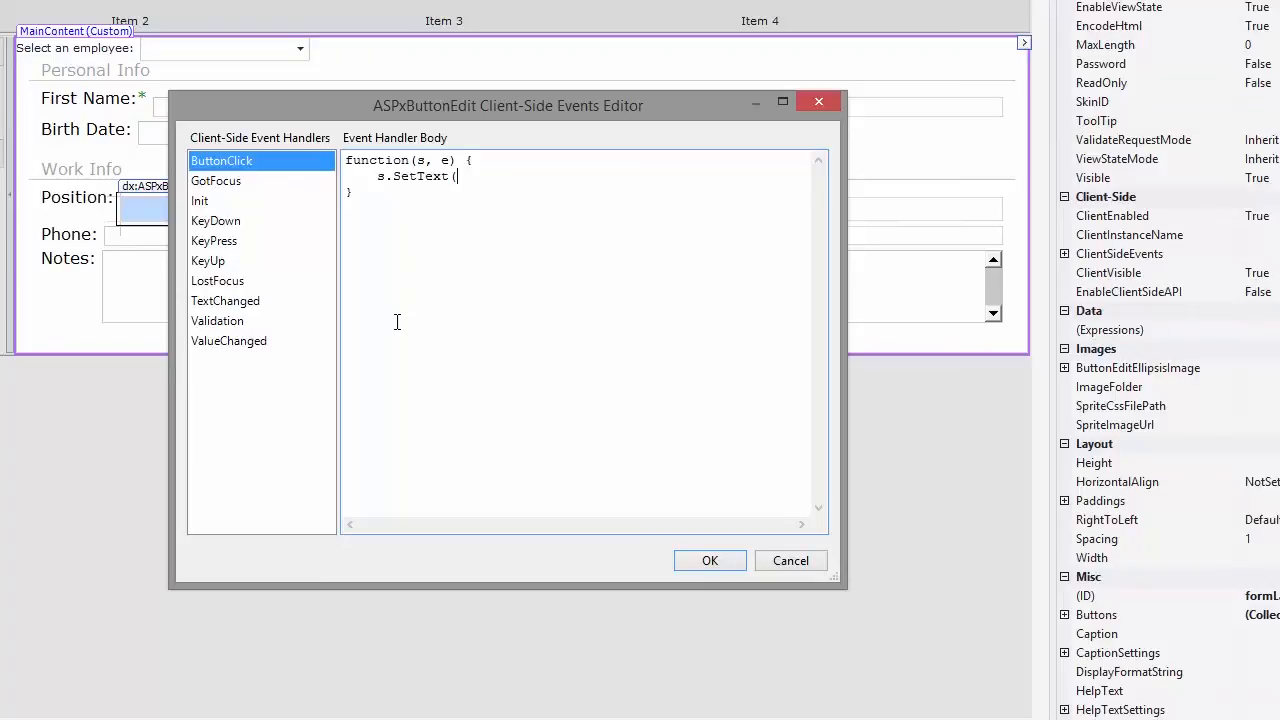
text(""))
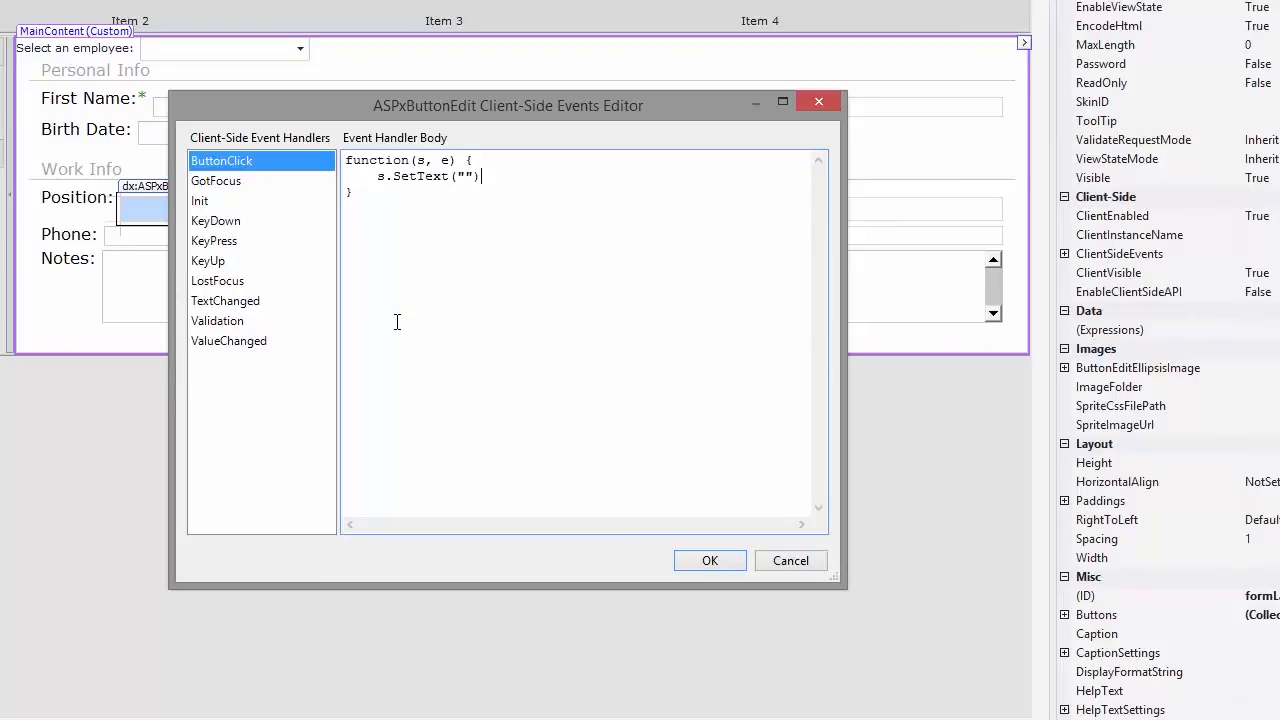
text(;)
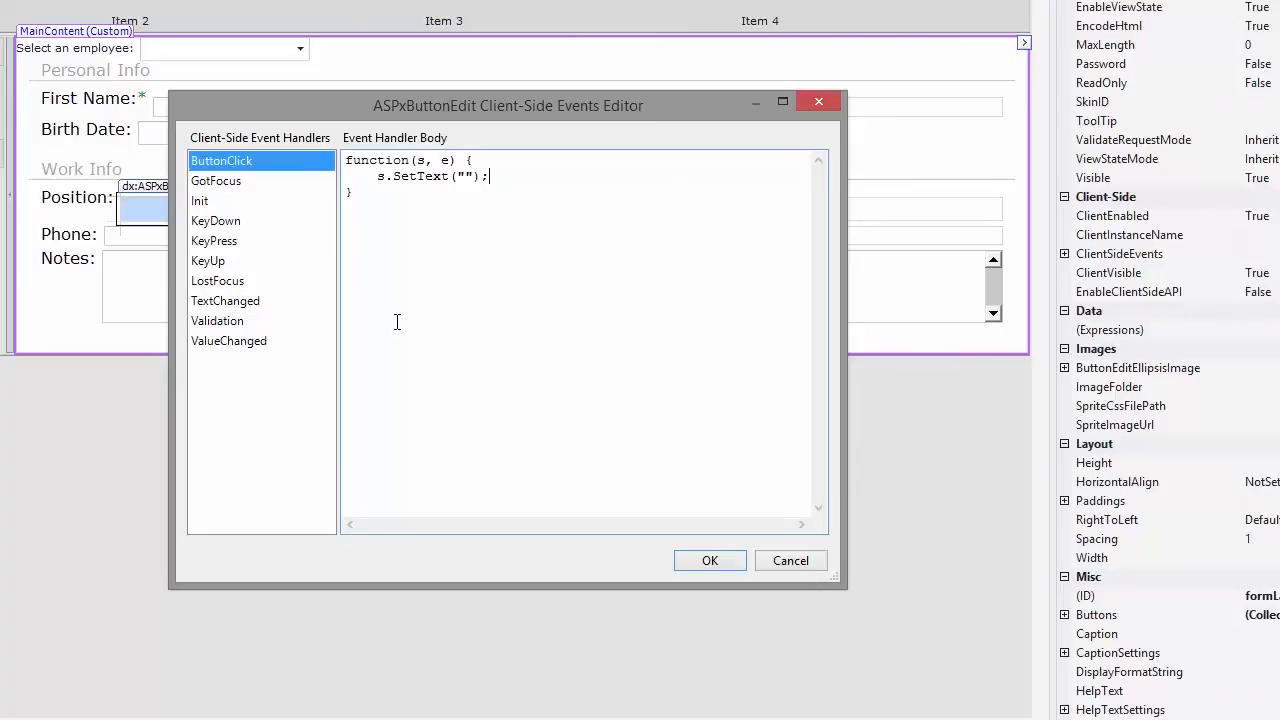
click(710, 560)
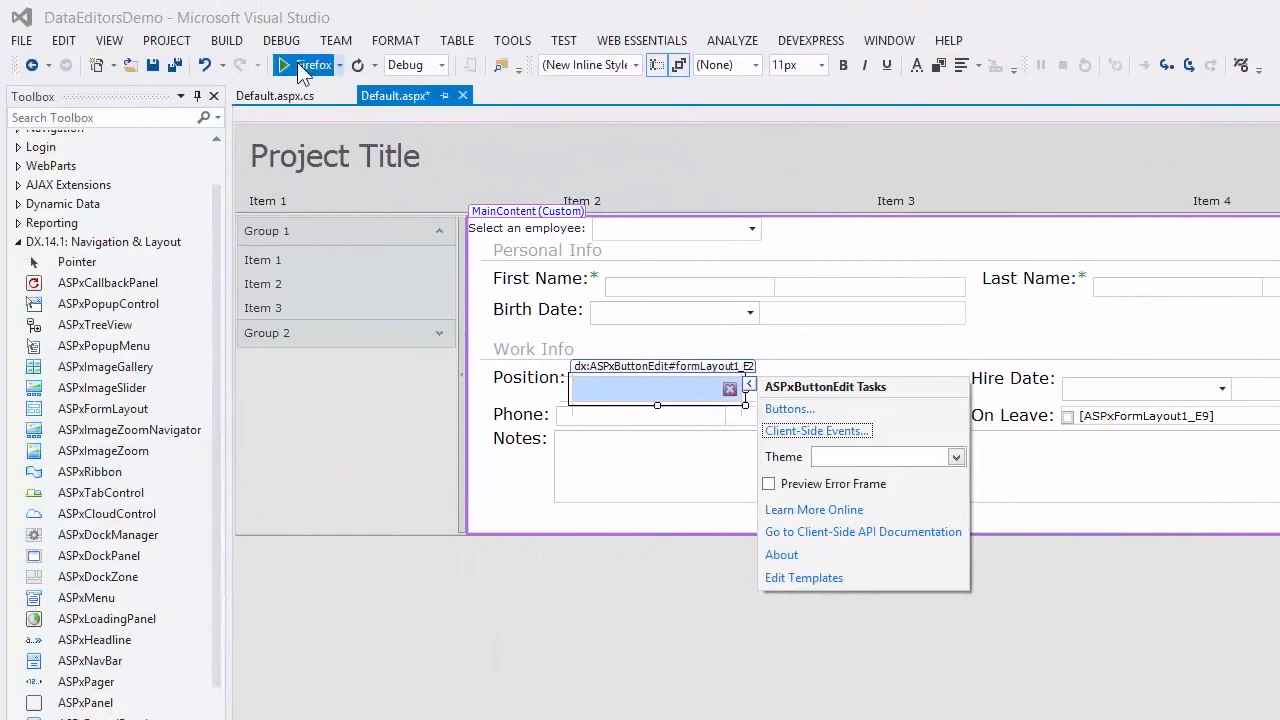
- Run the form in Firefox, load Nancy Davolio, and clear her Sales Representative position
click(308, 64)
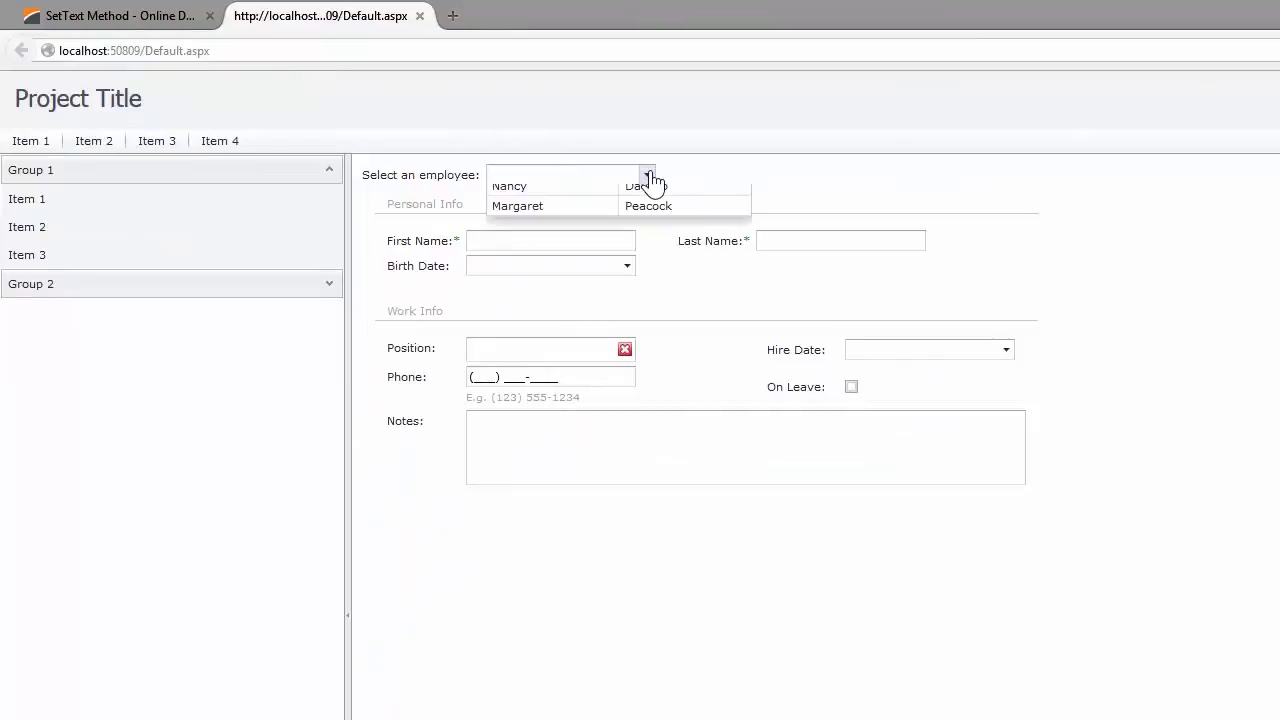
click(509, 186)
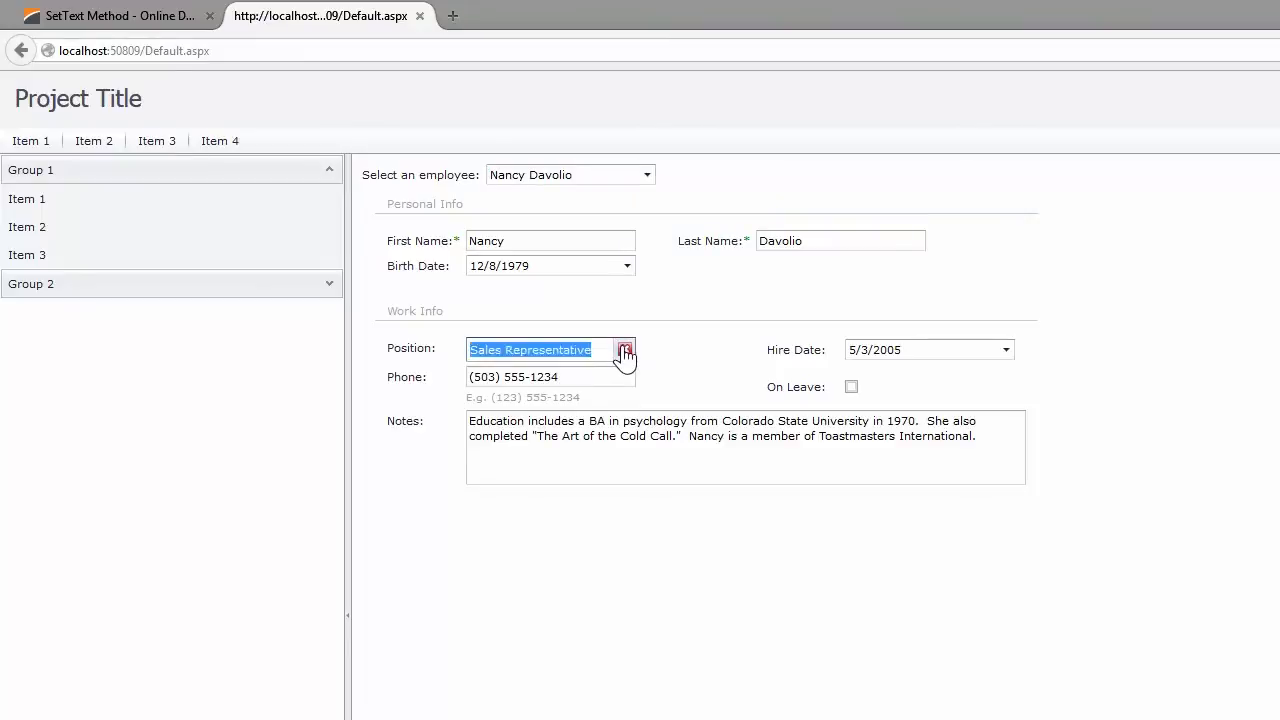
click(626, 350)
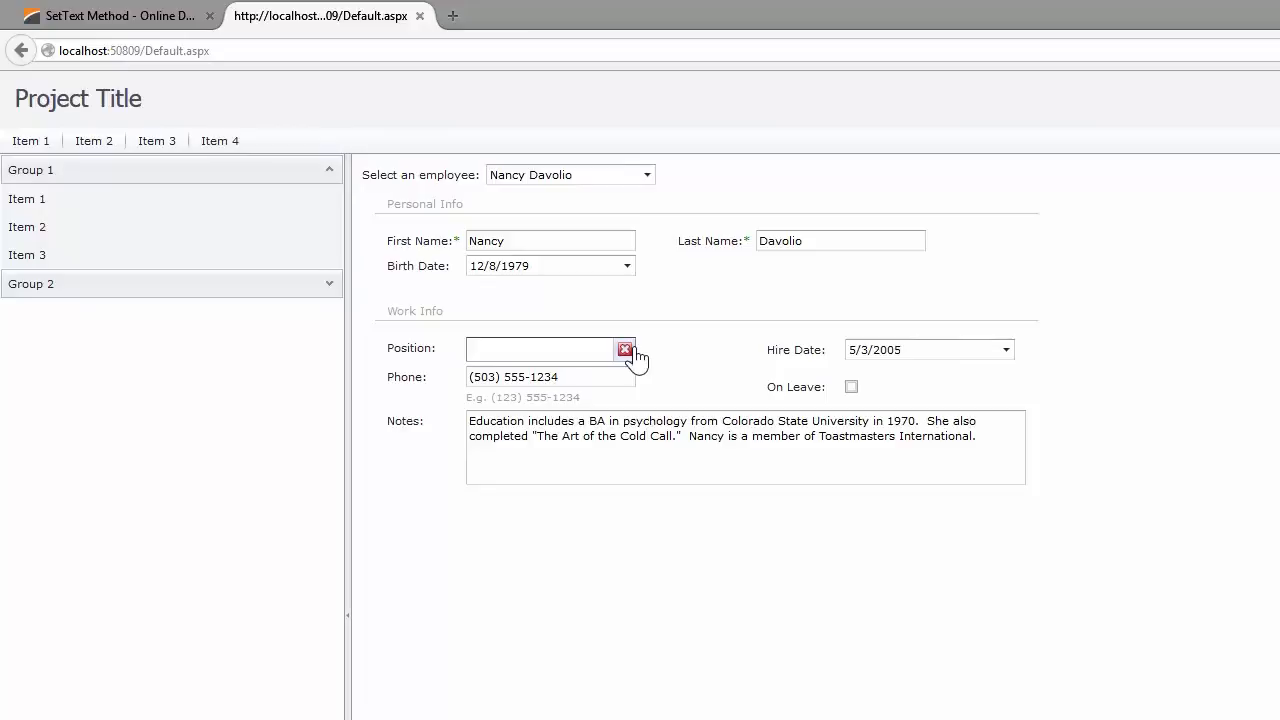
text(T)
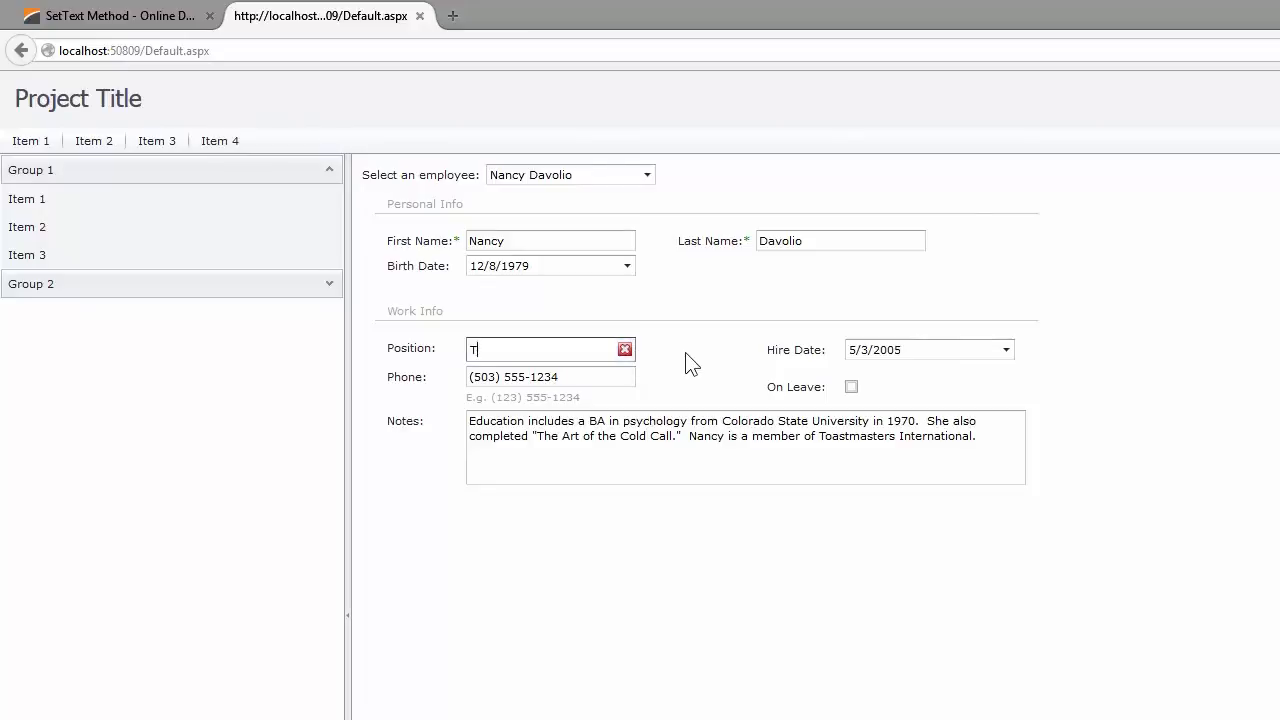
click(625, 349)
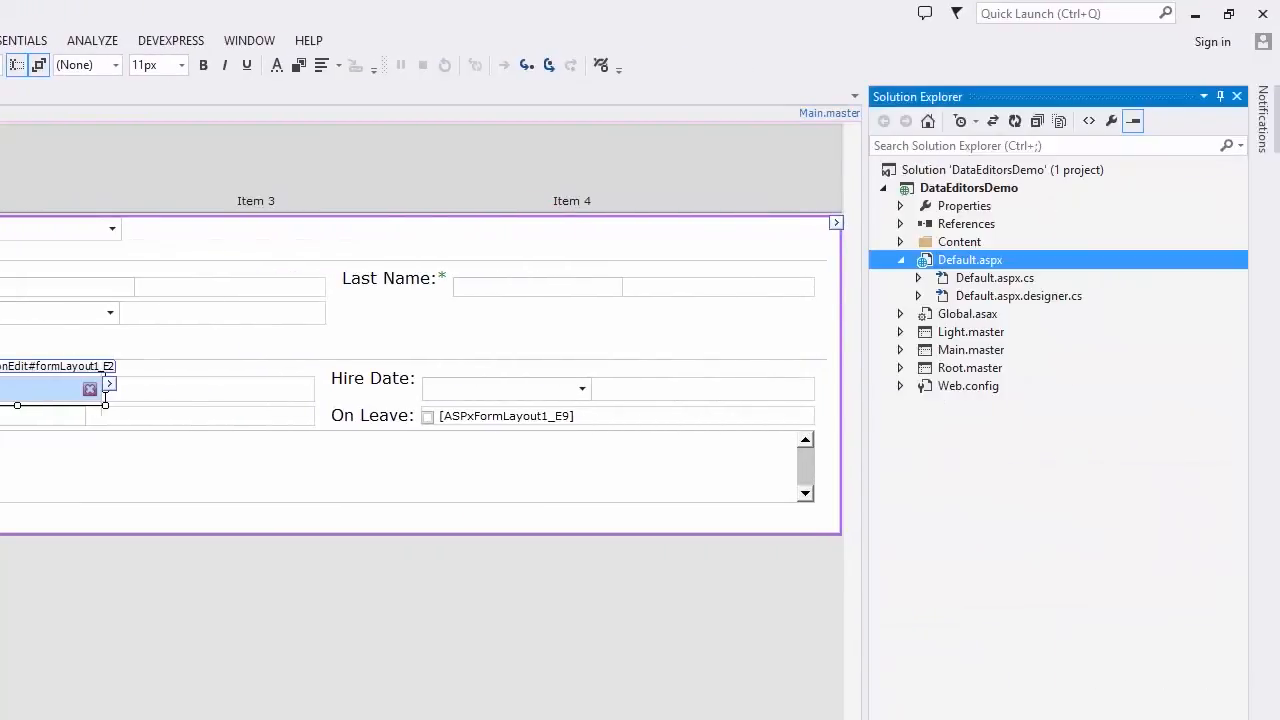
- Open Web.config and scroll to the devExpress themes element set to DevEx
click(969, 386)
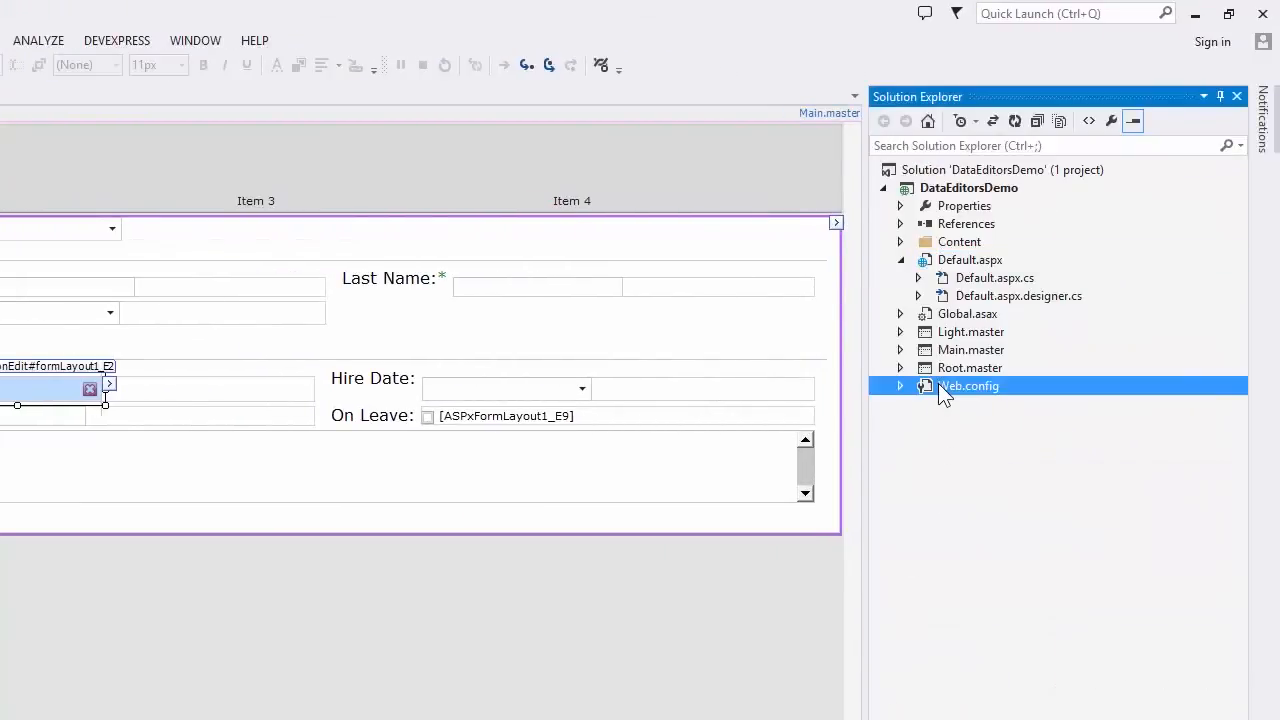
double_click(969, 386)
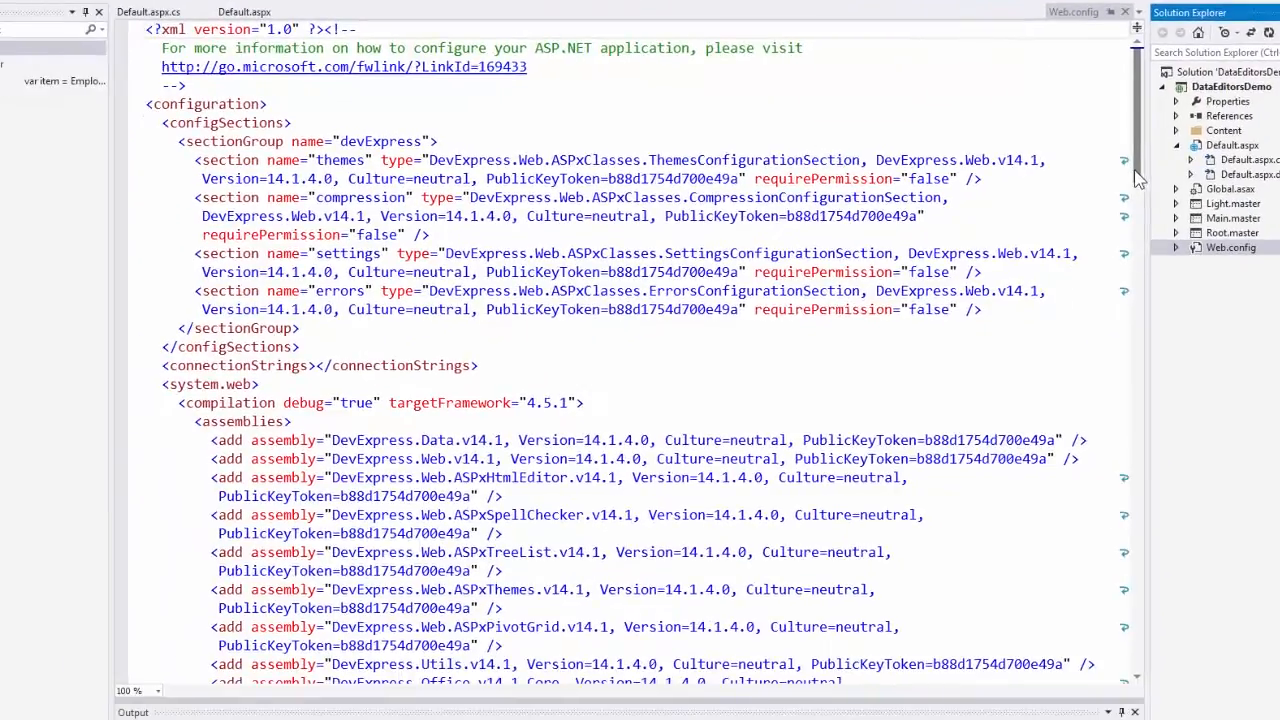
scroll(down, 3)
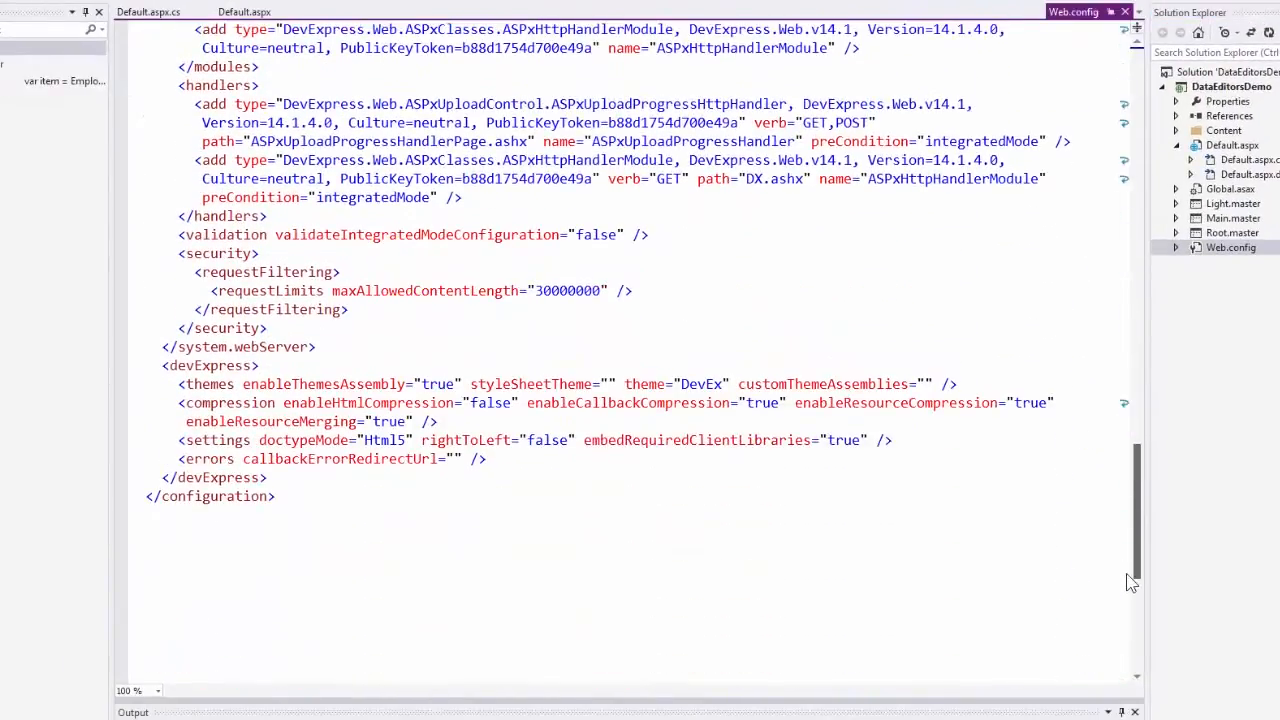
double_click(702, 384)
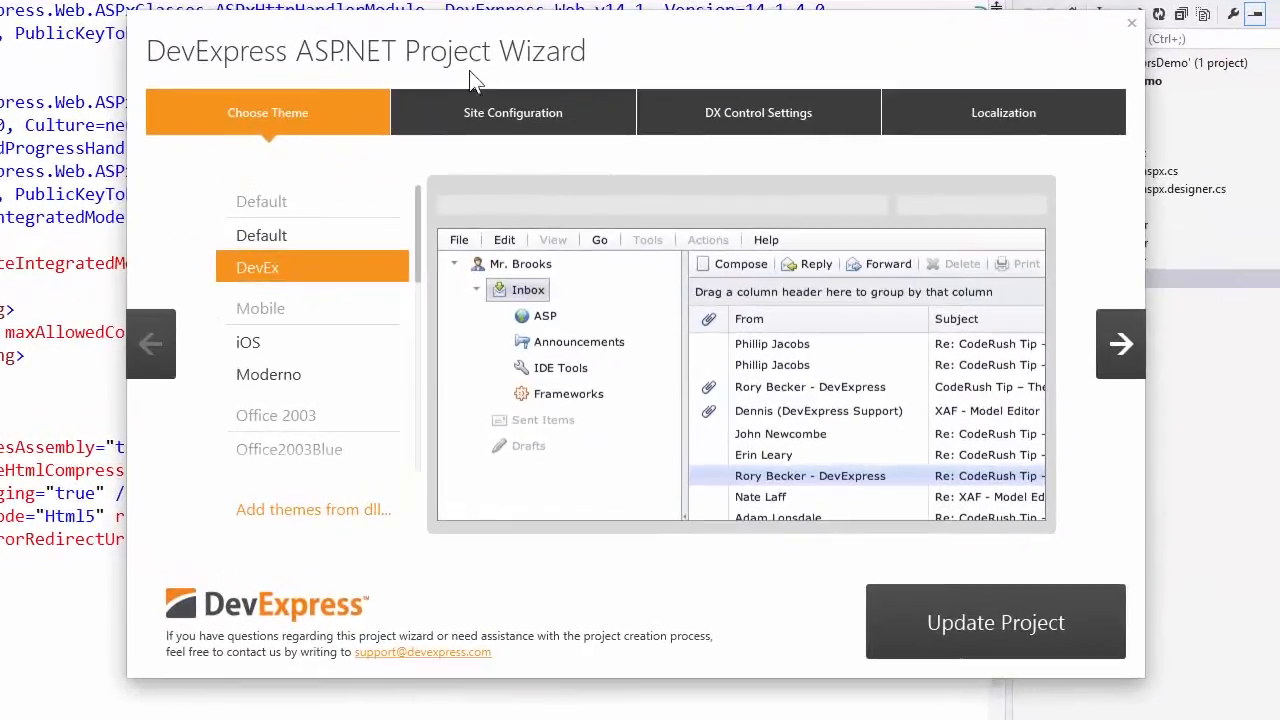
- Choose the Mulberry theme in the DevExpress project wizard and apply it
scroll(down, 3)
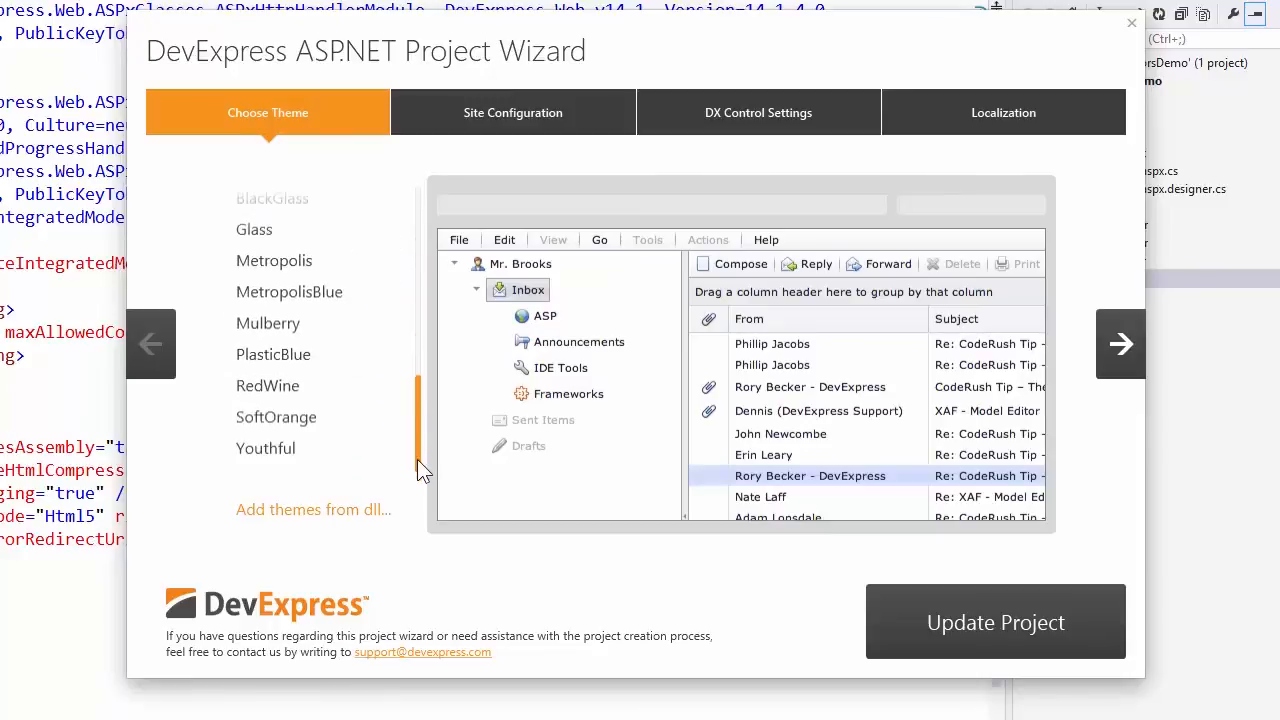
click(268, 323)
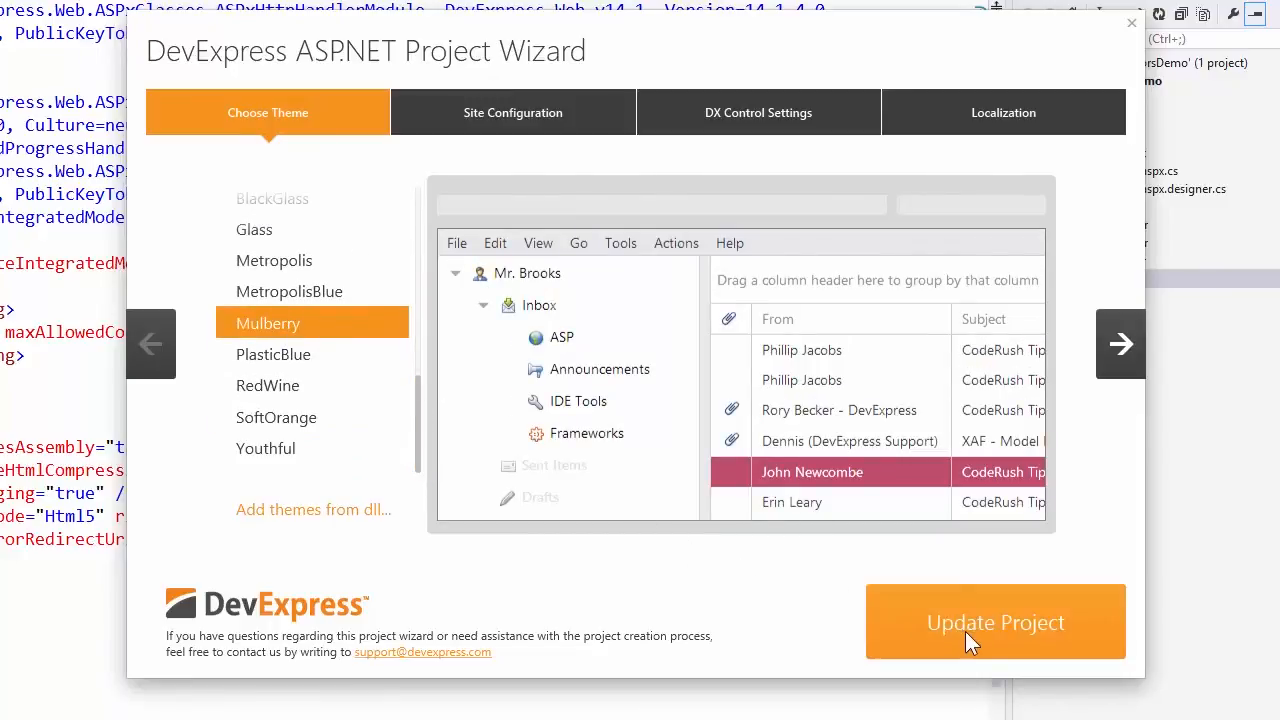
click(994, 622)
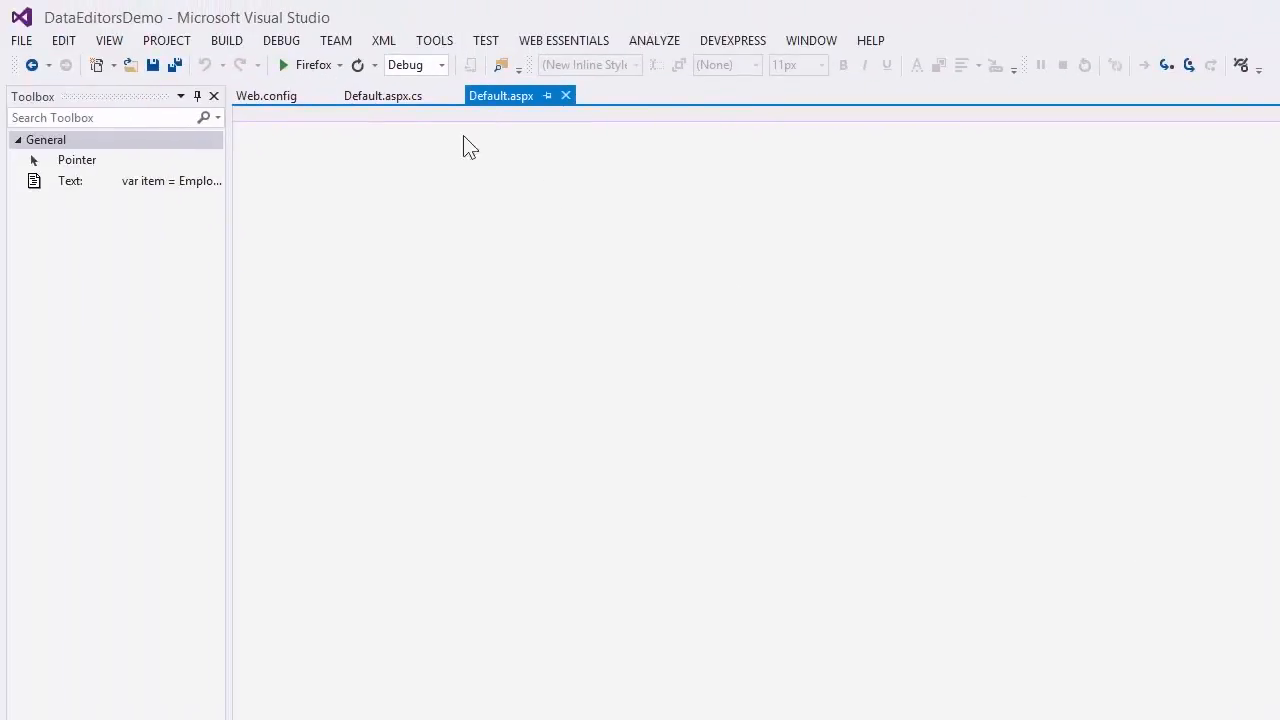
- Switch to Firefox and look over the Mulberry-themed employee form
click(283, 65)
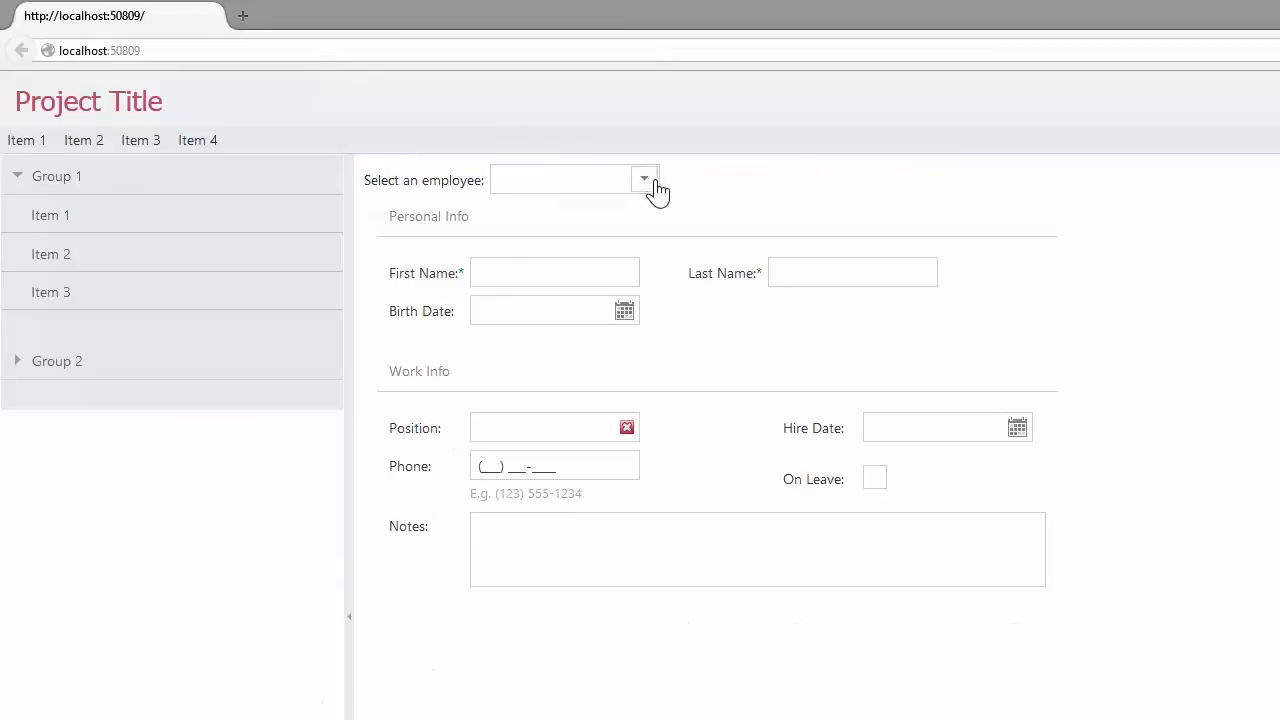
mouse_move(690, 185)
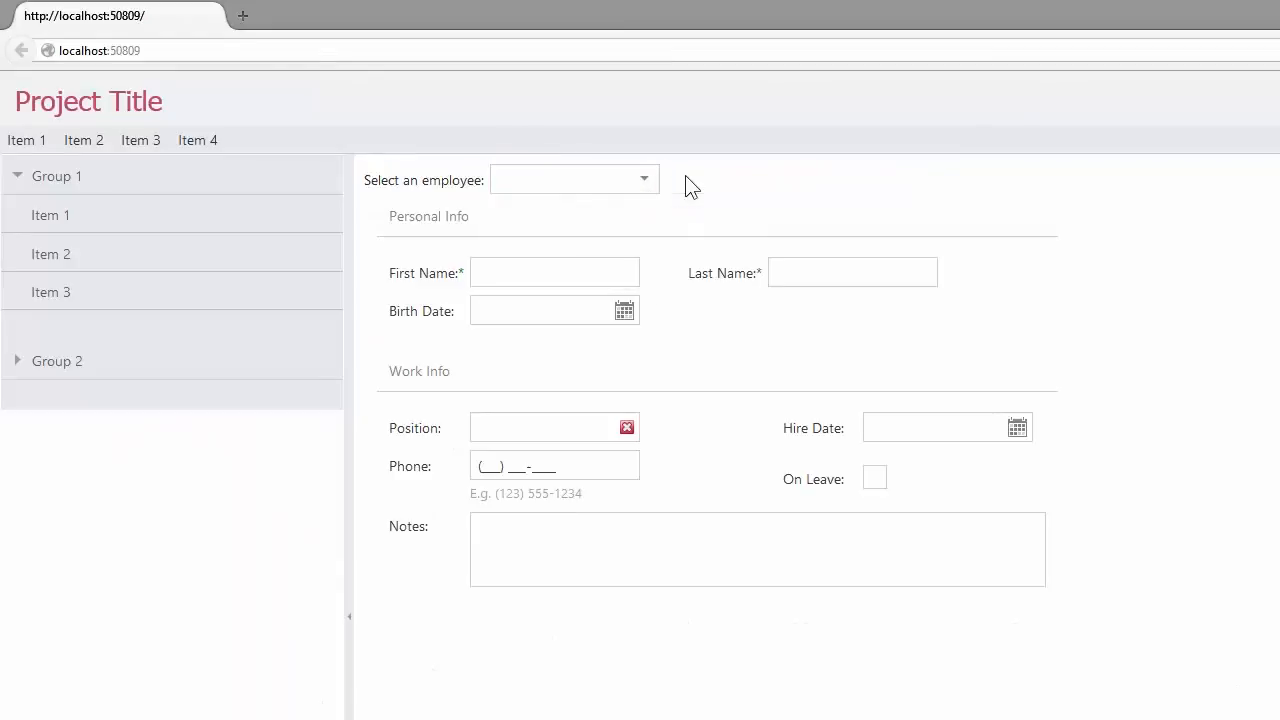
click(550, 310)
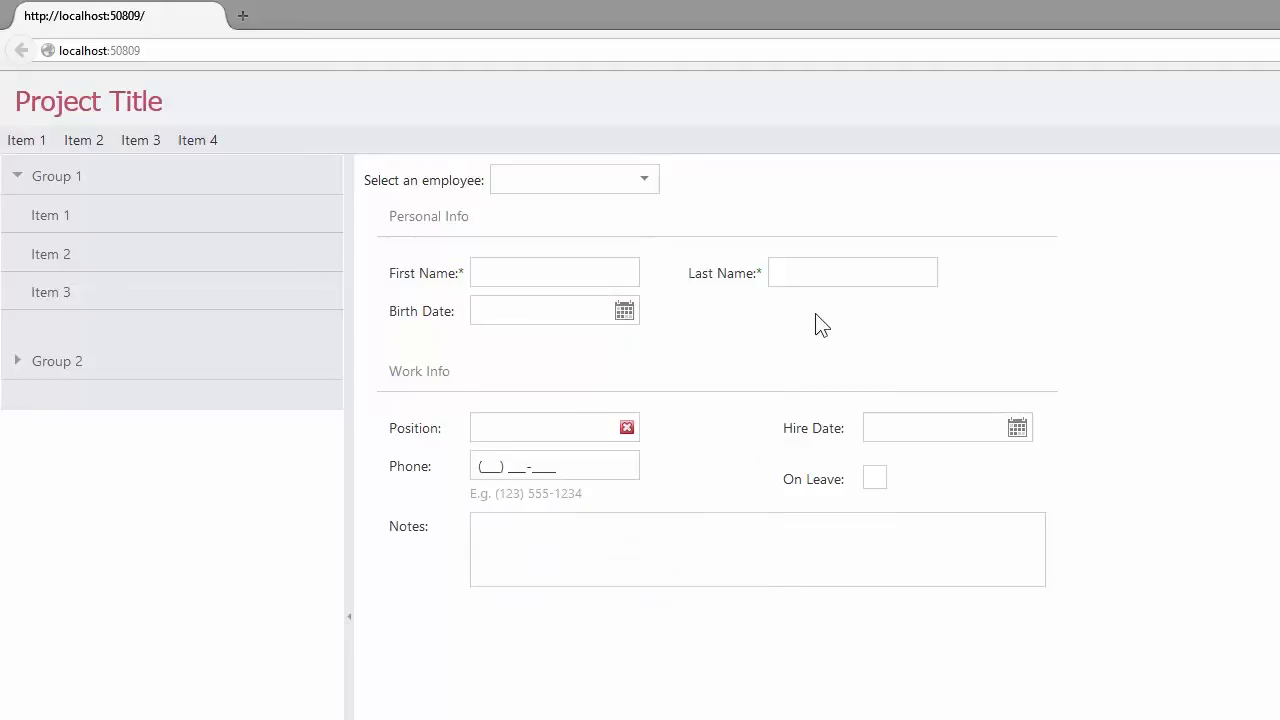
mouse_move(414, 471)
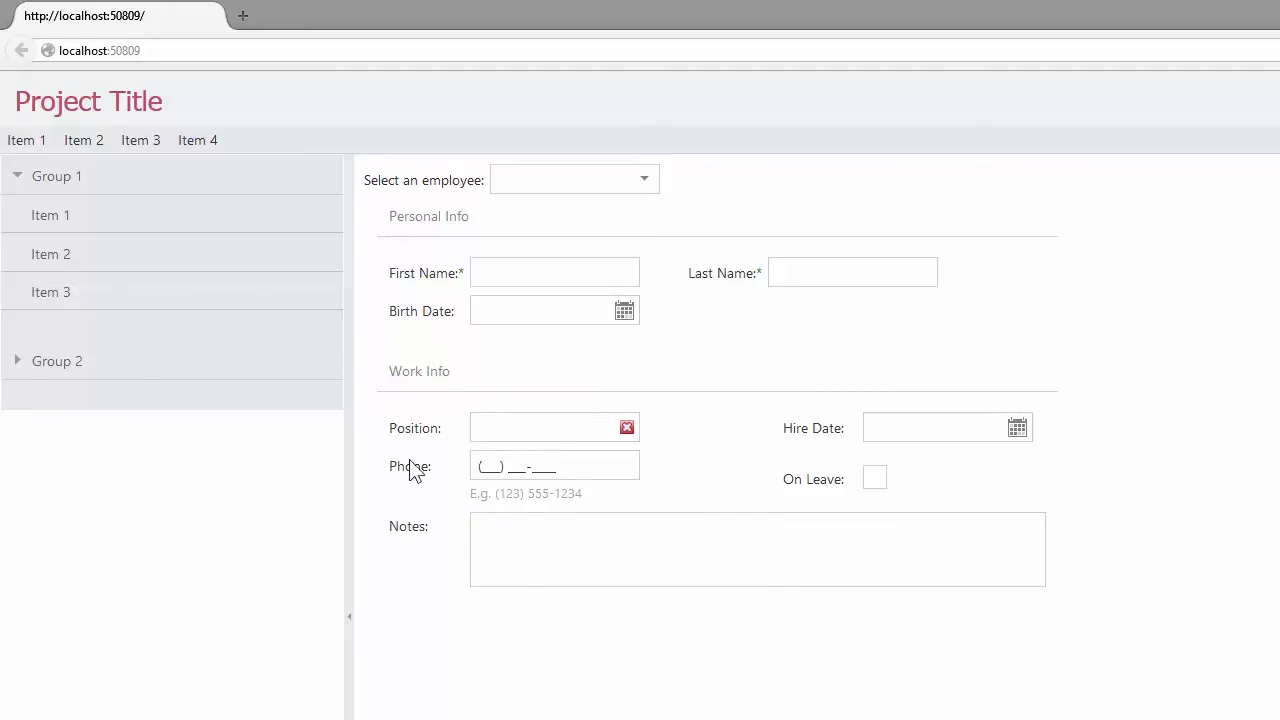
mouse_move(422, 365)
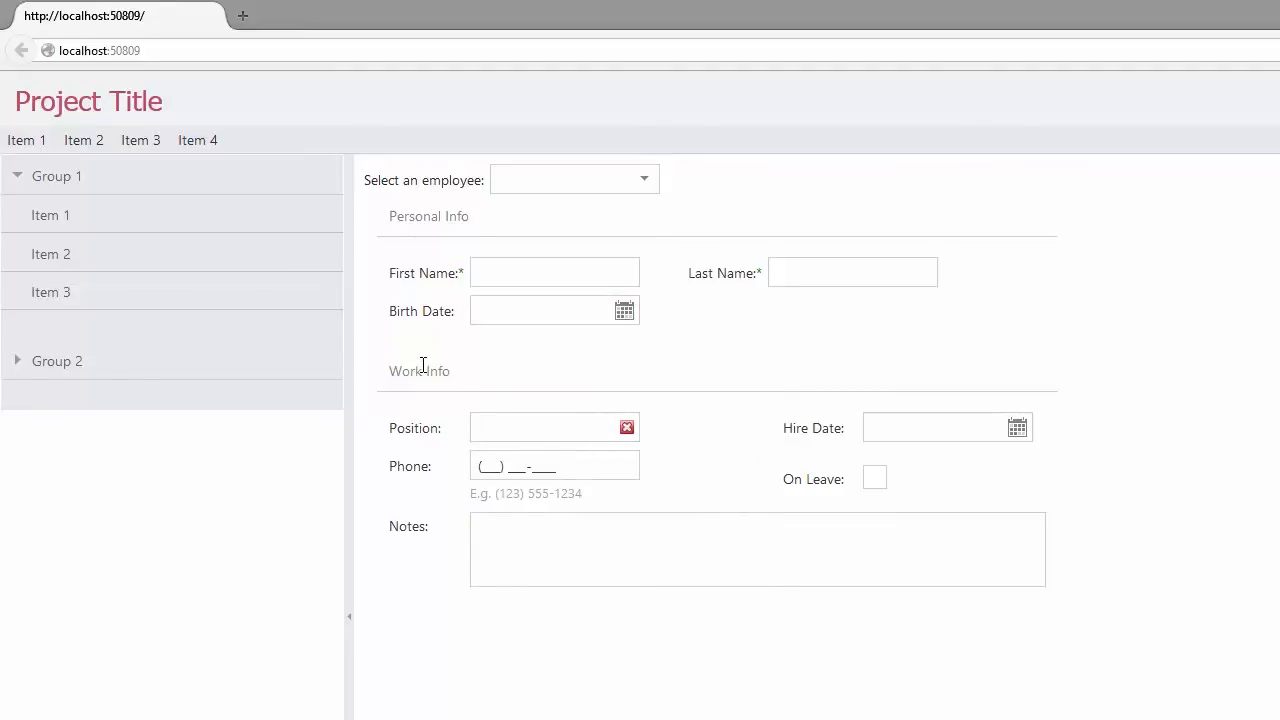
mouse_move(405, 360)
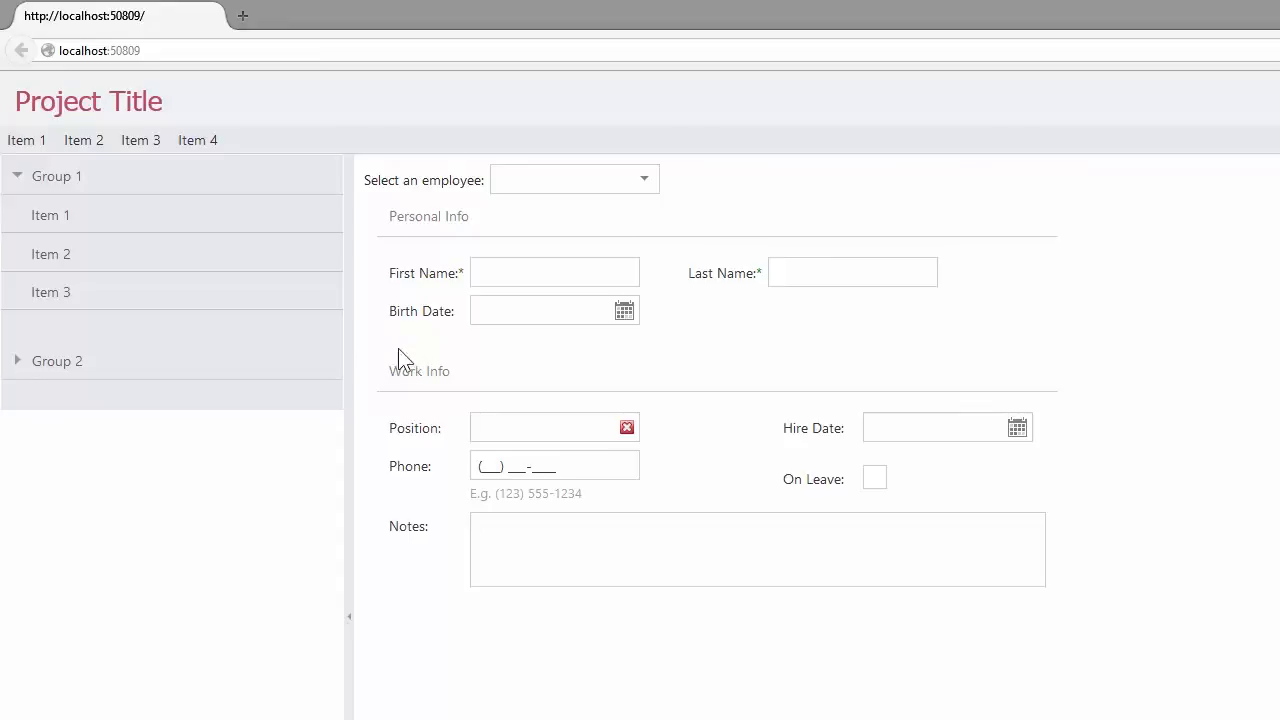
mouse_move(58, 433)
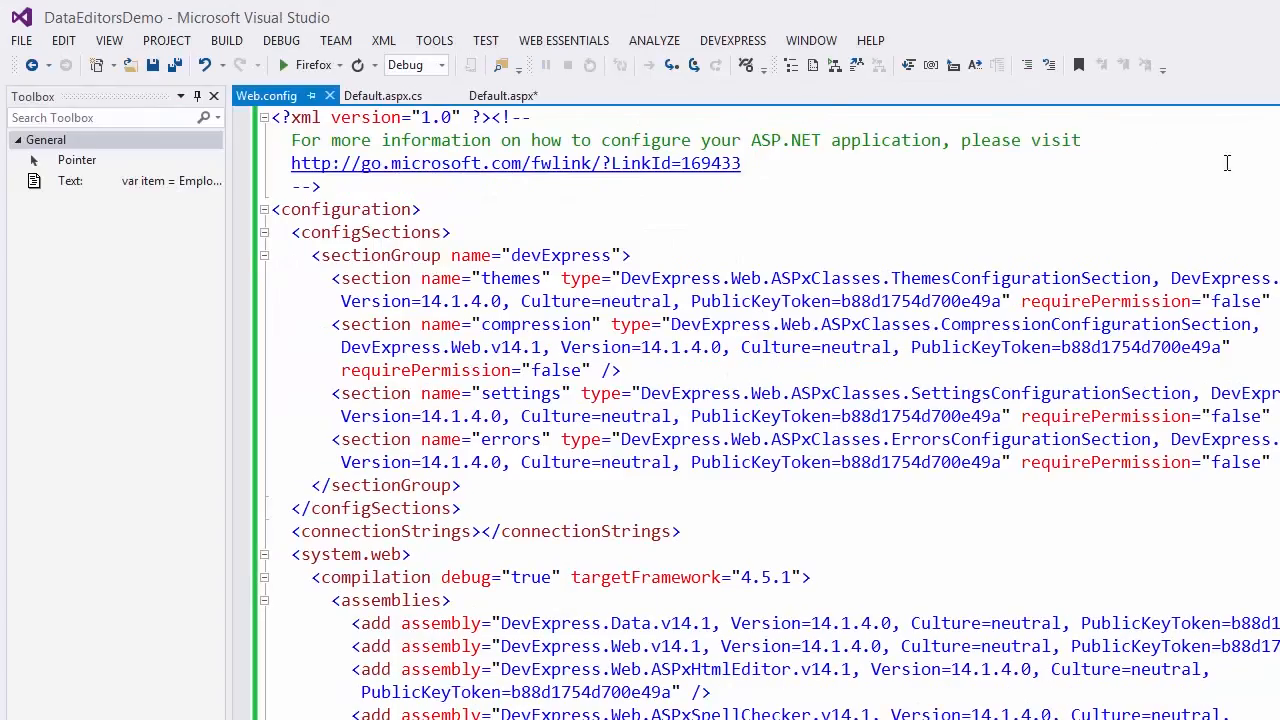
- Replace Mulberry with MetropolisBlue in Web.config's devExpress themes element
scroll(down, 3)
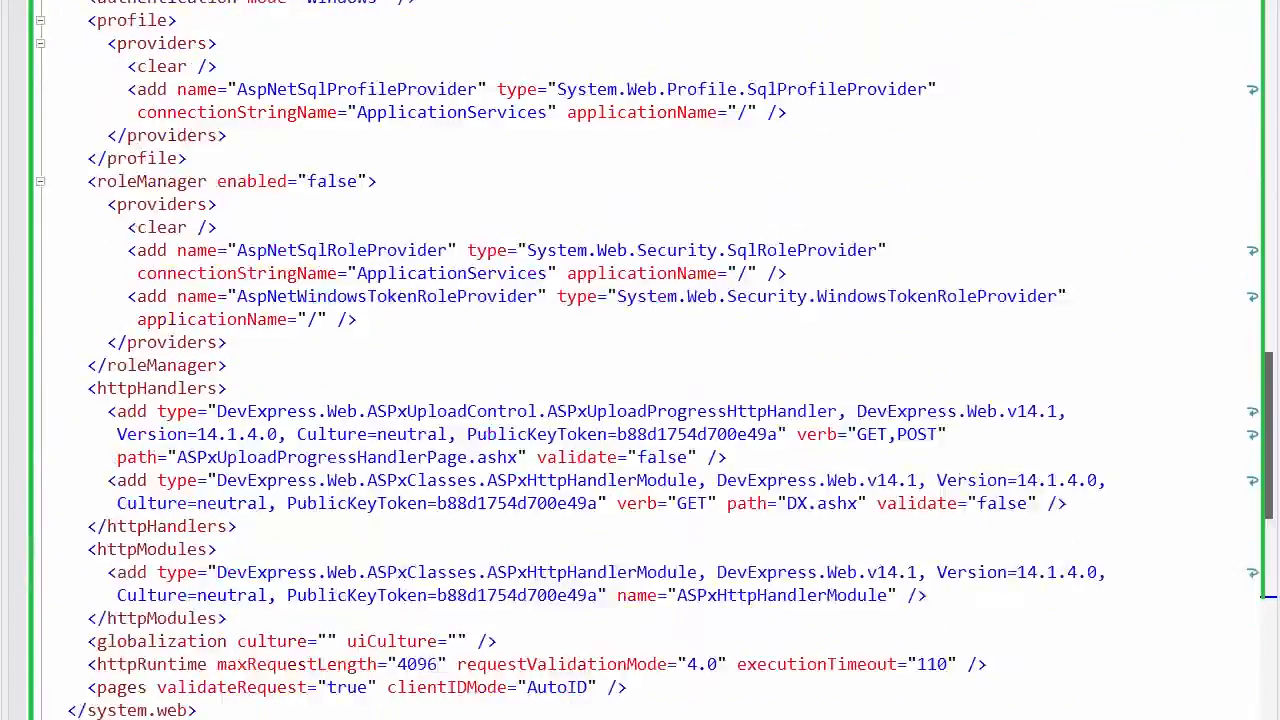
scroll(down, 3)
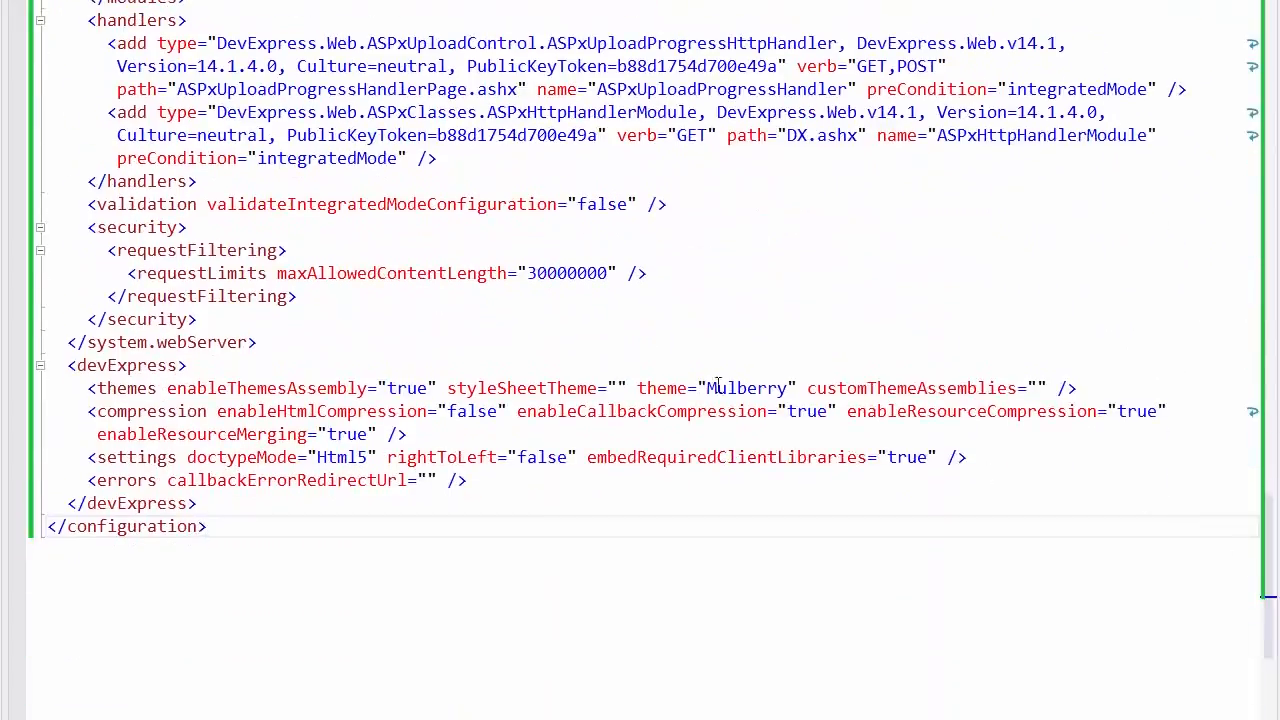
double_click(745, 388)
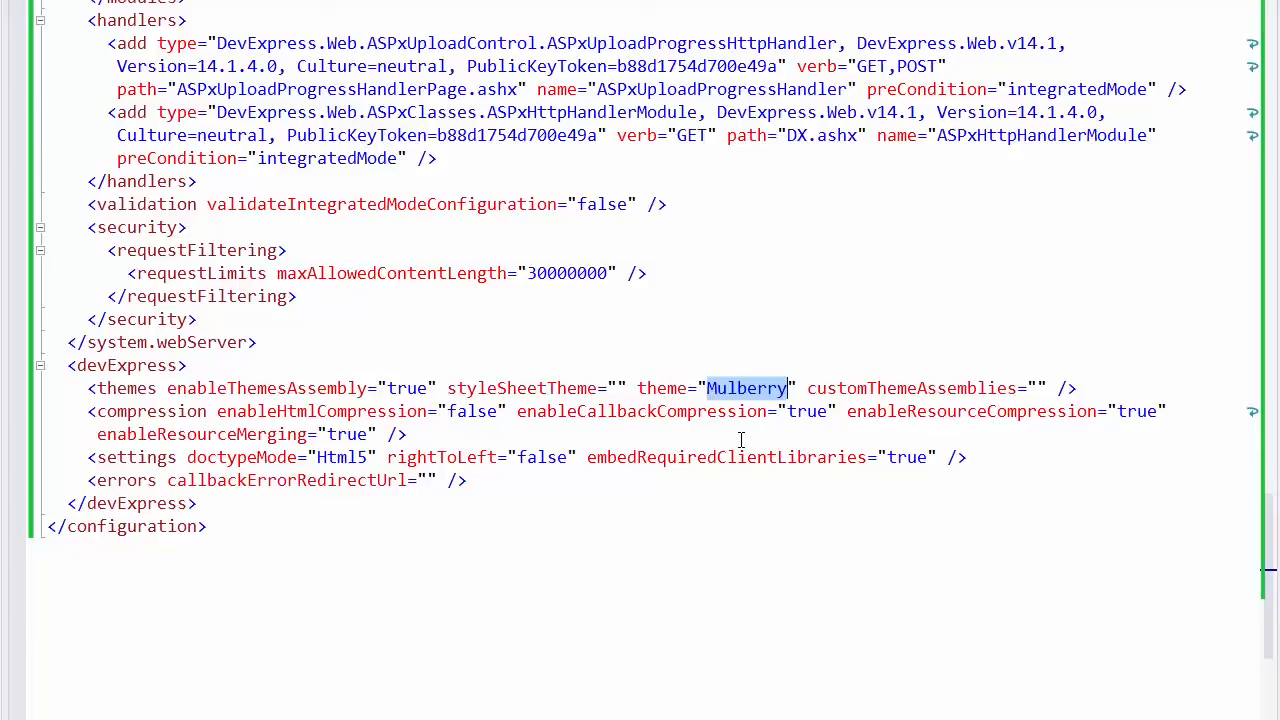
text(MetropolisBlue)
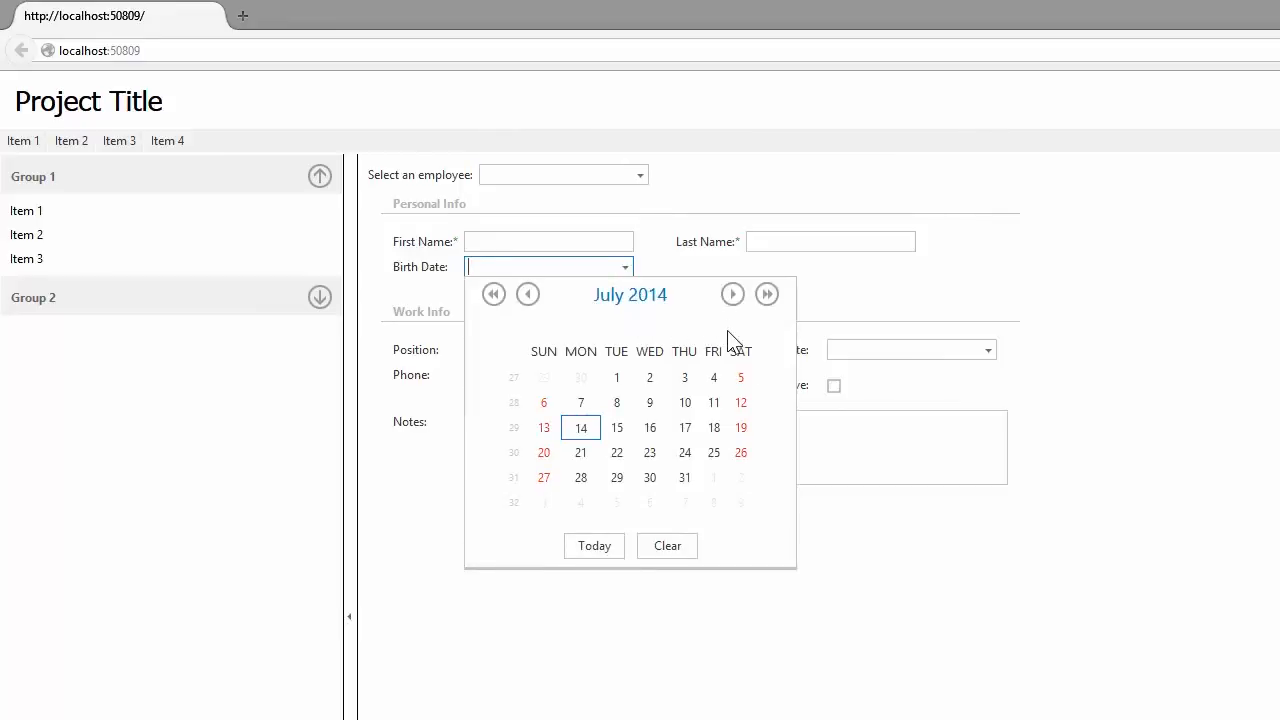
- Page the Birth Date calendar forward, tick On Leave, and inspect that checkbox element
click(732, 294)
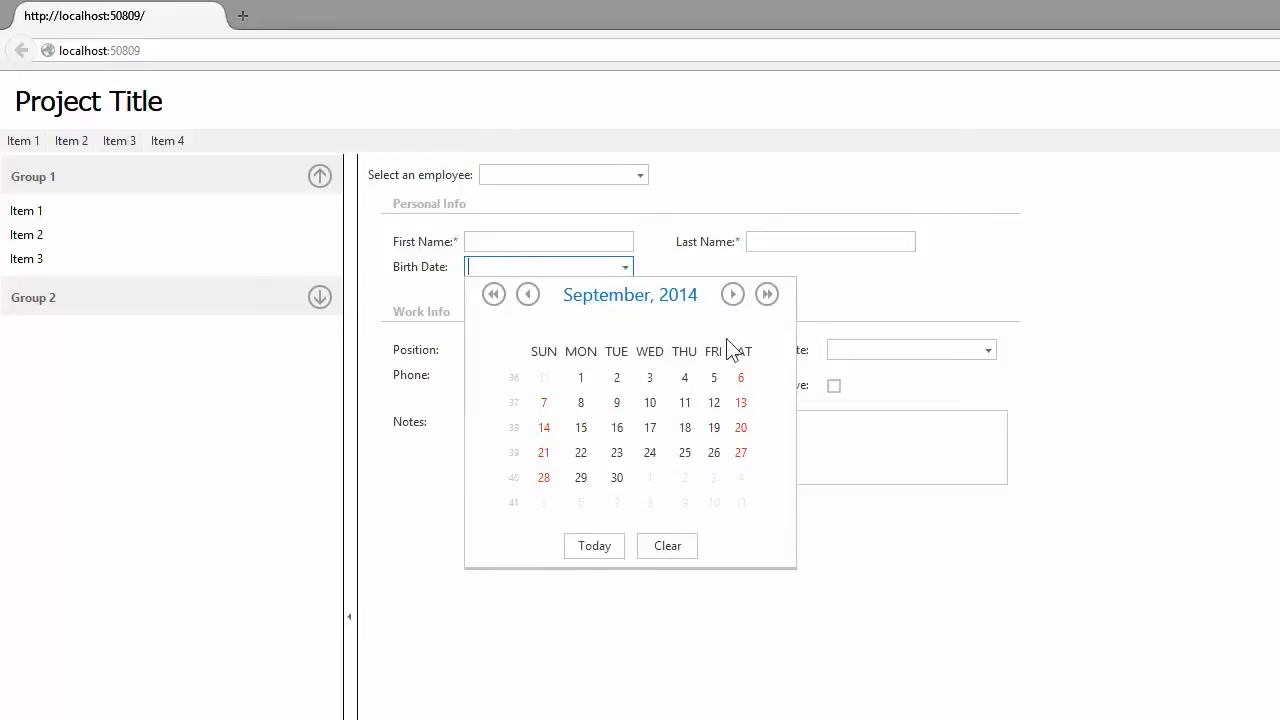
click(679, 592)
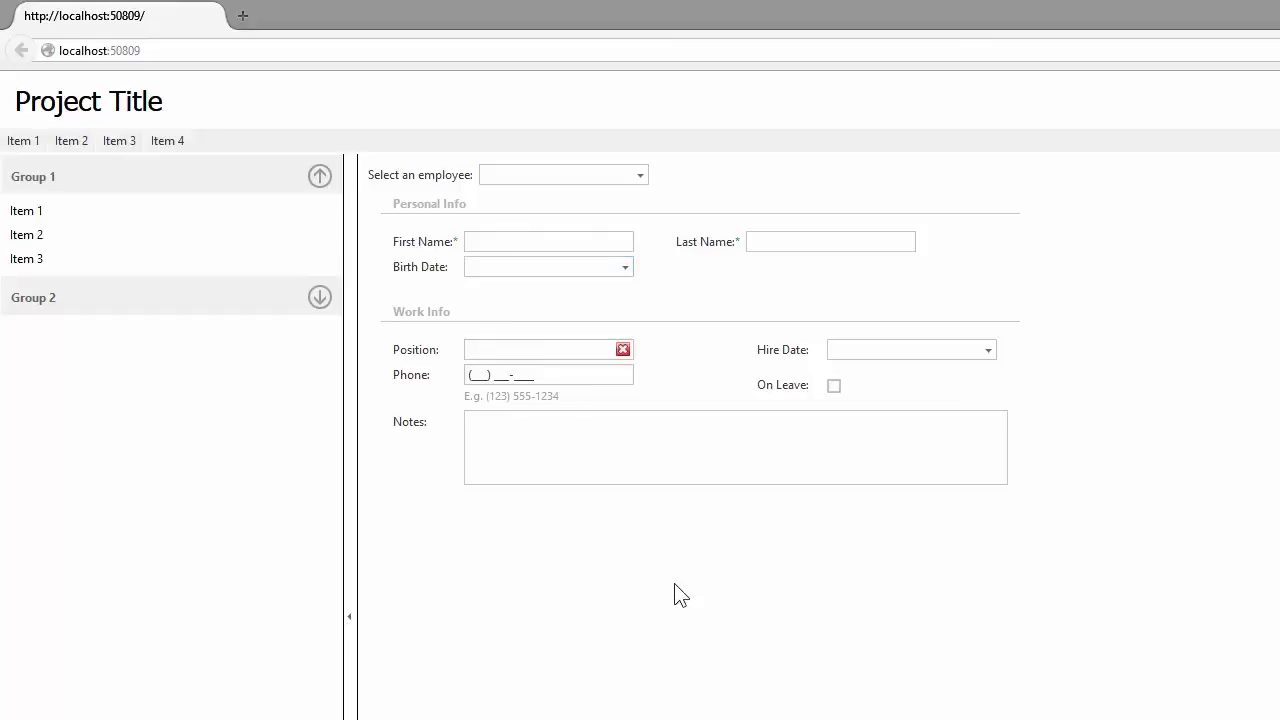
click(833, 386)
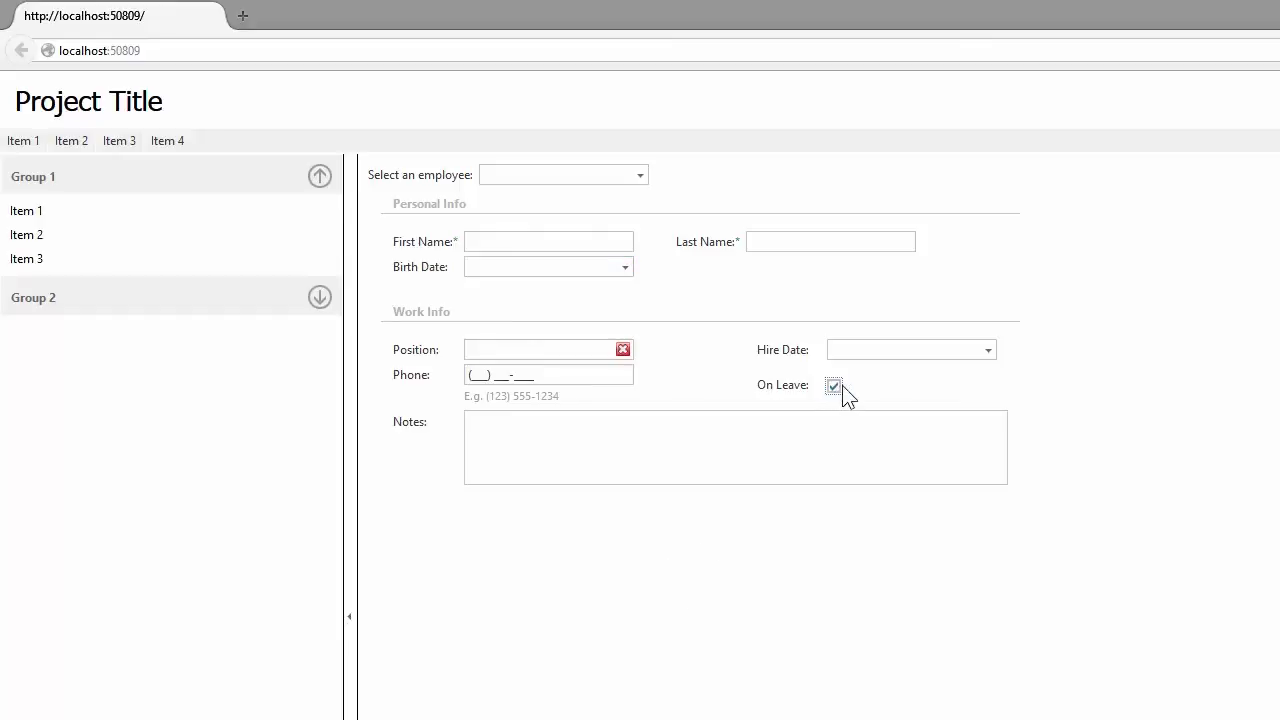
mouse_move(840, 400)
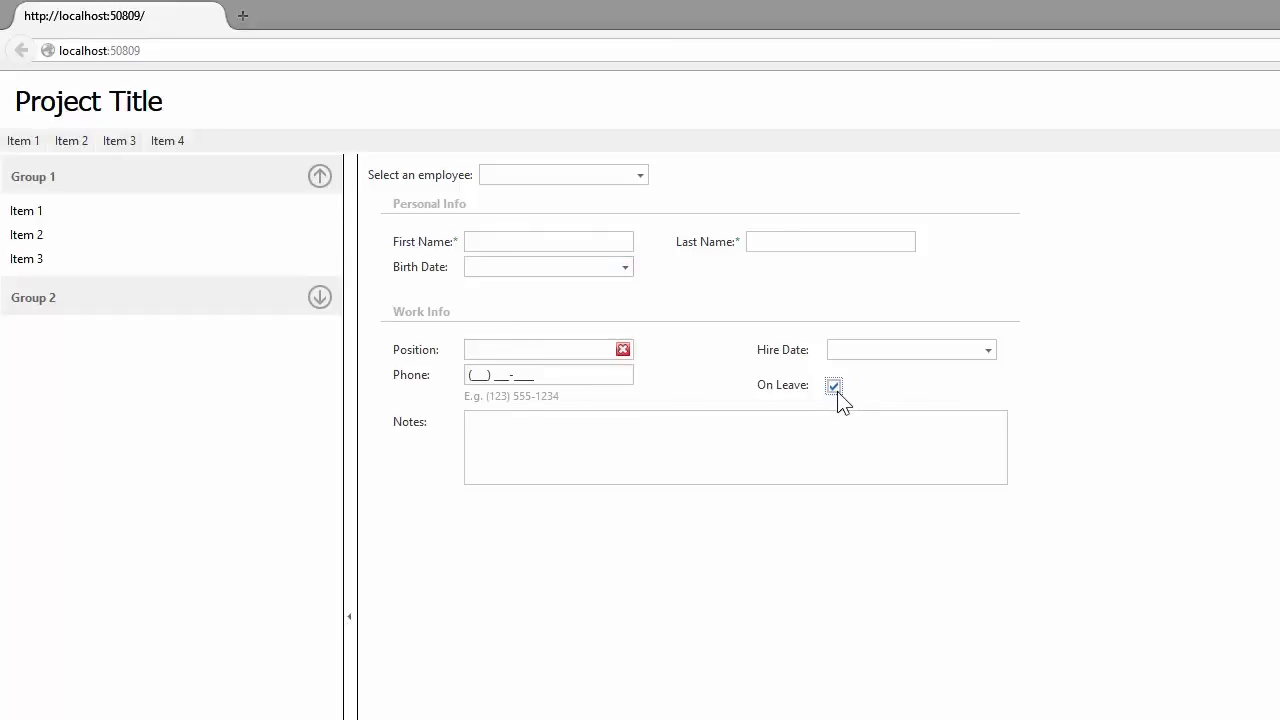
right_click(834, 386)
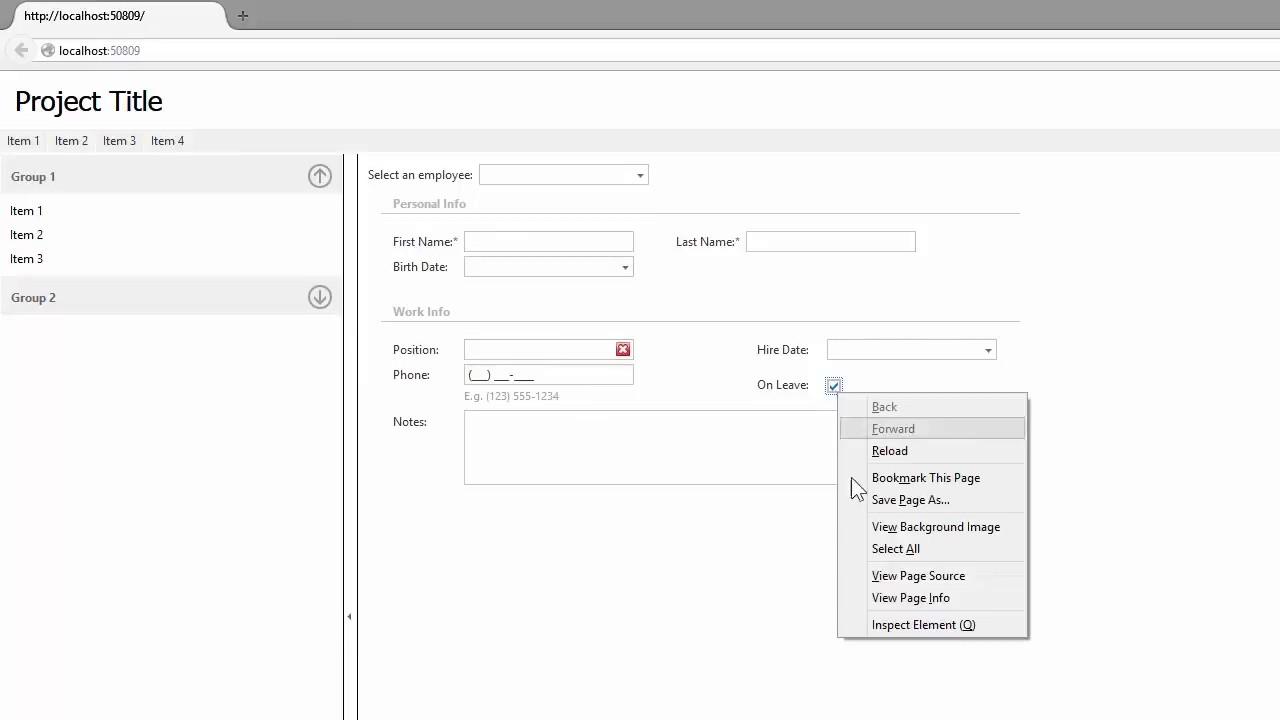
click(923, 624)
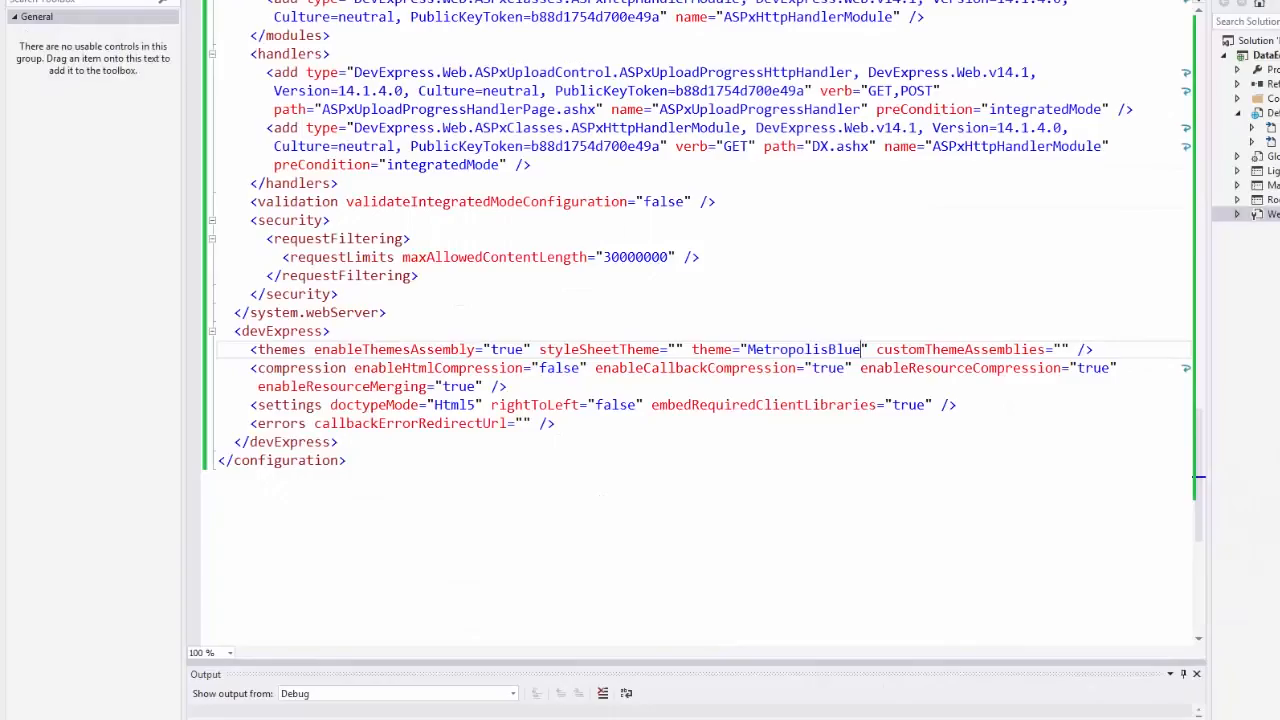
- Select the On Leave checkbox in Default.aspx Design view and set Native to True
click(221, 649)
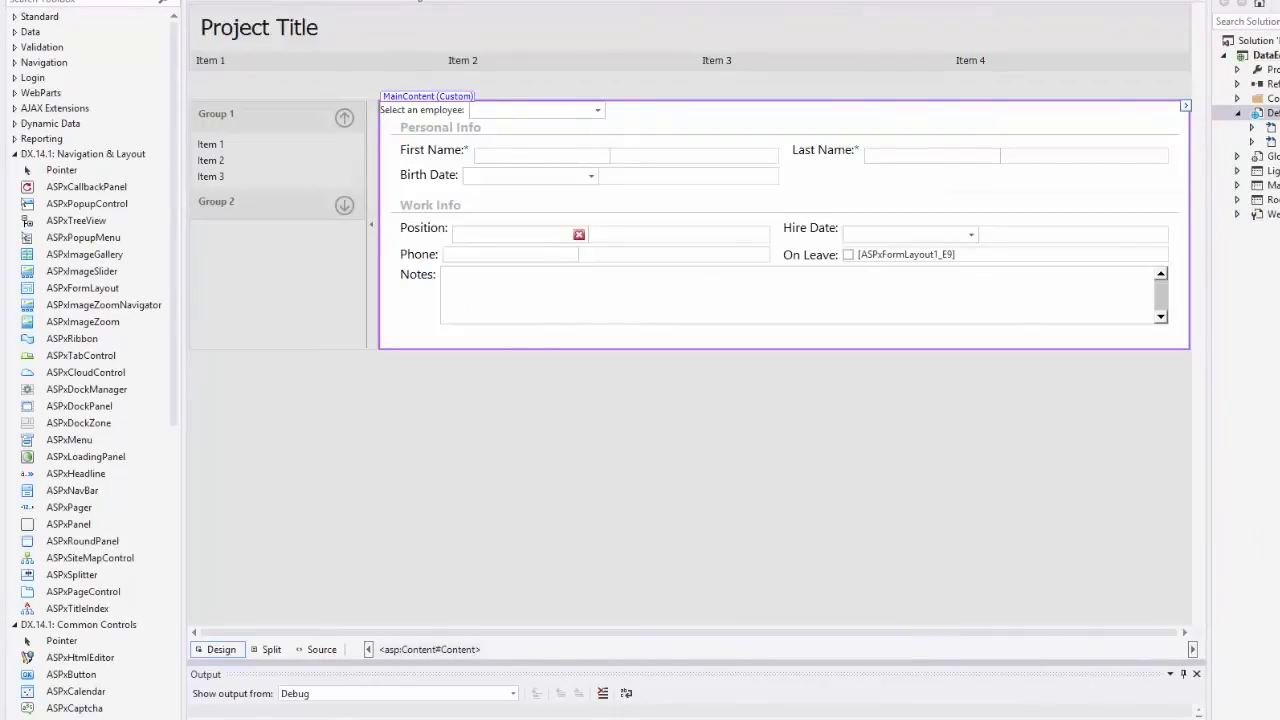
click(849, 254)
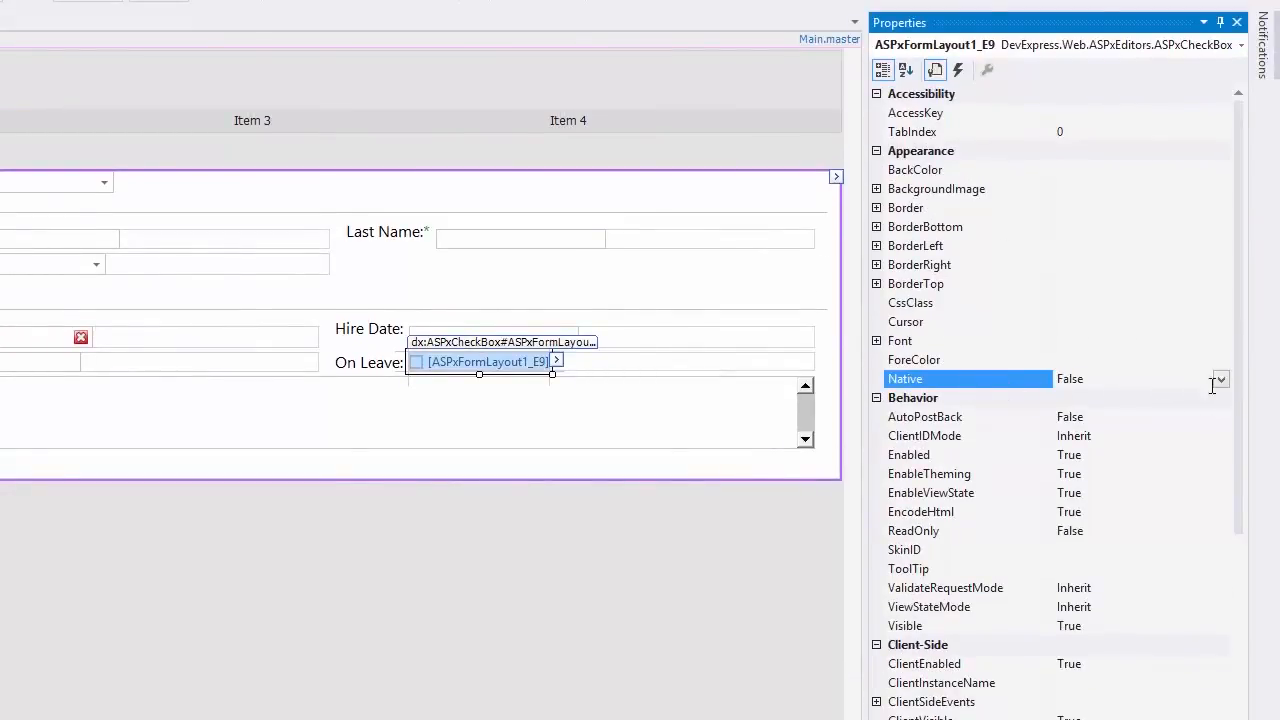
click(1220, 379)
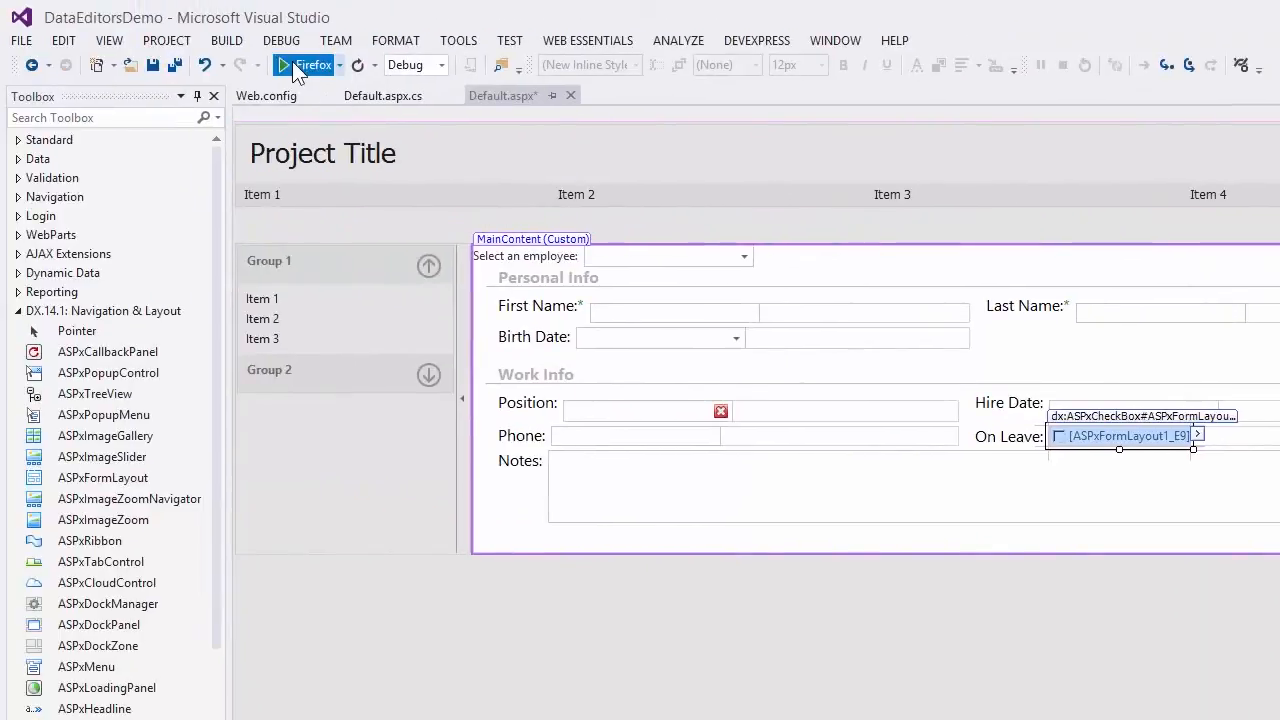
- Relaunch the page in Firefox, tick the native On Leave checkbox, and inspect it
click(284, 65)
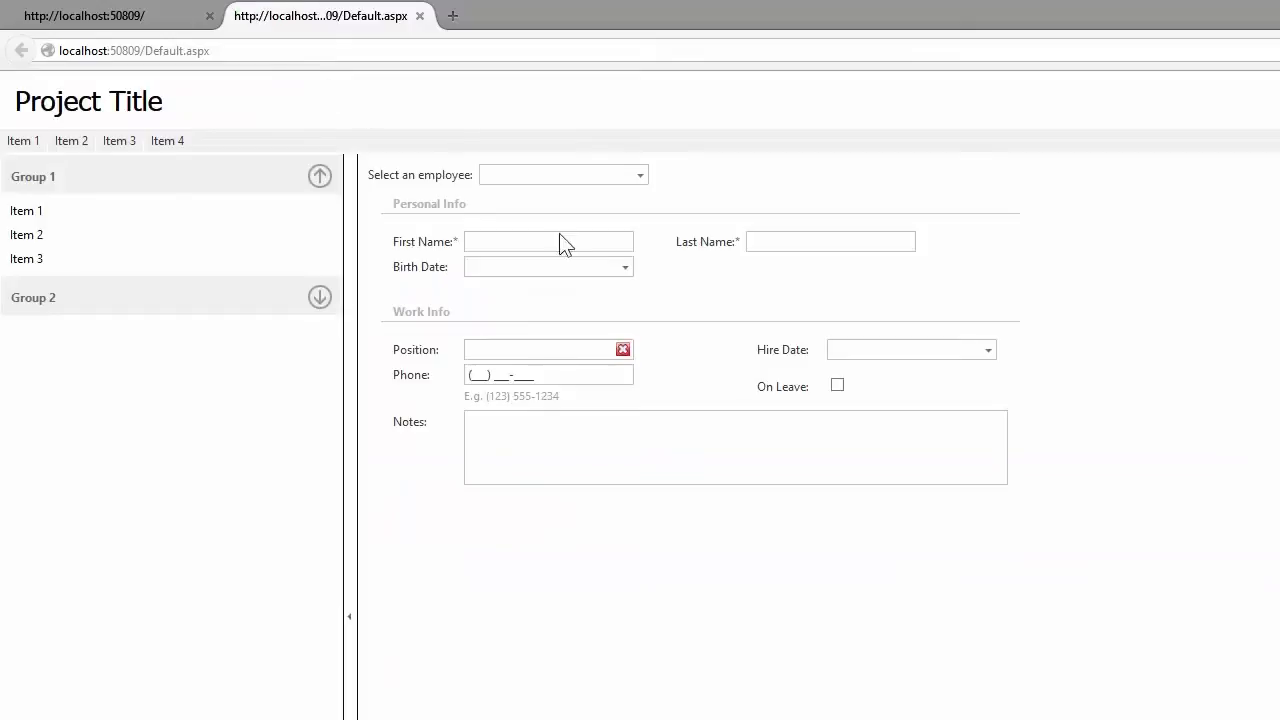
click(837, 385)
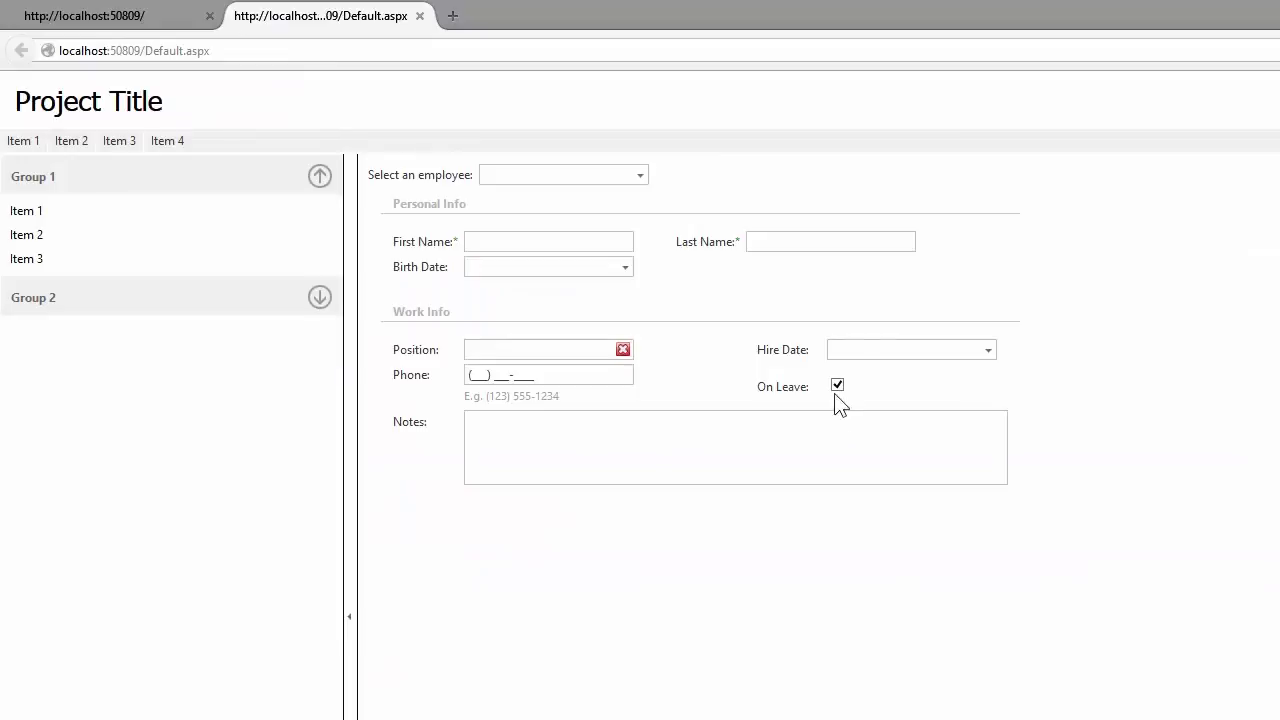
right_click(837, 385)
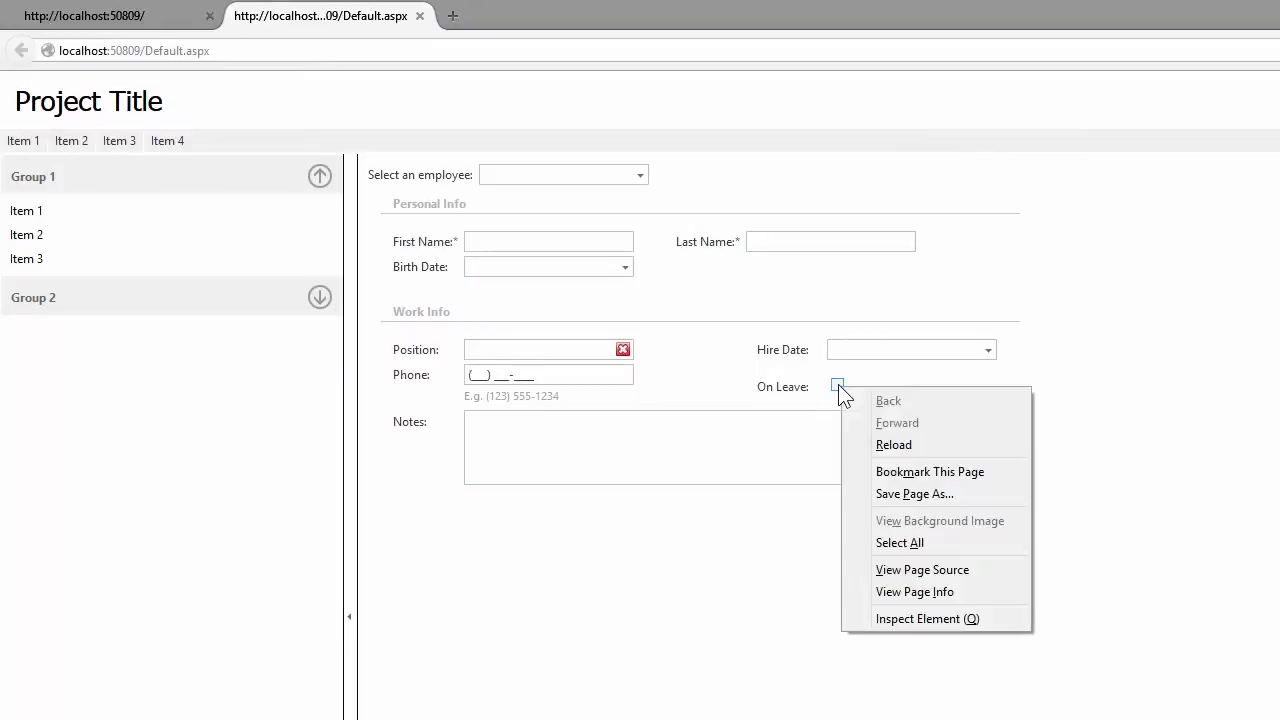
click(926, 618)
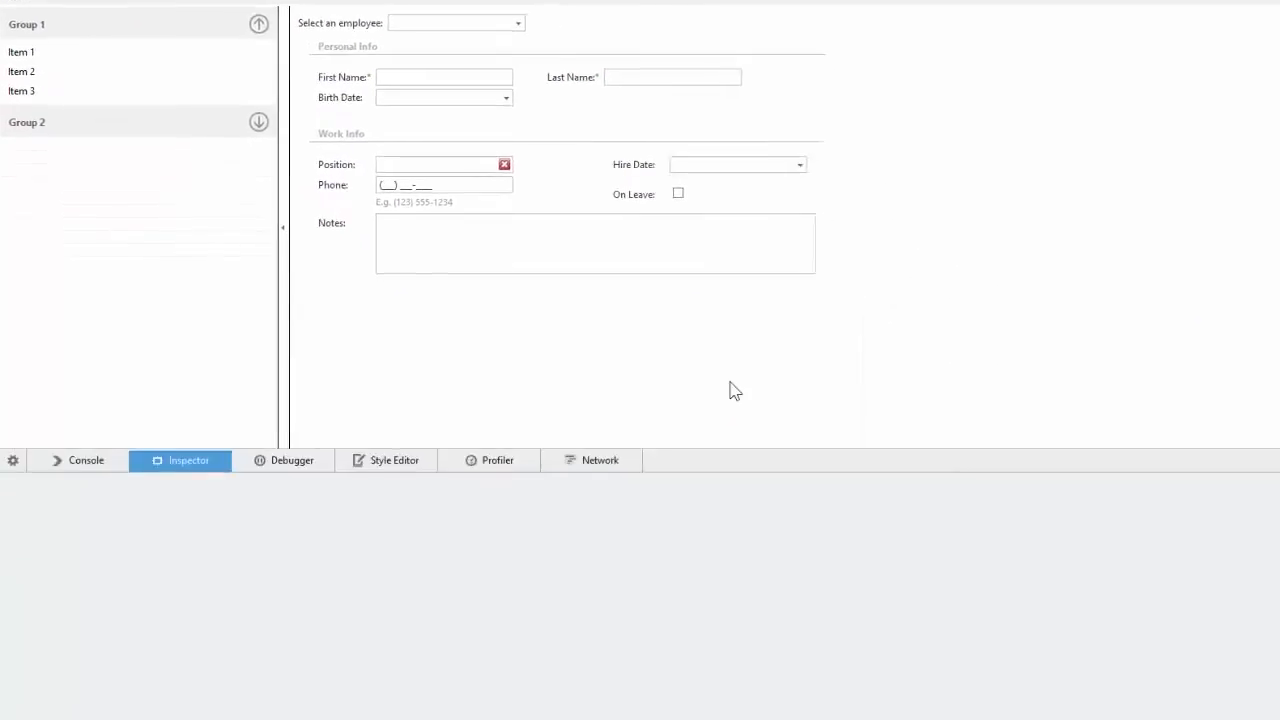